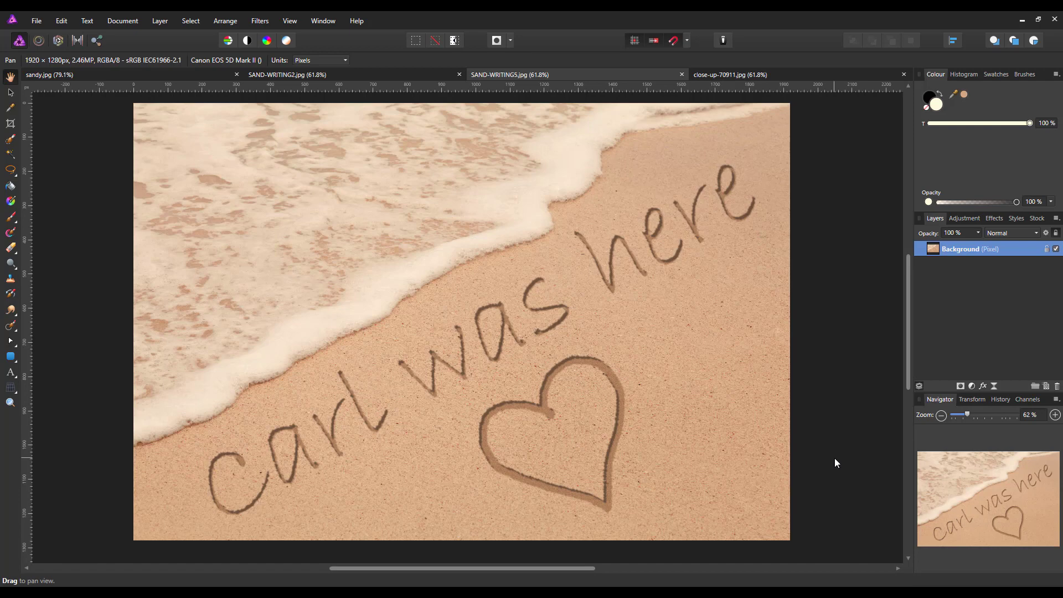
mouse_move(834, 457)
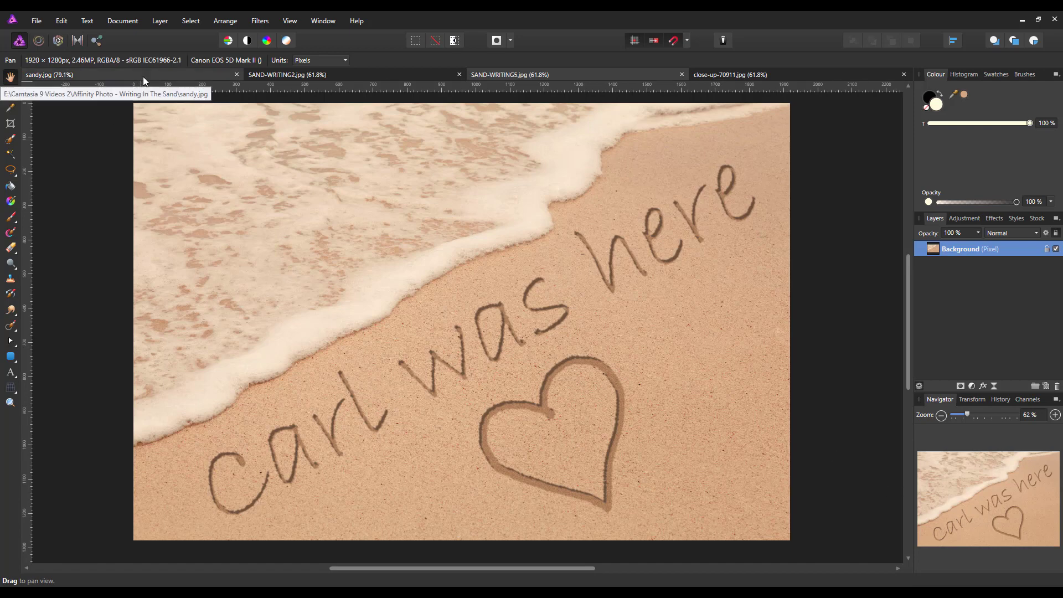
- Review the sand-writing examples and add a Levels adjustment to the beach photo
left_click(508, 74)
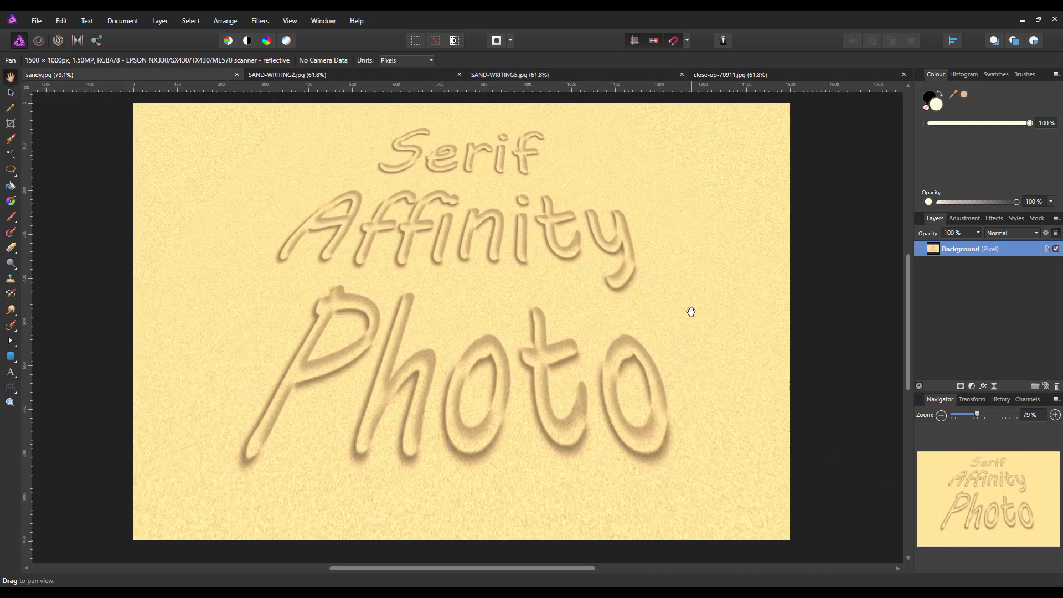
mouse_move(687, 309)
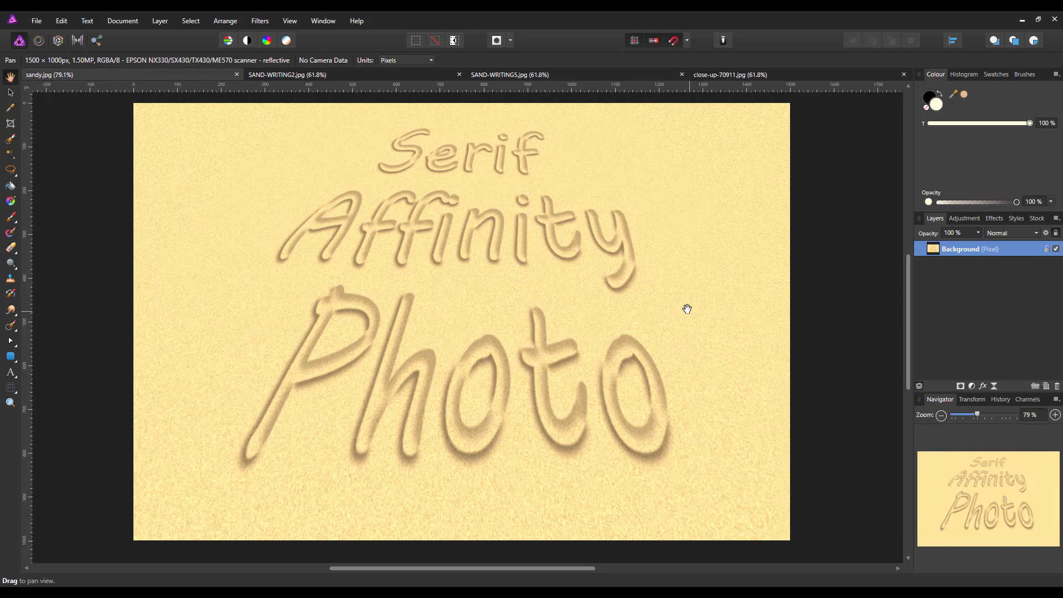
mouse_move(684, 310)
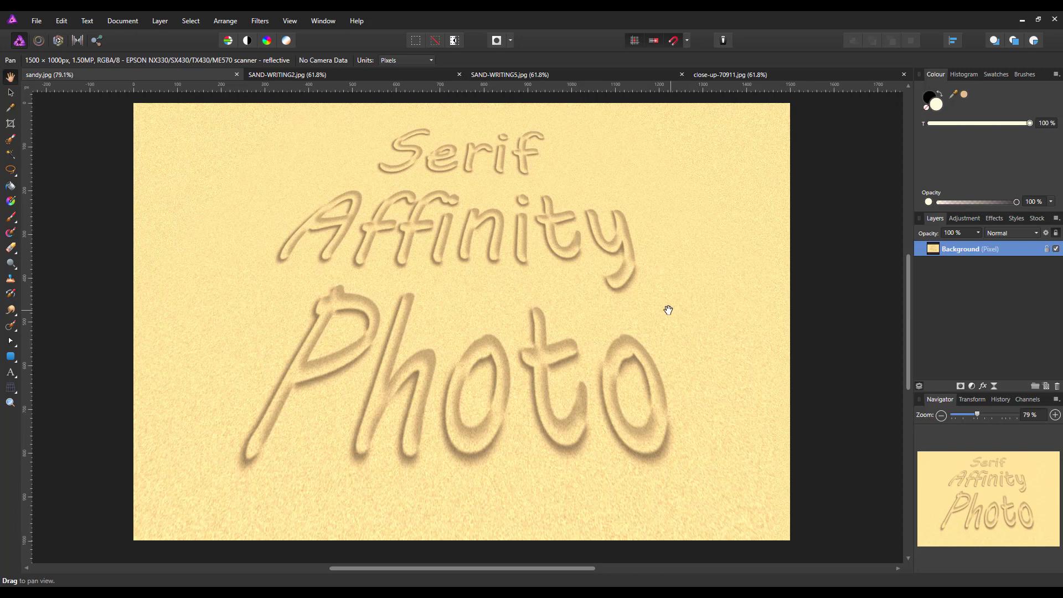
mouse_move(351, 83)
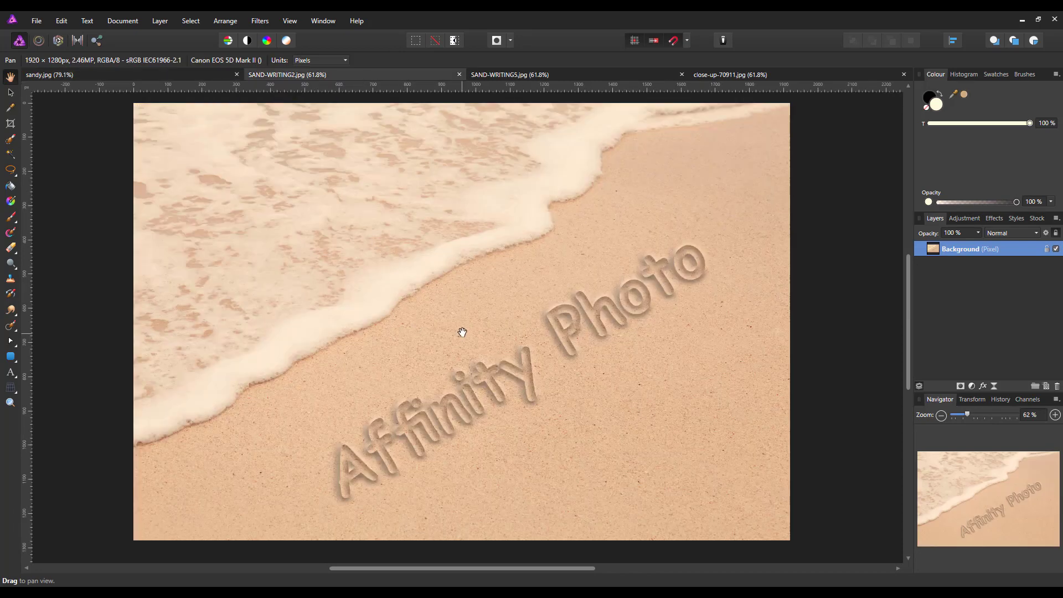
mouse_move(720, 210)
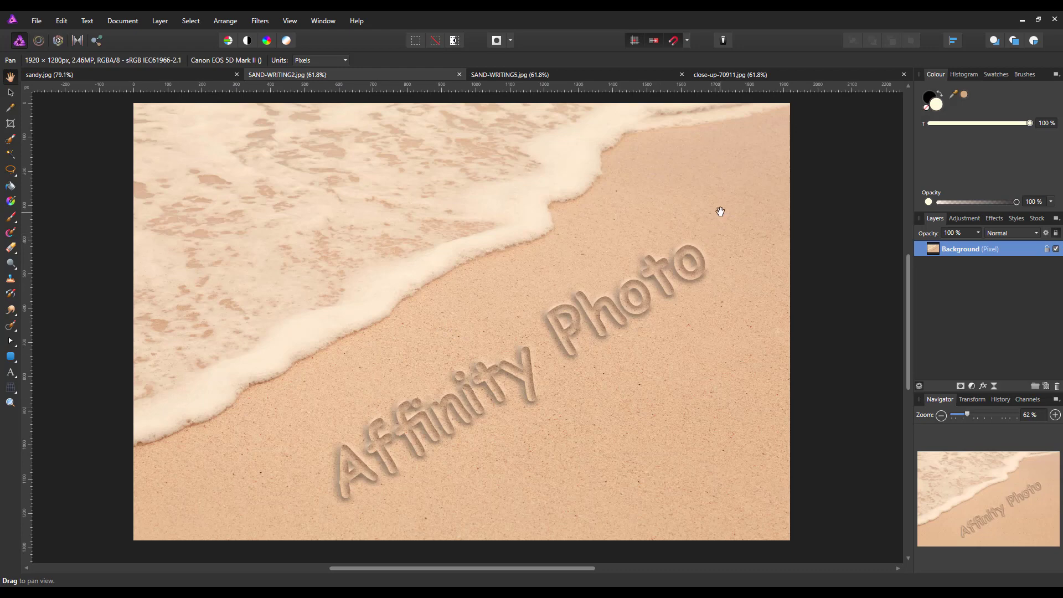
mouse_move(590, 481)
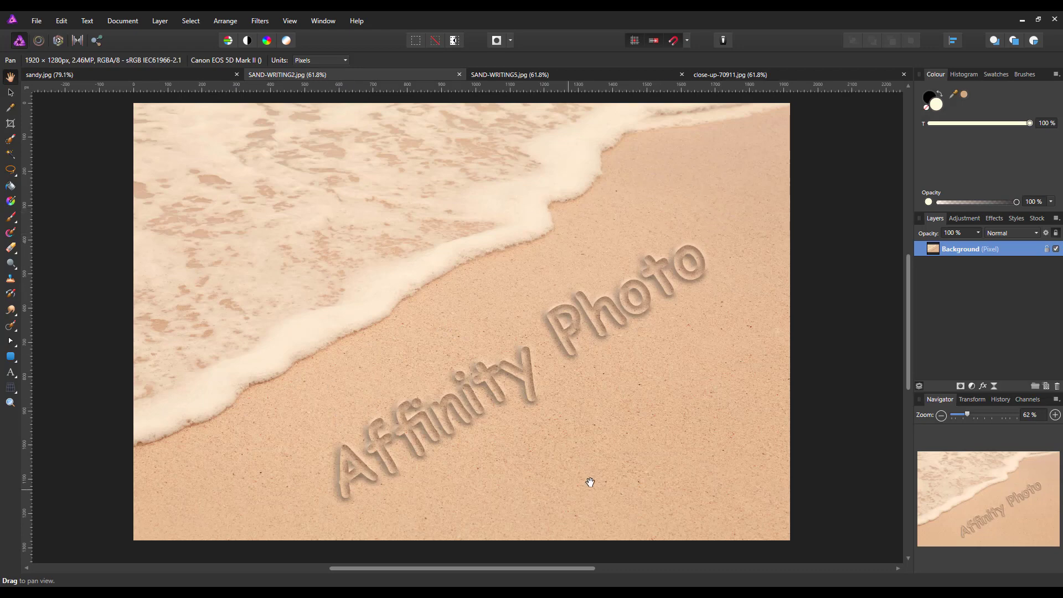
mouse_move(310, 477)
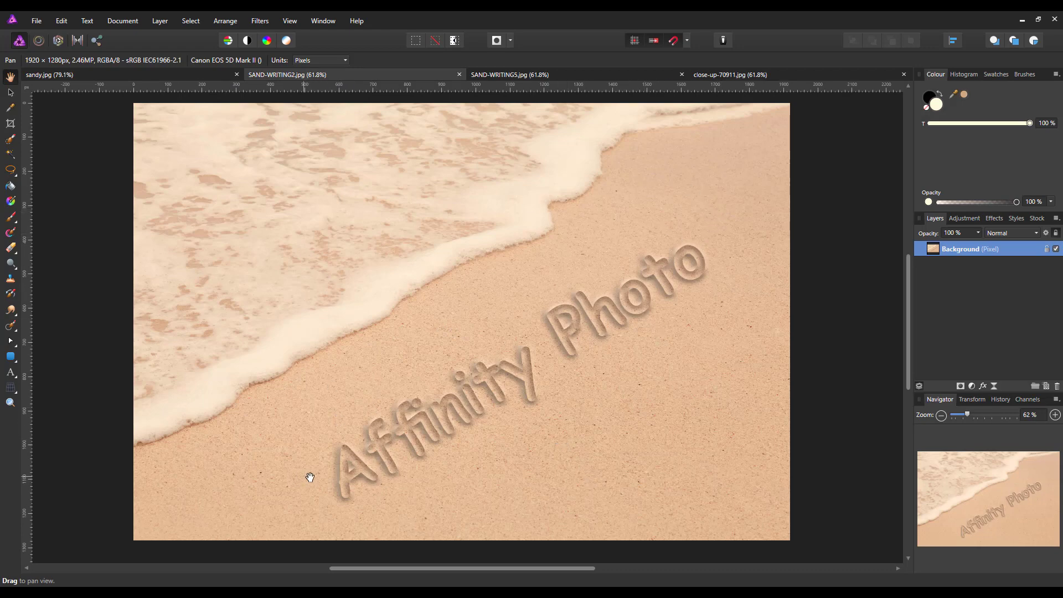
mouse_move(587, 424)
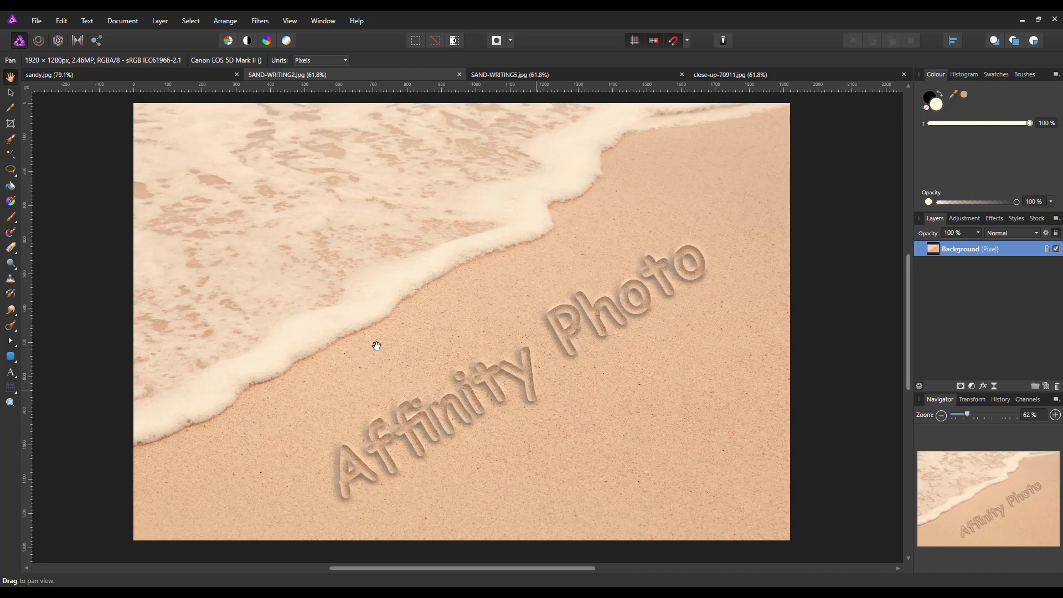
mouse_move(565, 419)
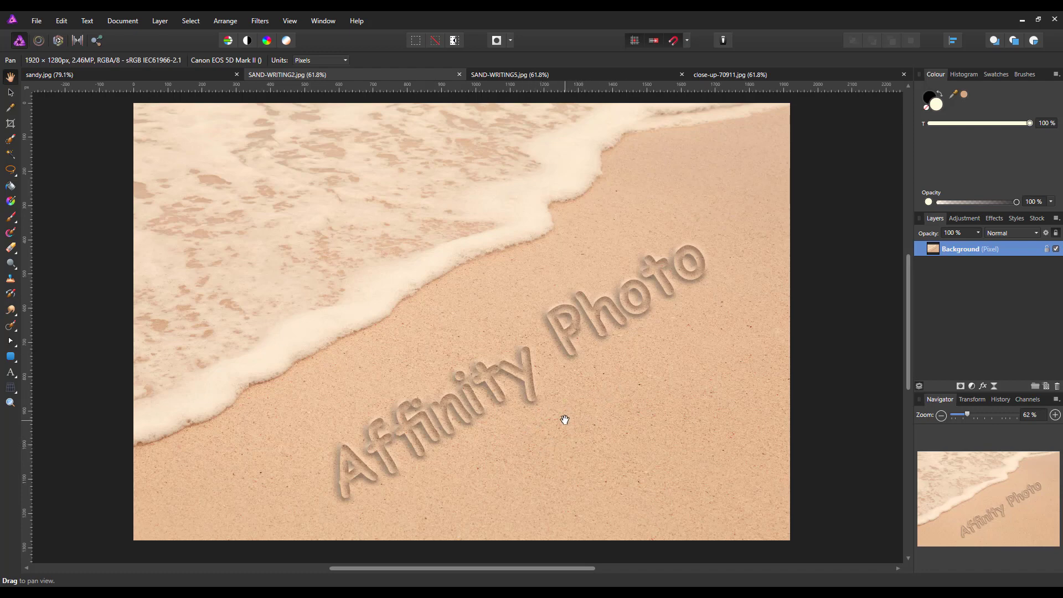
mouse_move(568, 439)
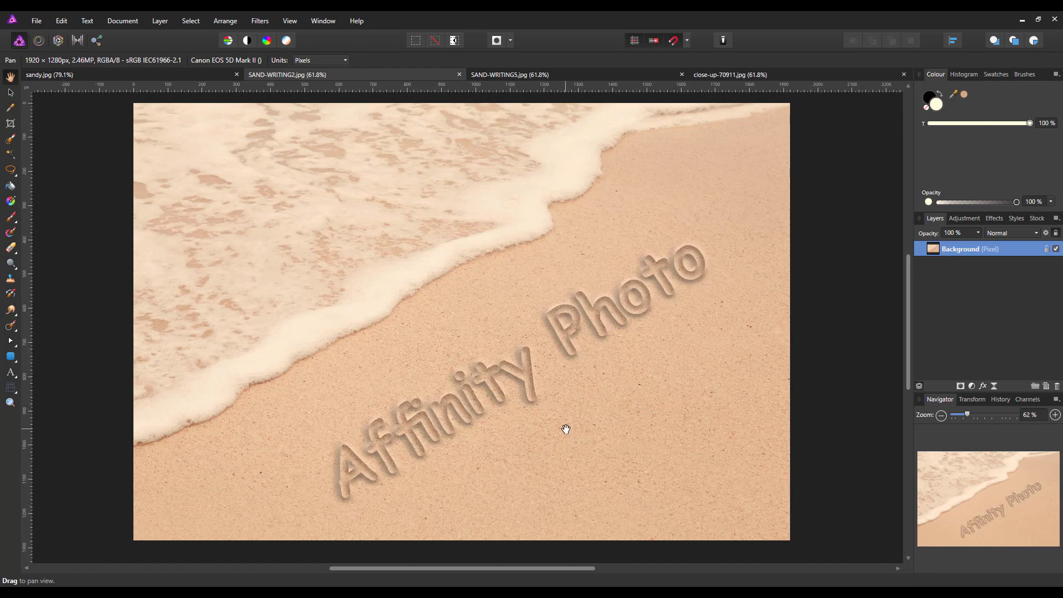
mouse_move(572, 436)
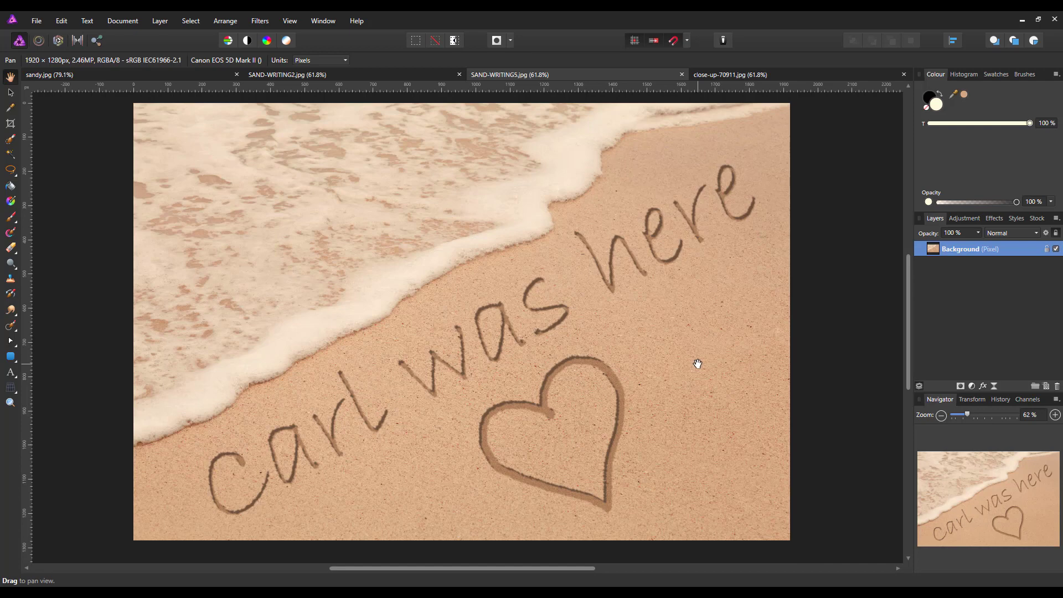
mouse_move(561, 339)
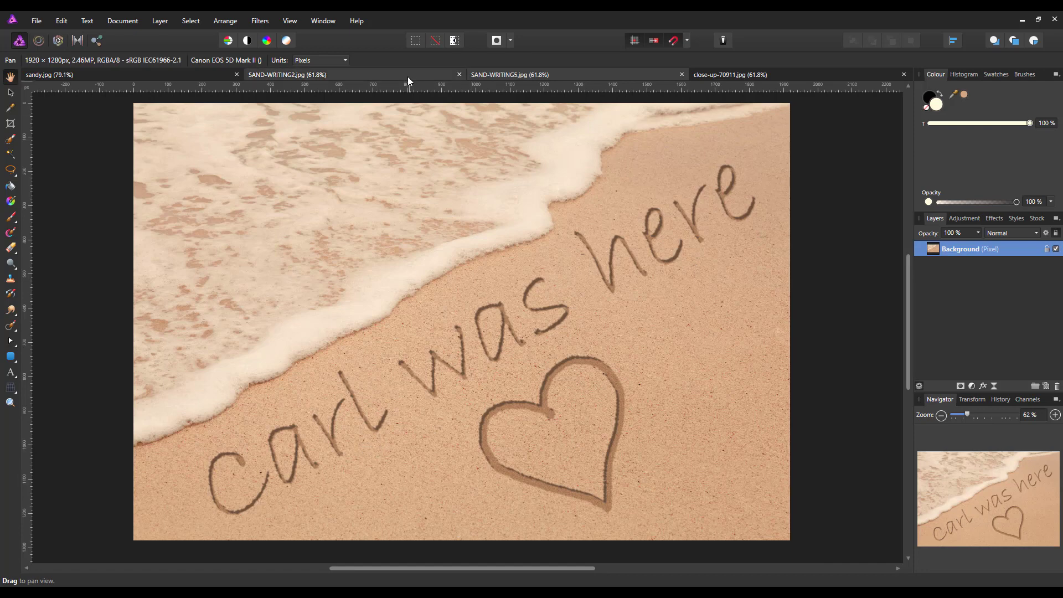
left_click(288, 74)
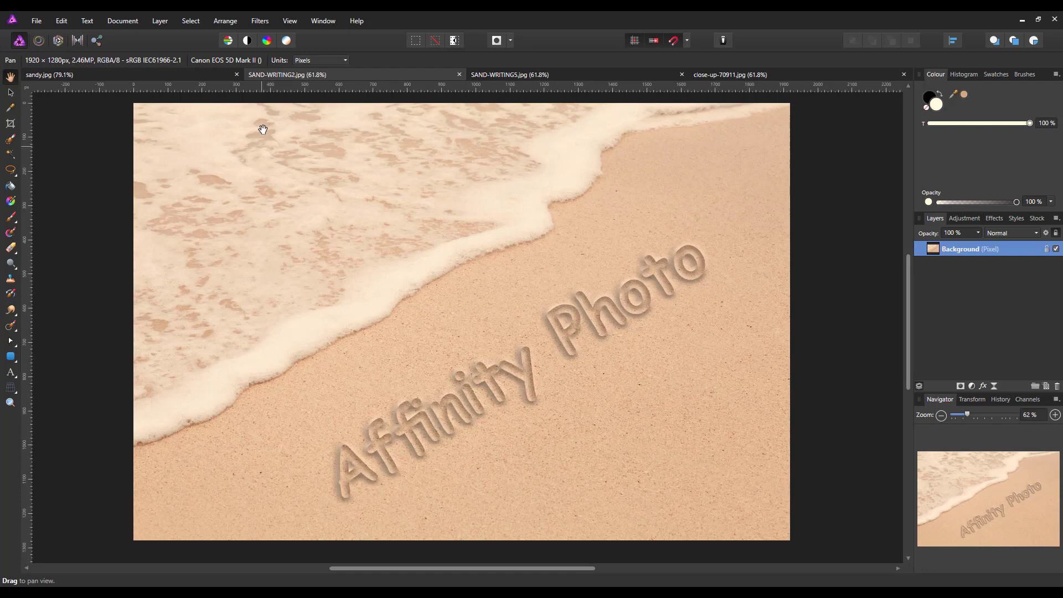
mouse_move(375, 346)
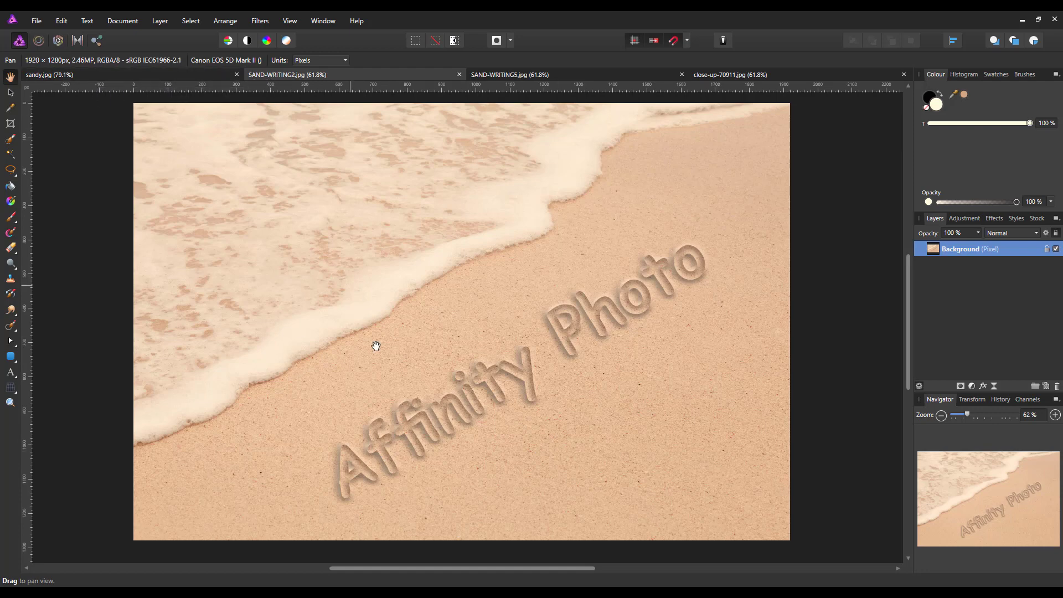
mouse_move(648, 429)
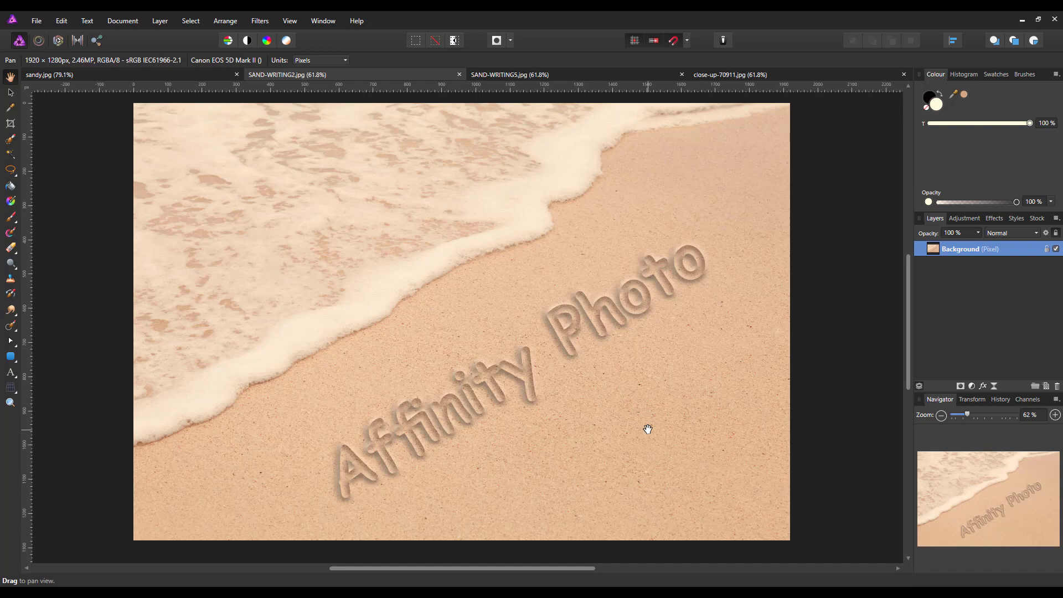
mouse_move(641, 430)
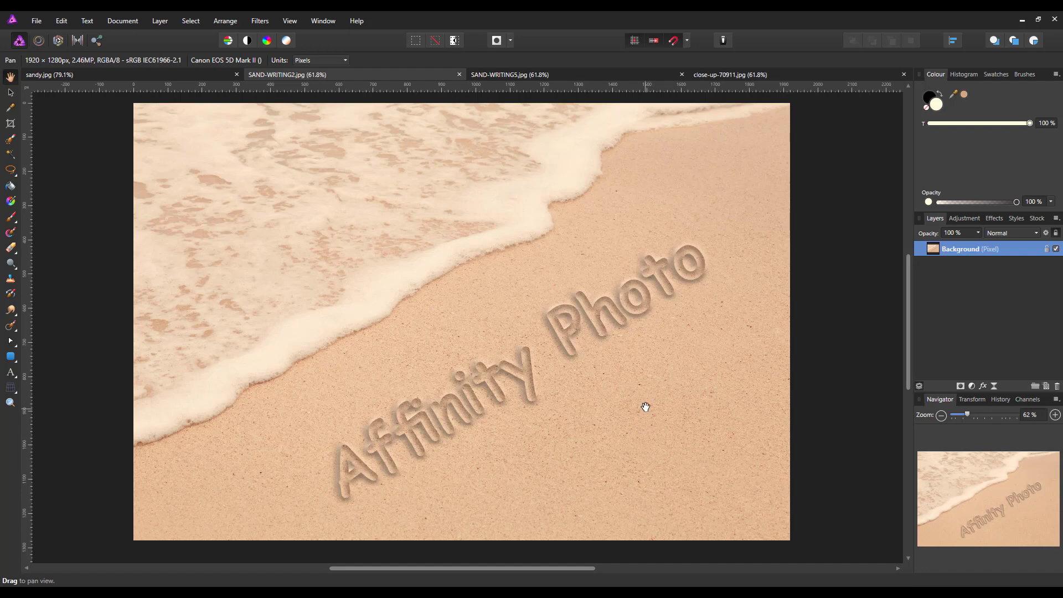
mouse_move(596, 382)
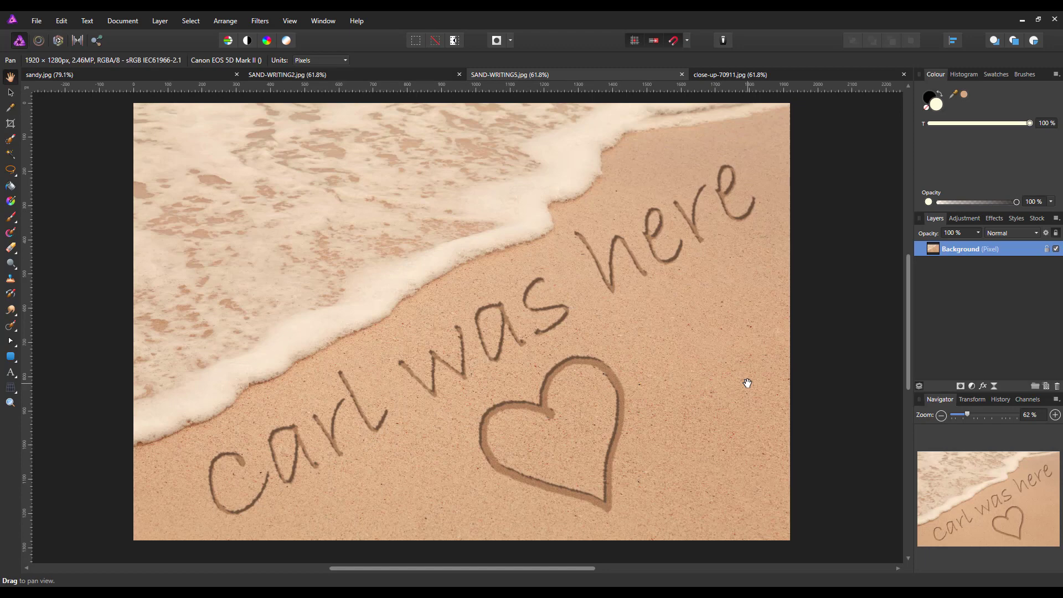
mouse_move(711, 412)
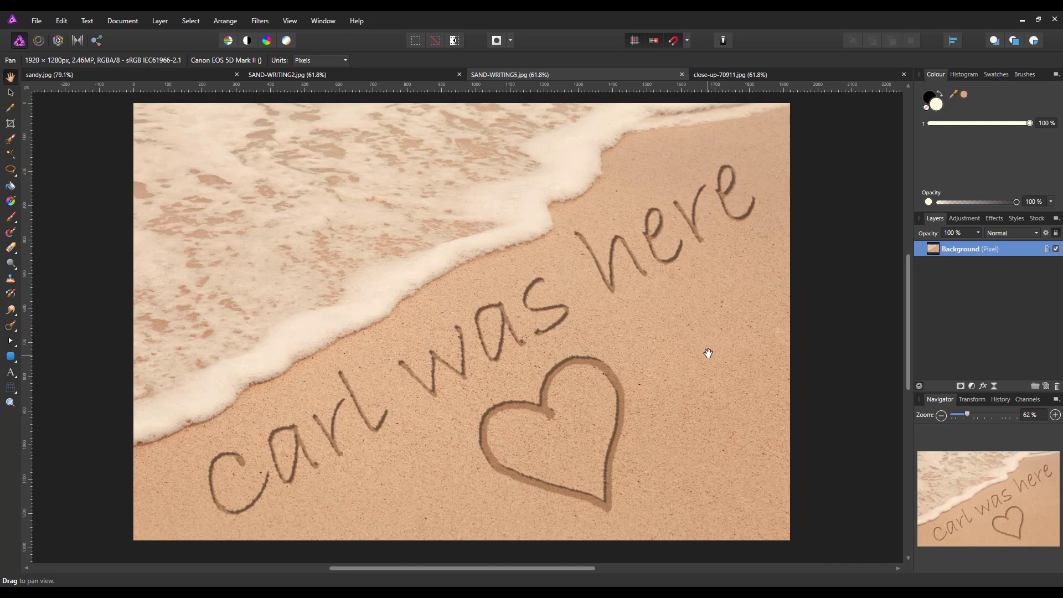
mouse_move(740, 216)
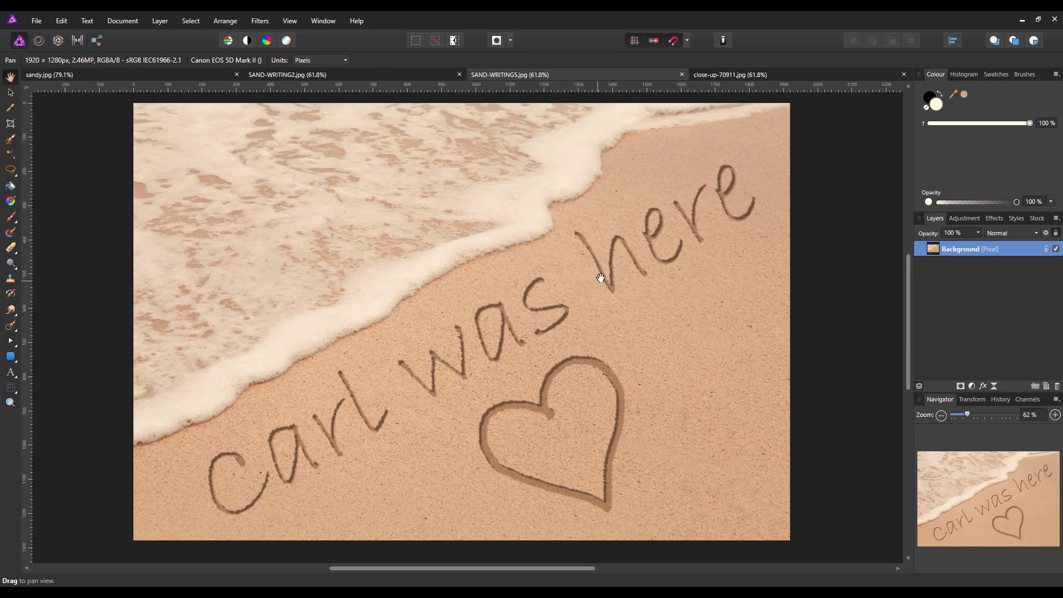
mouse_move(817, 74)
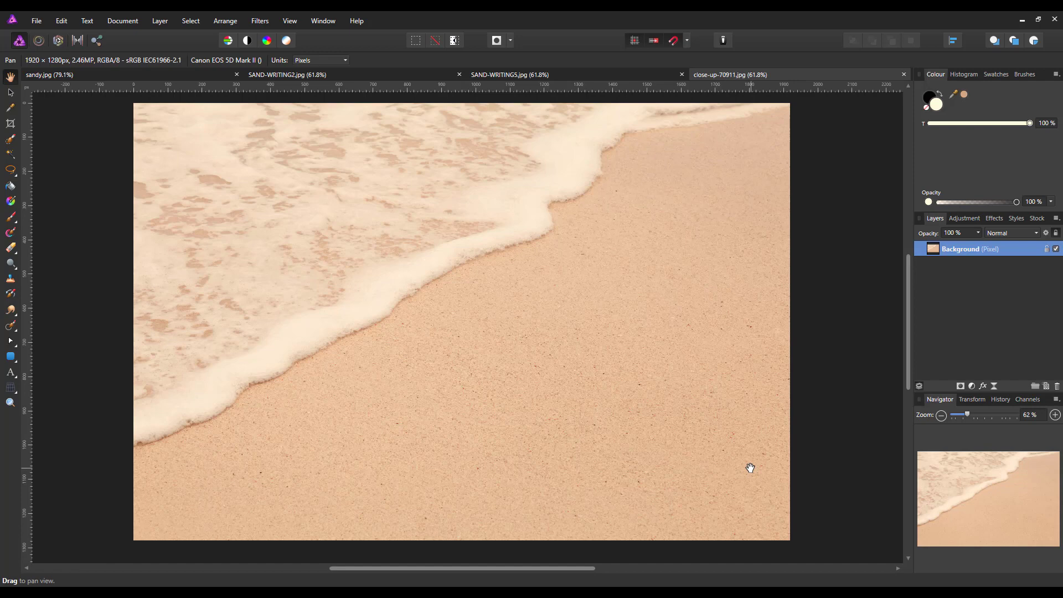
mouse_move(724, 465)
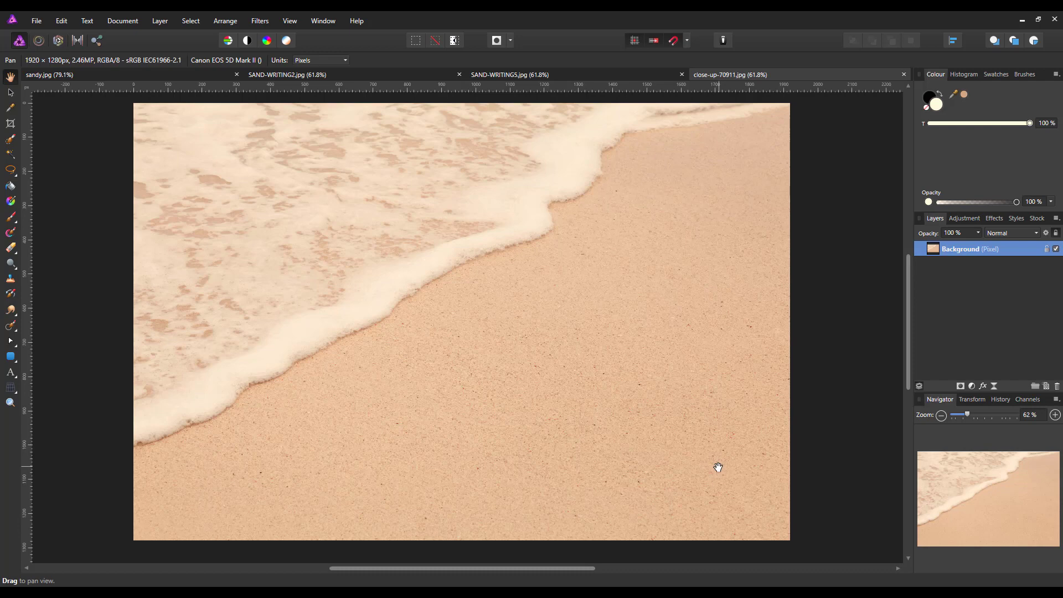
mouse_move(717, 469)
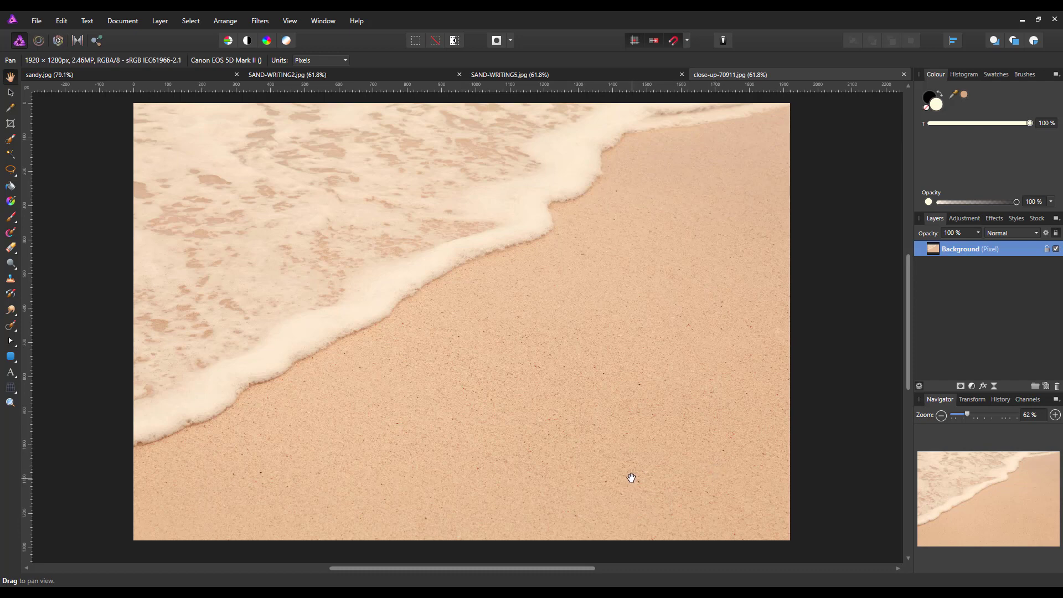
mouse_move(508, 394)
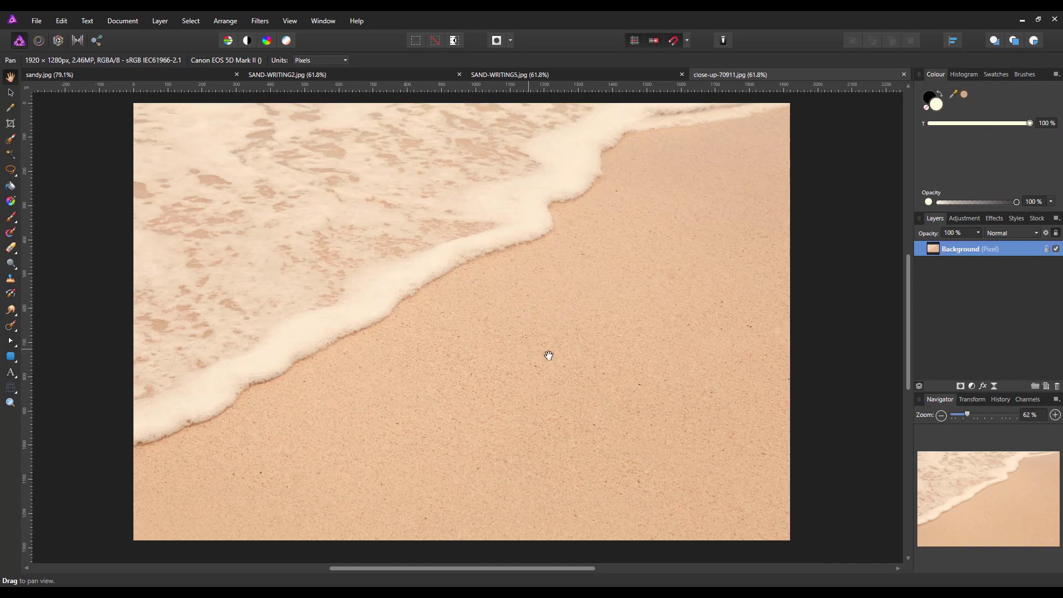
mouse_move(572, 369)
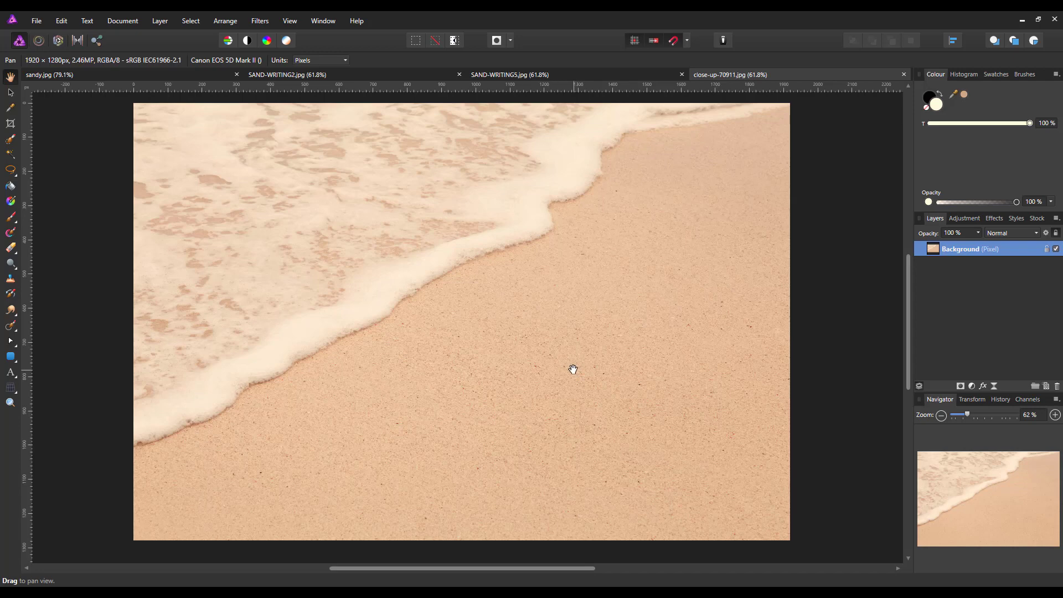
mouse_move(569, 372)
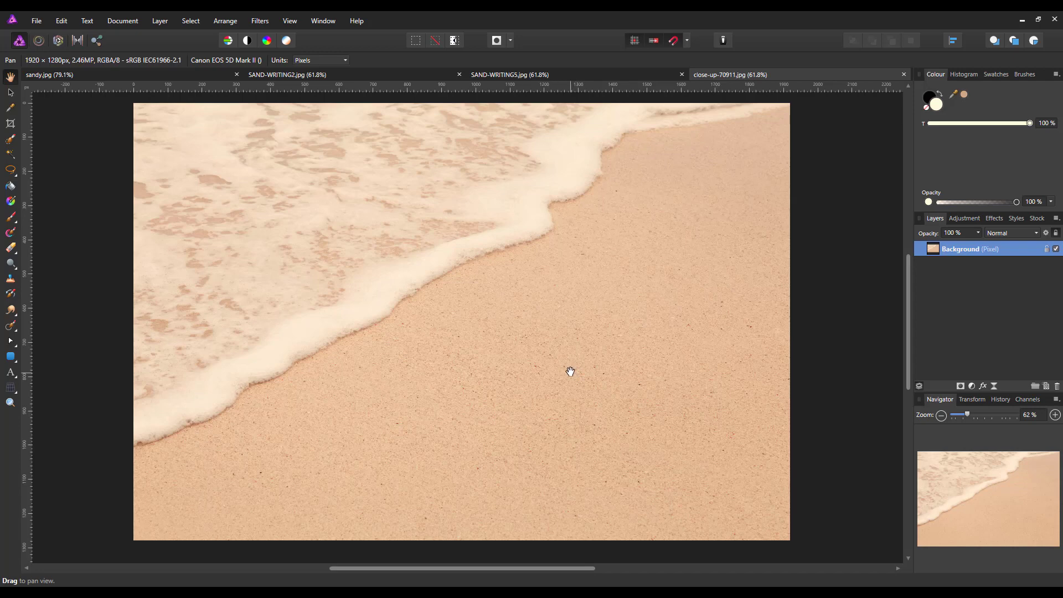
mouse_move(724, 411)
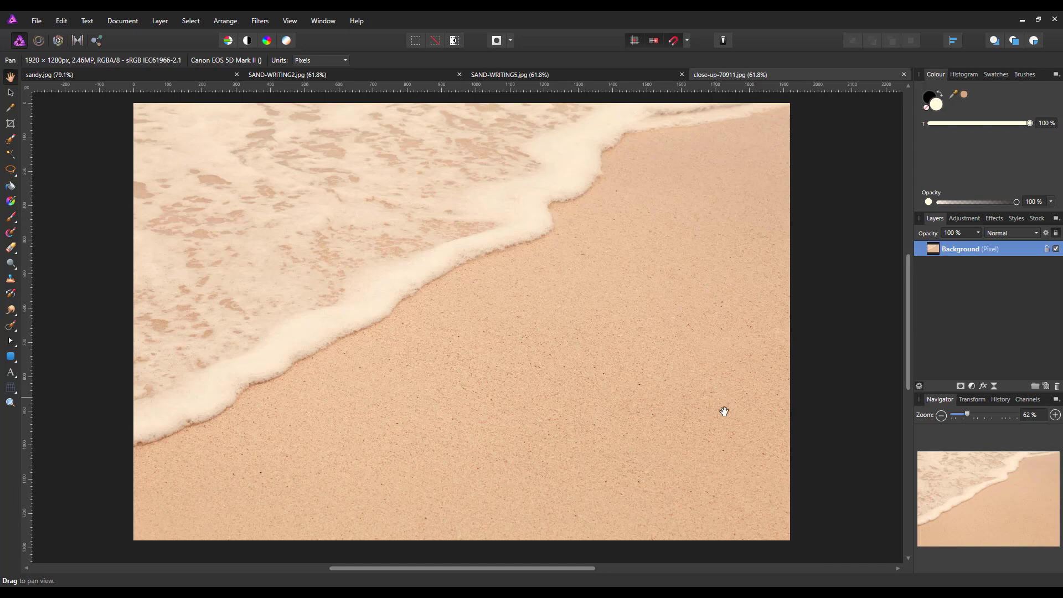
mouse_move(845, 331)
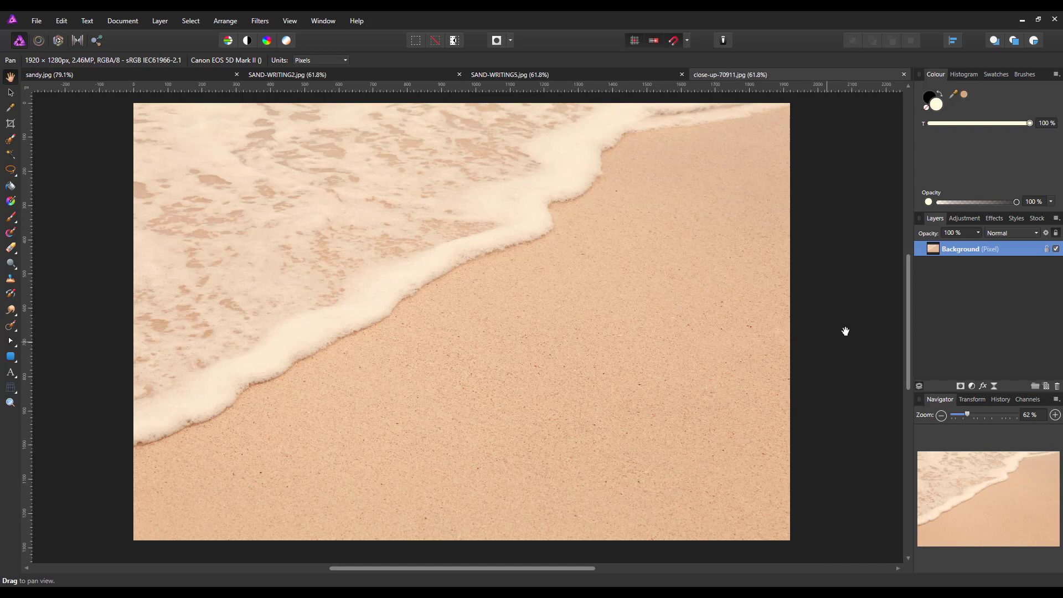
mouse_move(971, 385)
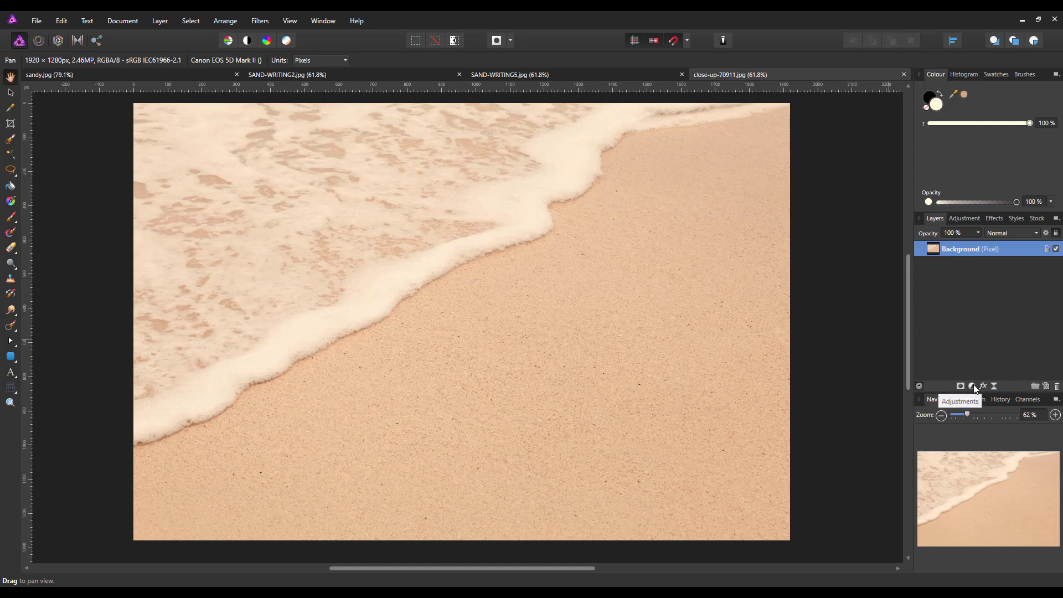
left_click(971, 386)
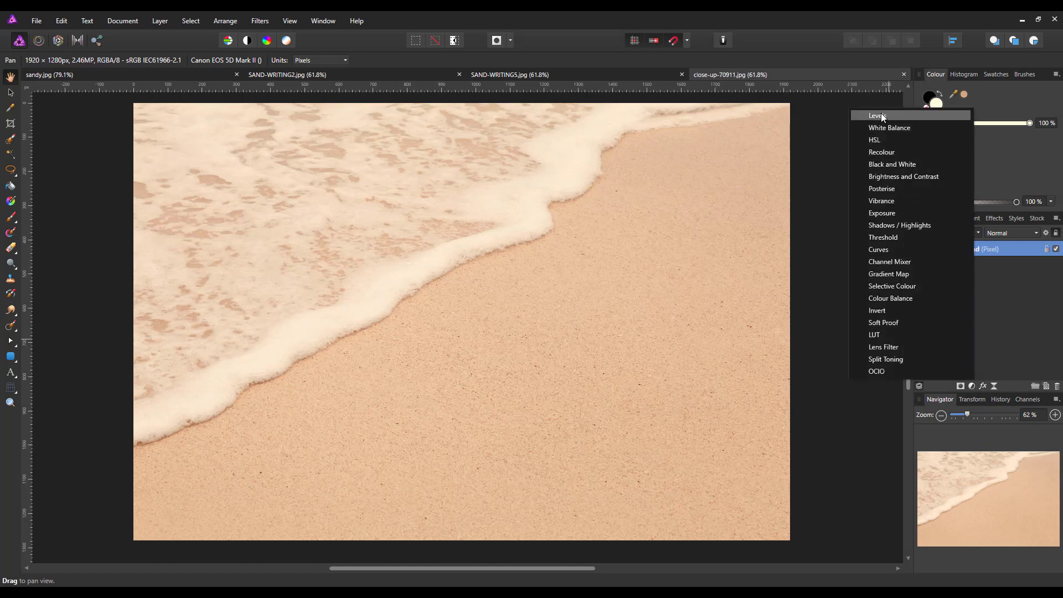
left_click(877, 115)
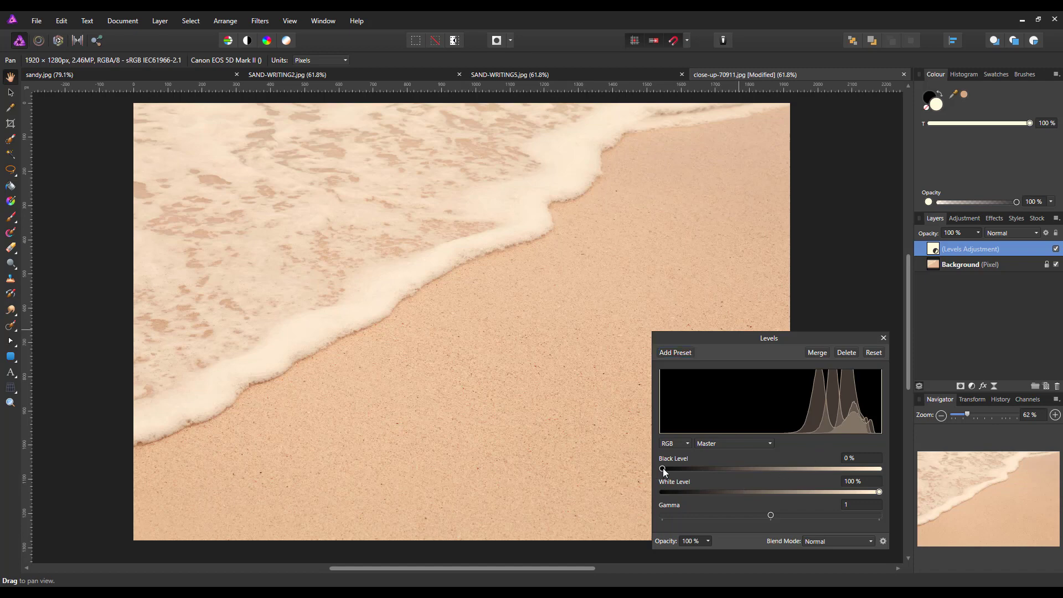
- Set the Levels black level to 15% and gamma to 1.429 to deepen the sand
left_click_drag(662, 468, 696, 468)
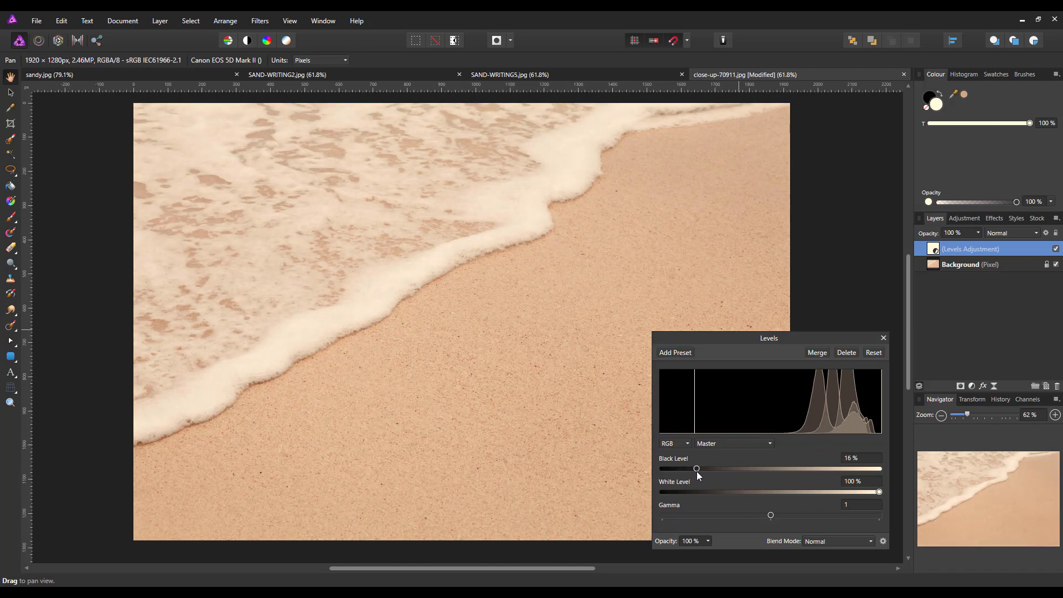
left_click_drag(696, 467, 694, 467)
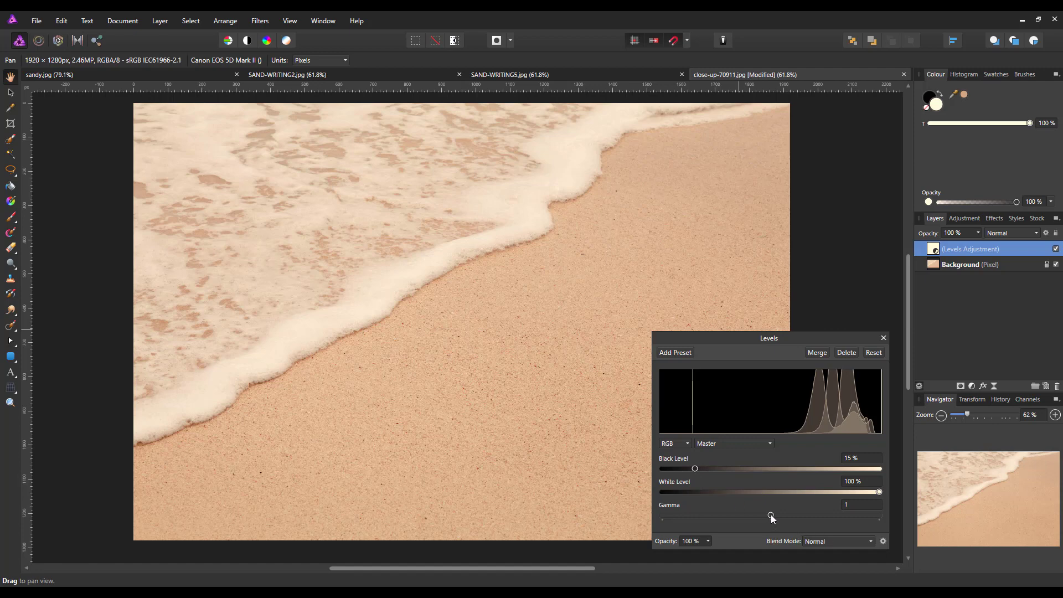
left_click_drag(771, 516, 816, 516)
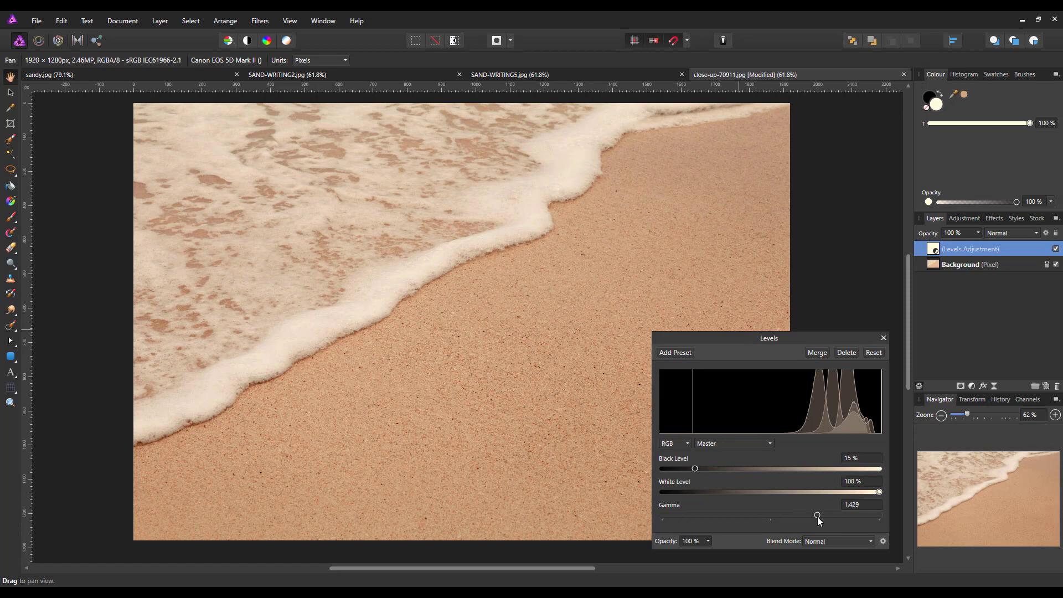
mouse_move(851, 519)
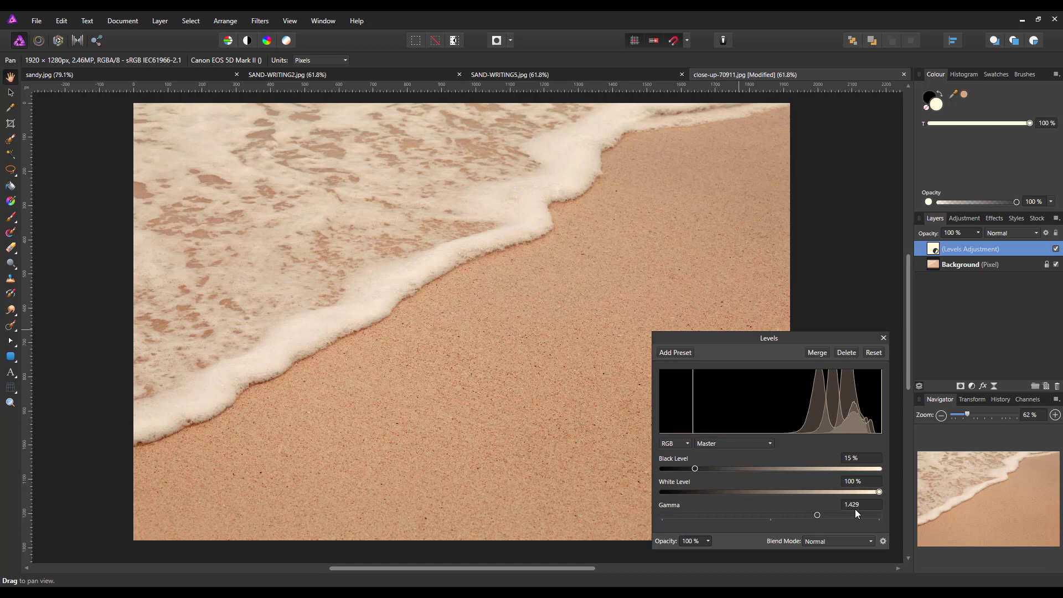
mouse_move(766, 505)
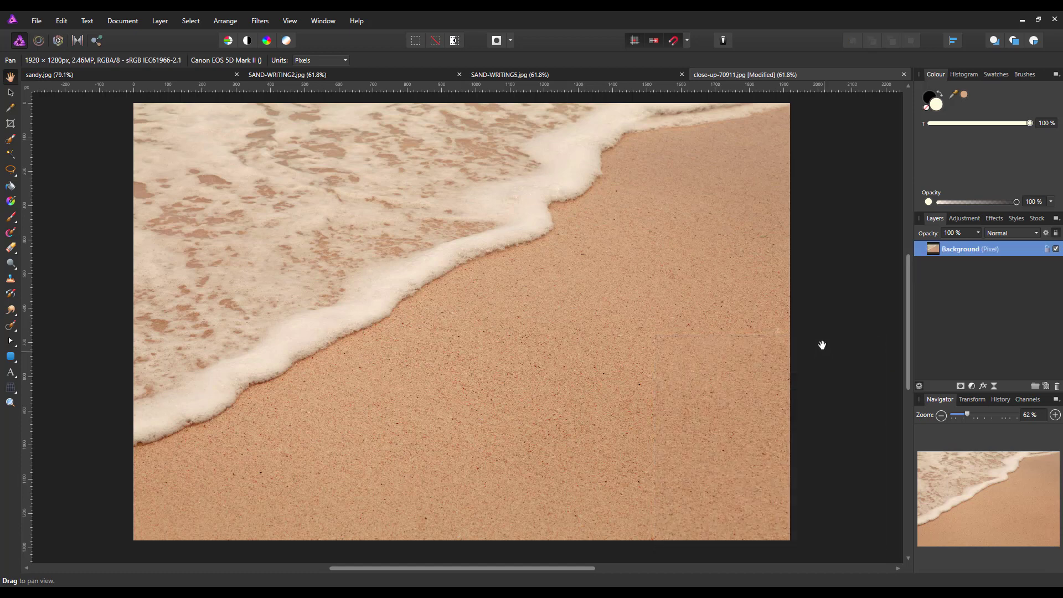
mouse_move(480, 305)
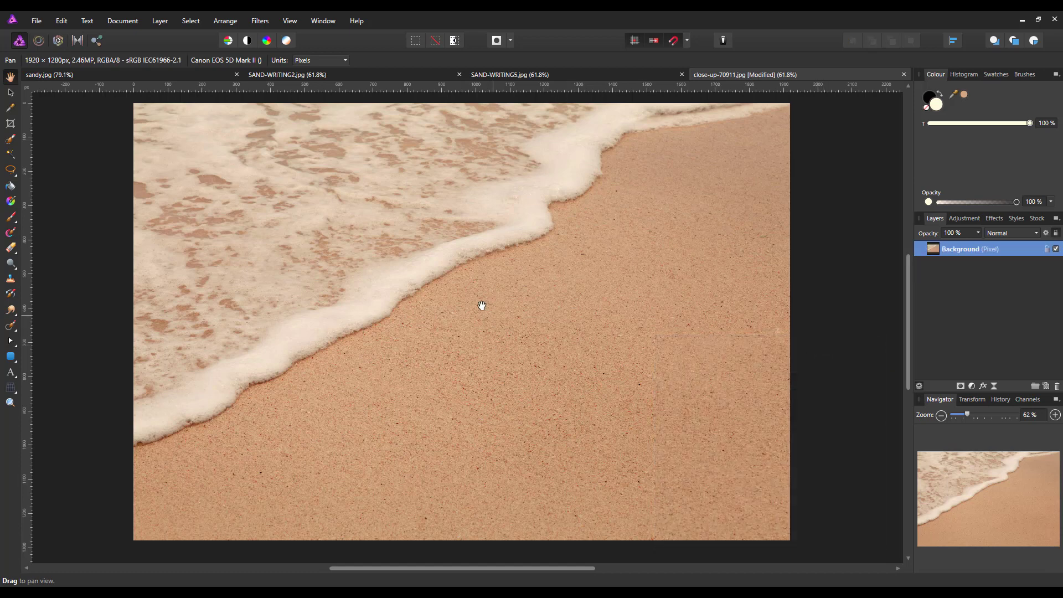
mouse_move(633, 467)
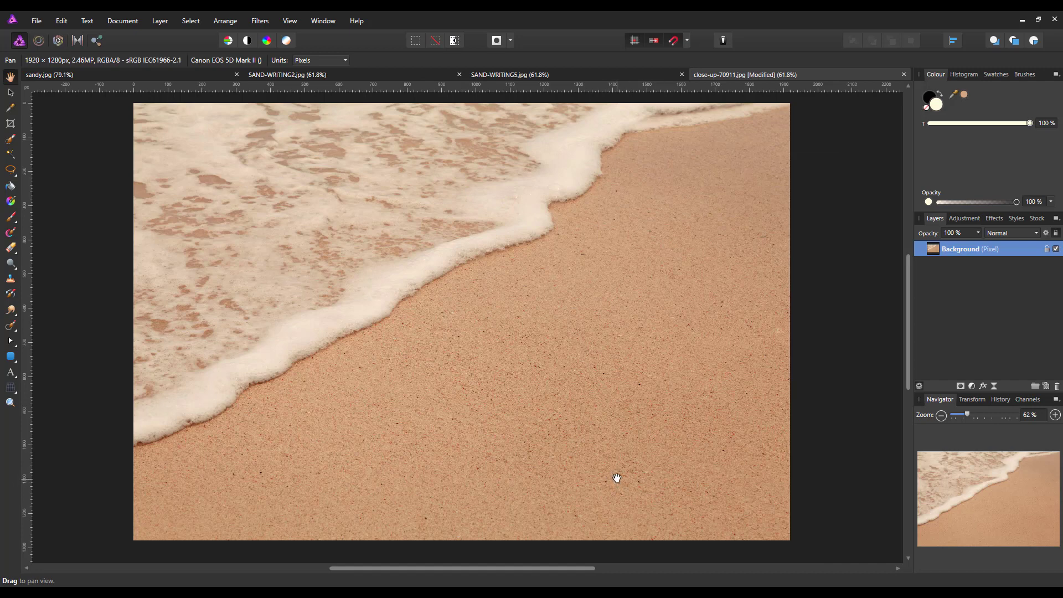
mouse_move(953, 319)
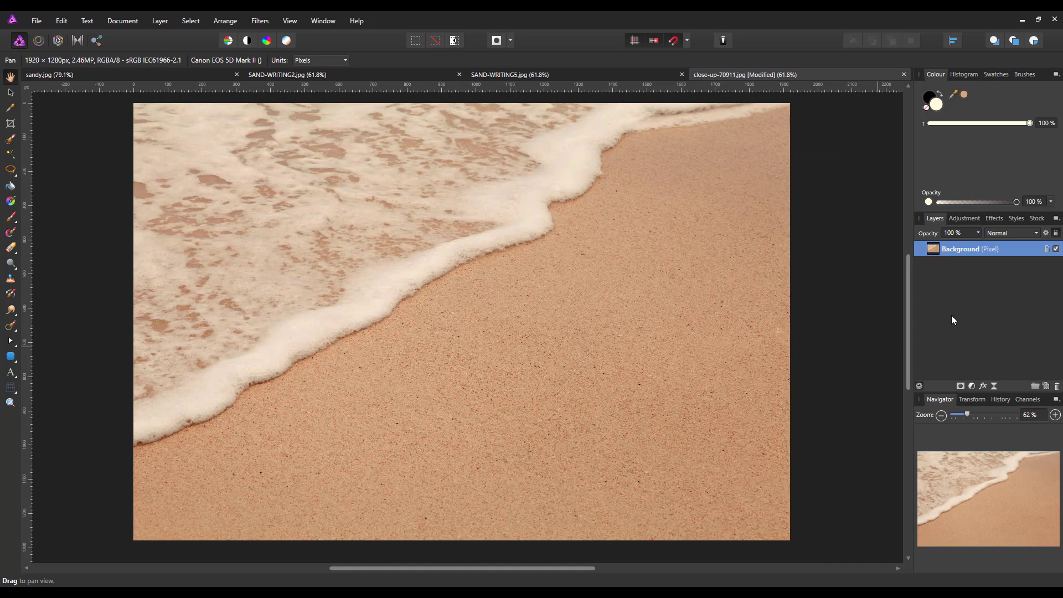
mouse_move(960, 301)
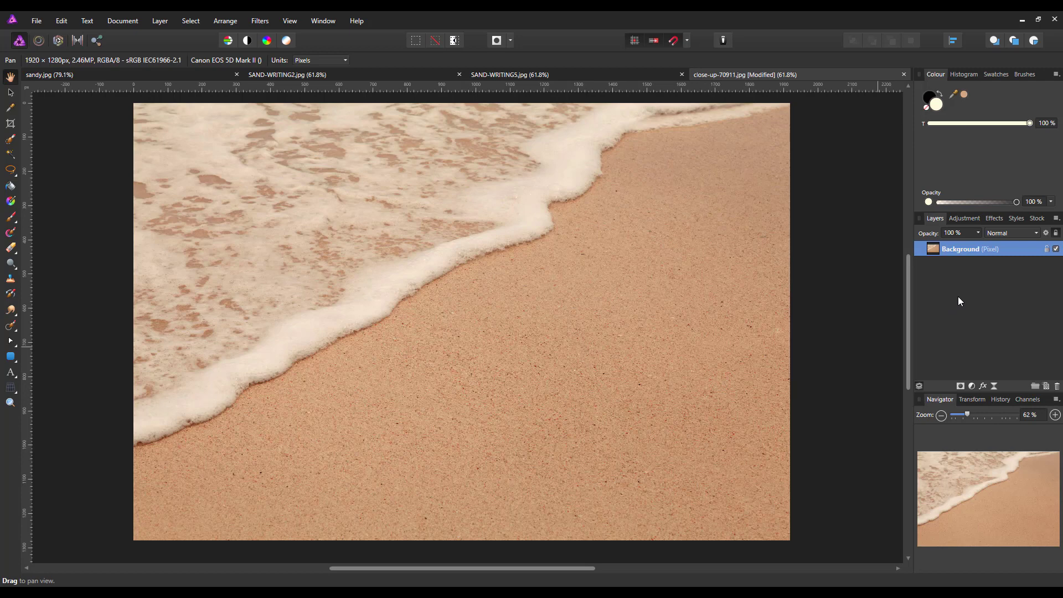
mouse_move(957, 306)
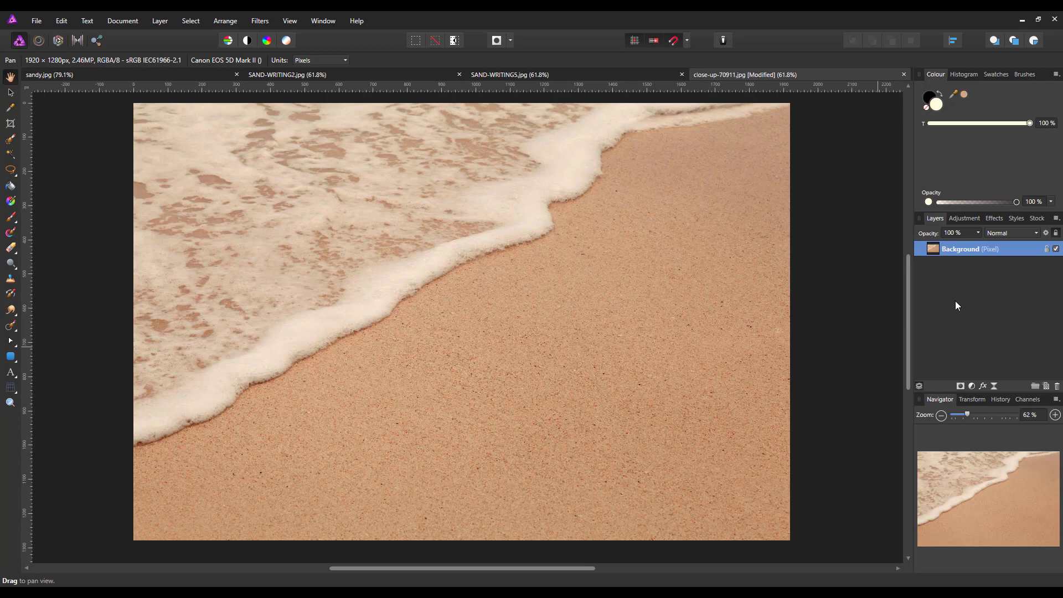
mouse_move(1004, 252)
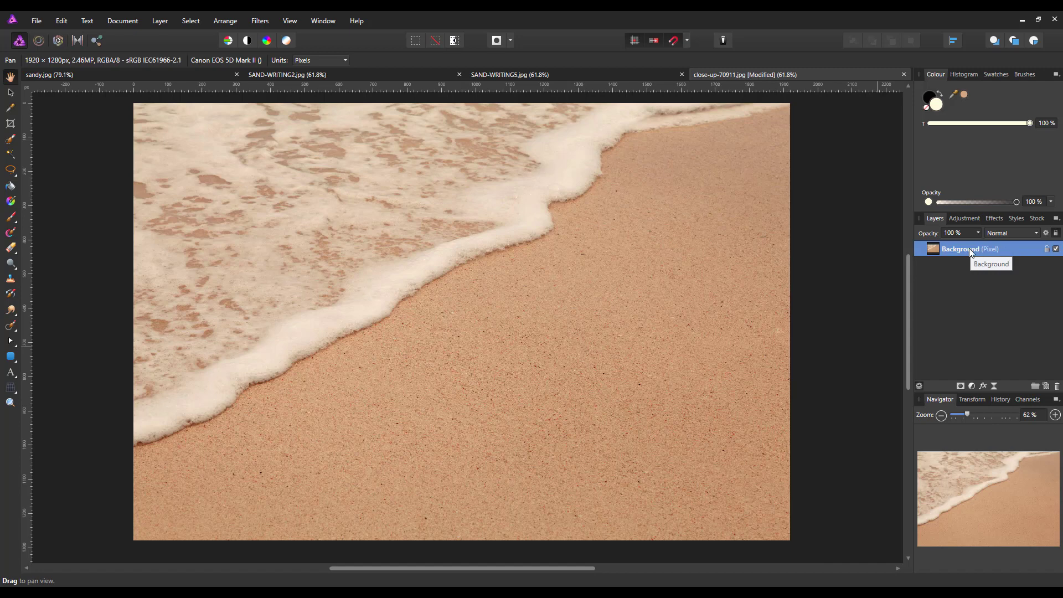
- Duplicate the Background layer so the photo has two identical pixel layers
right_click(969, 248)
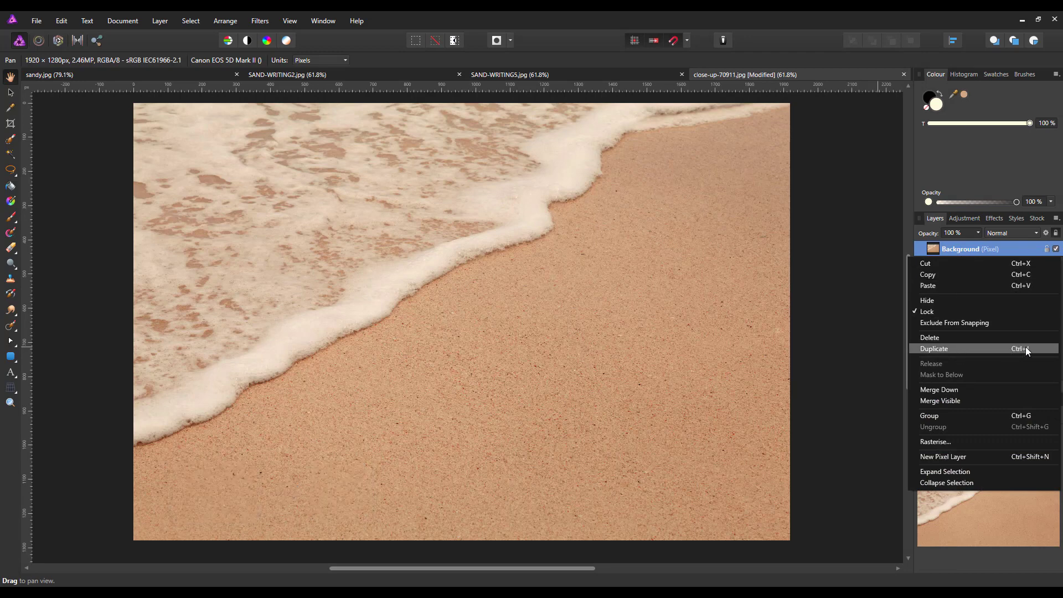
mouse_move(992, 350)
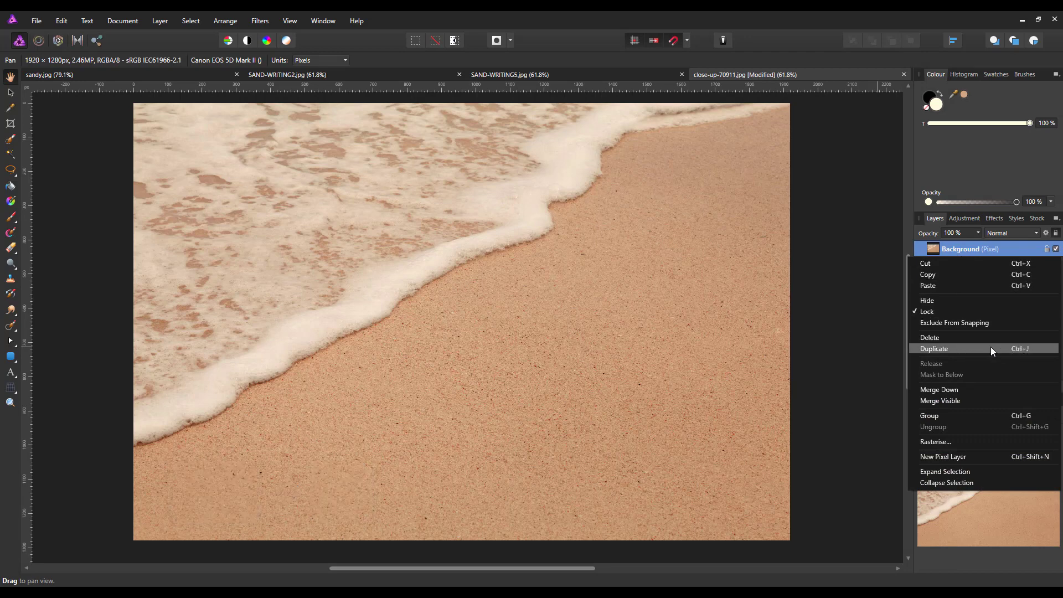
mouse_move(966, 352)
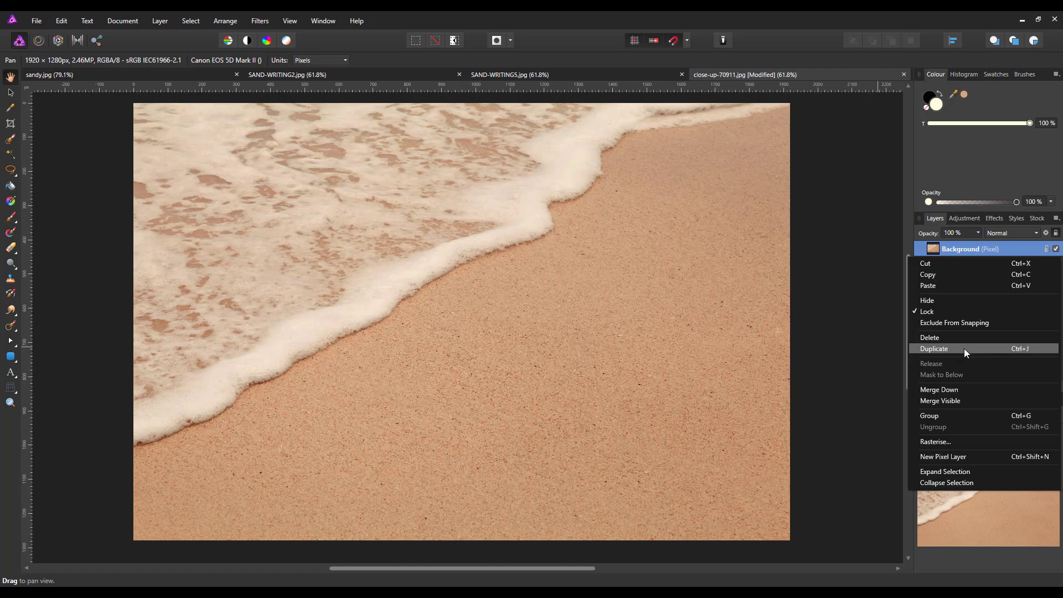
left_click(934, 348)
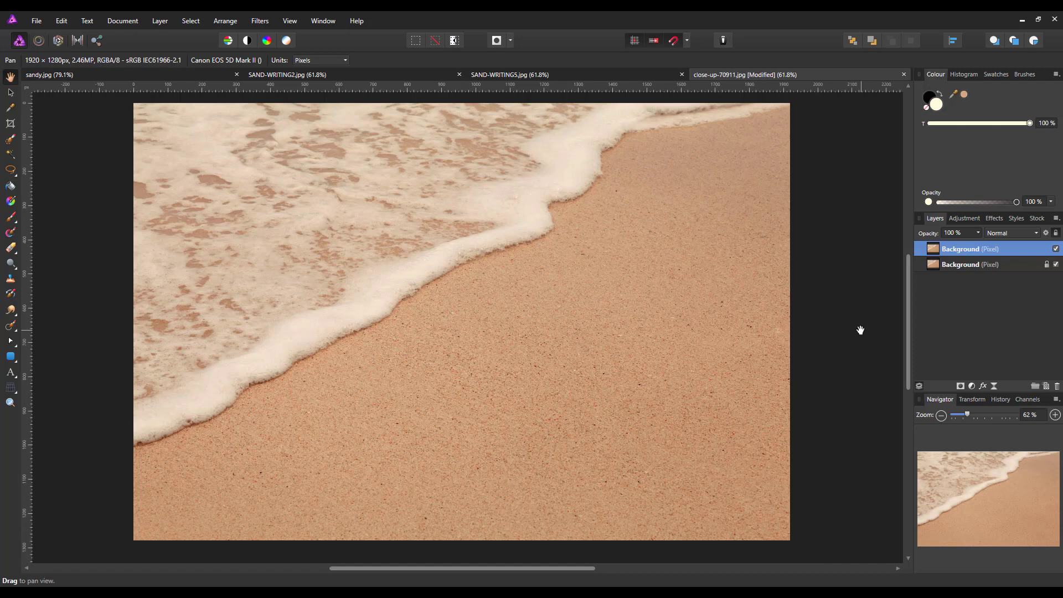
mouse_move(961, 306)
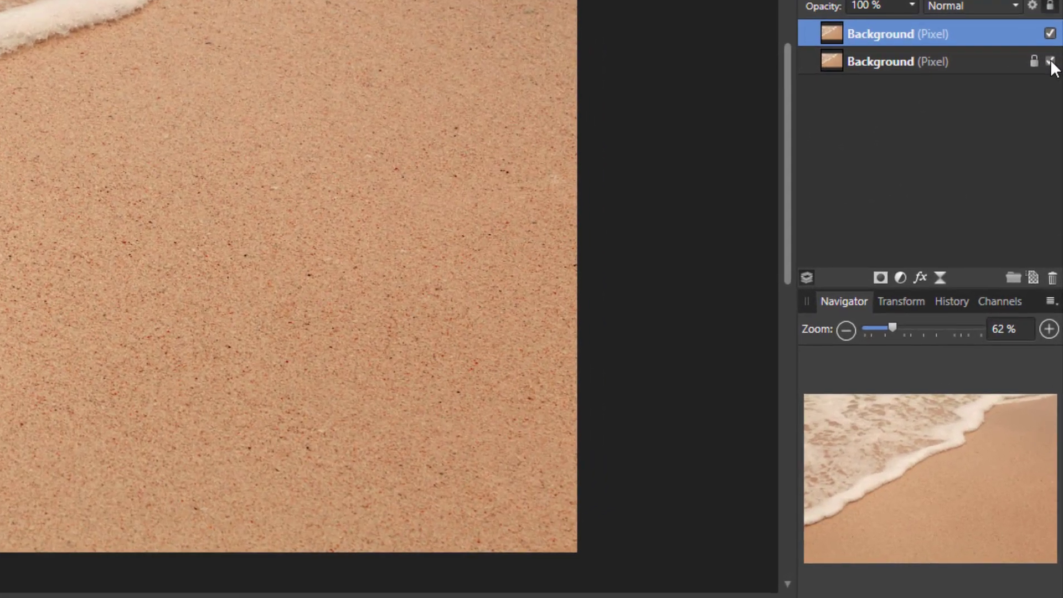
- Hide the original Background layer and show the Channels panel for the copy
left_click(1049, 61)
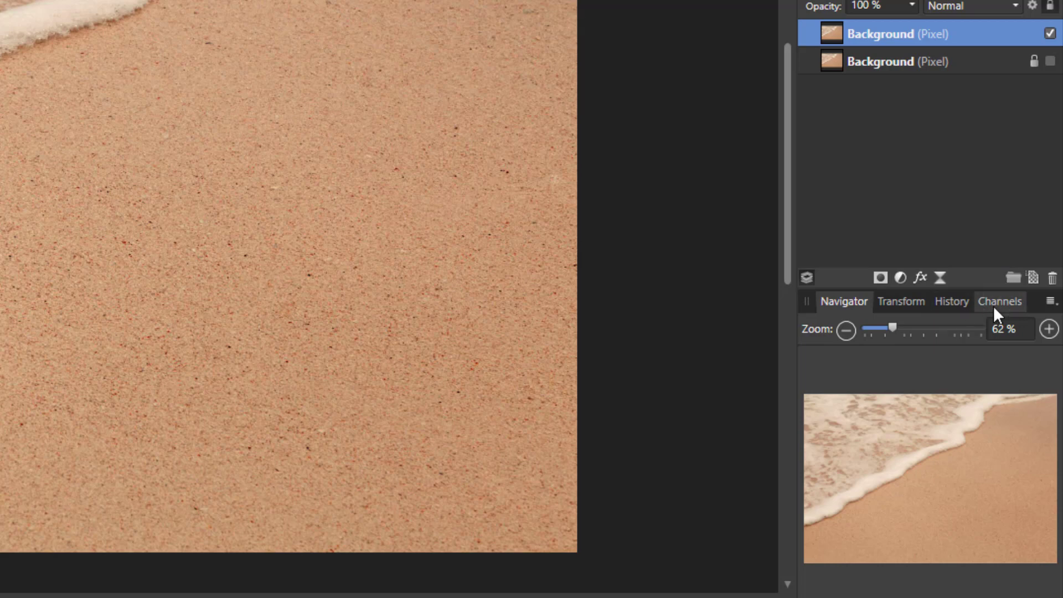
left_click(998, 301)
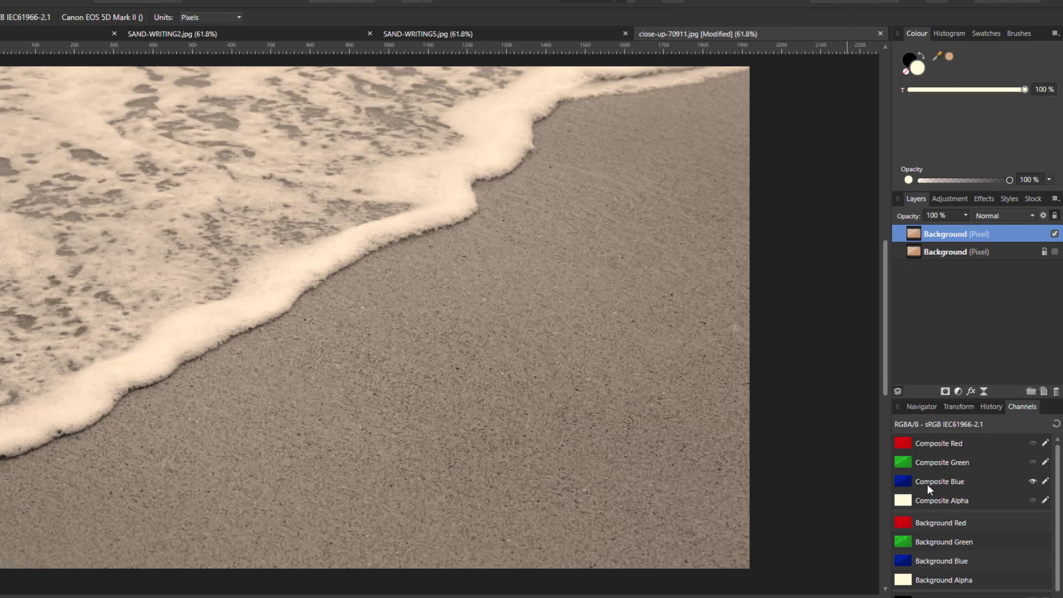
mouse_move(518, 425)
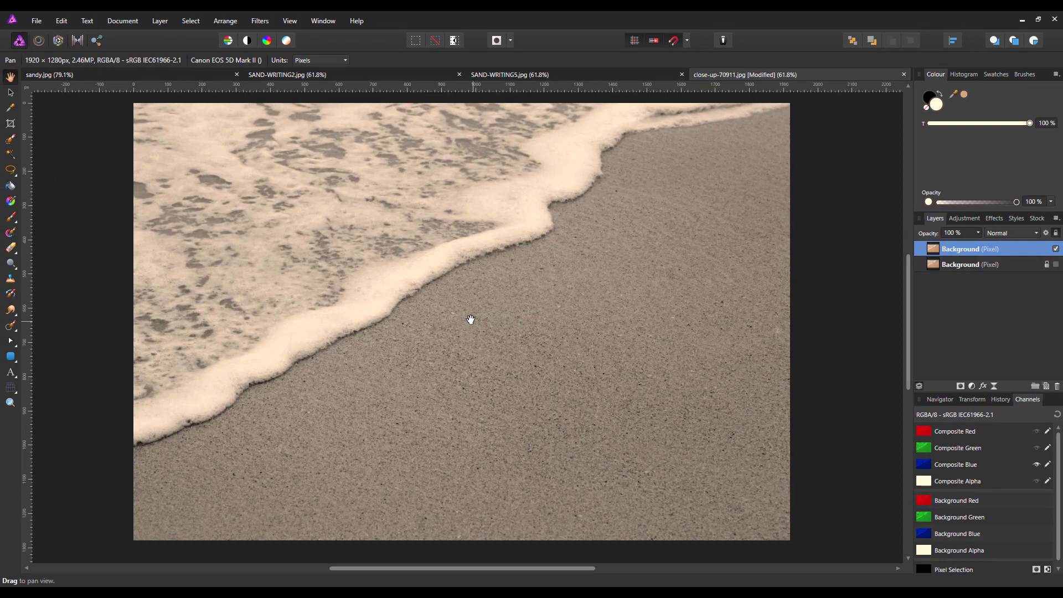
mouse_move(294, 60)
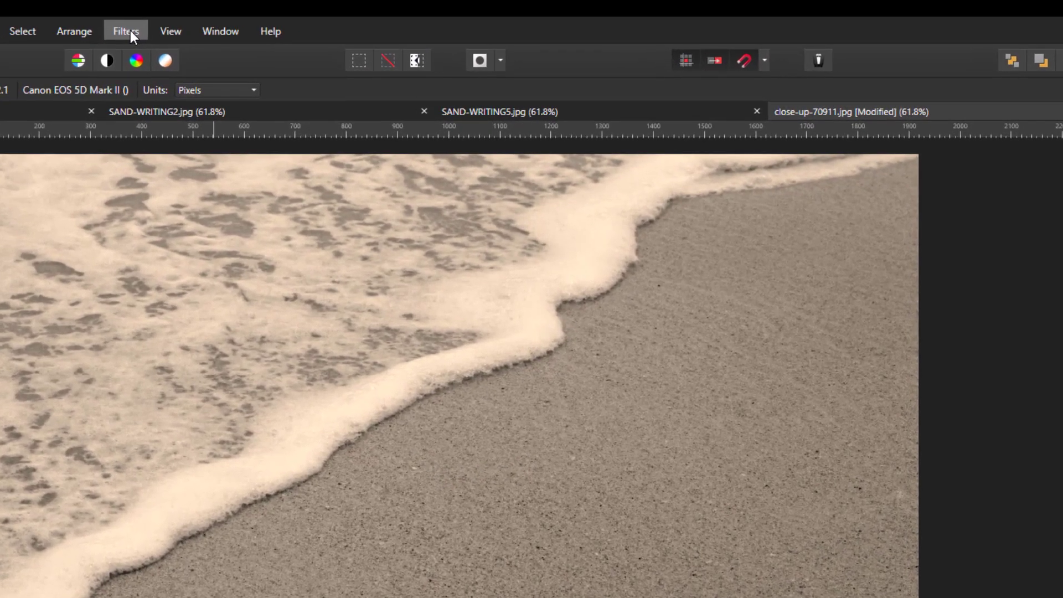
- Apply a 1 px Gaussian Blur to the top Background layer
left_click(125, 31)
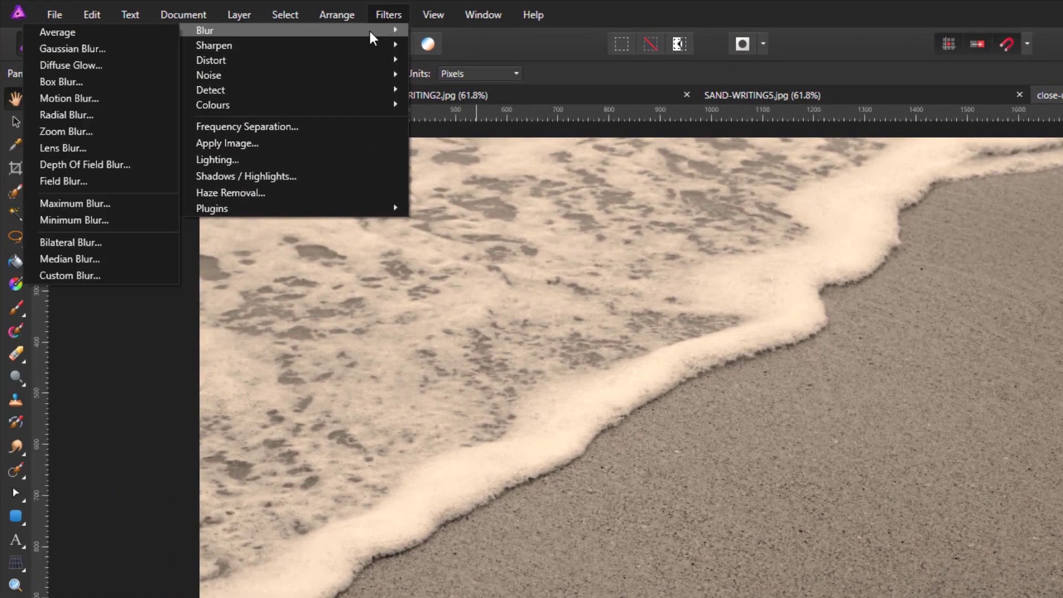
mouse_move(73, 48)
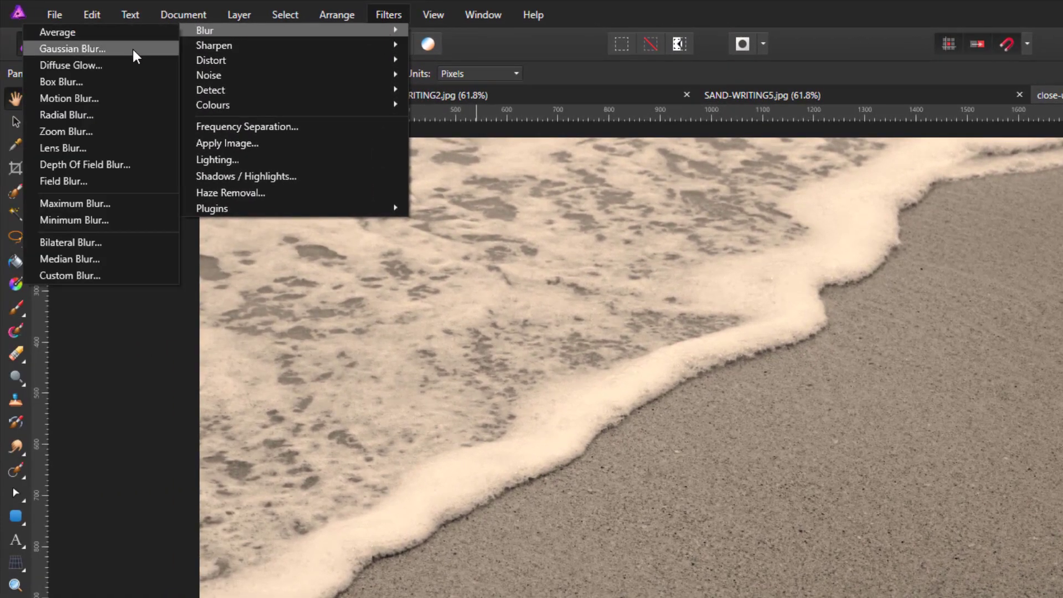
left_click(73, 47)
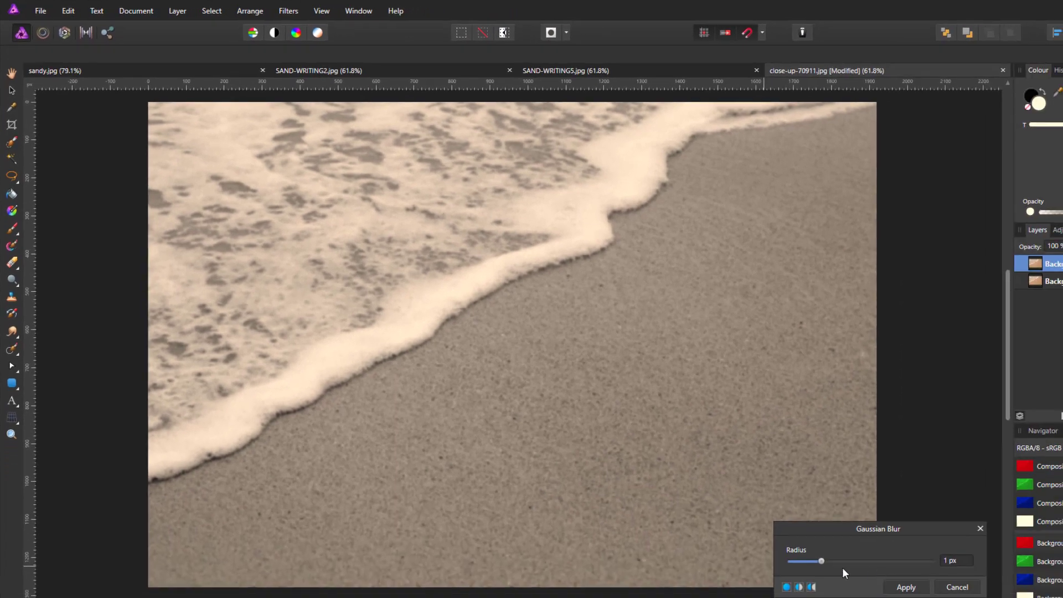
mouse_move(947, 568)
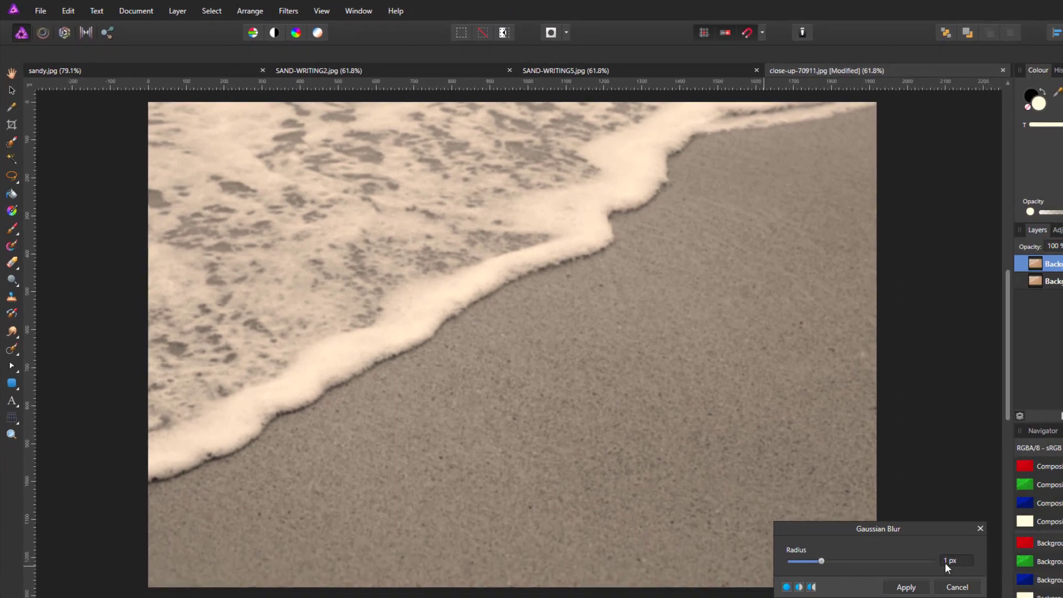
left_click(905, 587)
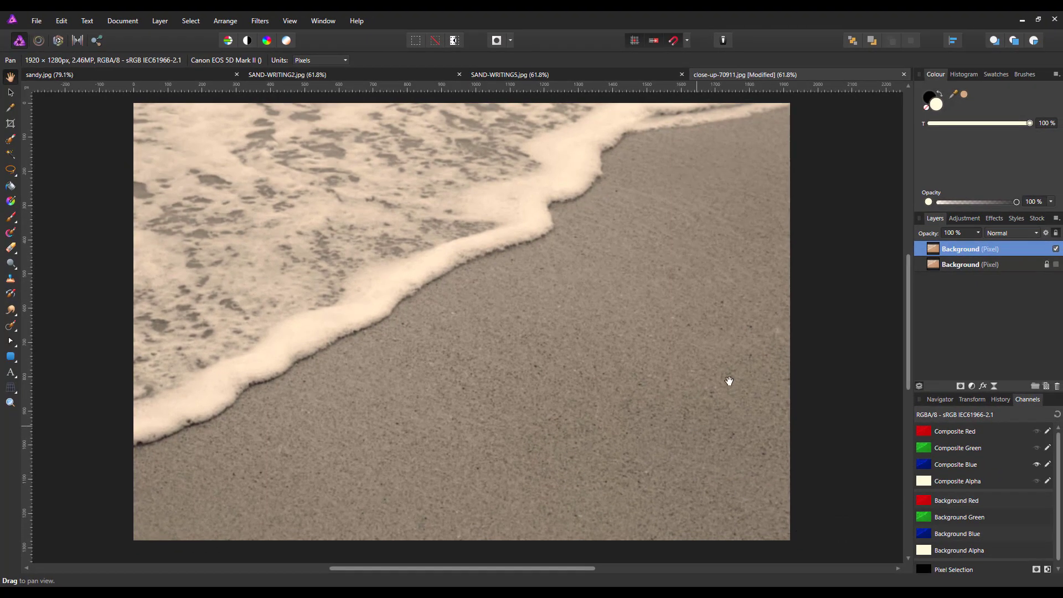
mouse_move(300, 267)
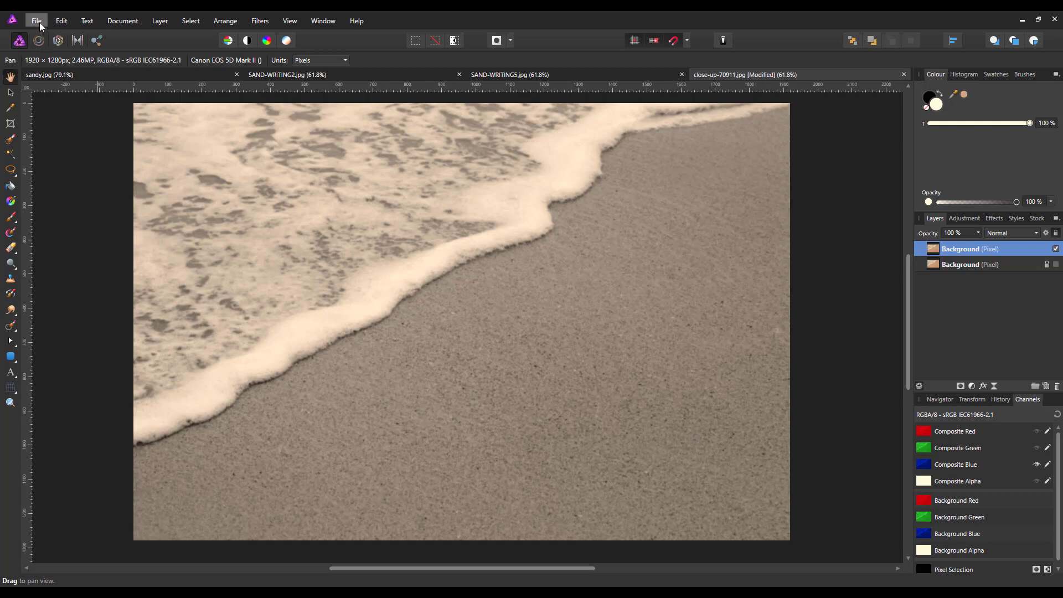
- Export the image as a best-quality JPEG
left_click(35, 19)
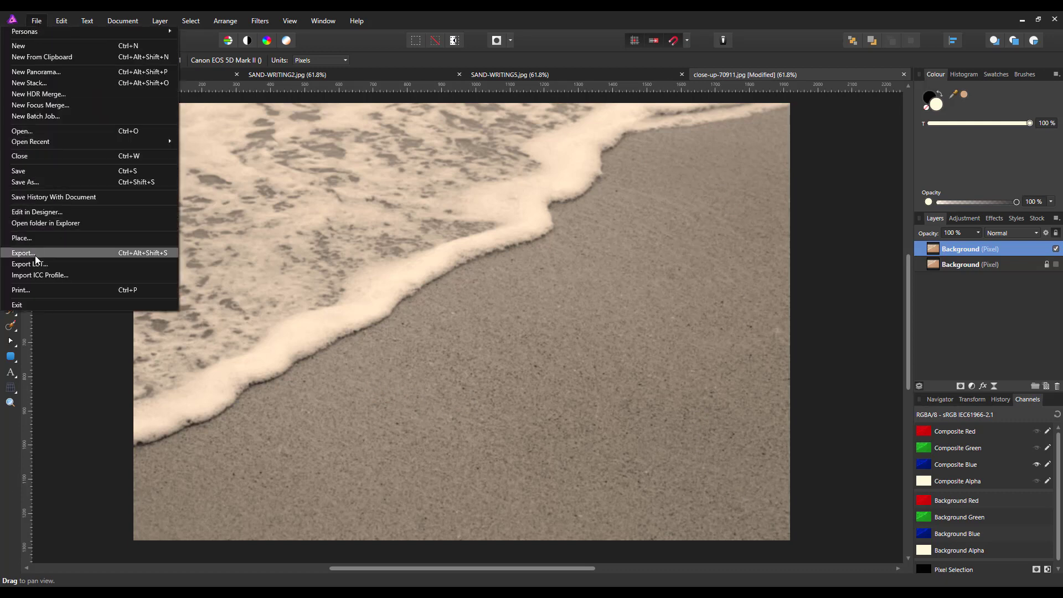
left_click(24, 252)
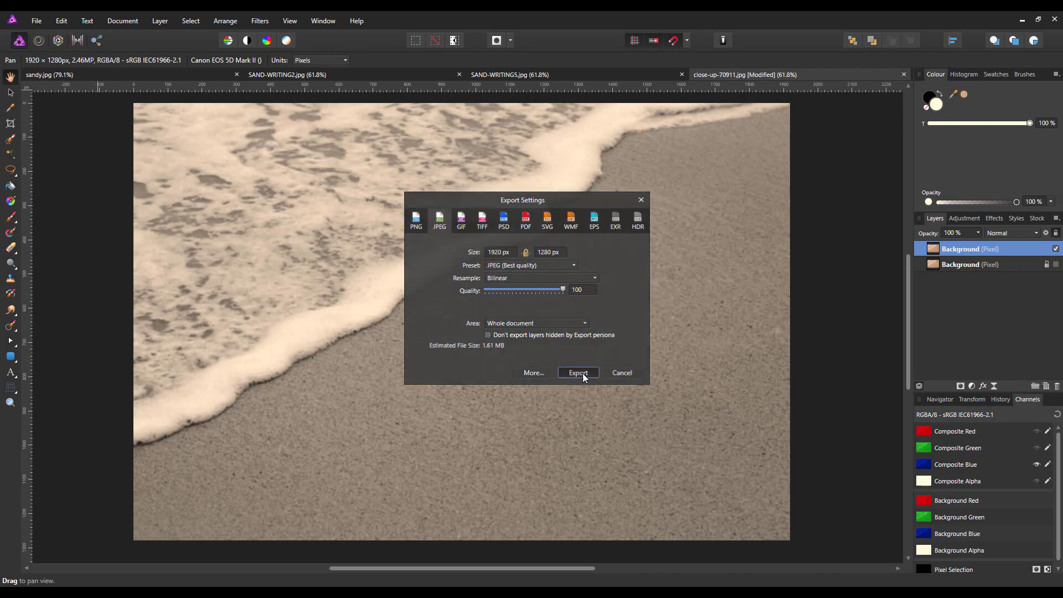
left_click(577, 372)
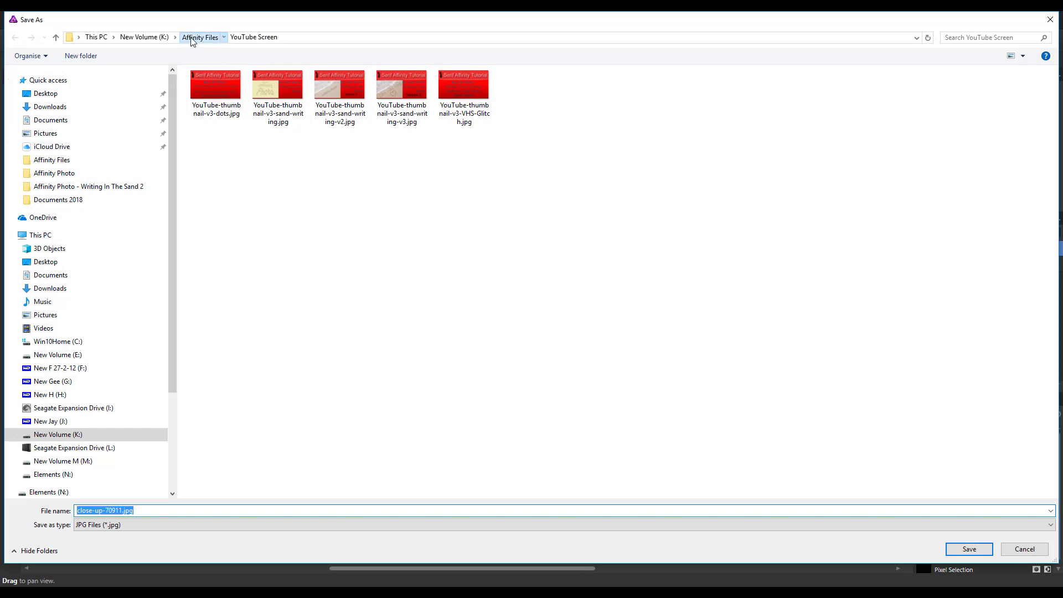
- Save it as channelblue-test.jpg in Affinity Files, replacing the existing file
left_click(199, 38)
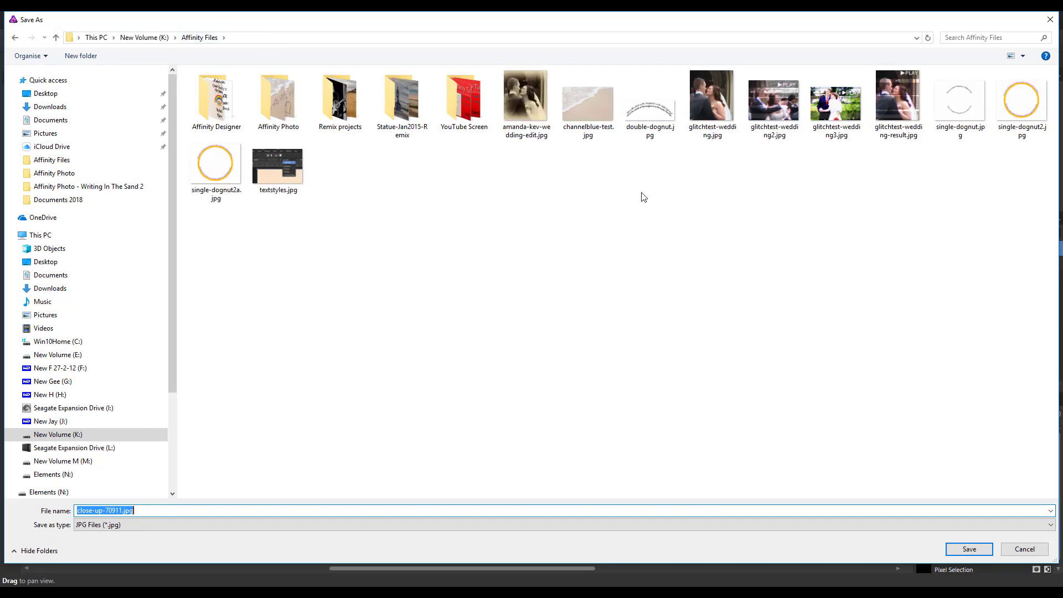
mouse_move(630, 161)
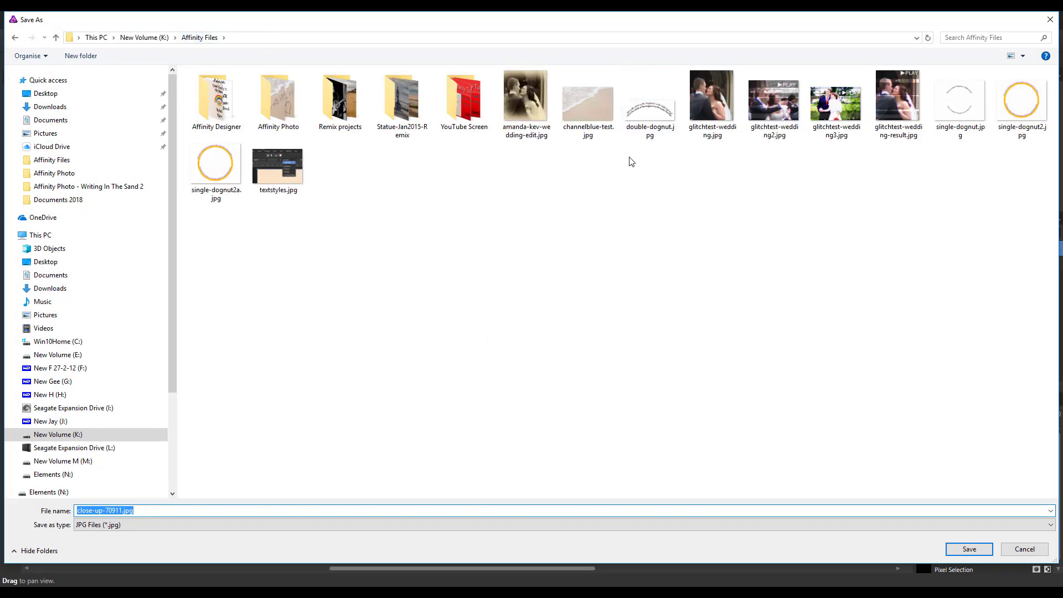
mouse_move(602, 168)
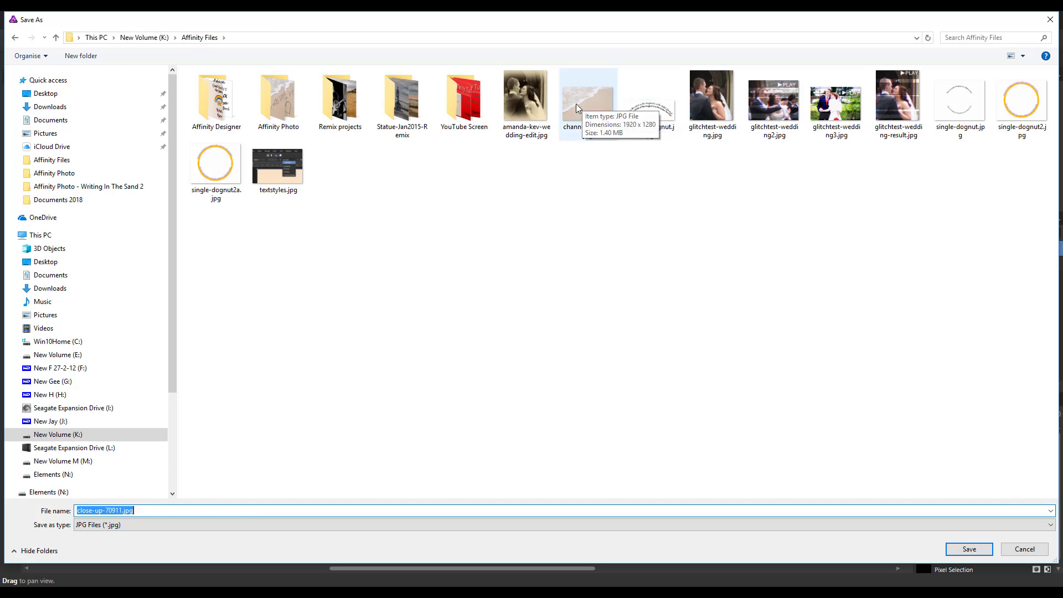
left_click(586, 99)
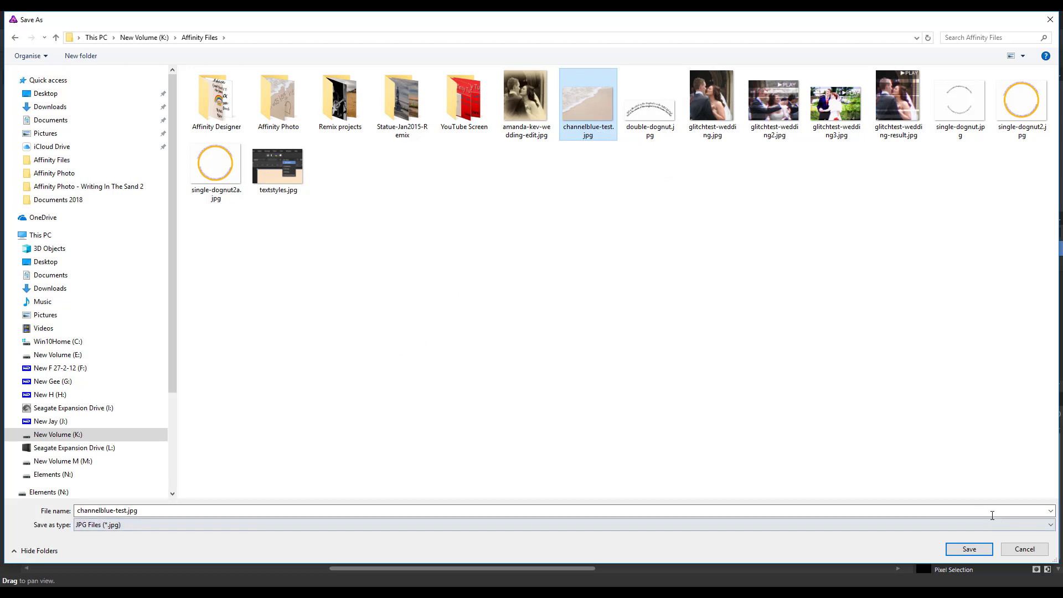
left_click(968, 548)
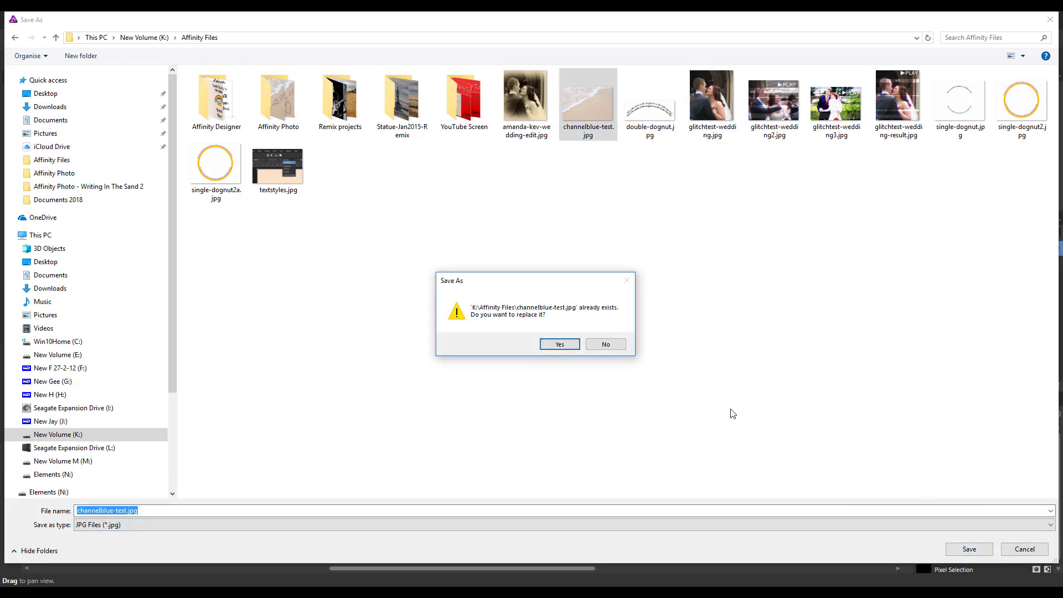
left_click(558, 343)
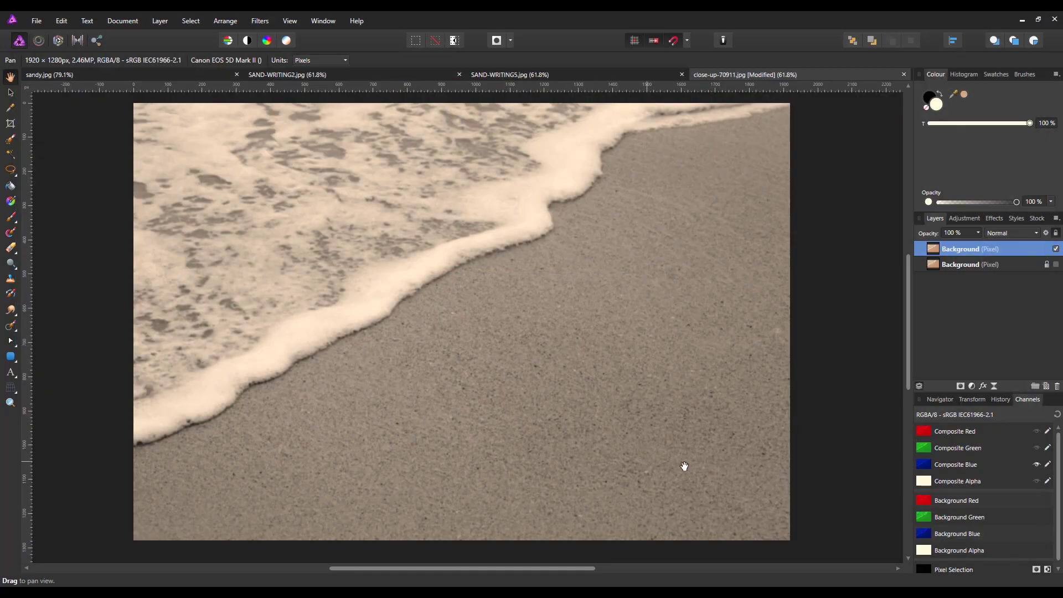
mouse_move(752, 325)
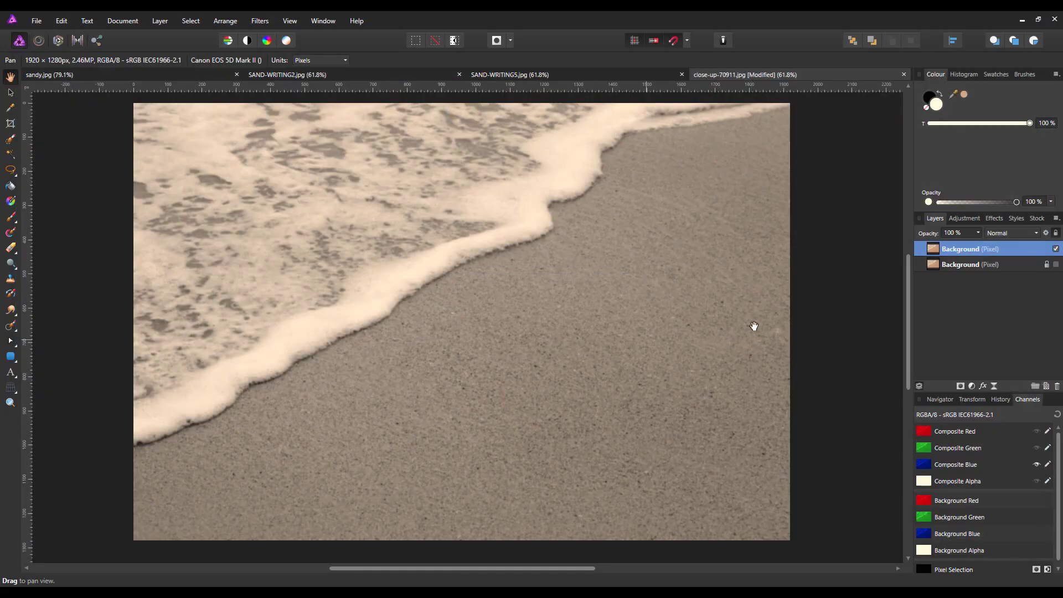
mouse_move(1051, 279)
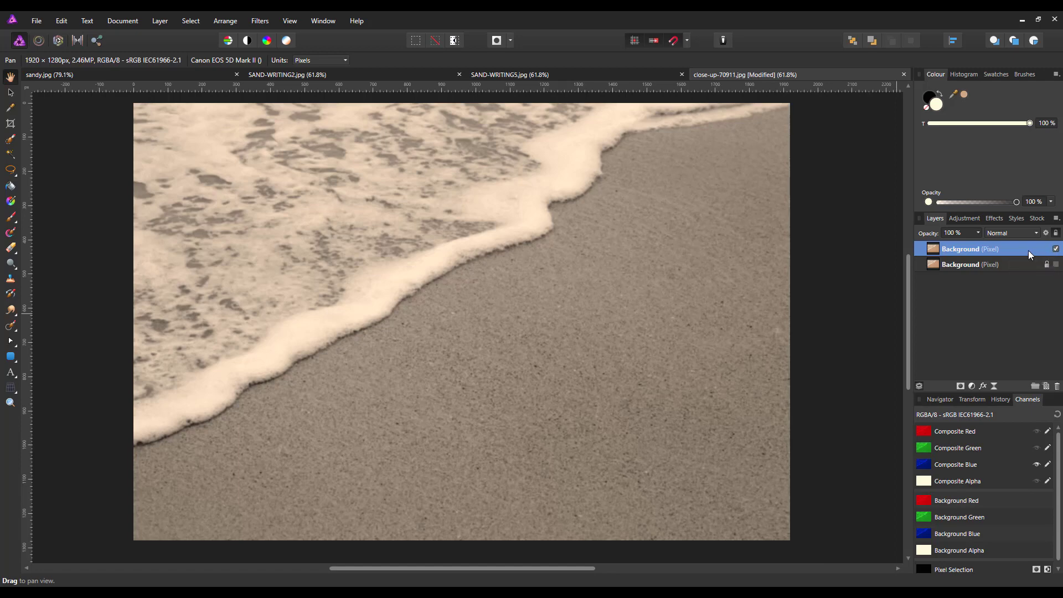
- Compare the desaturated copy with the original by toggling layer and blue-channel visibility
left_click(1055, 248)
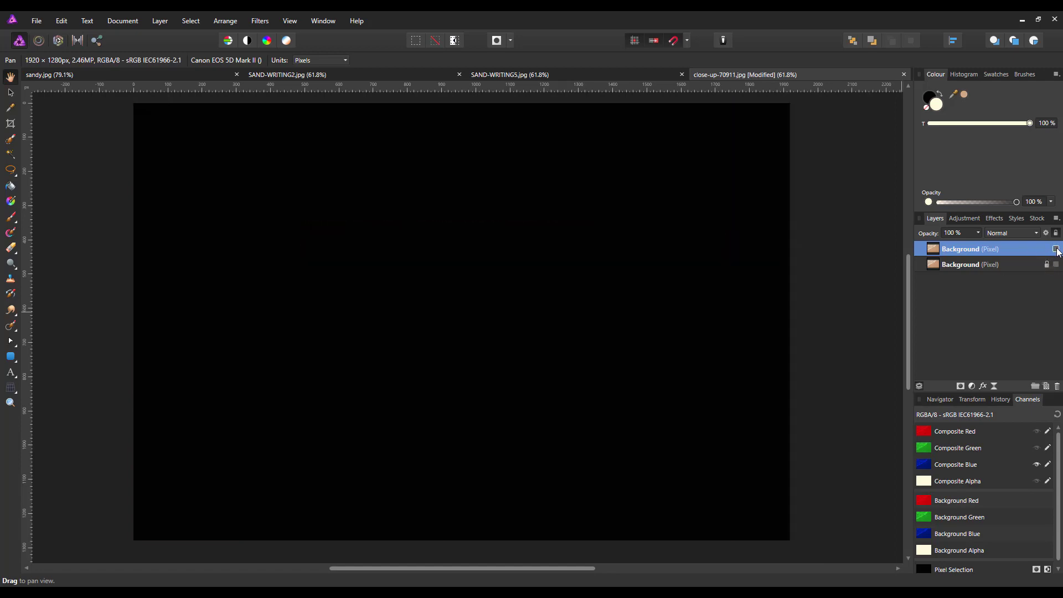
left_click(1055, 249)
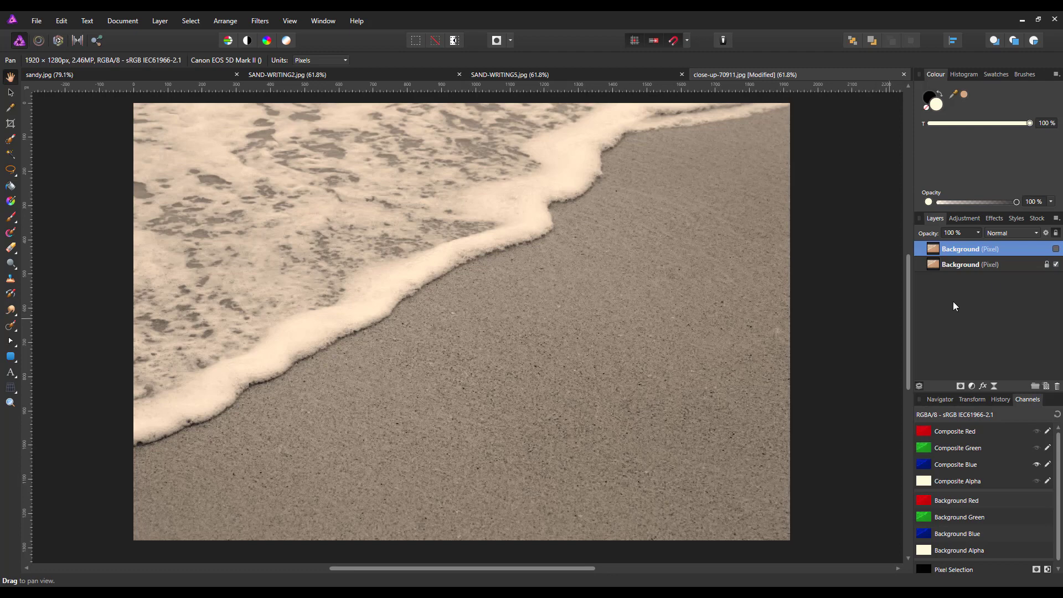
left_click(1036, 464)
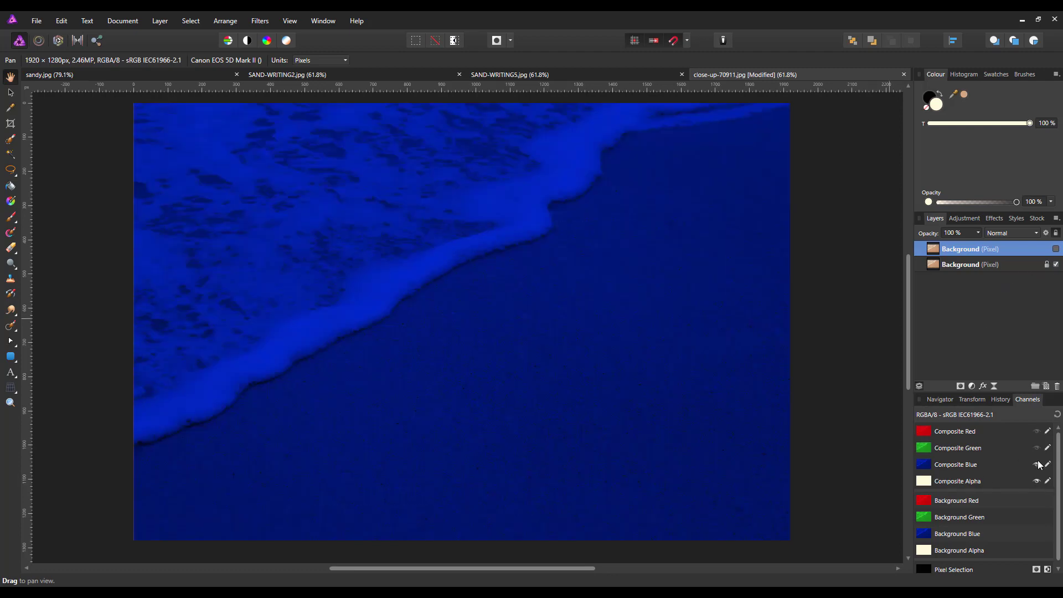
left_click(1036, 448)
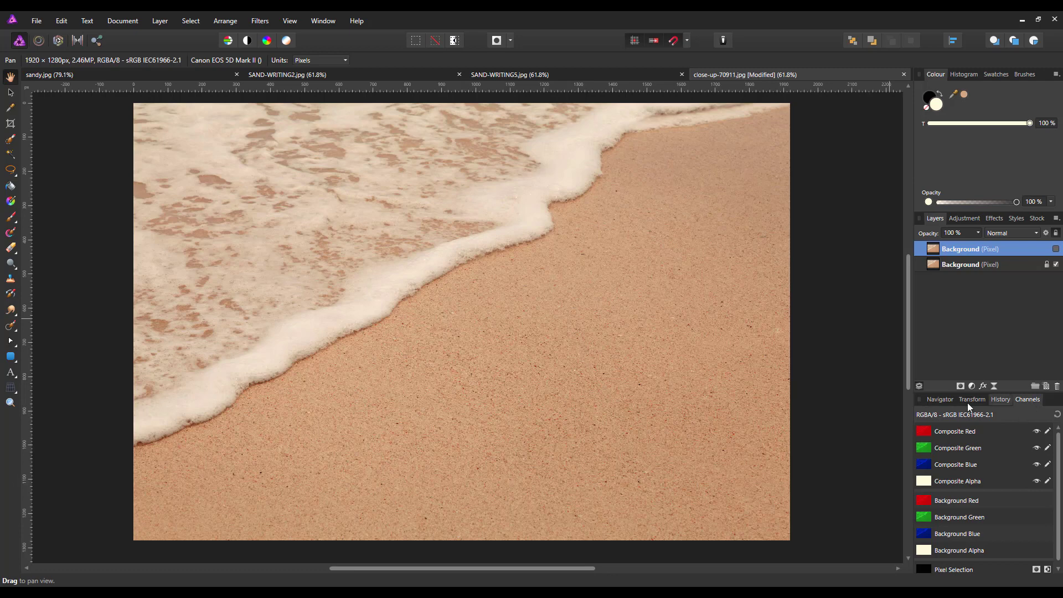
- Show the Navigator overview and remove the upper blurred Background copy
left_click(939, 399)
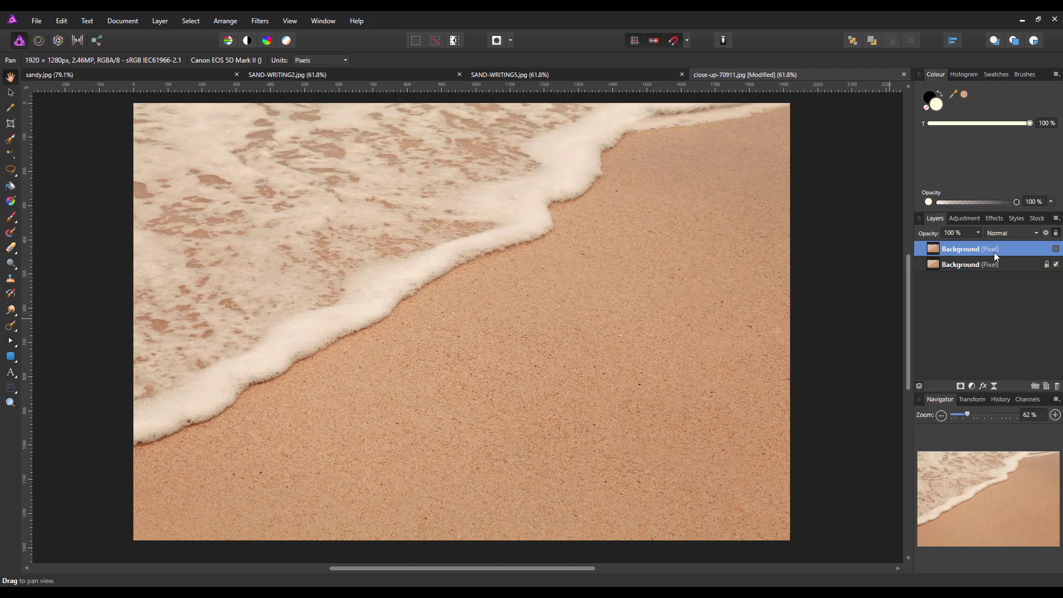
mouse_move(992, 264)
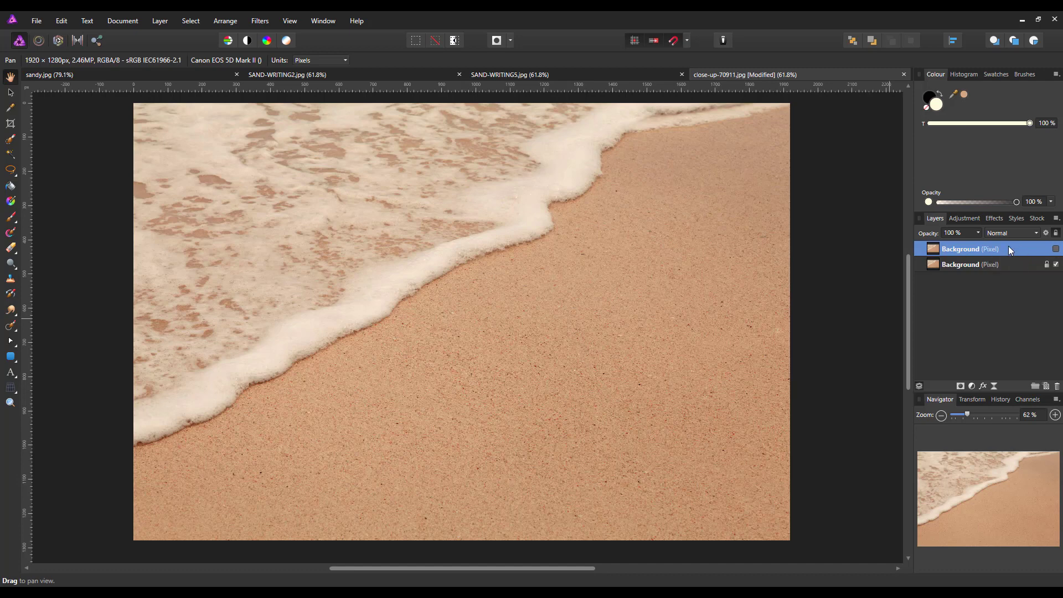
right_click(970, 249)
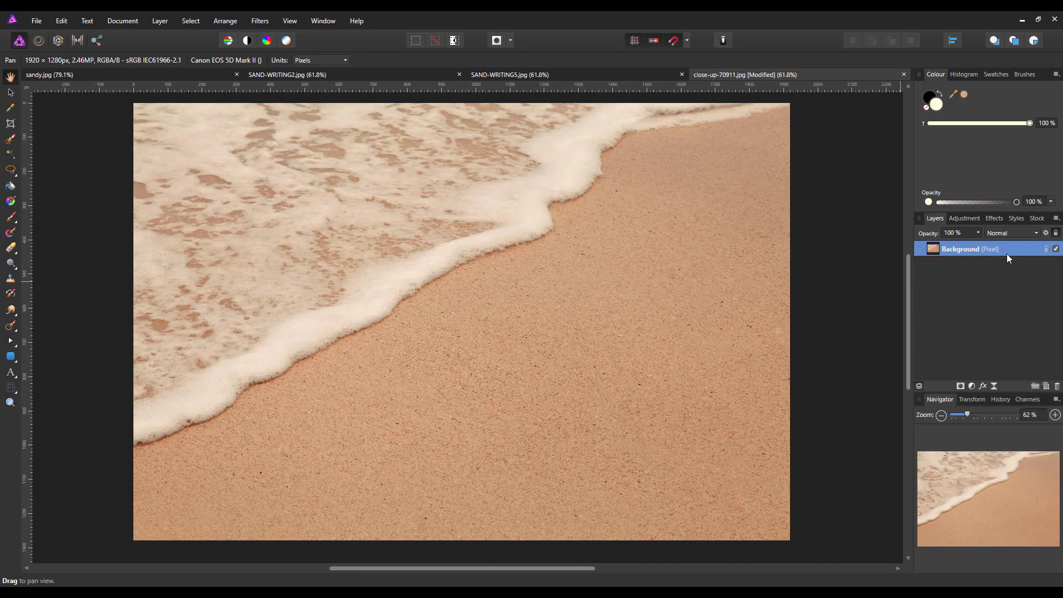
mouse_move(999, 258)
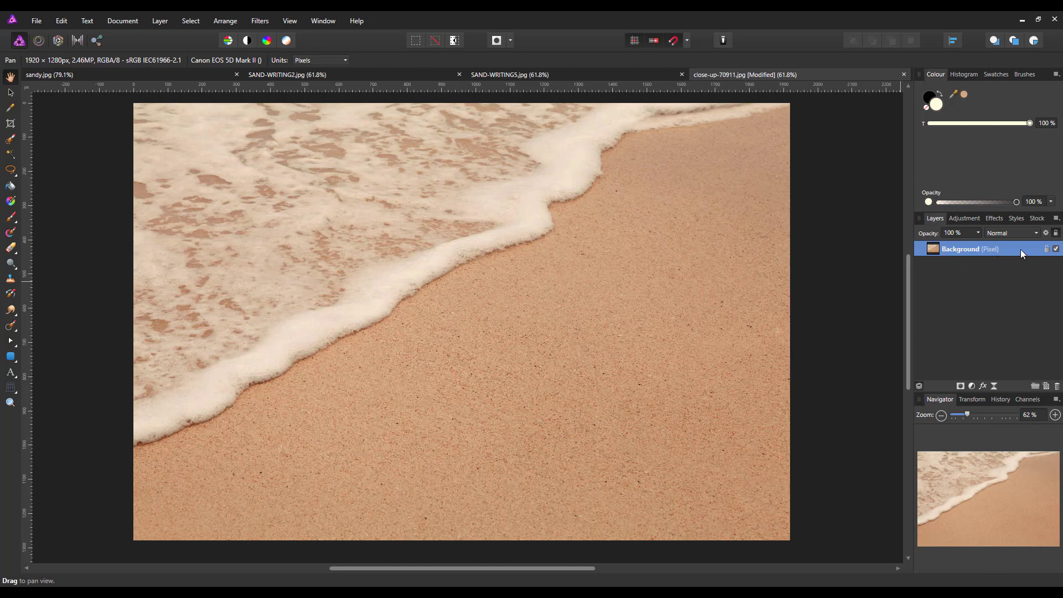
mouse_move(795, 388)
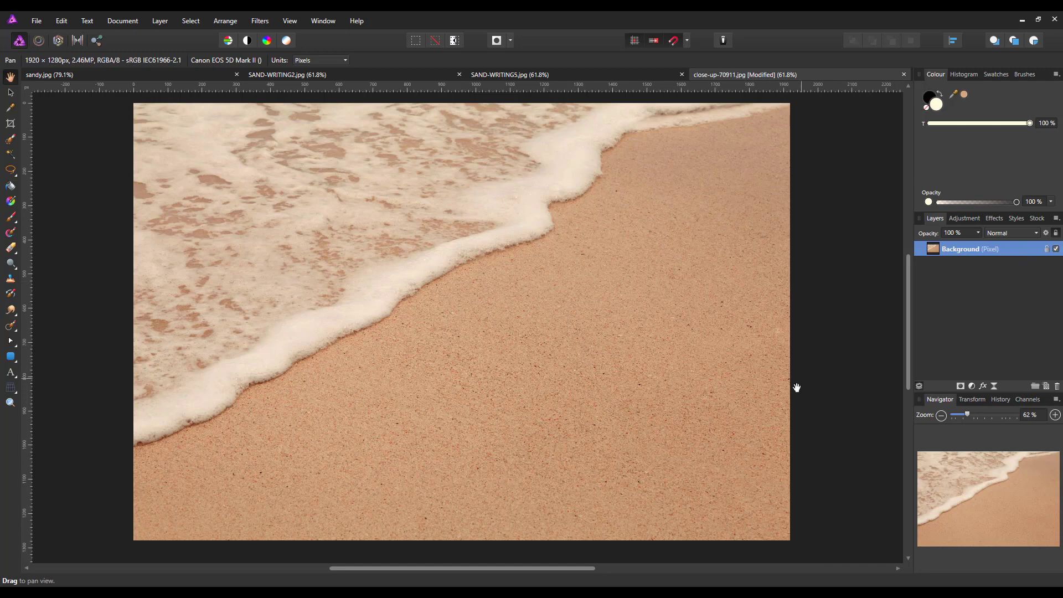
mouse_move(466, 461)
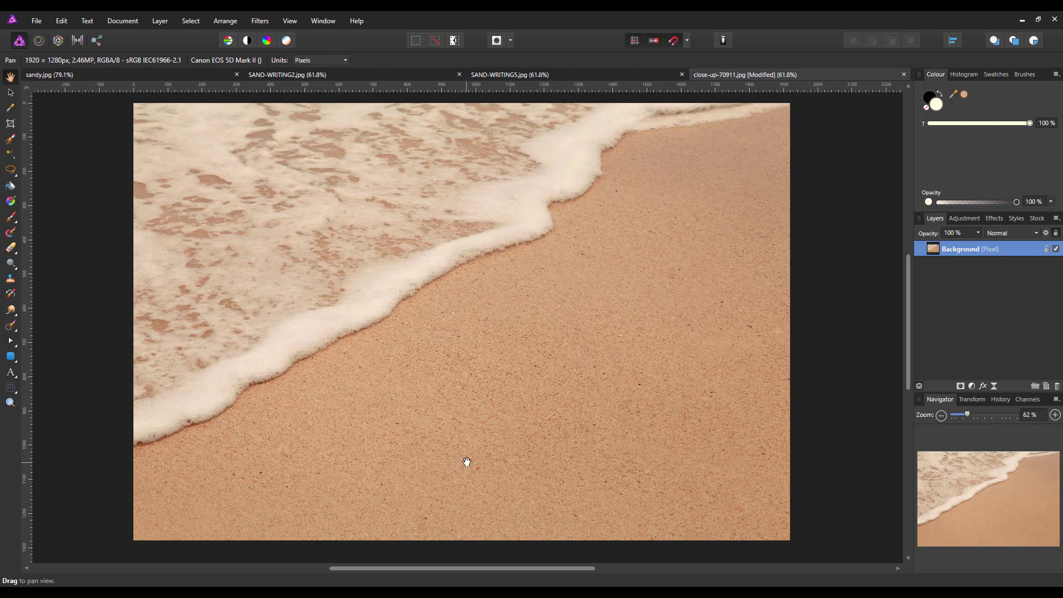
mouse_move(1015, 252)
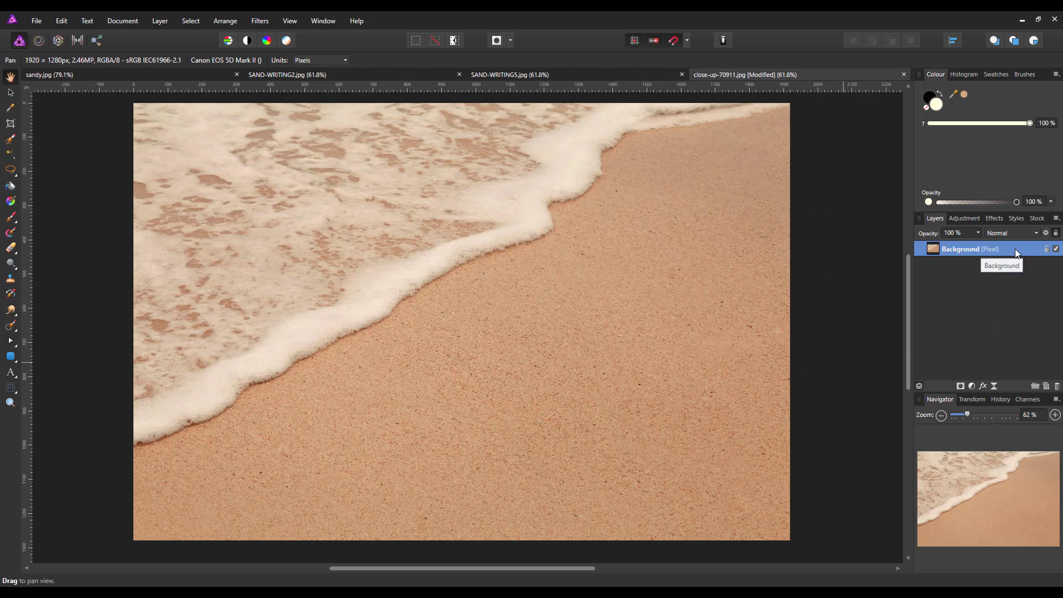
mouse_move(1009, 271)
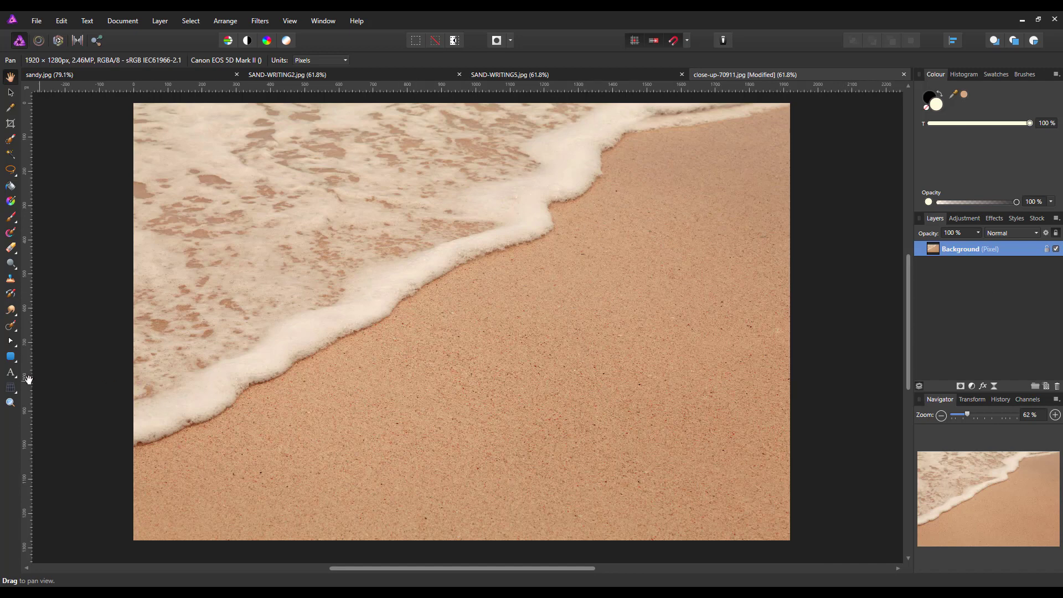
mouse_move(11, 373)
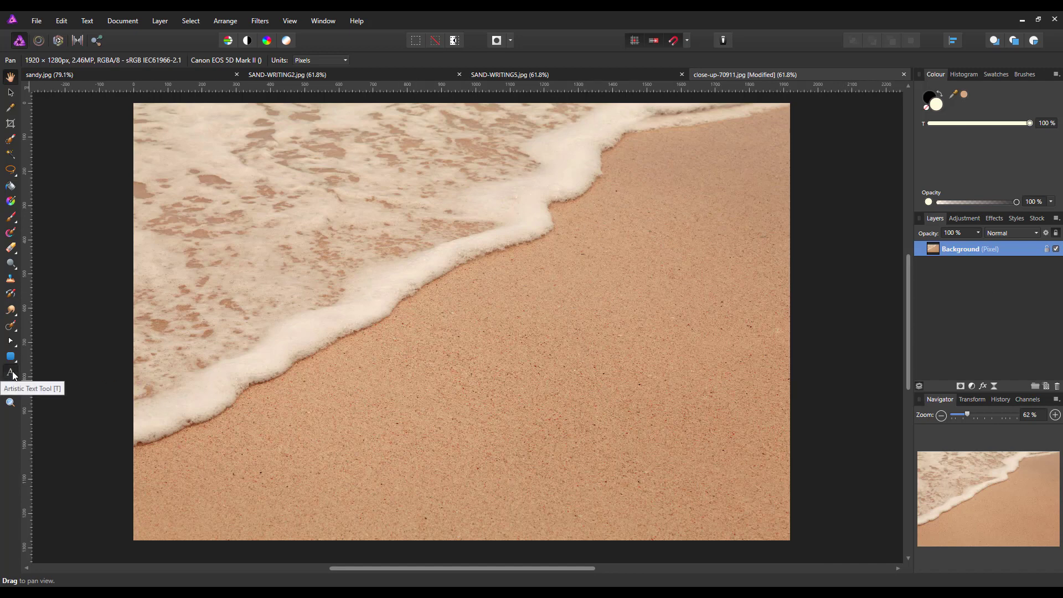
- Activate the Artistic Text Tool and show its Character settings
left_click(10, 373)
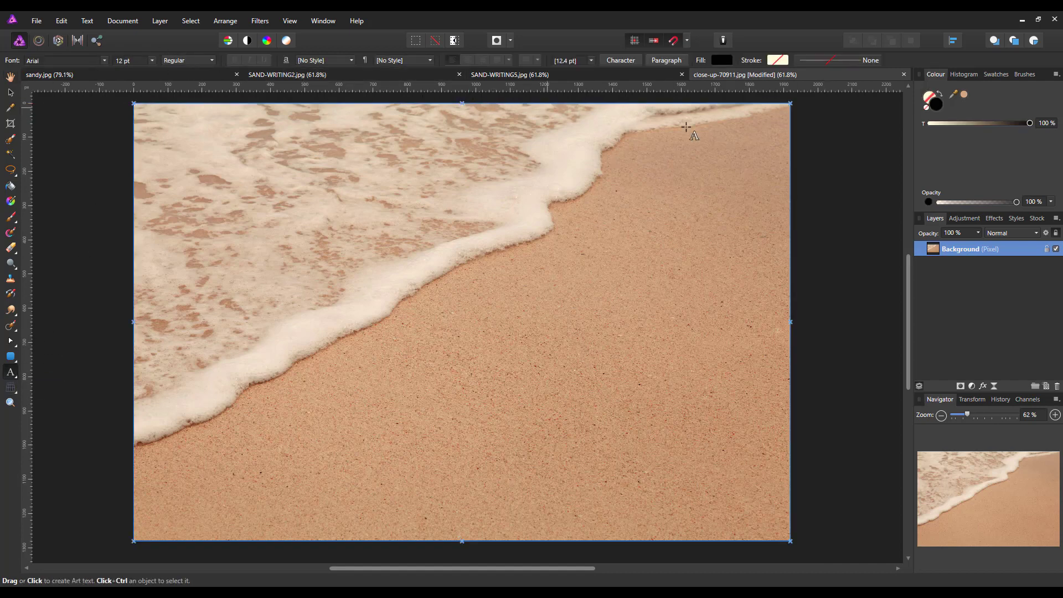
left_click(619, 60)
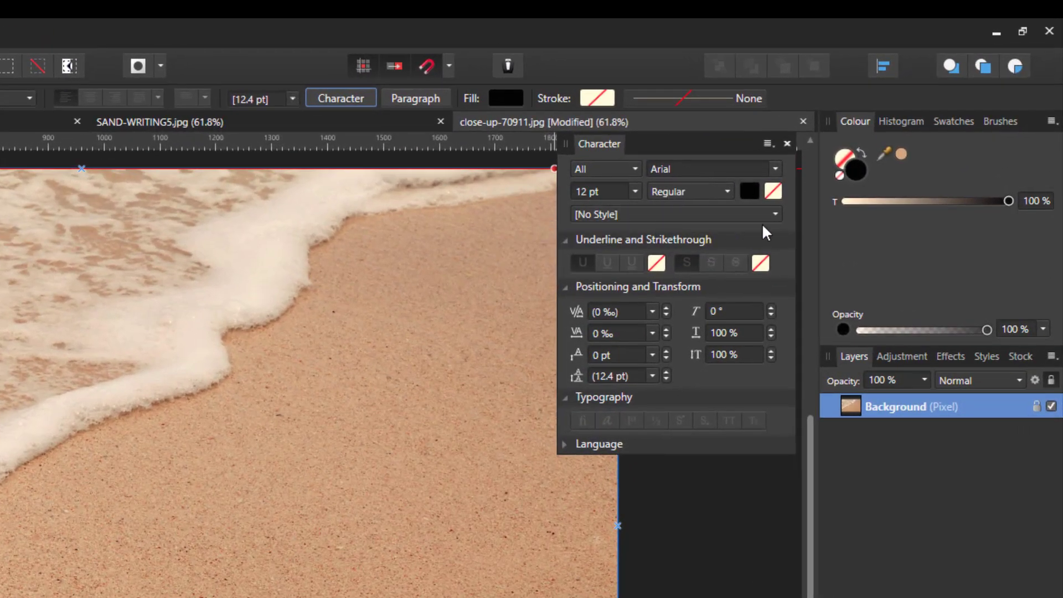
mouse_move(776, 169)
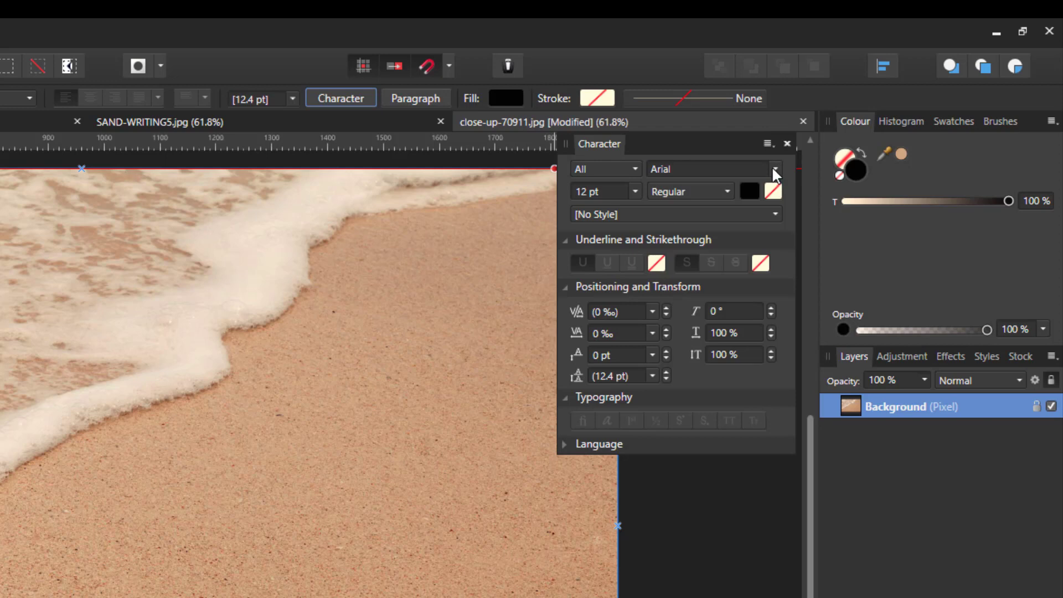
mouse_move(779, 176)
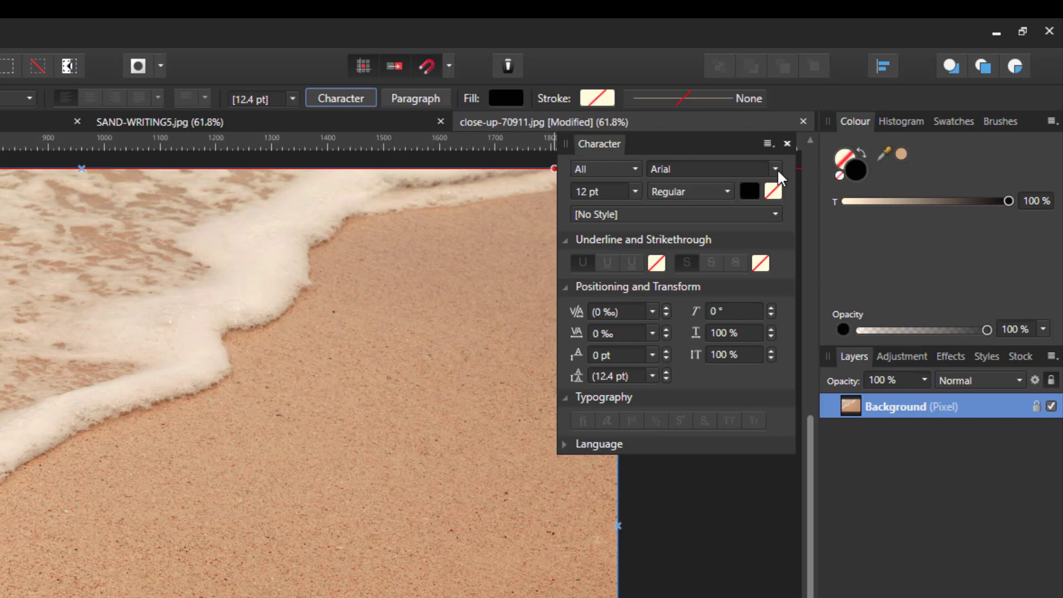
- Choose Bradley Hand ITC at 144 pt in the Character settings
left_click(775, 168)
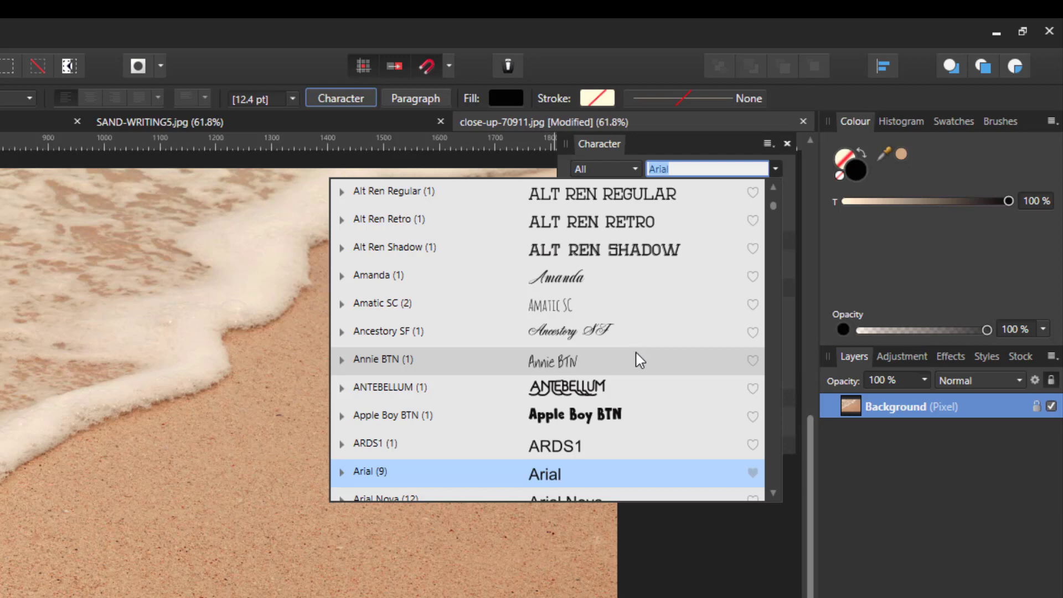
scroll("down", 3)
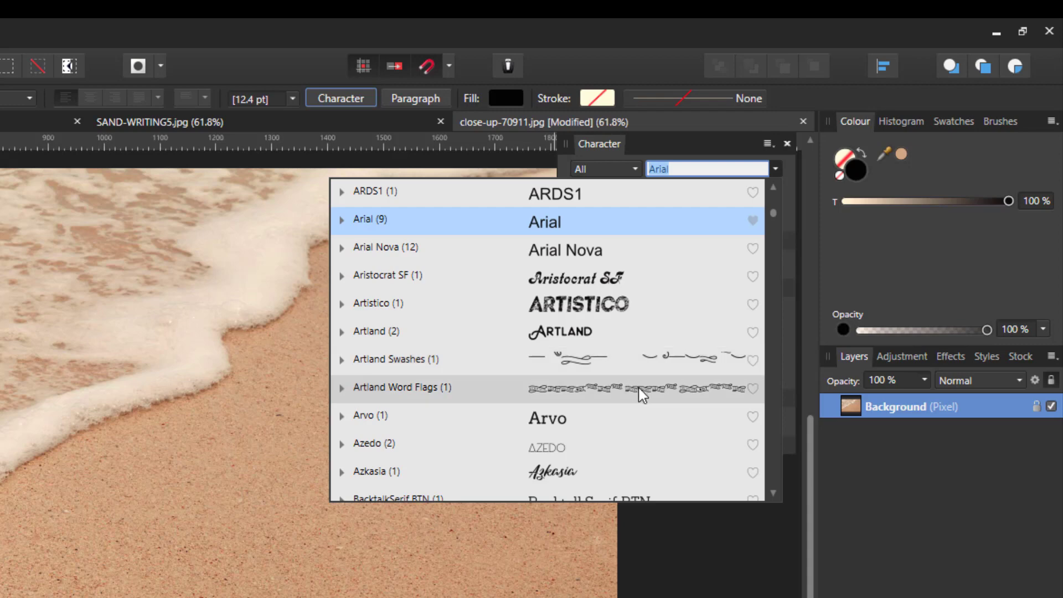
scroll("down", 3)
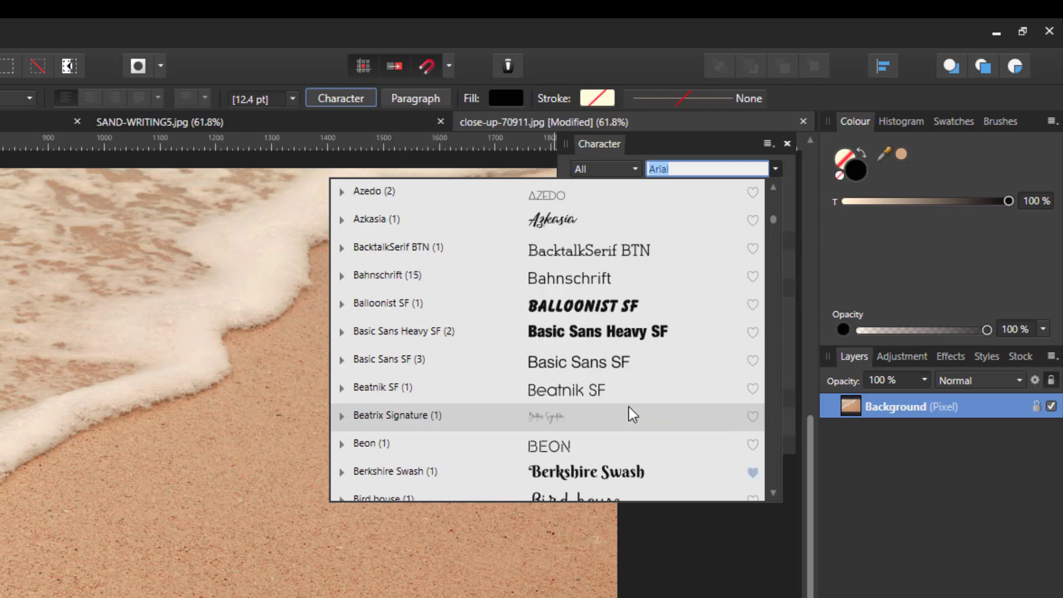
scroll("down", 3)
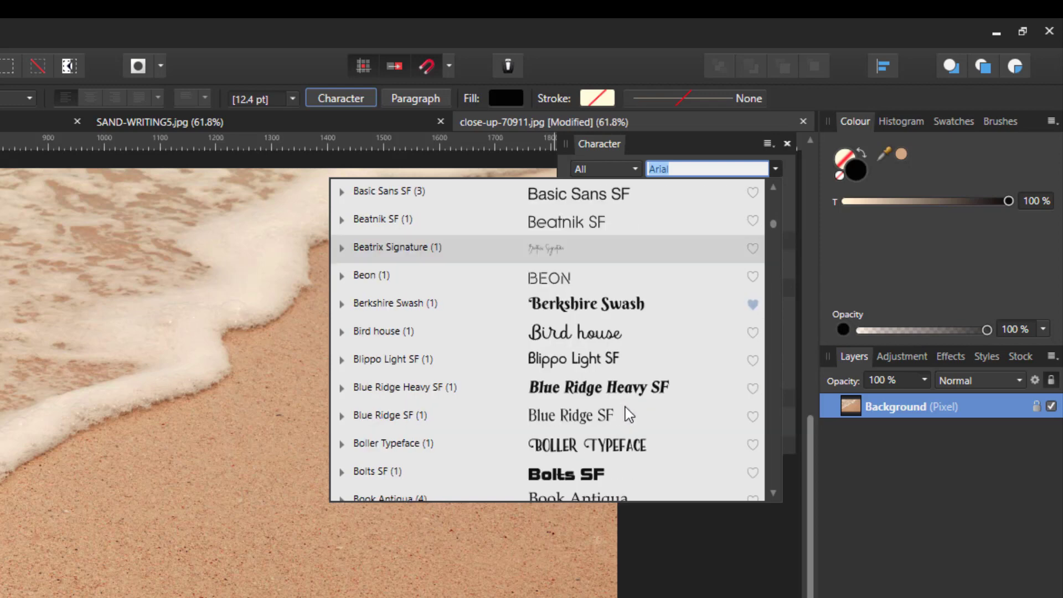
scroll("down", 3)
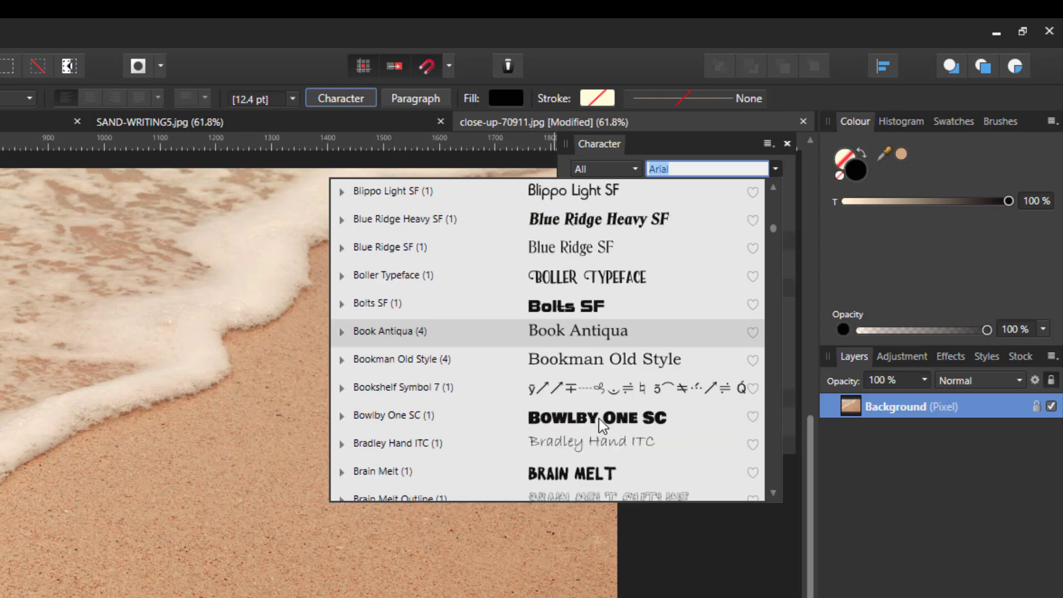
mouse_move(601, 445)
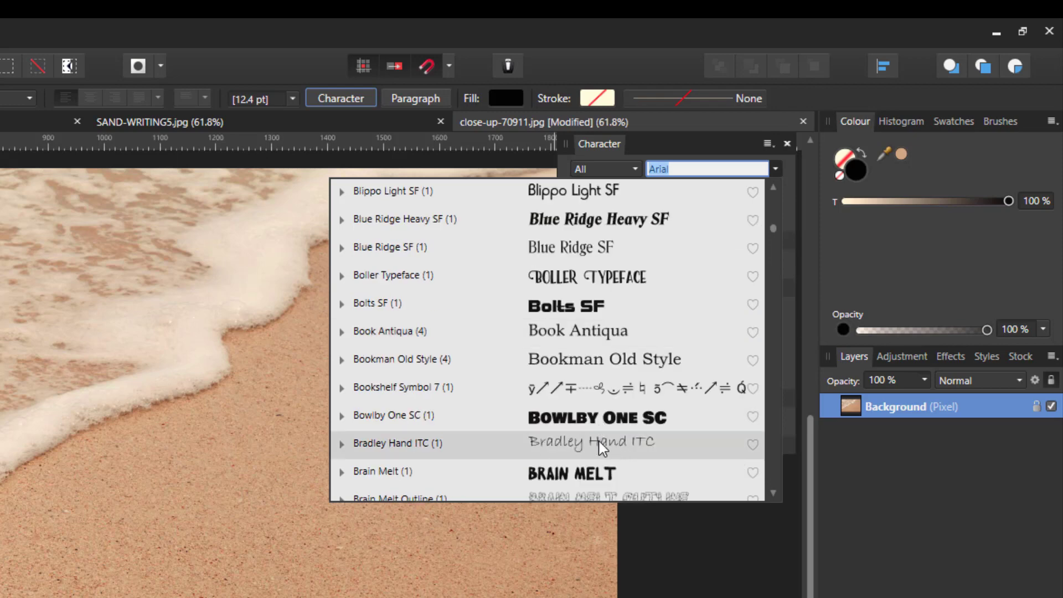
left_click(397, 443)
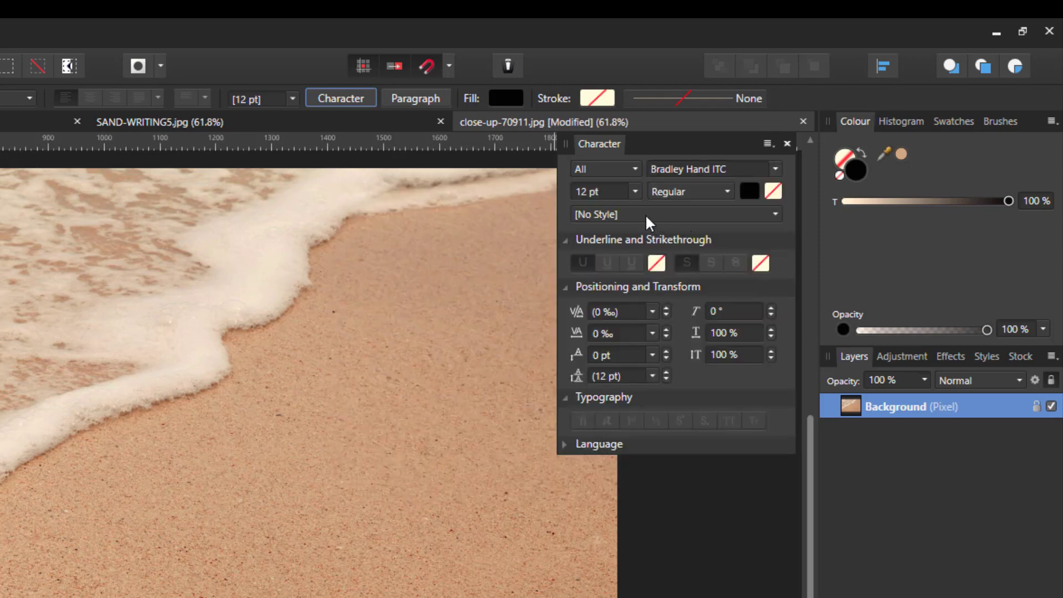
left_click(599, 191)
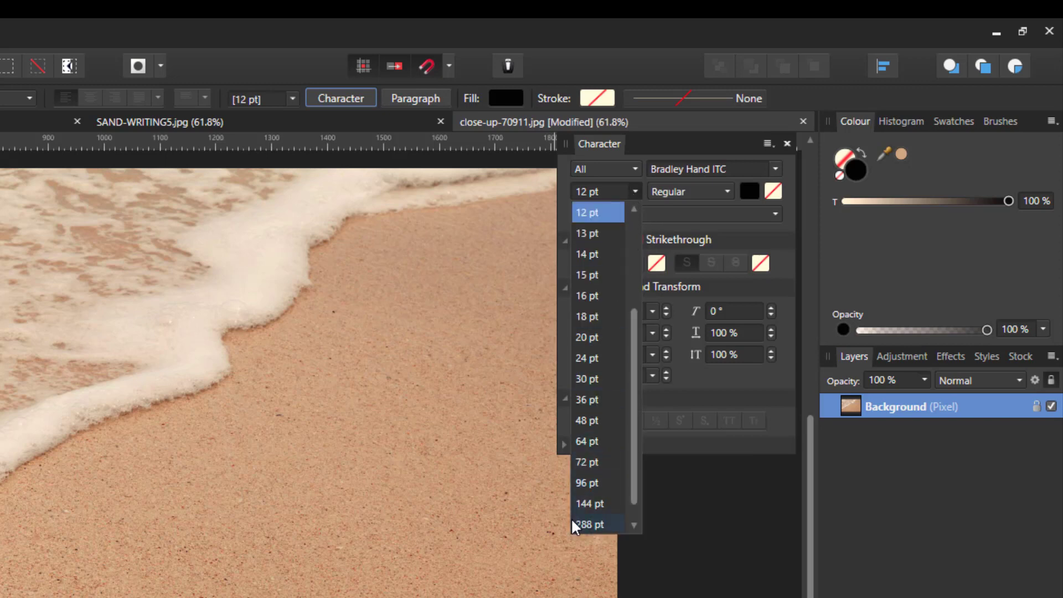
left_click(589, 502)
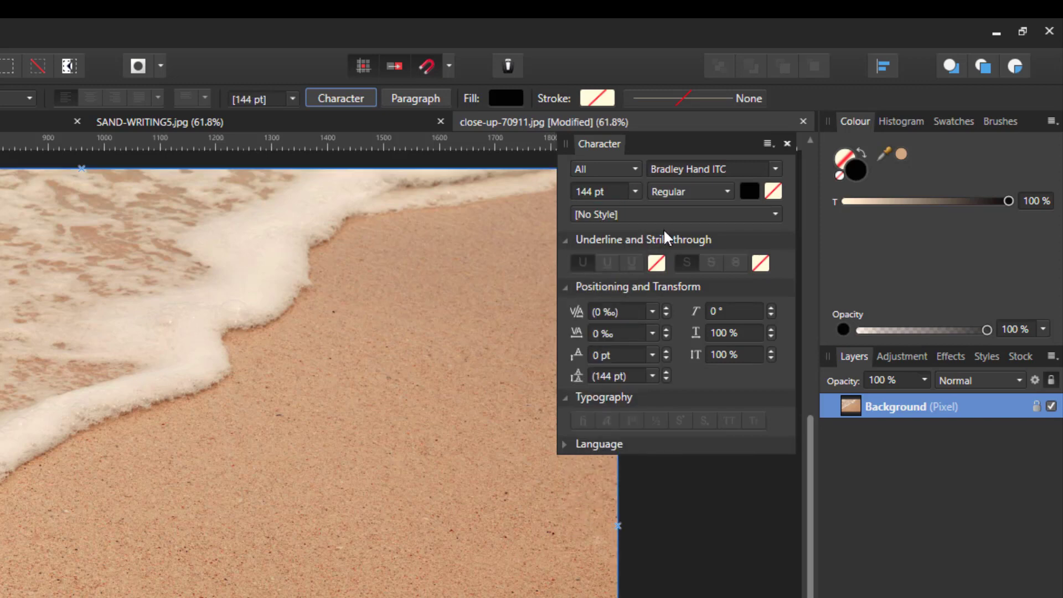
mouse_move(759, 236)
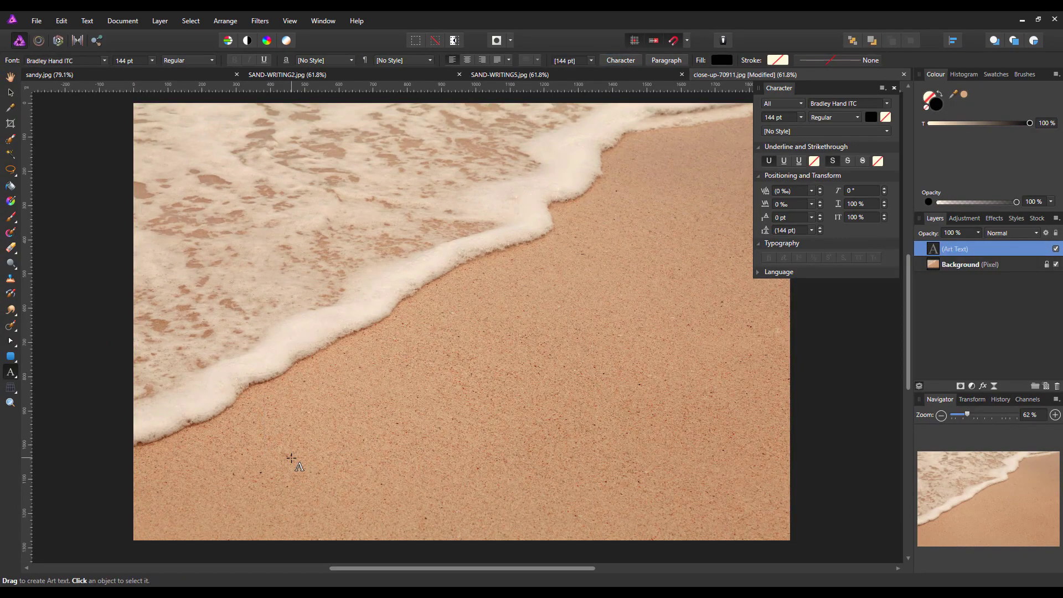
- Write 'Carl was here' on the sand and dismiss the Character settings
type("c")
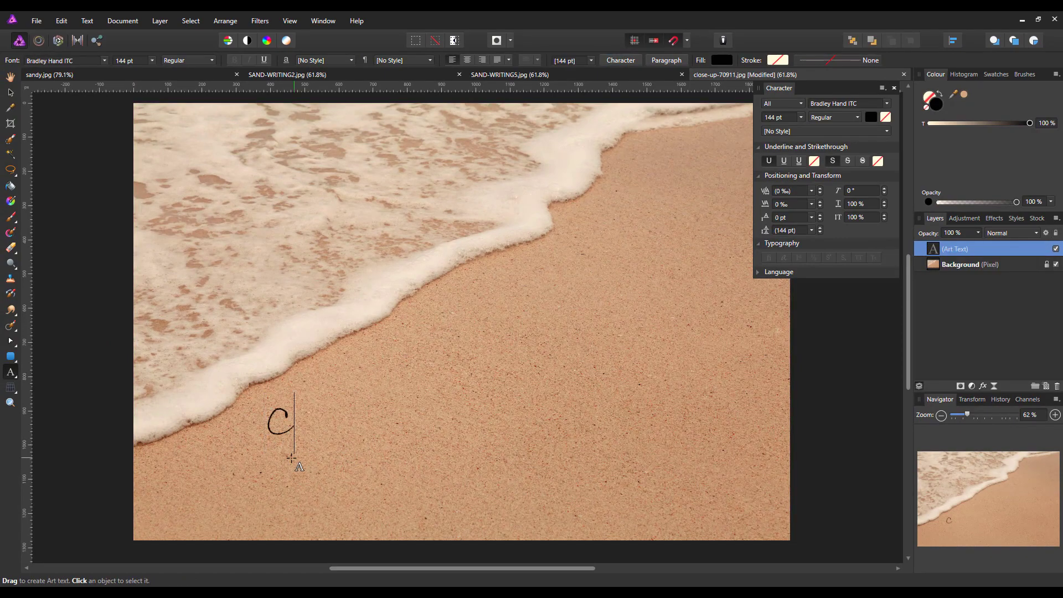
type("a")
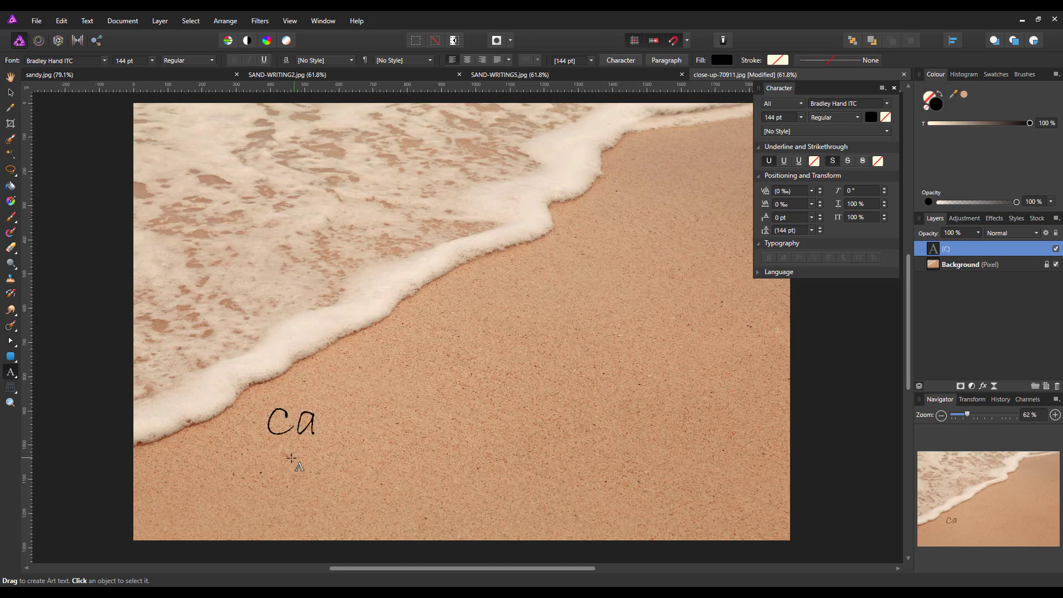
type("l w")
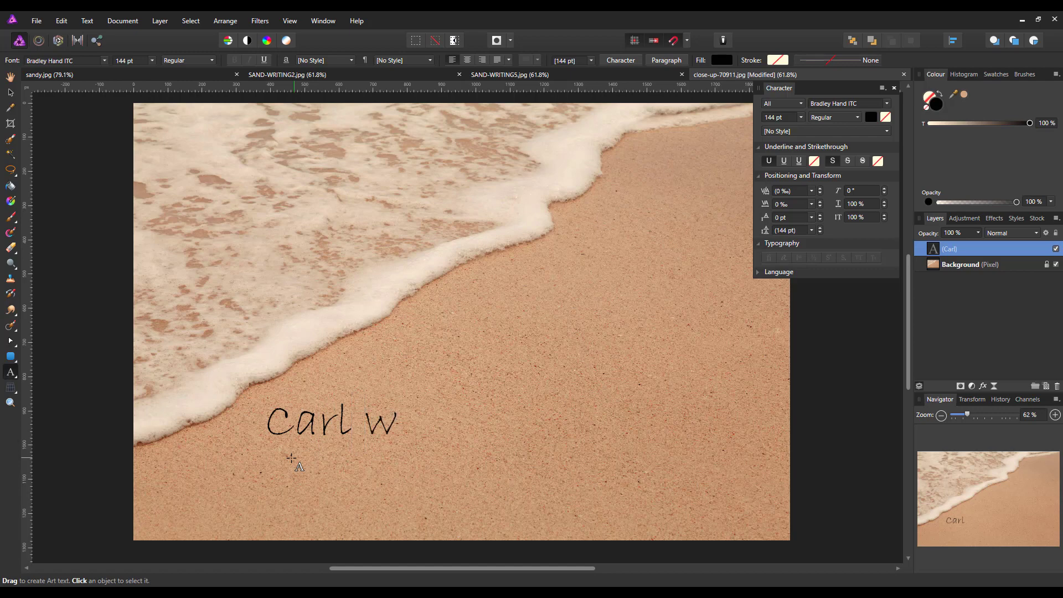
type("as here")
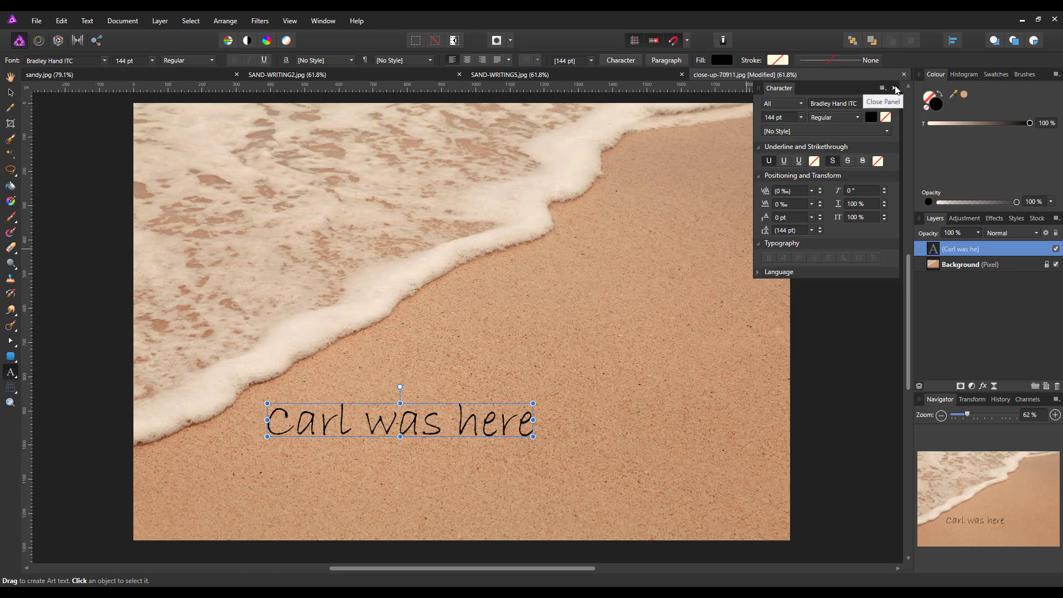
left_click(894, 89)
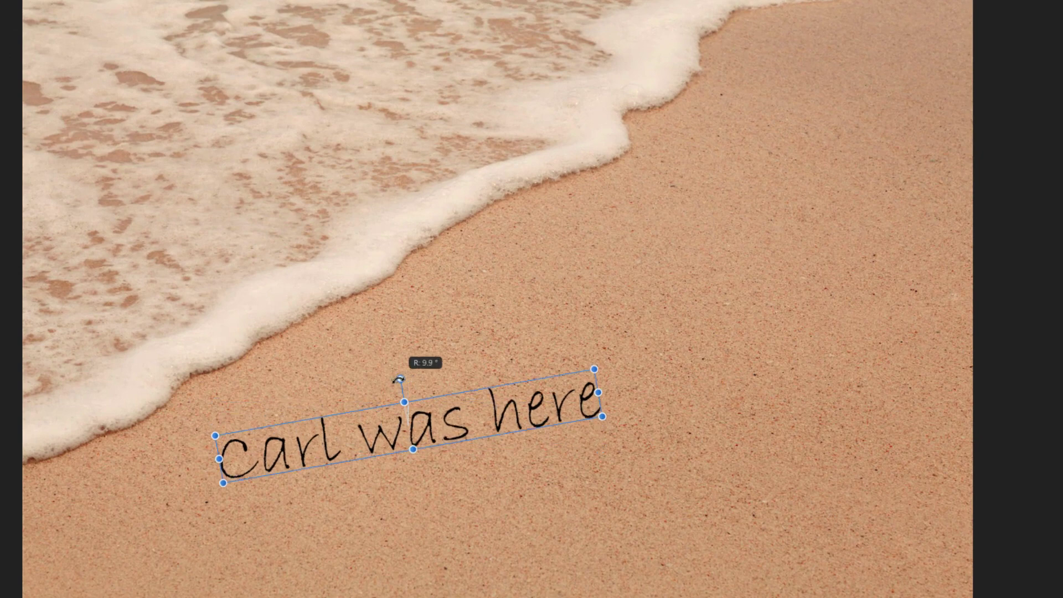
- Rotate the lettering upward and Ctrl-scale it much larger across the sand
left_click_drag(412, 386, 384, 384)
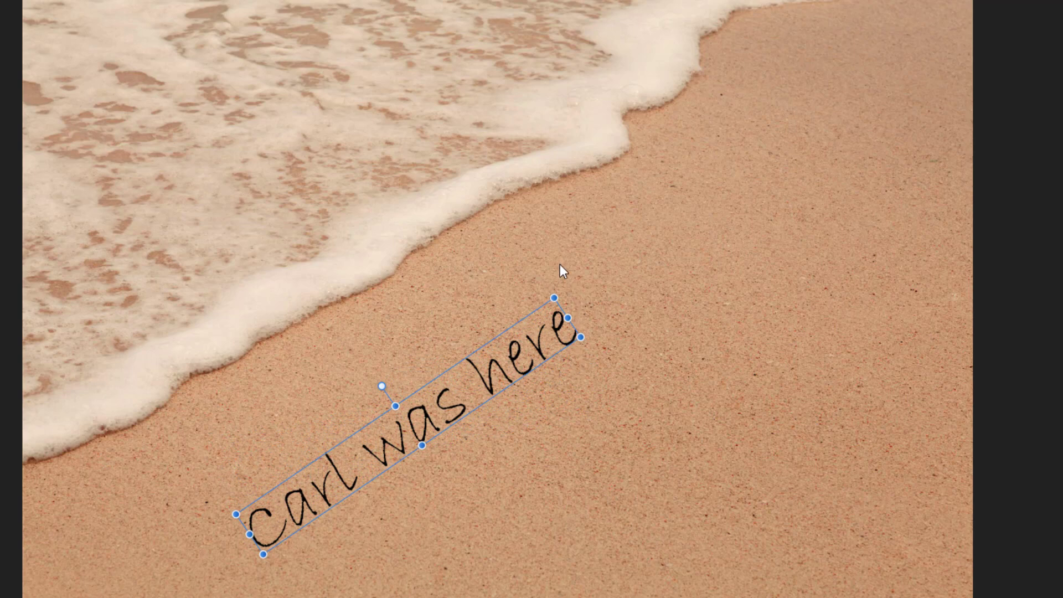
key("ctrl")
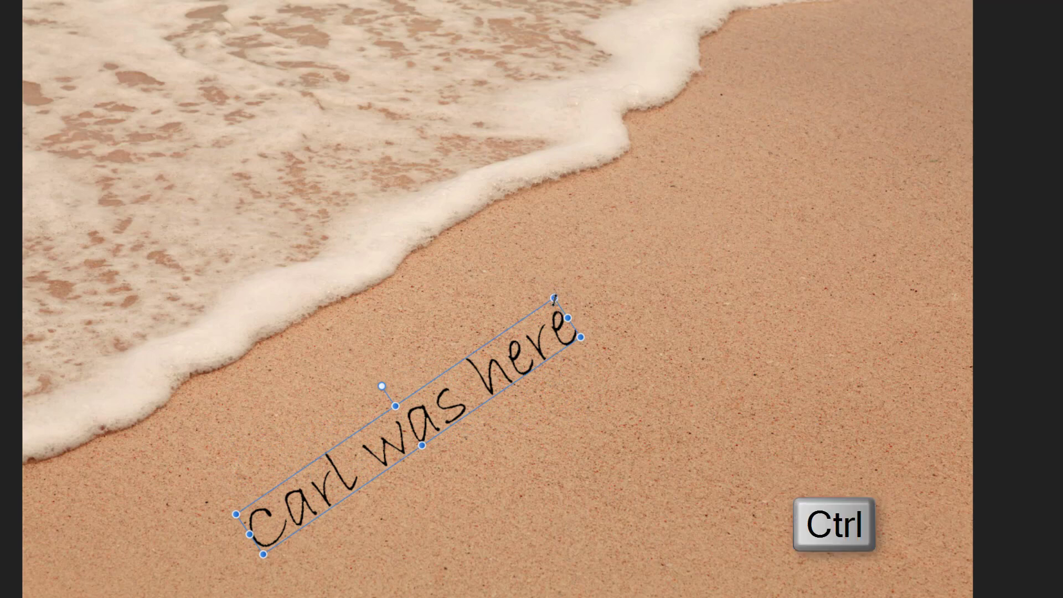
left_click_drag(555, 296, 588, 265)
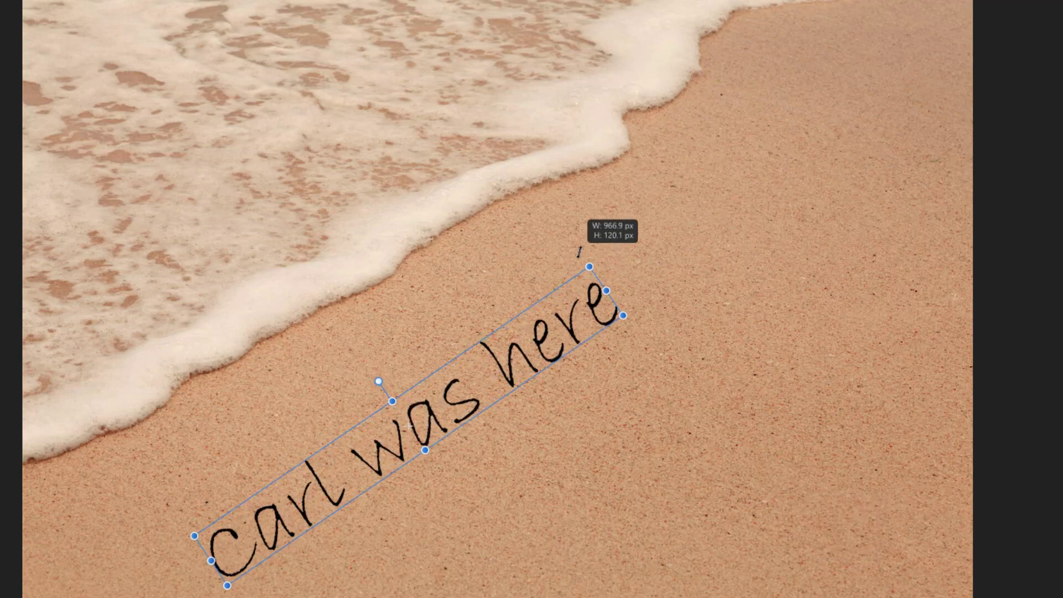
left_click_drag(590, 265, 689, 179)
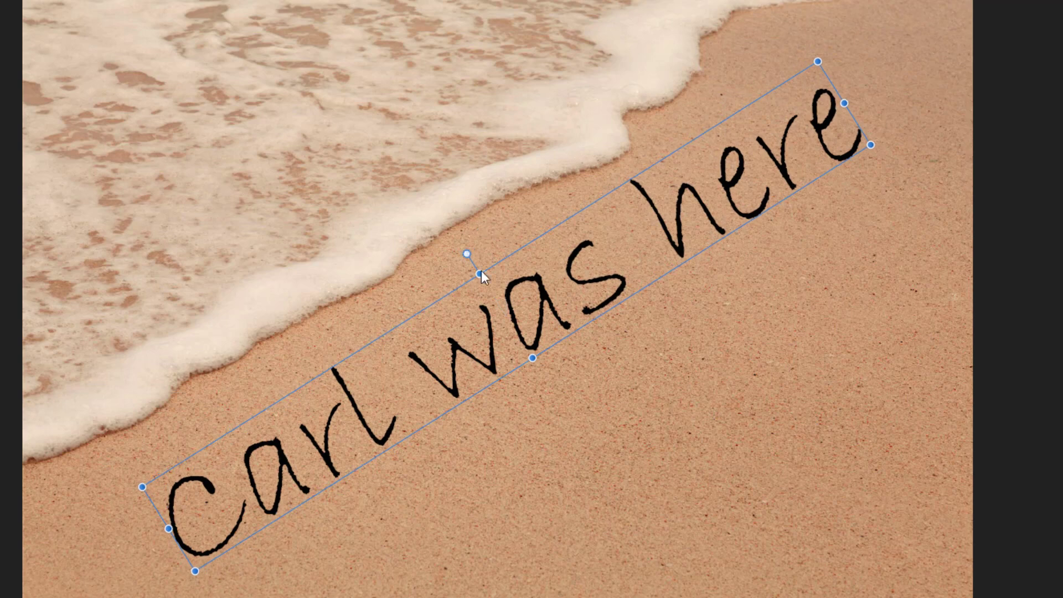
mouse_move(696, 571)
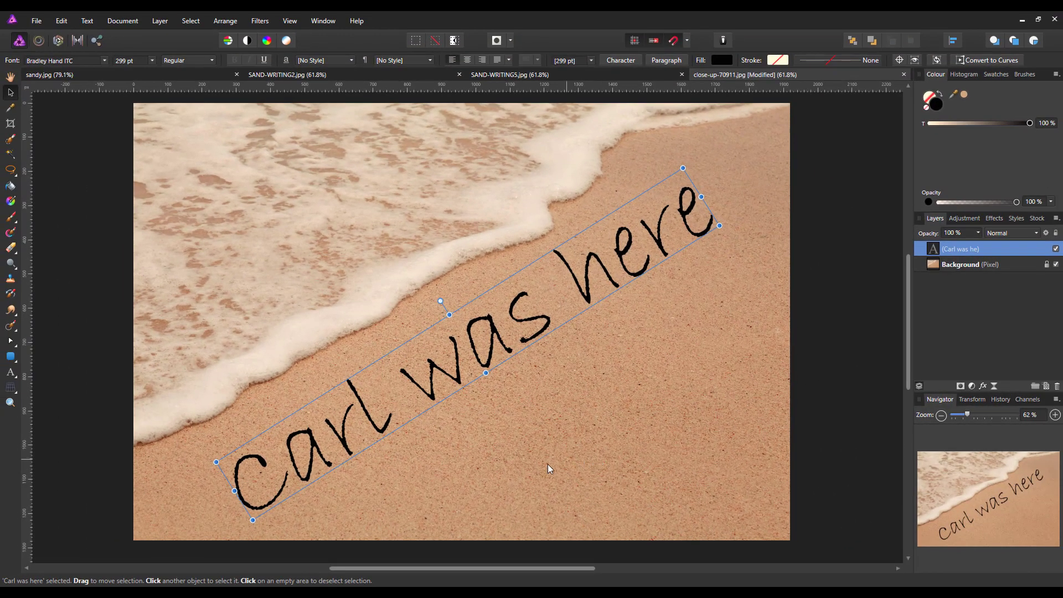
mouse_move(535, 479)
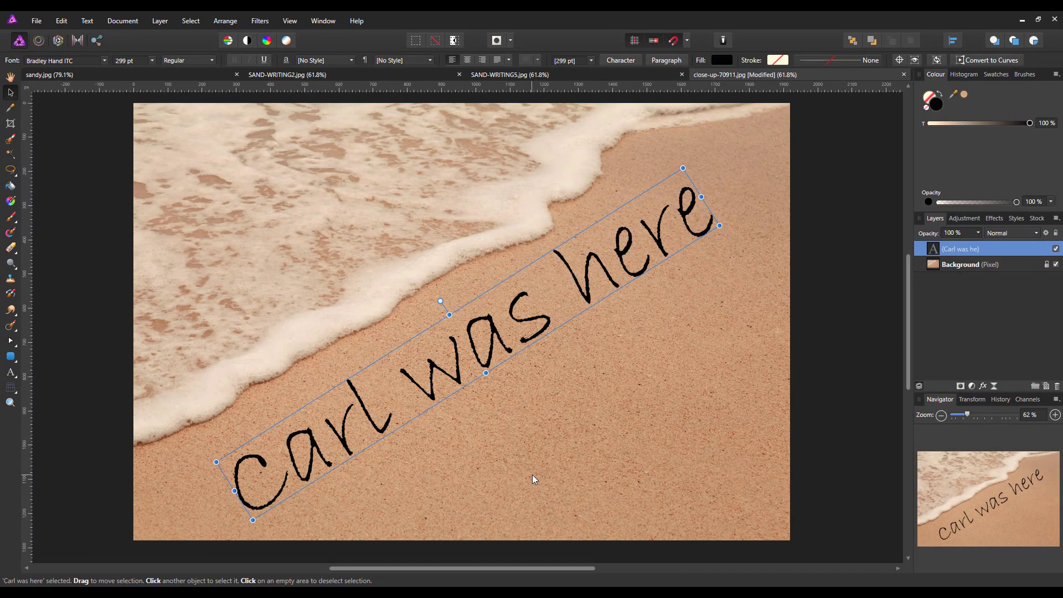
mouse_move(385, 427)
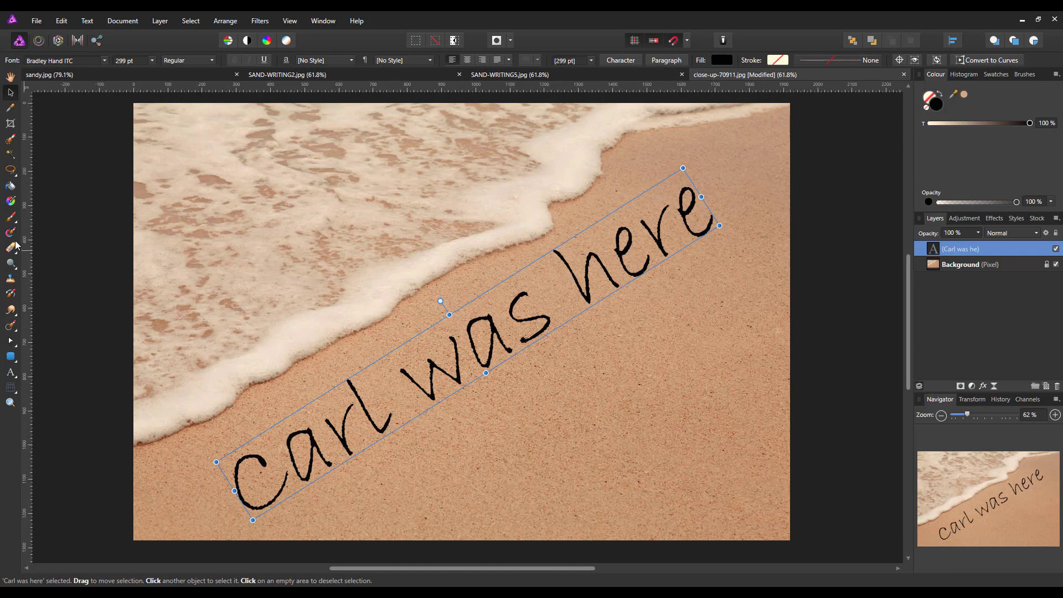
mouse_move(11, 236)
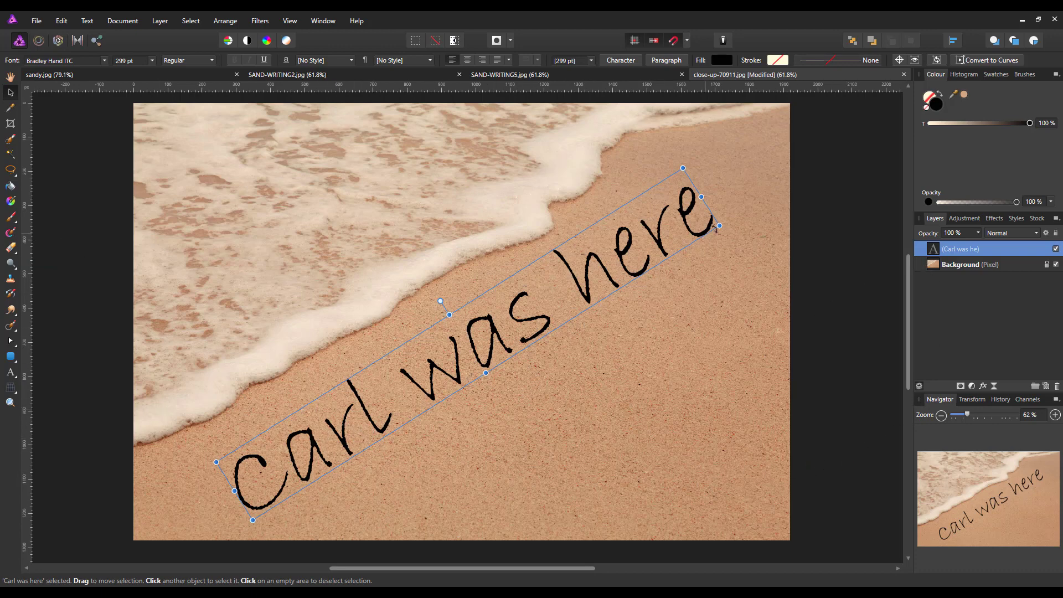
mouse_move(499, 416)
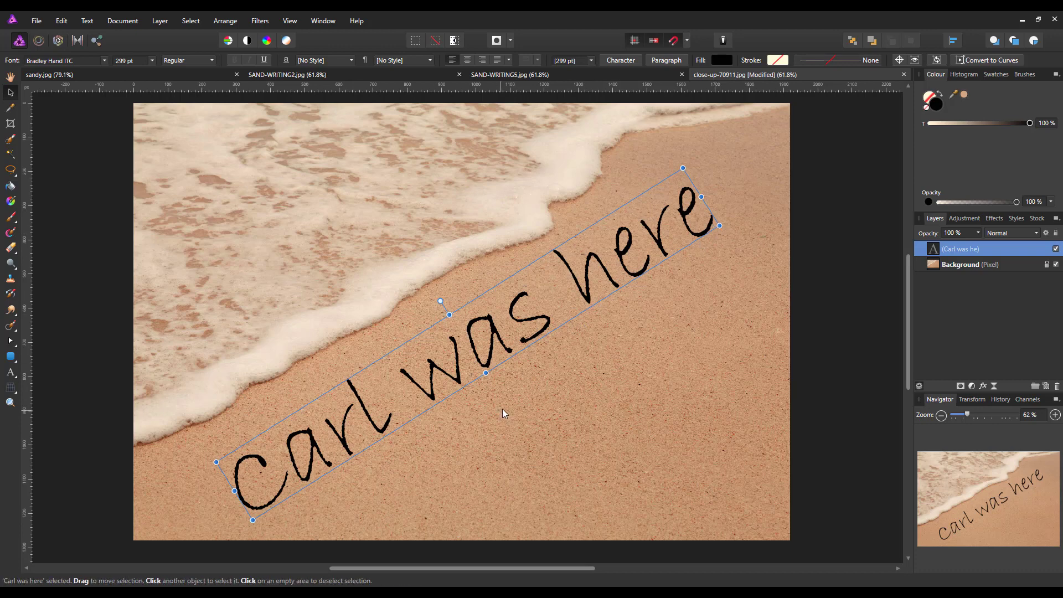
mouse_move(786, 405)
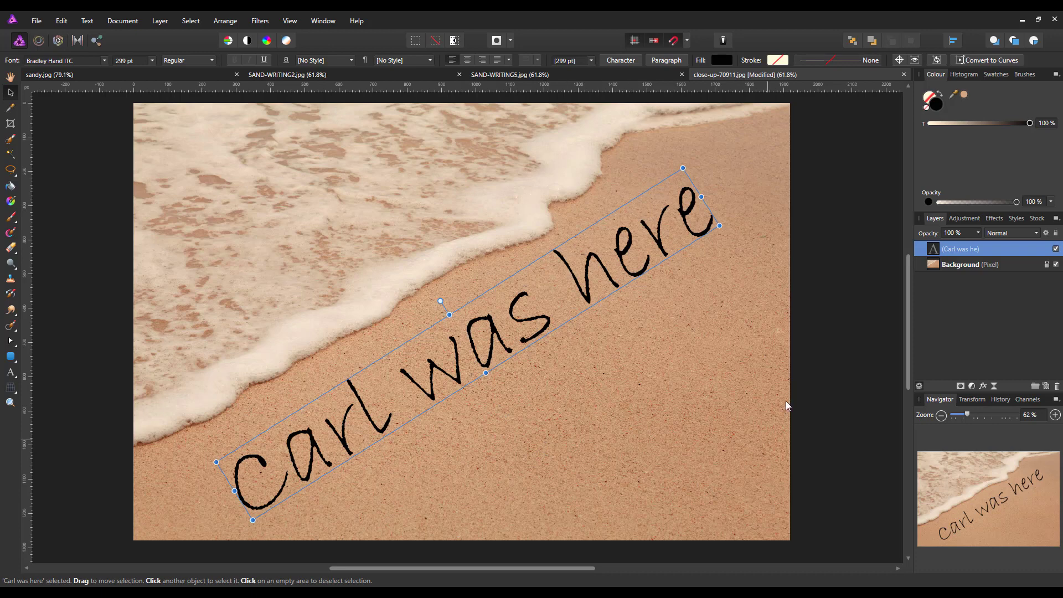
mouse_move(661, 409)
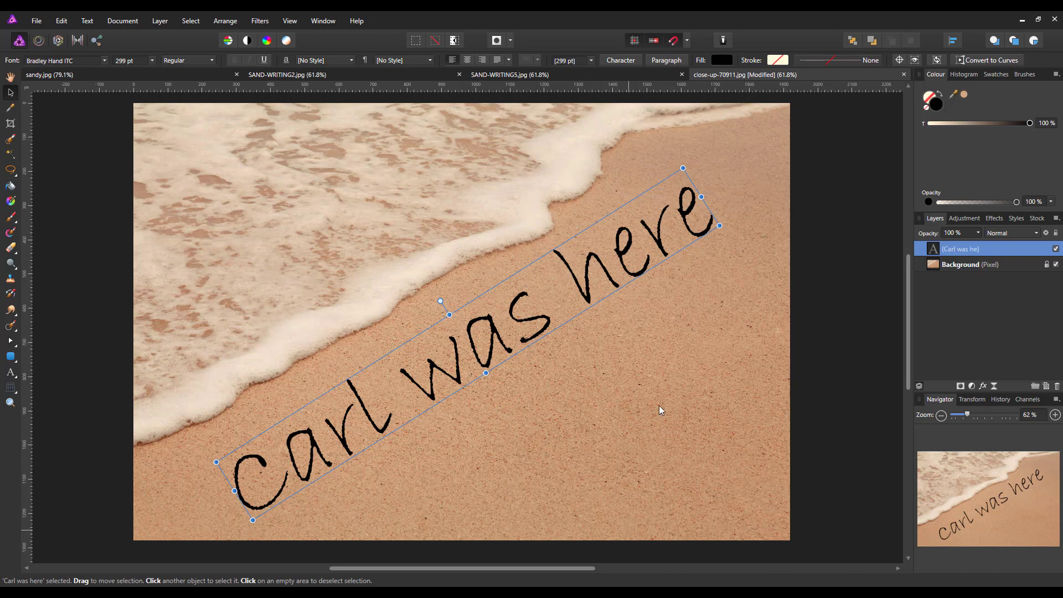
mouse_move(713, 417)
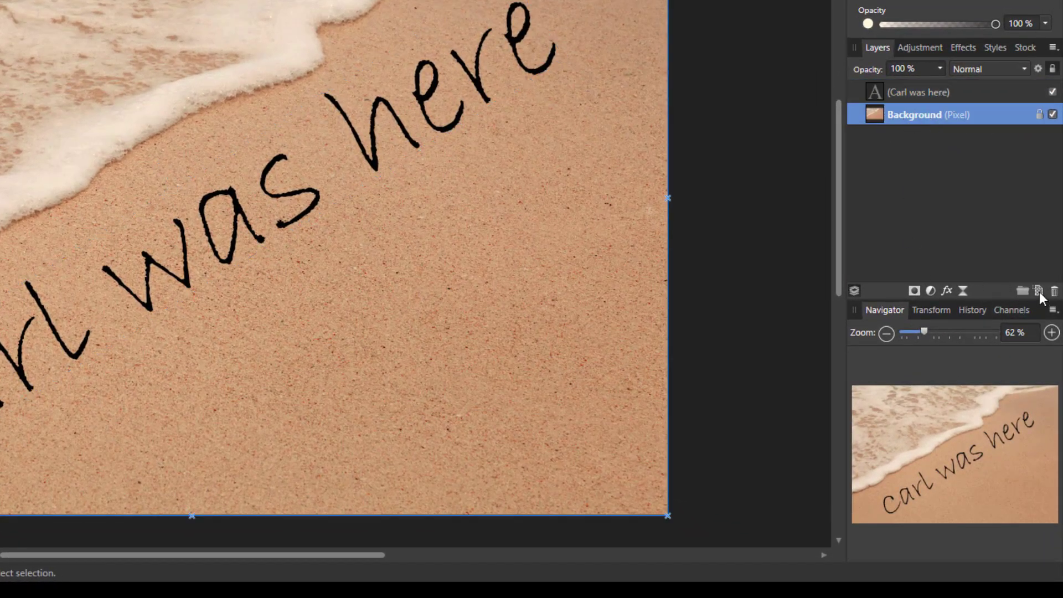
- Add an empty pixel layer and brush a black heart outline below the lettering
left_click(1037, 290)
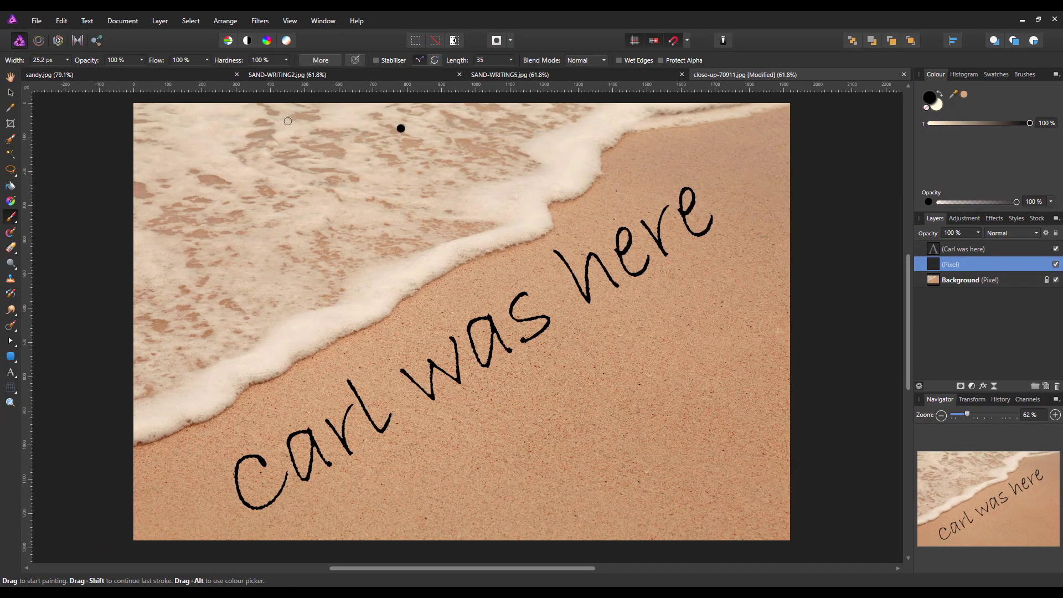
mouse_move(433, 422)
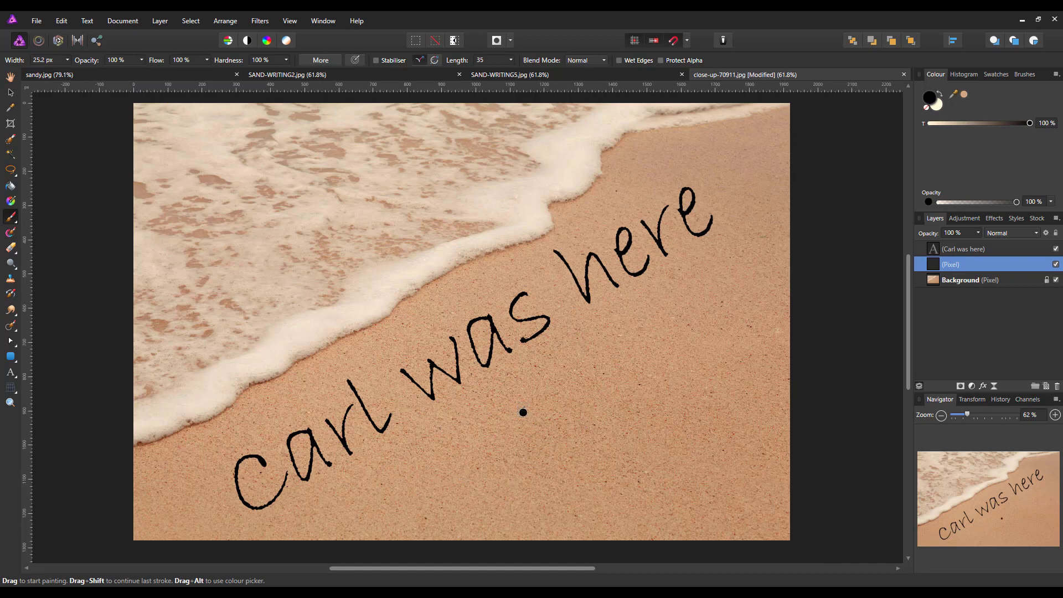
left_click_drag(523, 412, 502, 484)
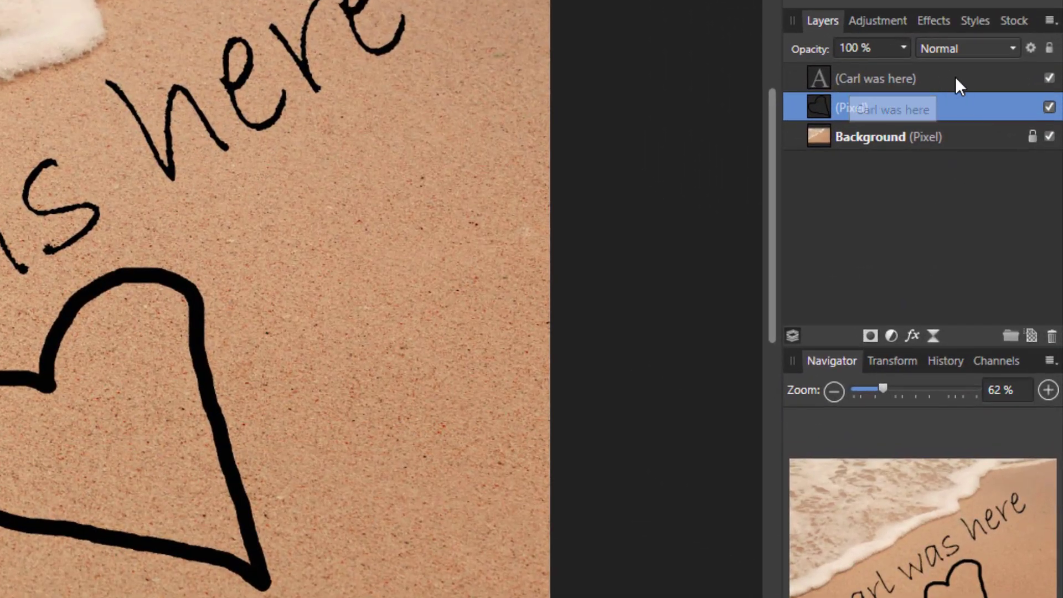
- Merge the text layer down into the heart layer via the layer's context menu
right_click(874, 77)
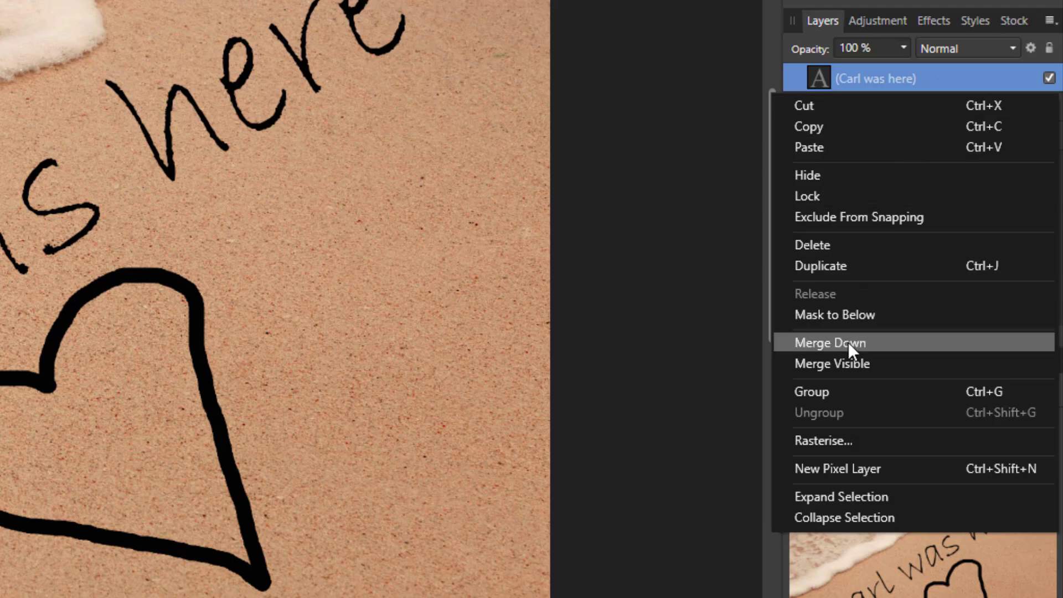
left_click(829, 342)
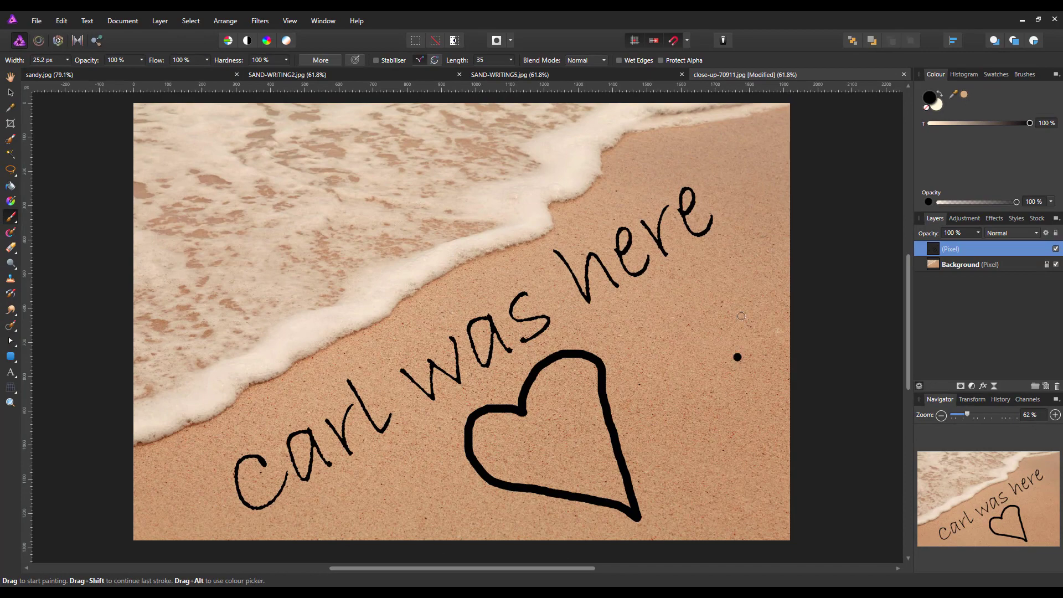
mouse_move(853, 410)
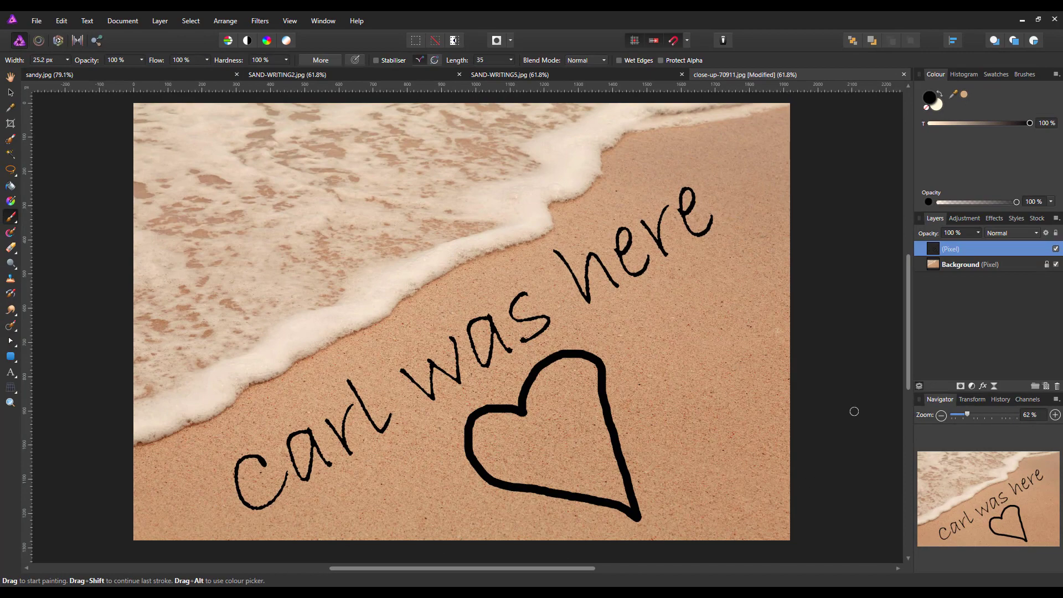
mouse_move(846, 442)
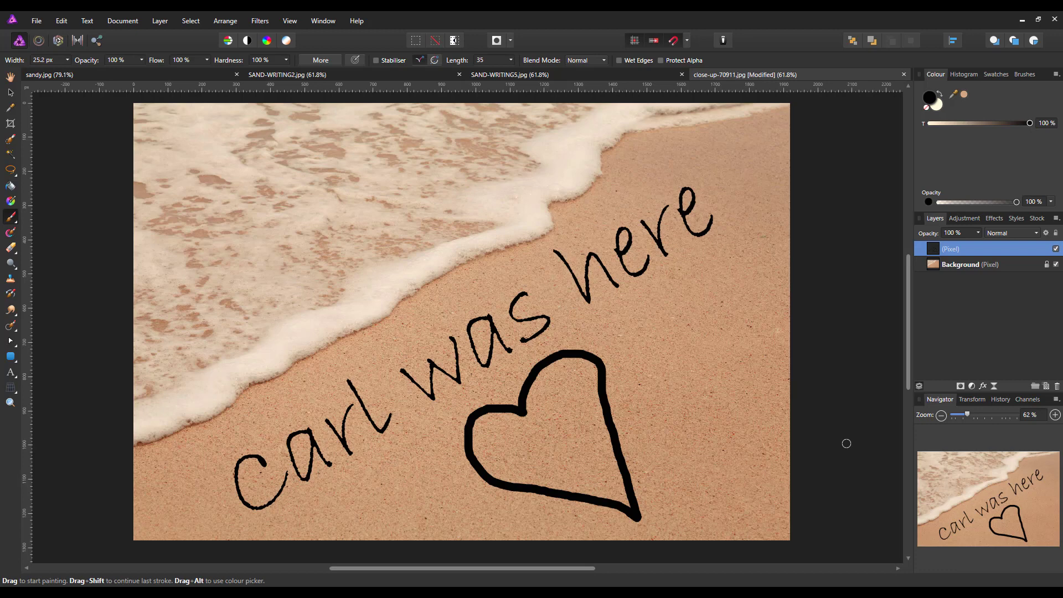
mouse_move(830, 442)
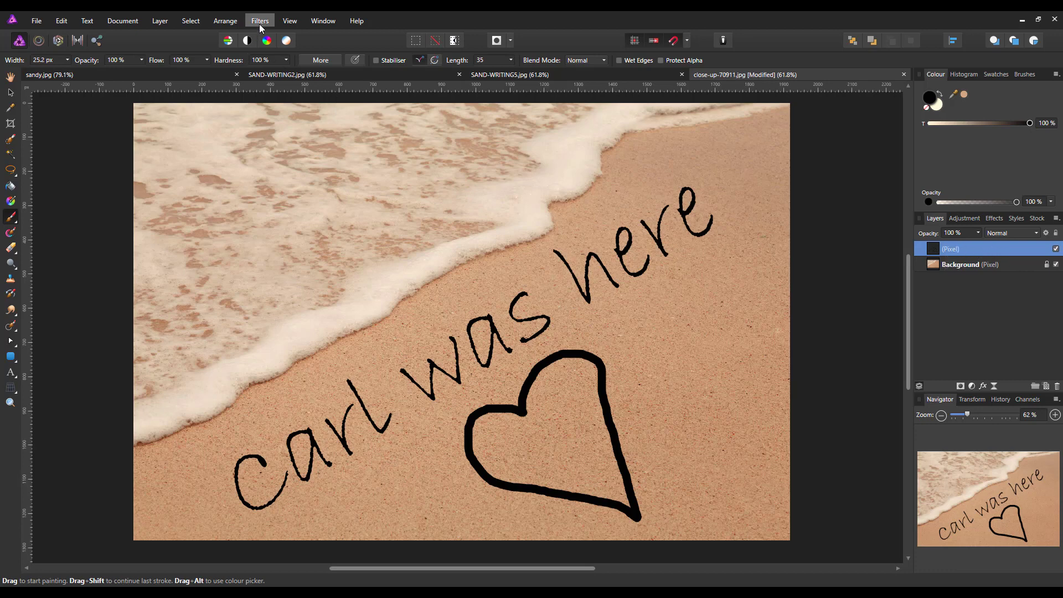
- Start the Displace filter from Filters > Distort on the merged writing layer
left_click(259, 20)
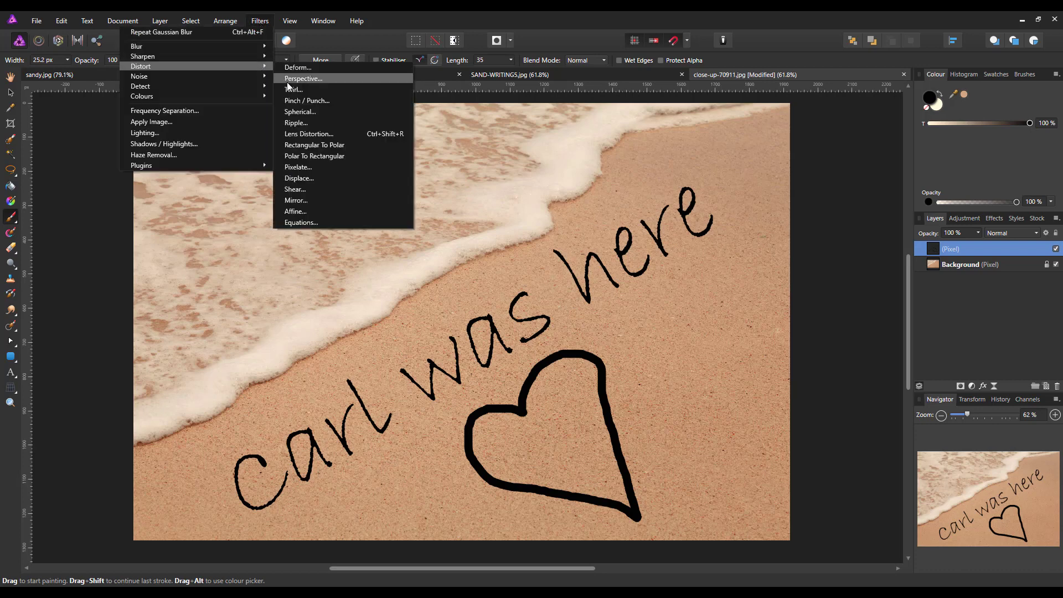
left_click(299, 178)
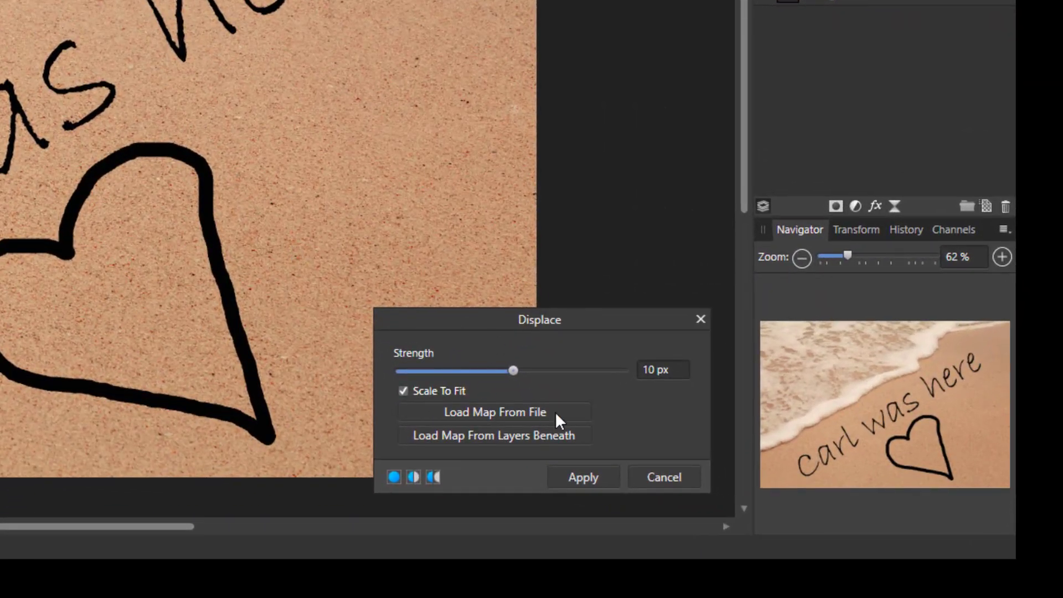
mouse_move(641, 415)
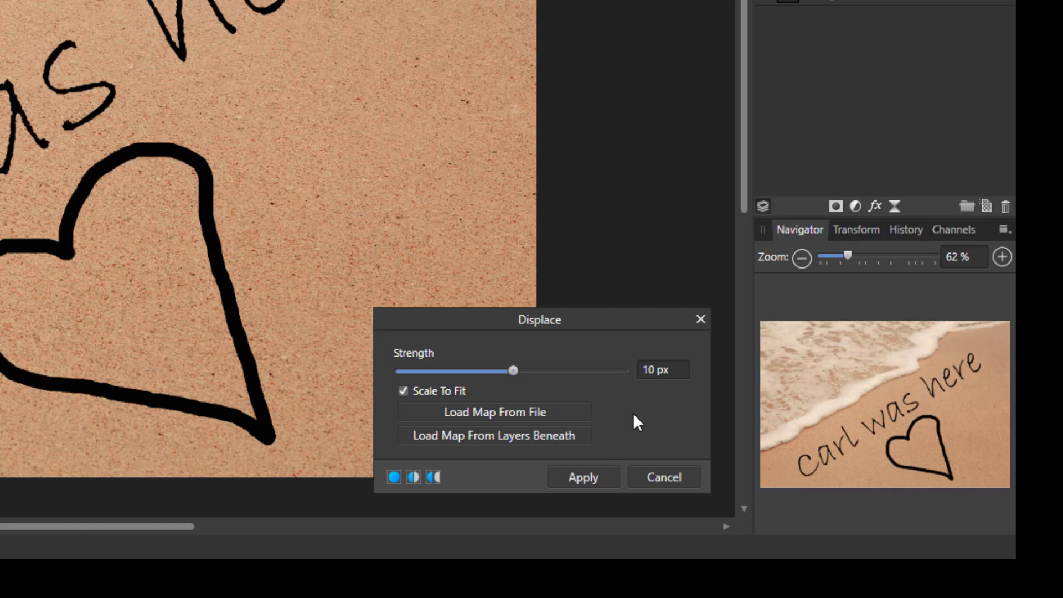
mouse_move(627, 424)
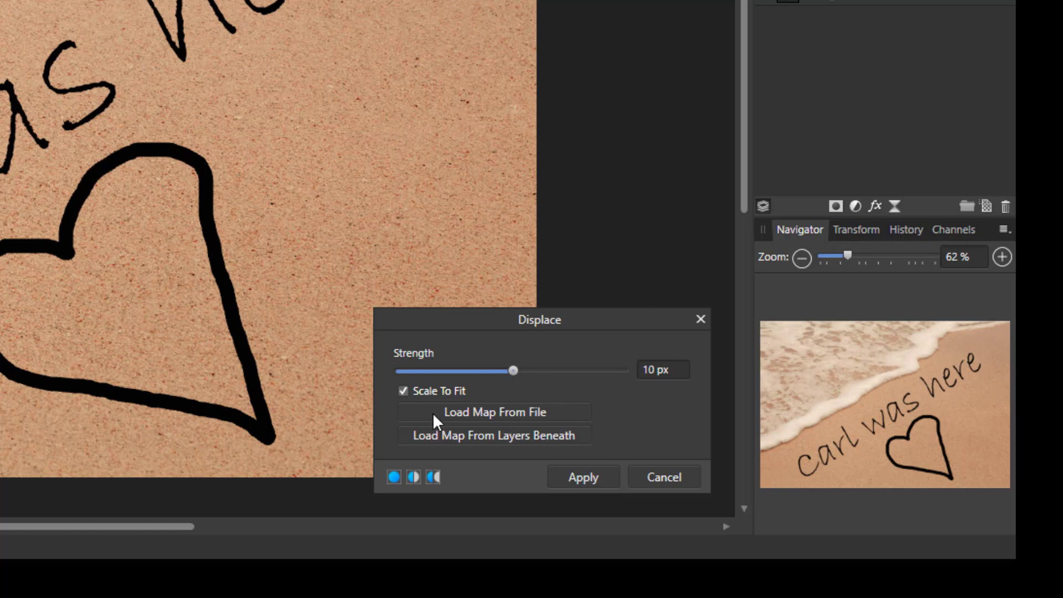
mouse_move(539, 418)
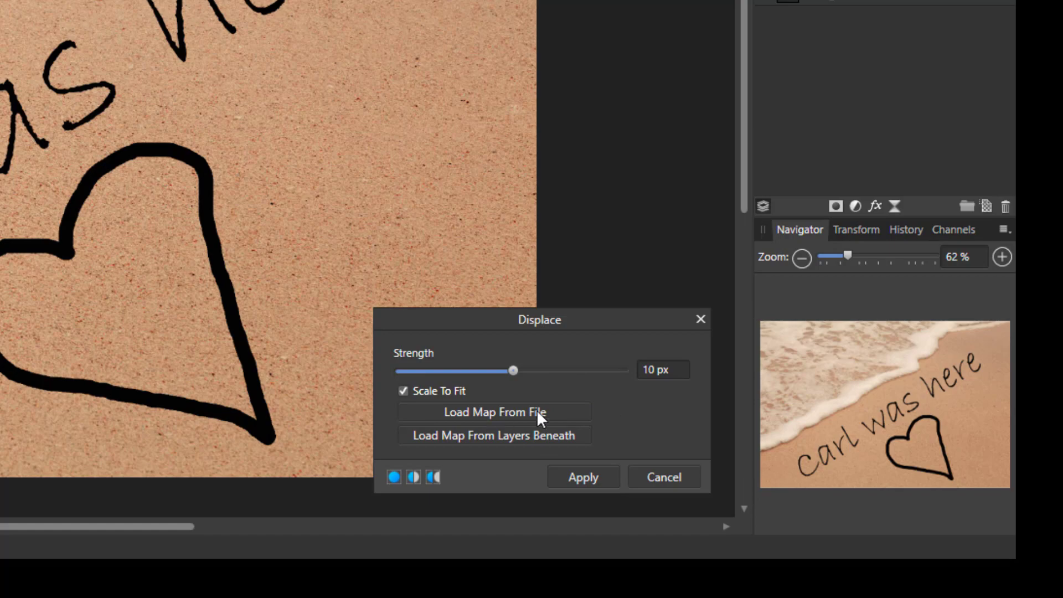
- Load channelblue-test.jpg from disk as the Displace filter's displacement map
left_click(495, 412)
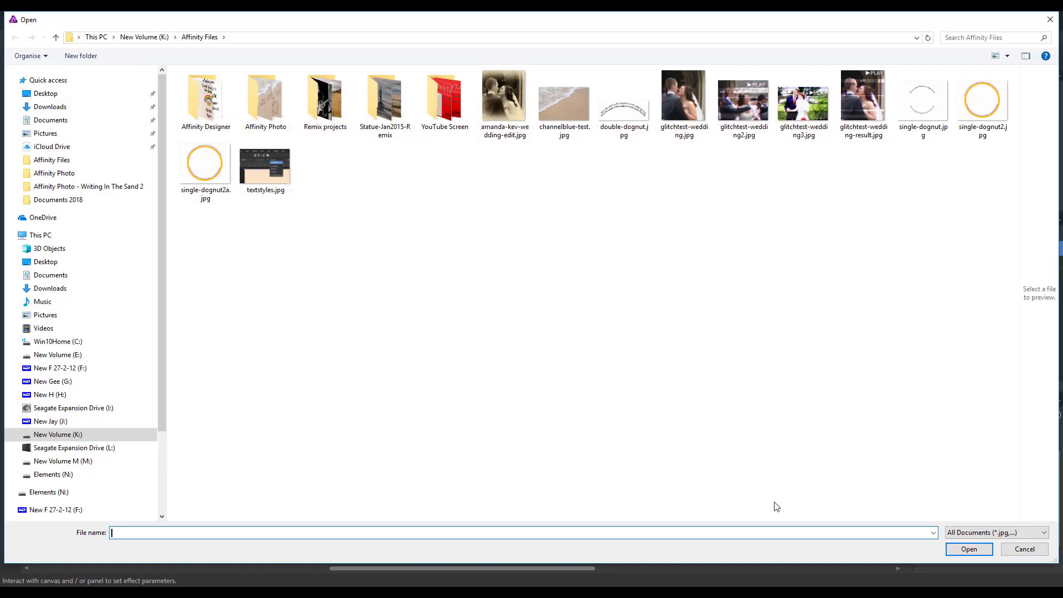
mouse_move(650, 210)
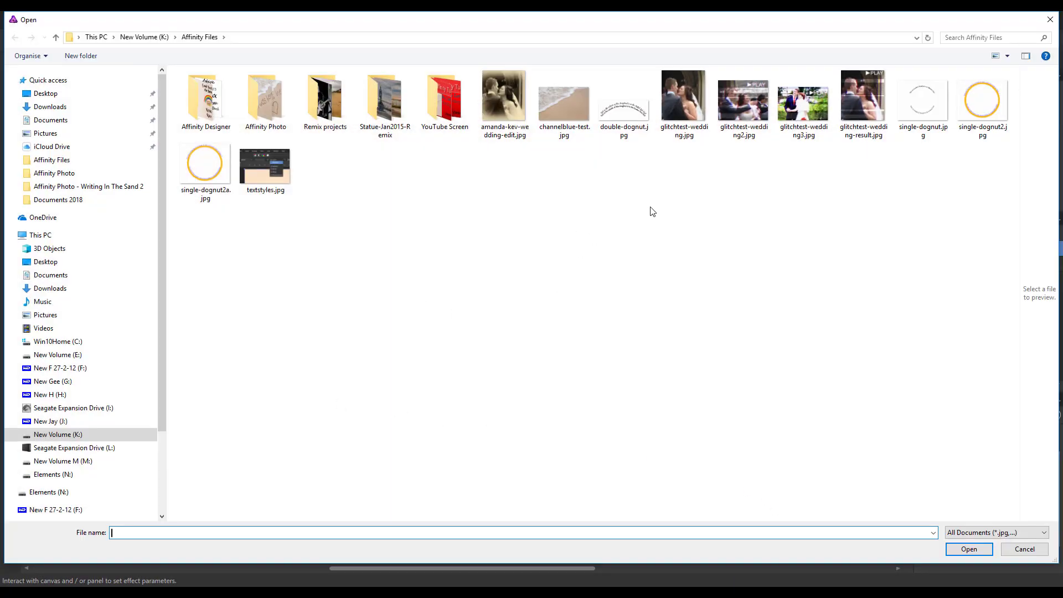
left_click(563, 98)
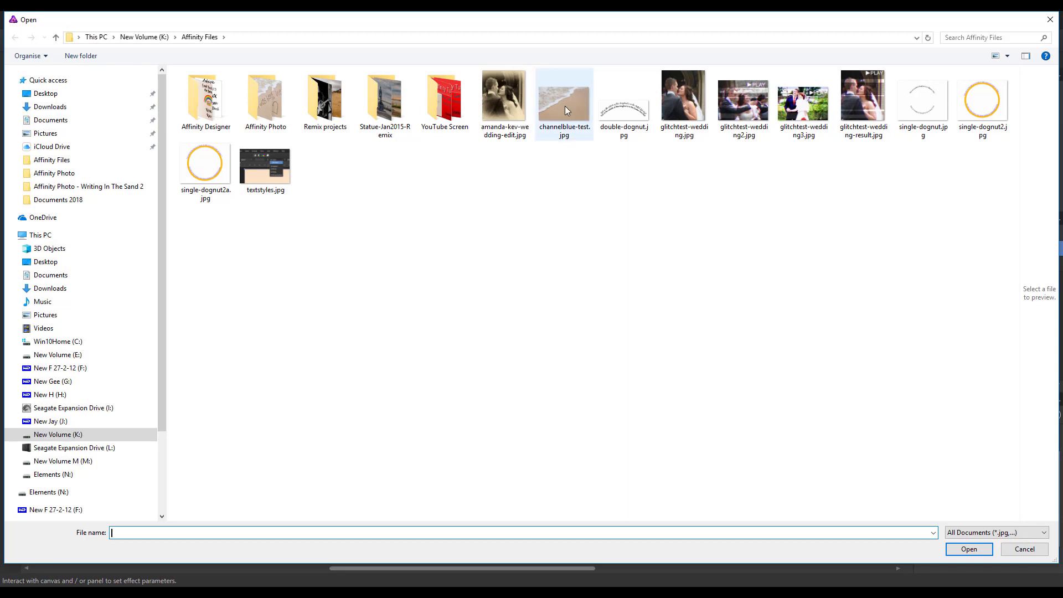
left_click(563, 98)
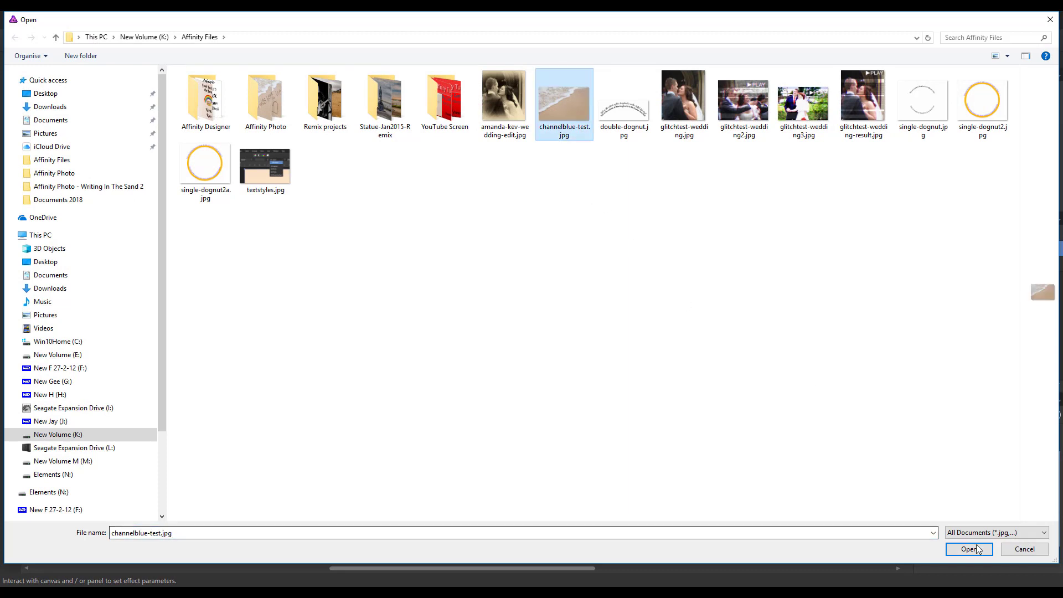
left_click(968, 549)
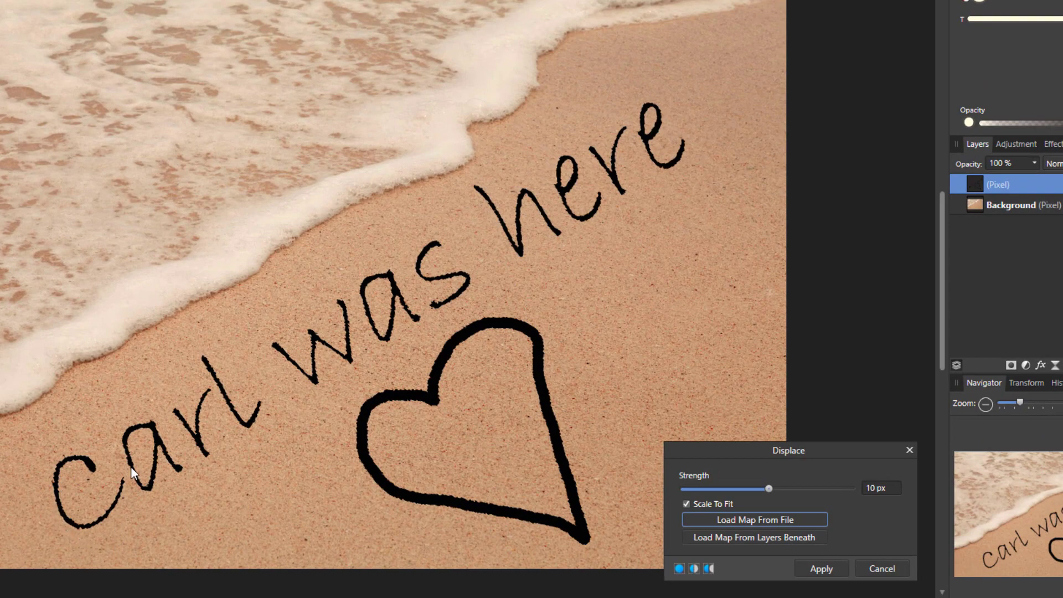
mouse_move(379, 492)
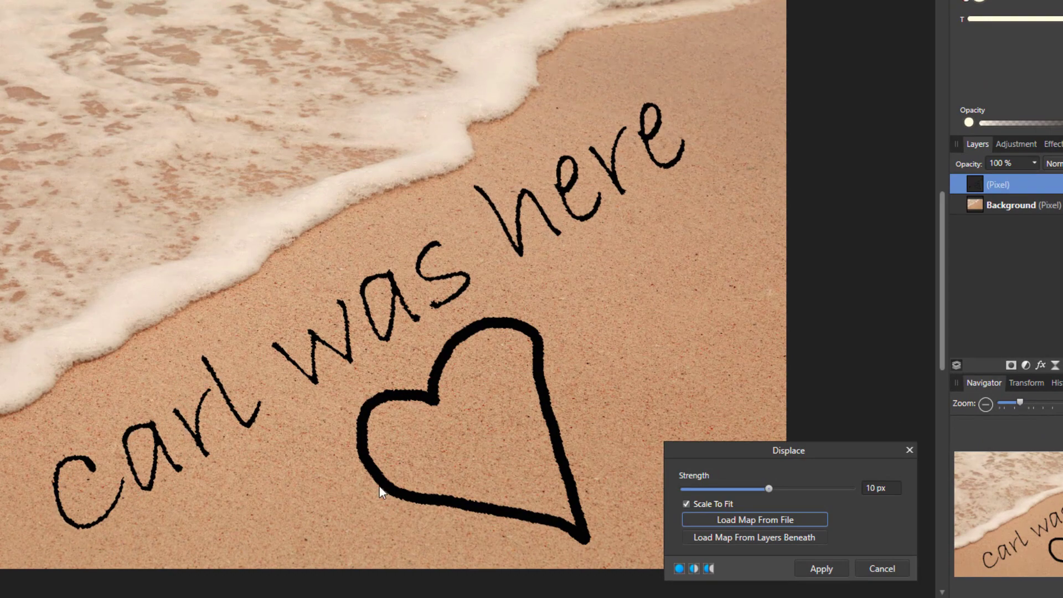
mouse_move(529, 336)
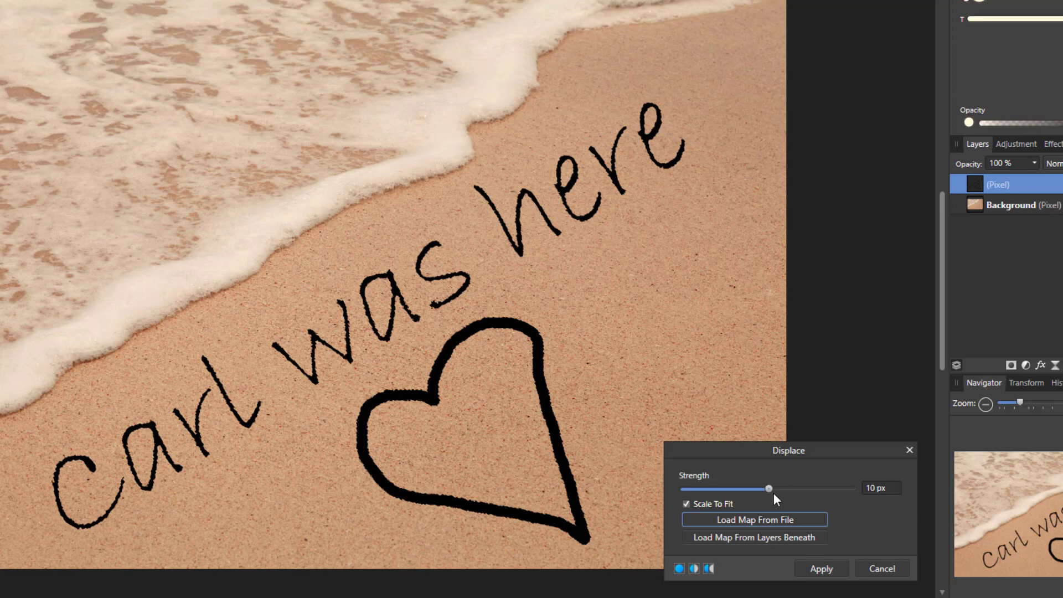
- Test strong displacement strengths from about 89 px down to roughly 35.6 px
left_click_drag(768, 488, 740, 488)
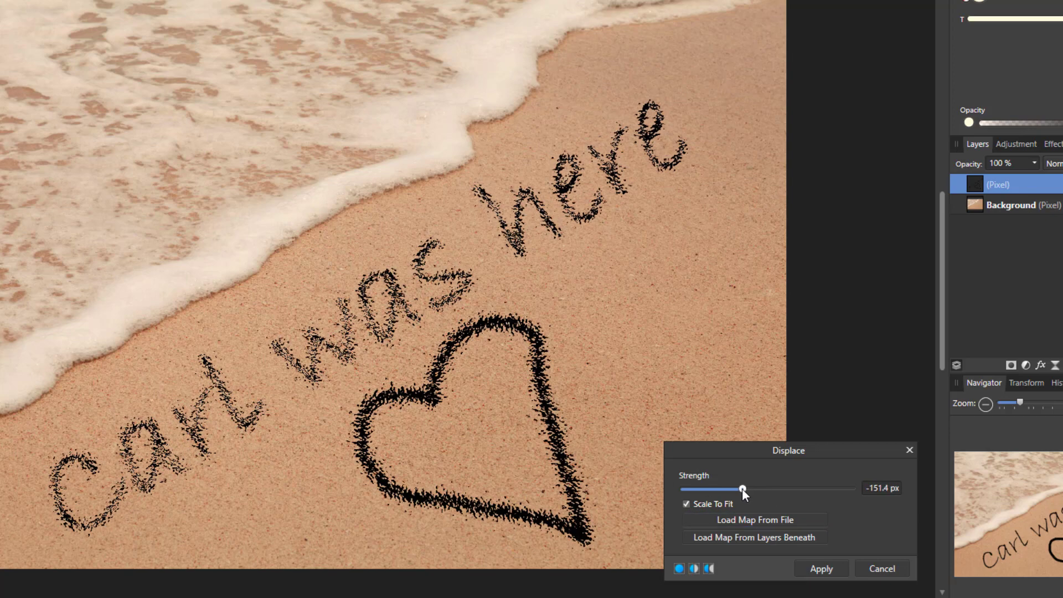
left_click_drag(741, 489, 779, 489)
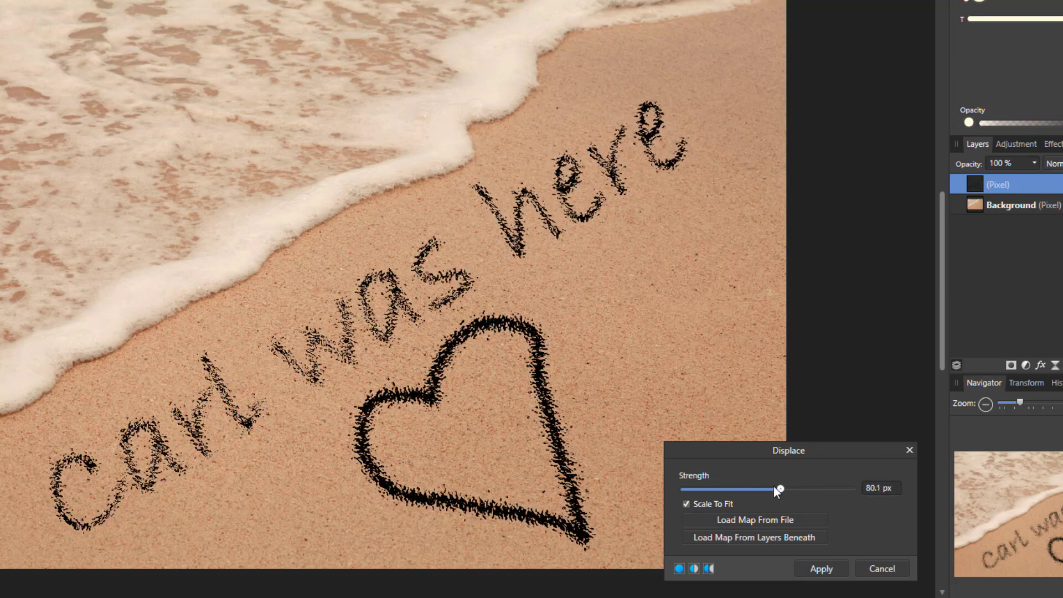
left_click_drag(778, 488, 749, 488)
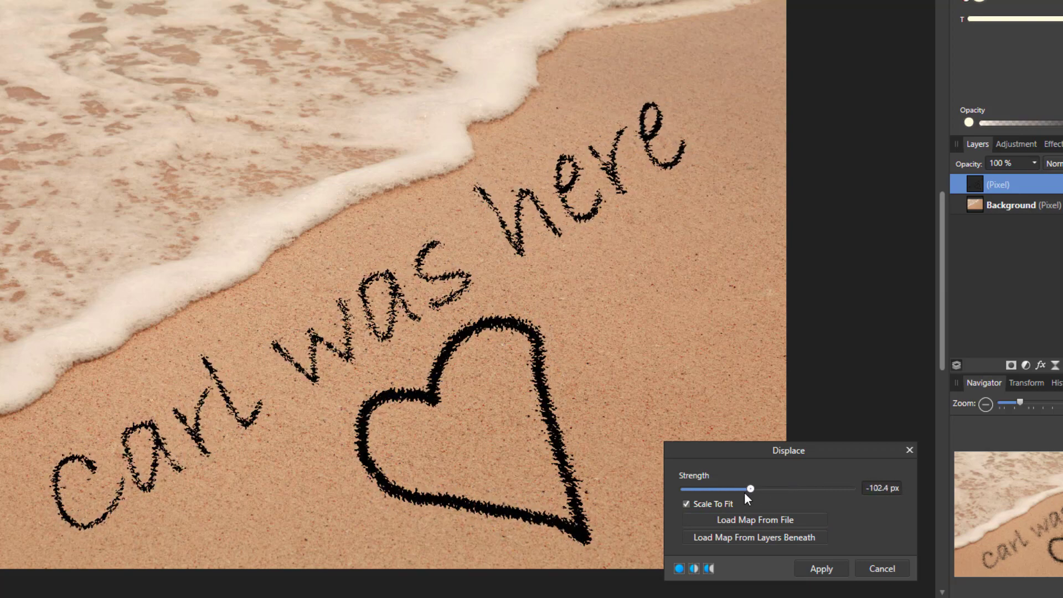
left_click_drag(749, 488, 775, 488)
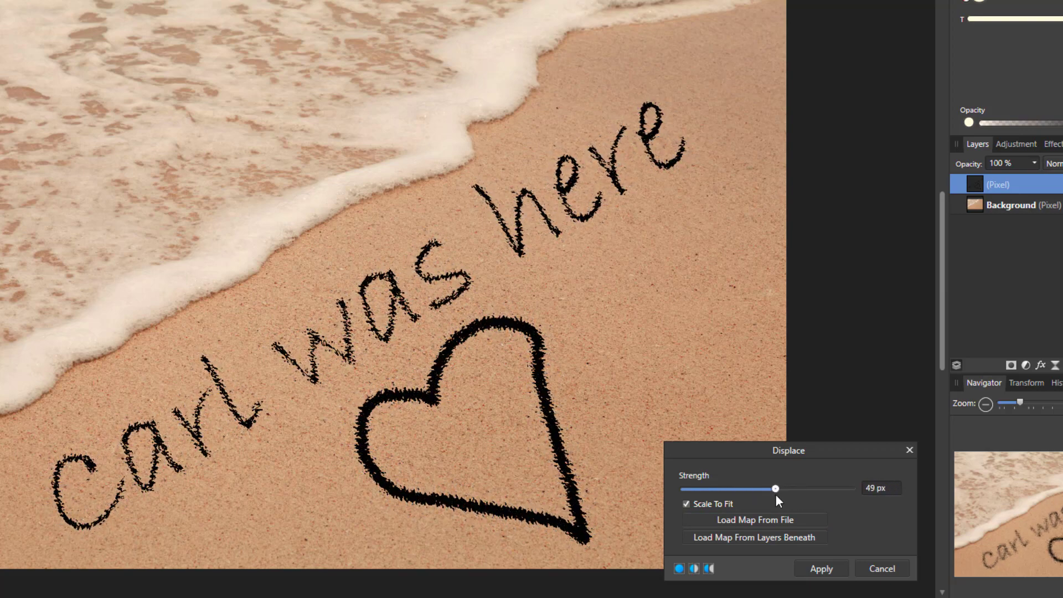
left_click_drag(774, 488, 782, 488)
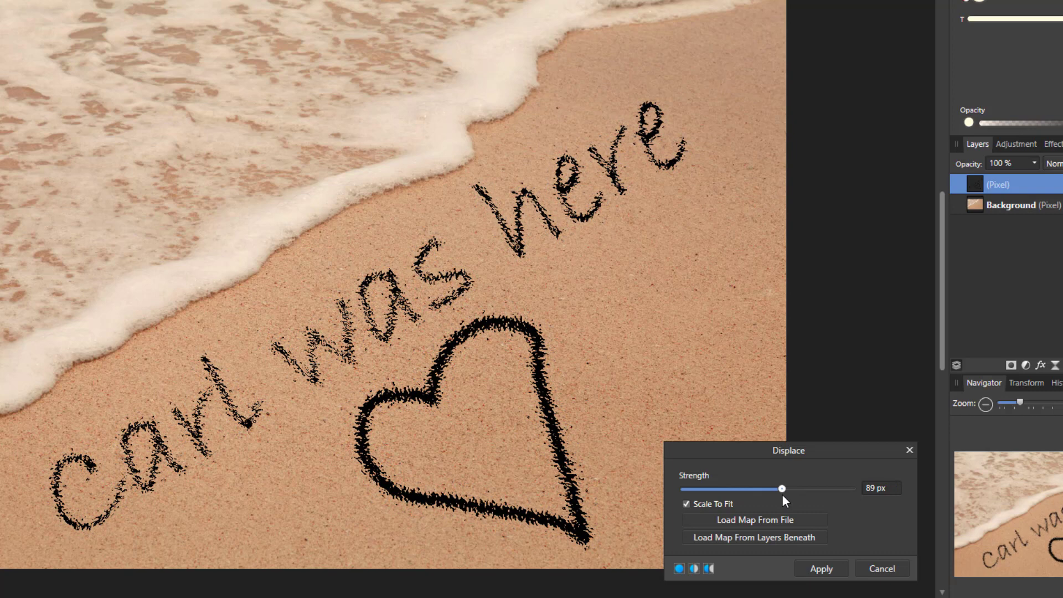
left_click_drag(782, 488, 775, 488)
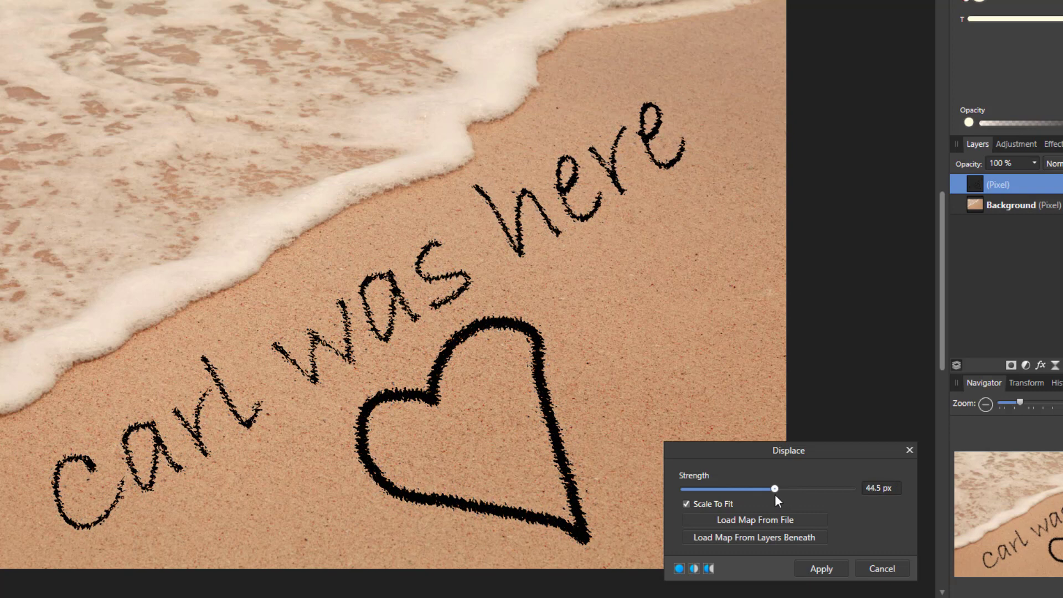
left_click_drag(775, 488, 772, 488)
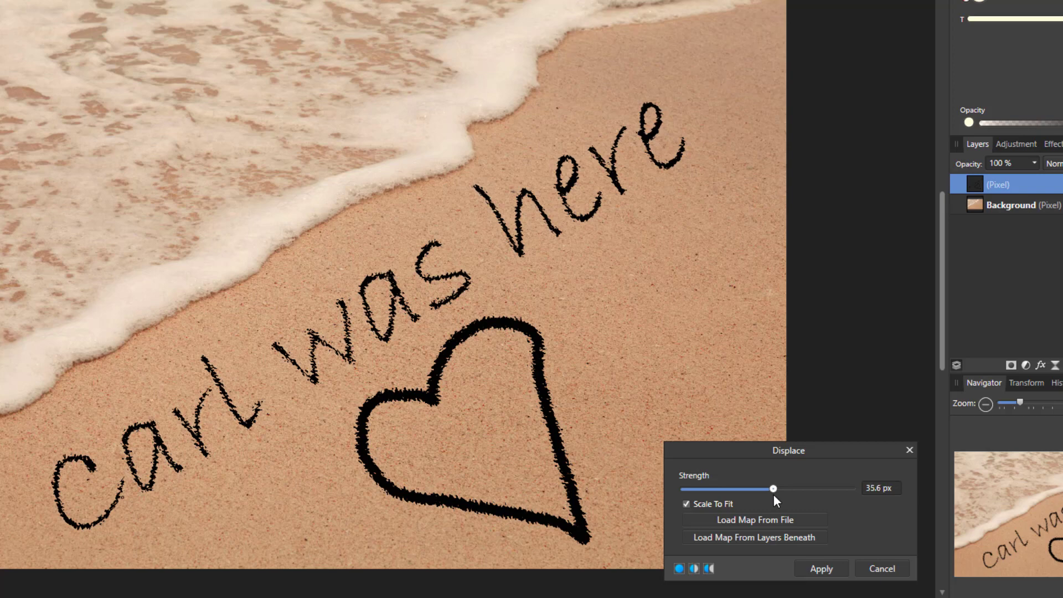
- Compare against zero displacement and settle on a light roughening near 26.7 px
left_click_drag(772, 488, 770, 488)
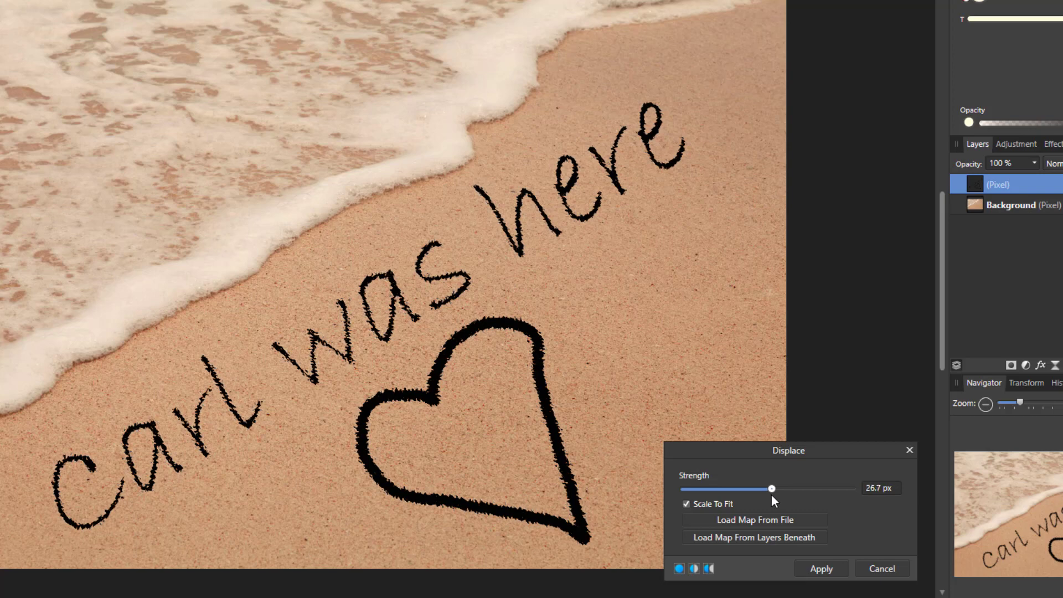
left_click_drag(770, 488, 766, 488)
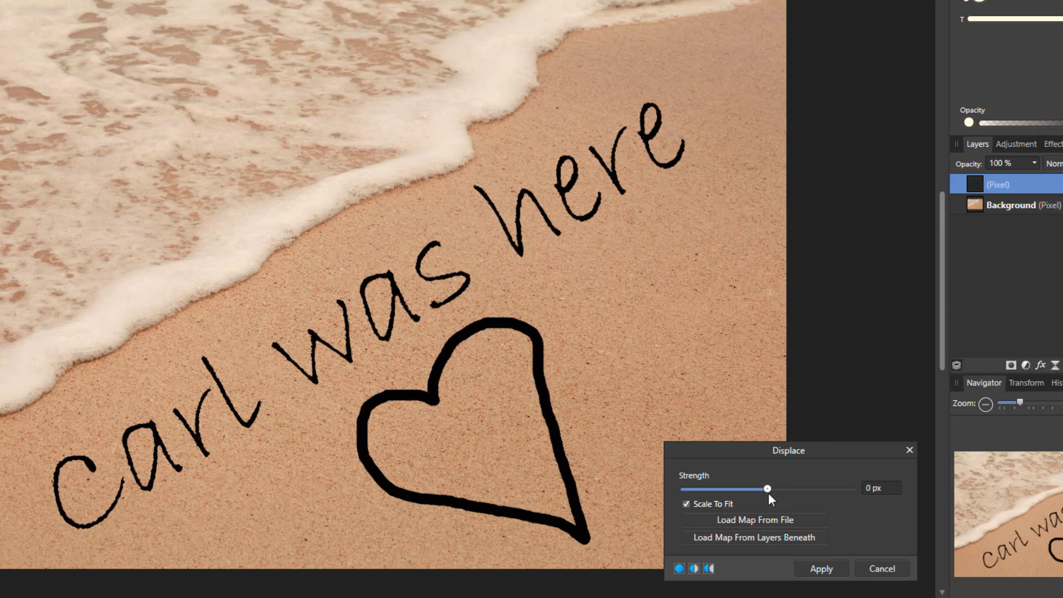
left_click_drag(766, 488, 771, 488)
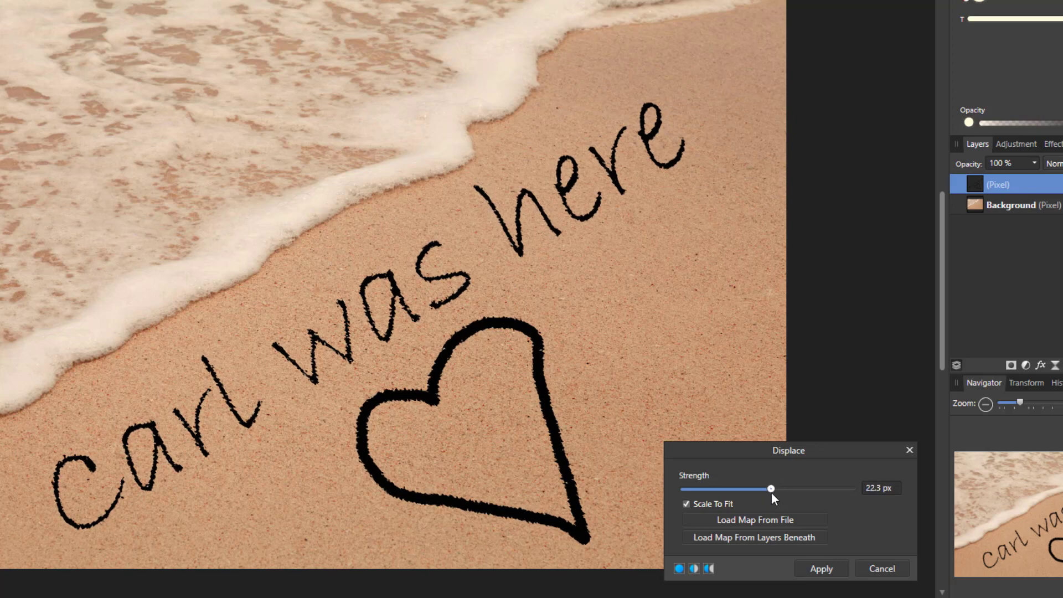
left_click_drag(770, 488, 772, 488)
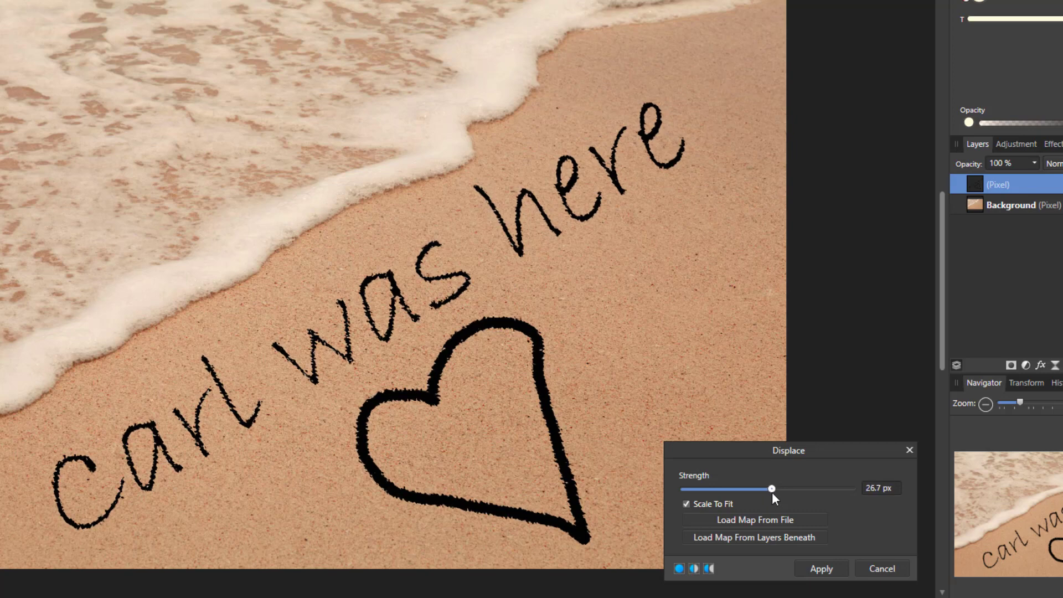
left_click_drag(771, 488, 772, 488)
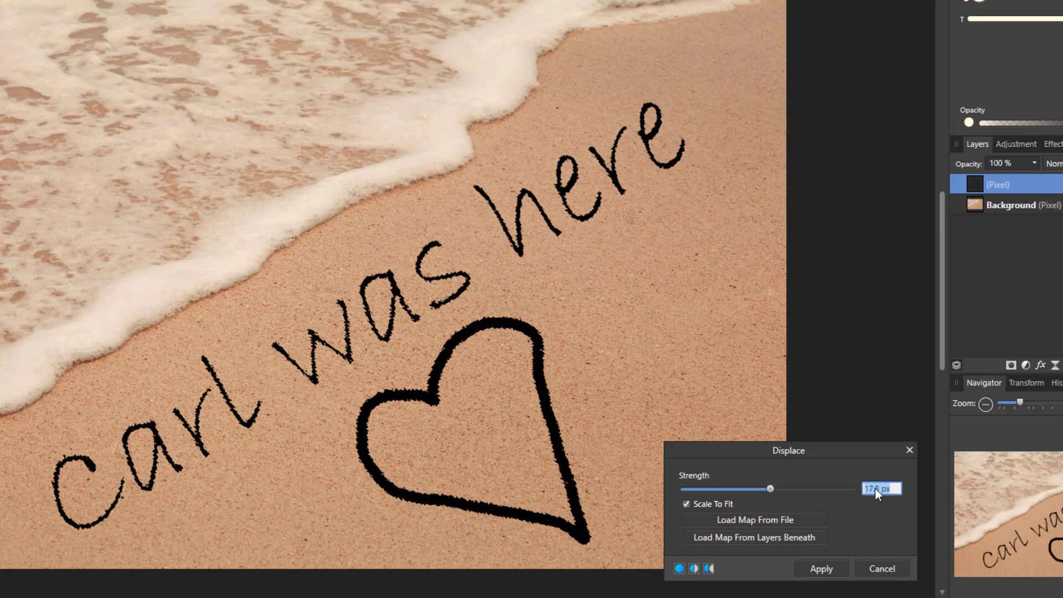
- Set Displace strength to 20 px and apply it to the writing and heart layer
type("20 px")
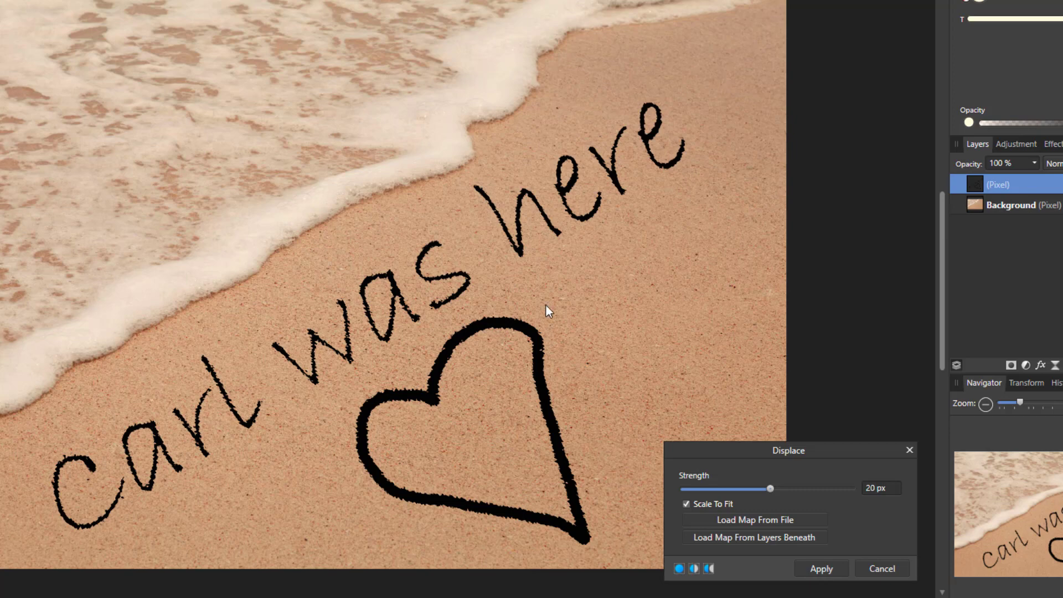
mouse_move(784, 519)
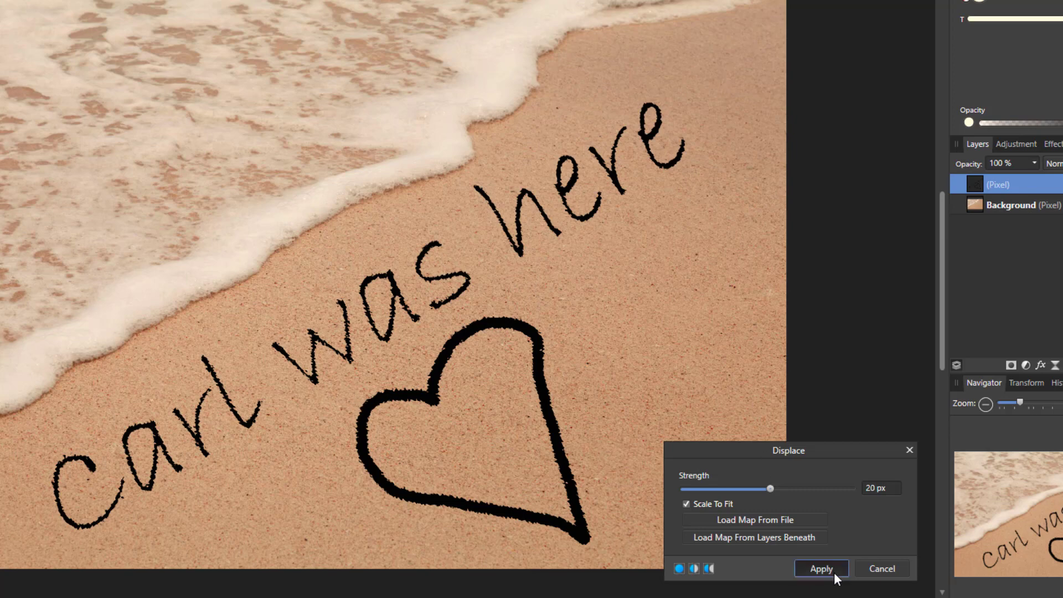
left_click(820, 568)
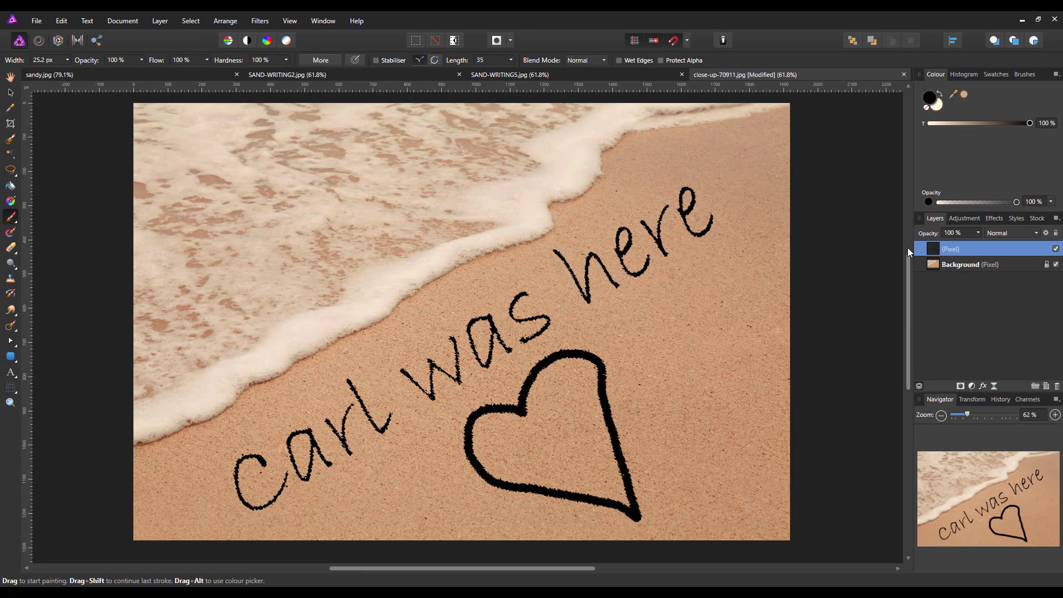
mouse_move(974, 252)
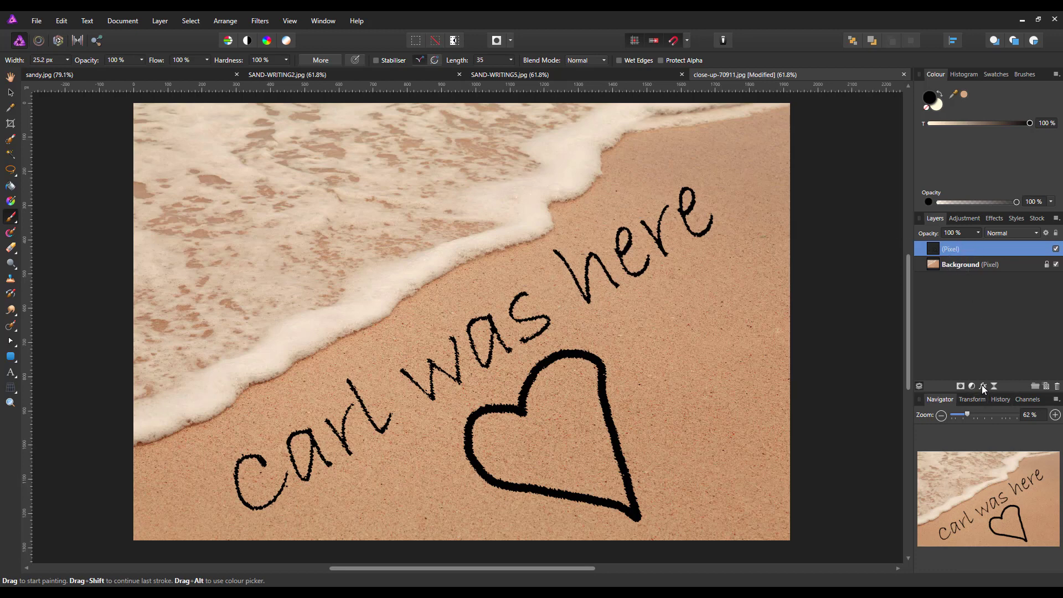
mouse_move(982, 385)
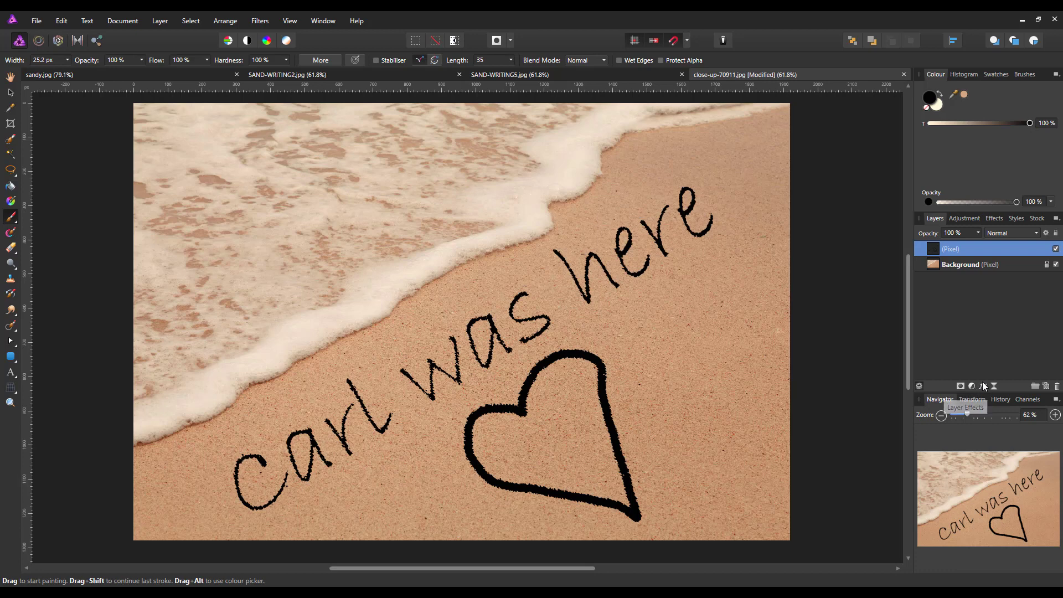
- Bring up Layer Effects beside the artwork and enable Inner Shadow at its defaults
left_click(982, 385)
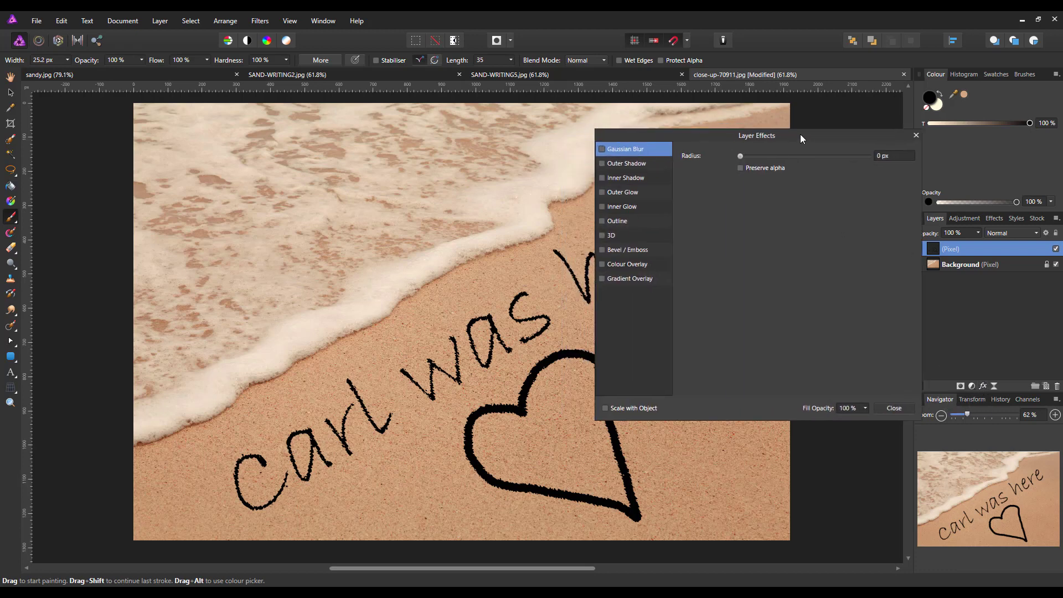
left_click_drag(756, 135, 824, 141)
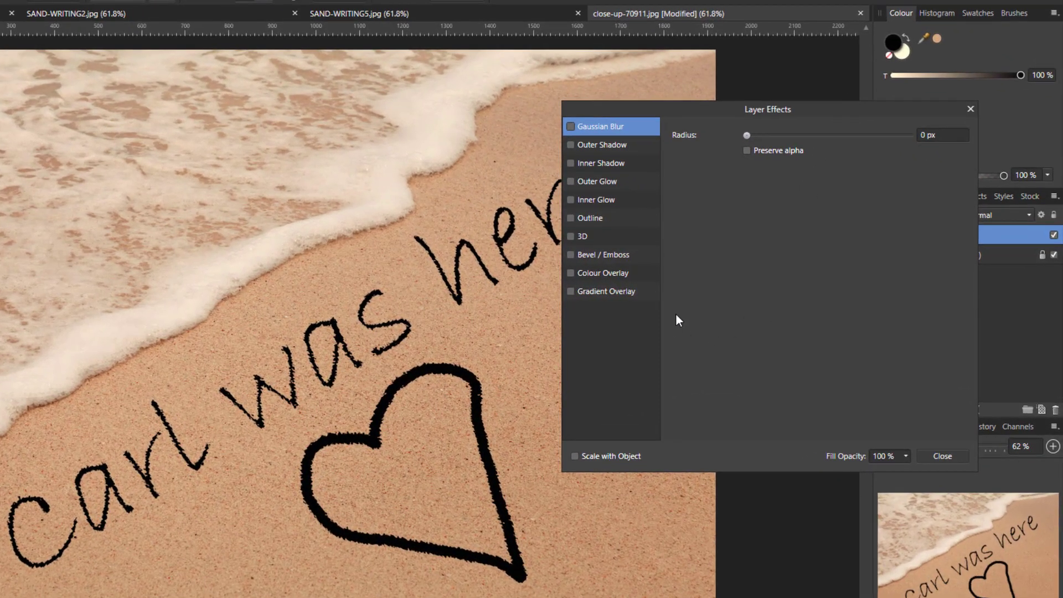
mouse_move(606, 266)
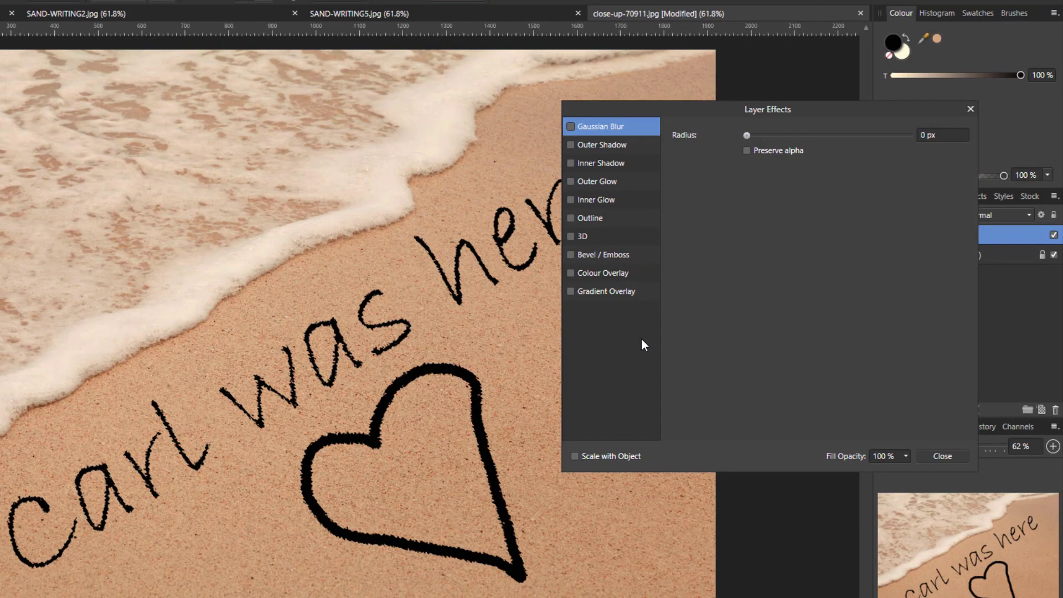
mouse_move(663, 306)
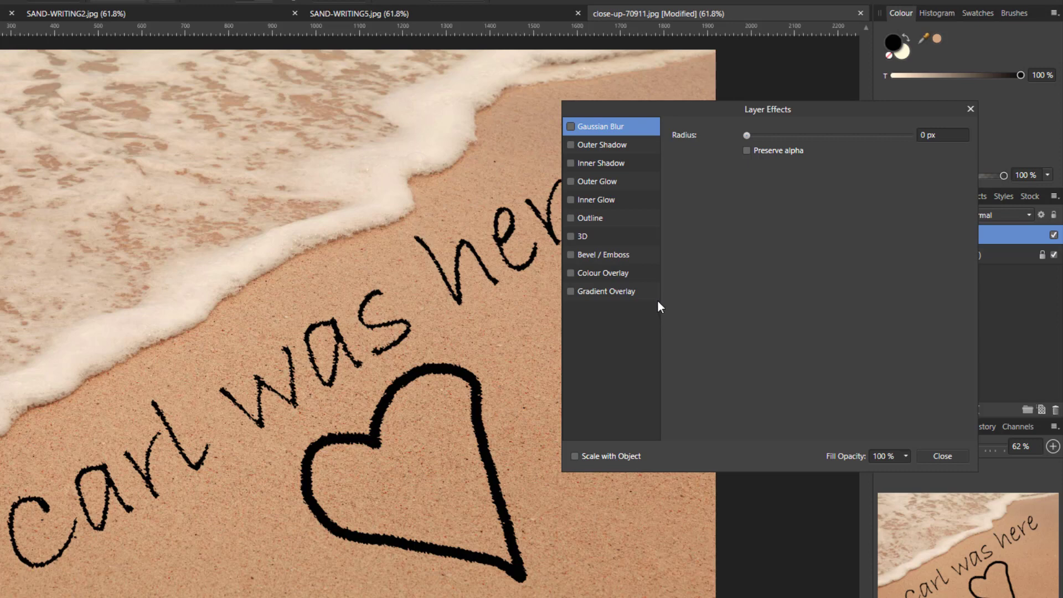
mouse_move(587, 172)
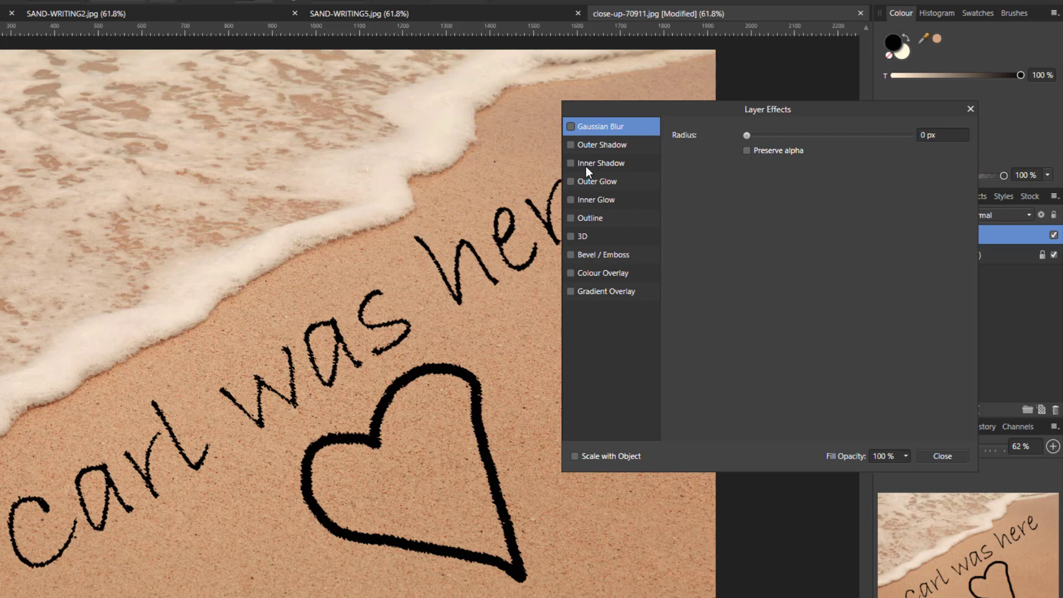
left_click(599, 163)
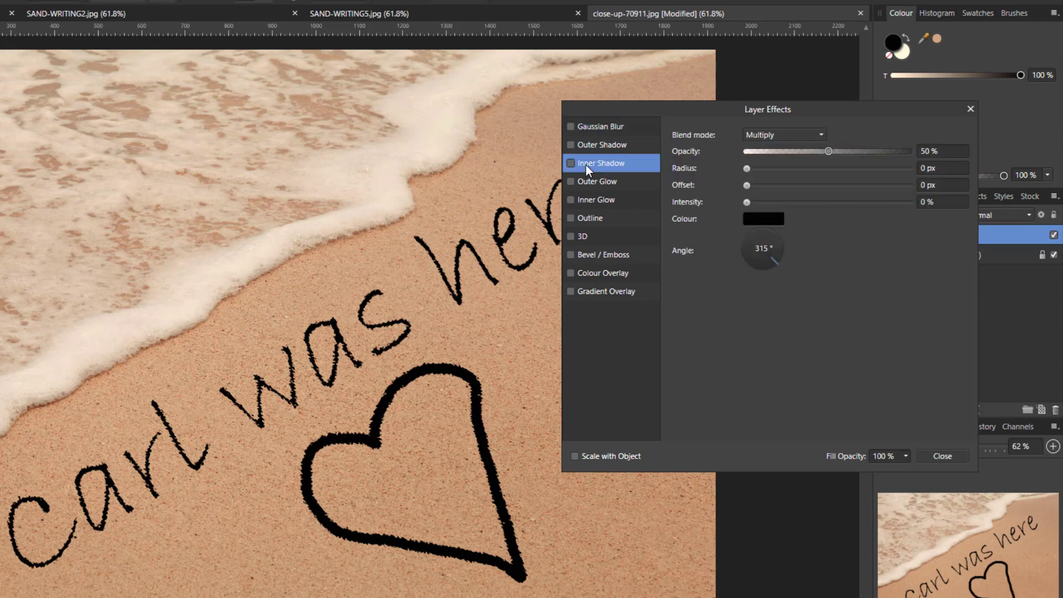
mouse_move(576, 163)
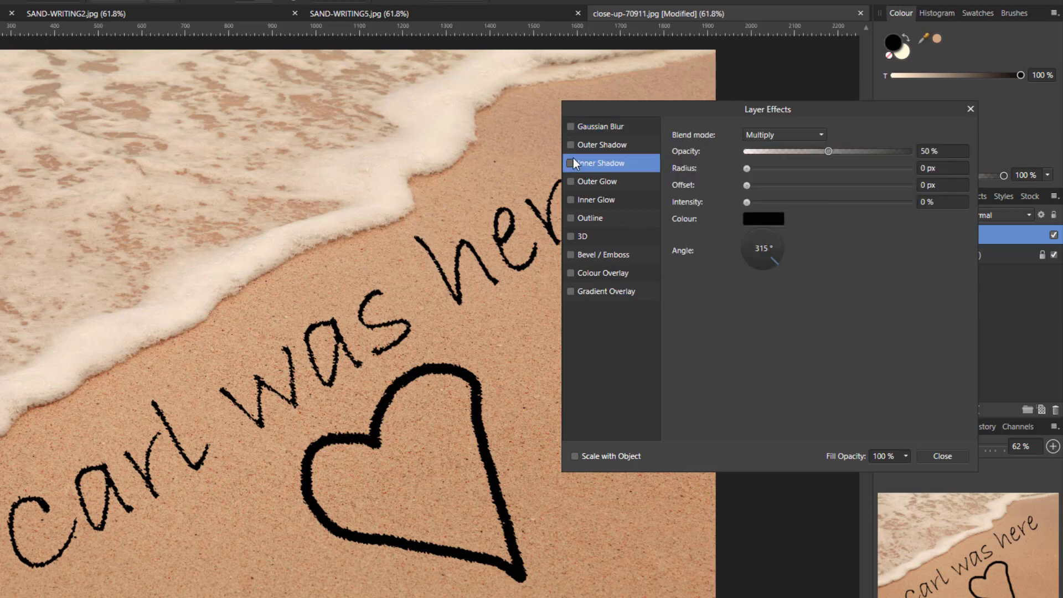
left_click(570, 163)
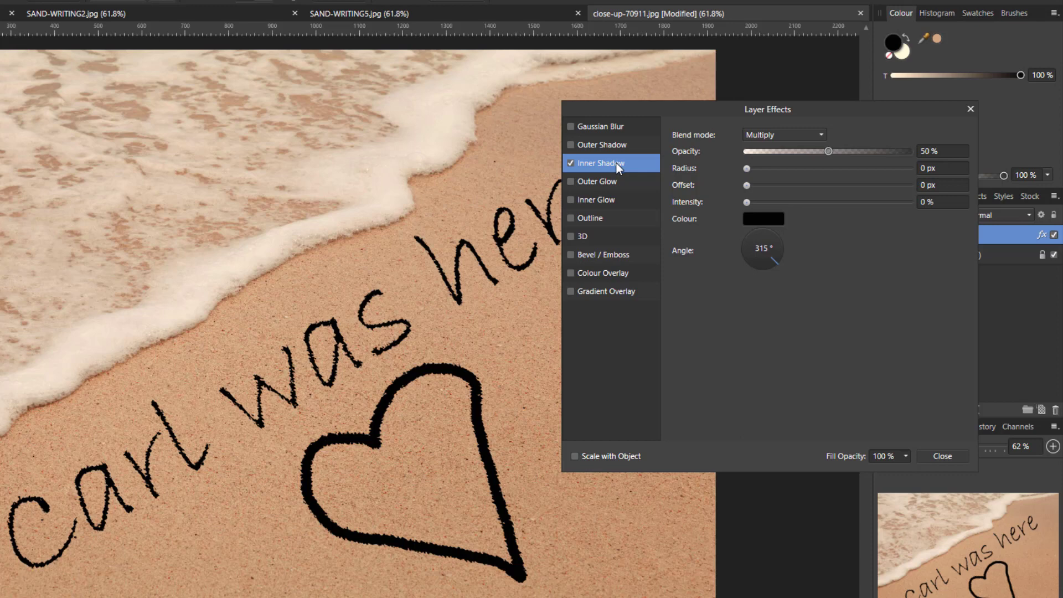
mouse_move(613, 281)
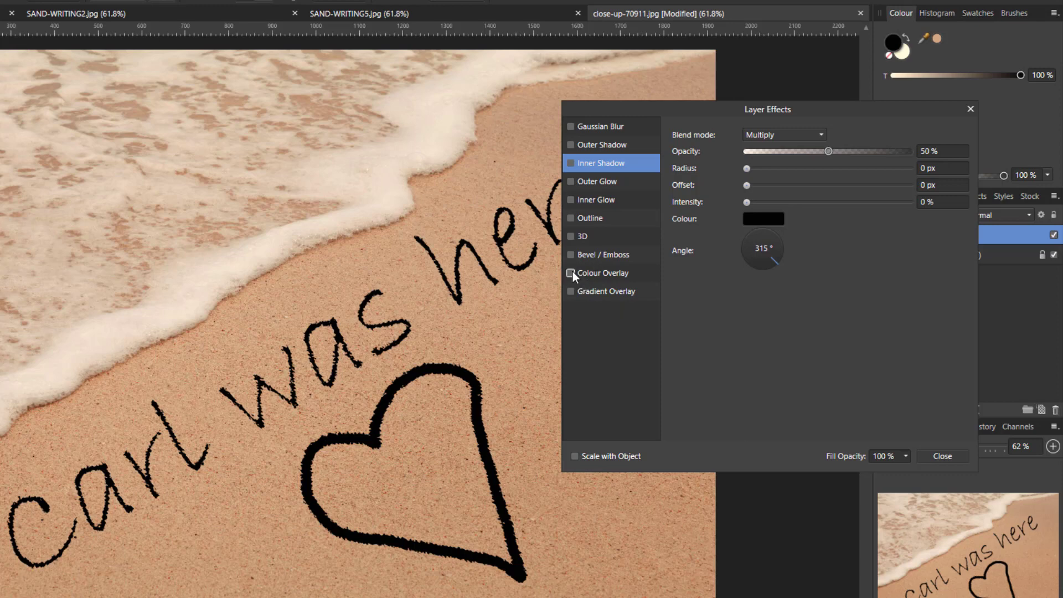
- Enable Colour Overlay and pick the beach sand colour for it with the eyedropper
left_click(570, 272)
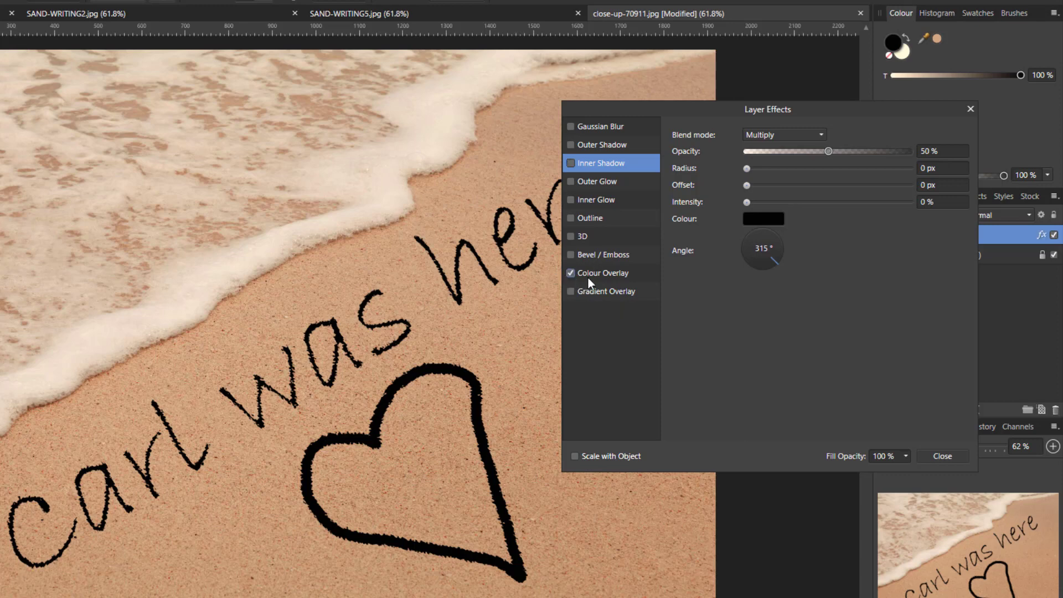
left_click(603, 272)
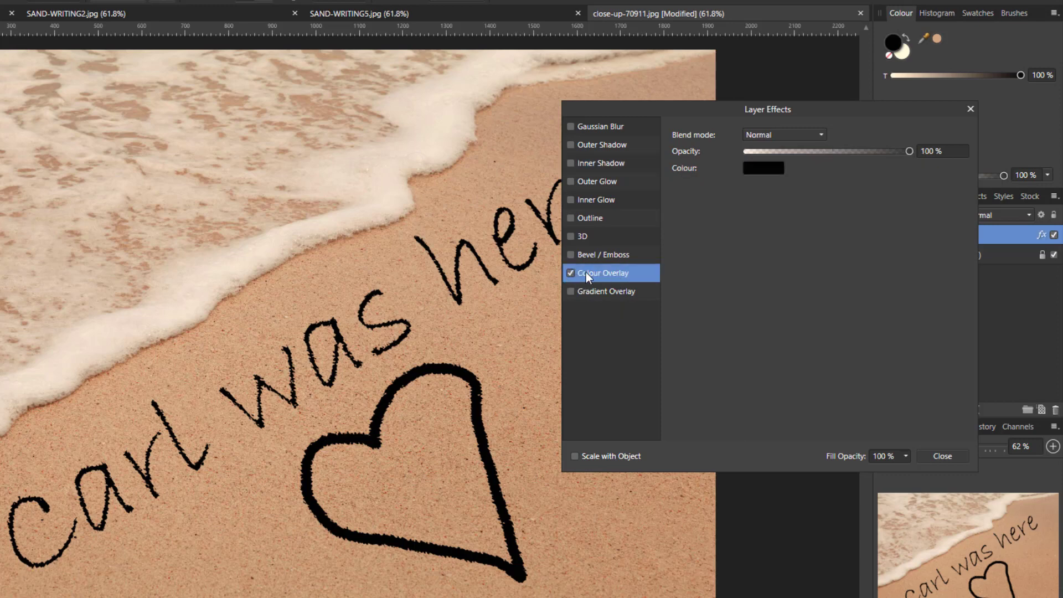
mouse_move(780, 184)
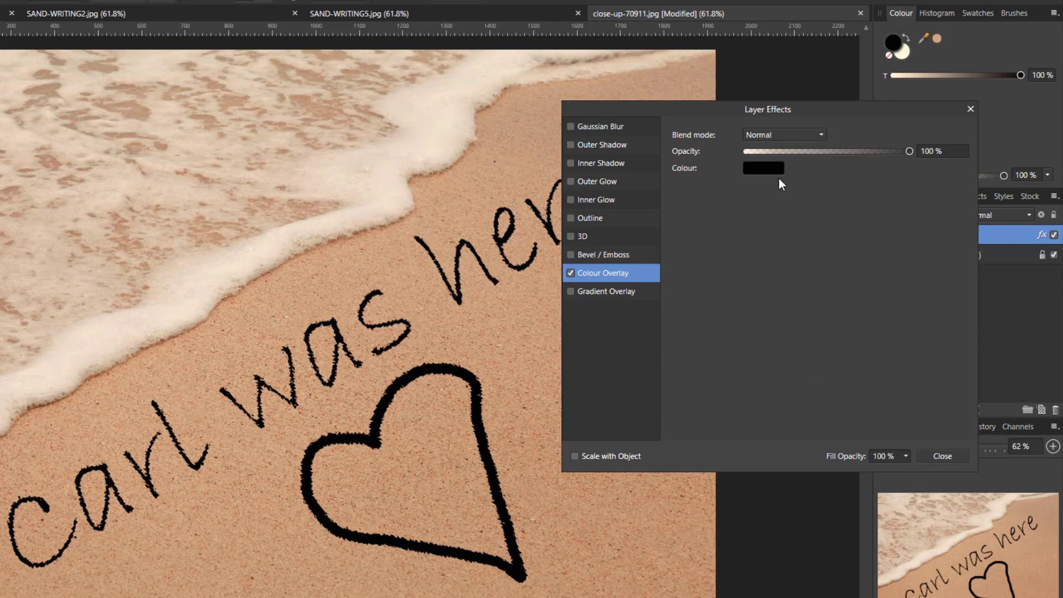
mouse_move(765, 177)
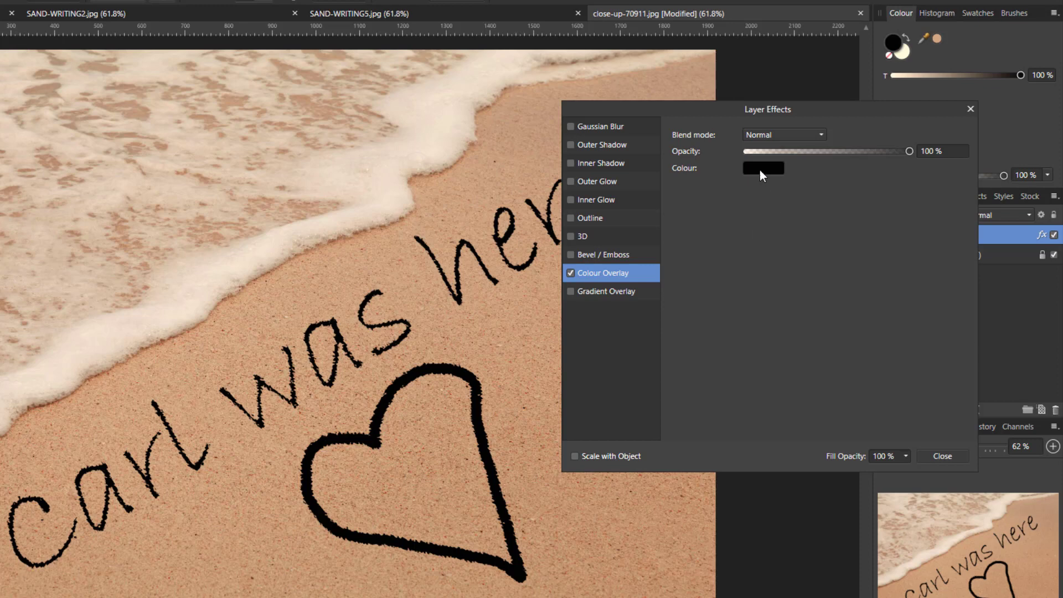
left_click(763, 167)
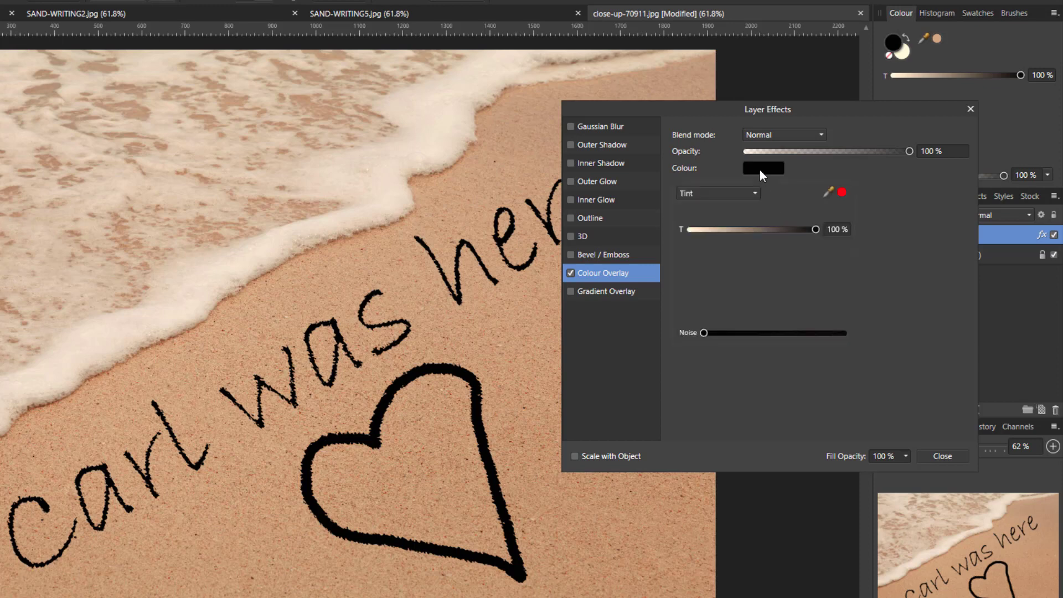
mouse_move(835, 201)
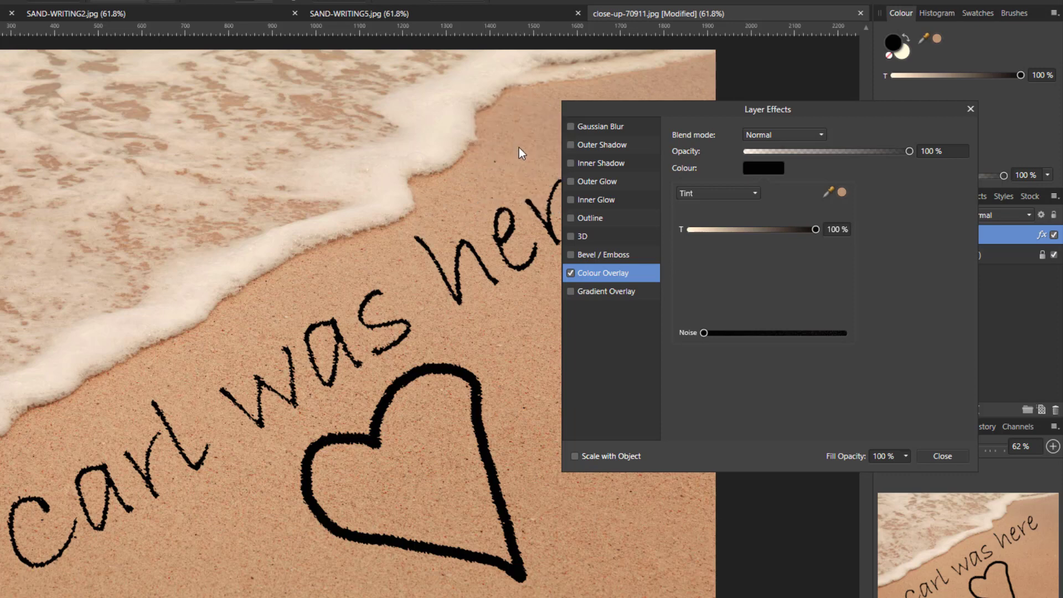
mouse_move(844, 203)
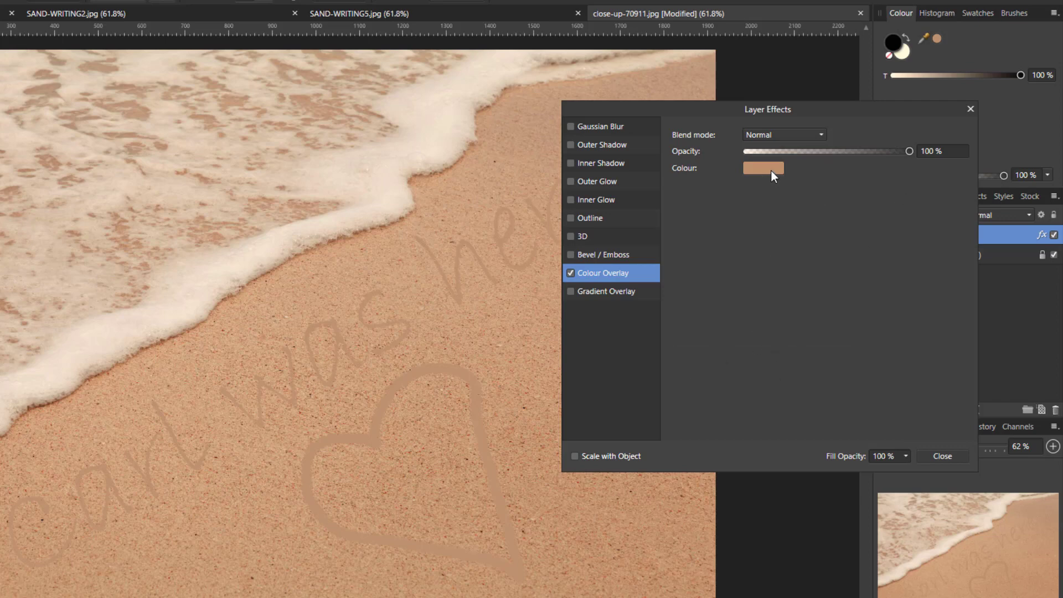
left_click(762, 167)
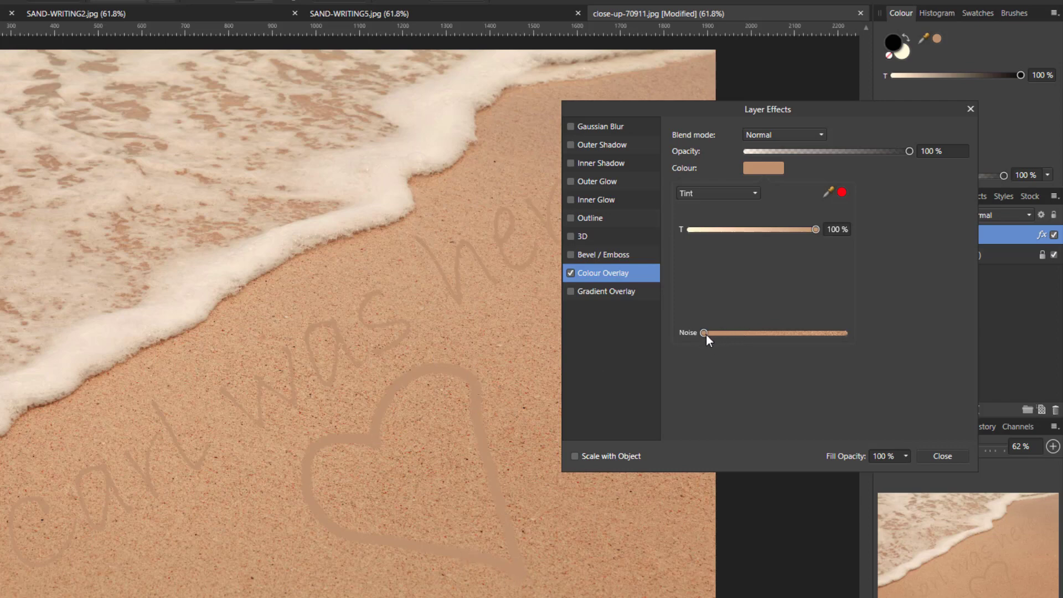
- Raise the overlay's Noise slider for a grainier, sand-like tint
left_click_drag(703, 333, 770, 333)
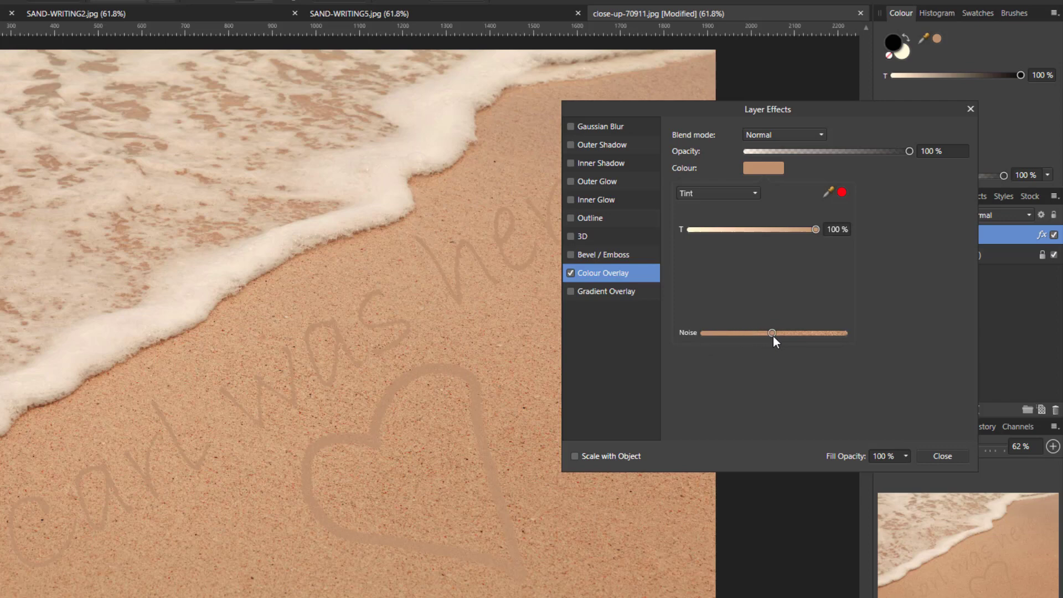
left_click_drag(771, 333, 796, 334)
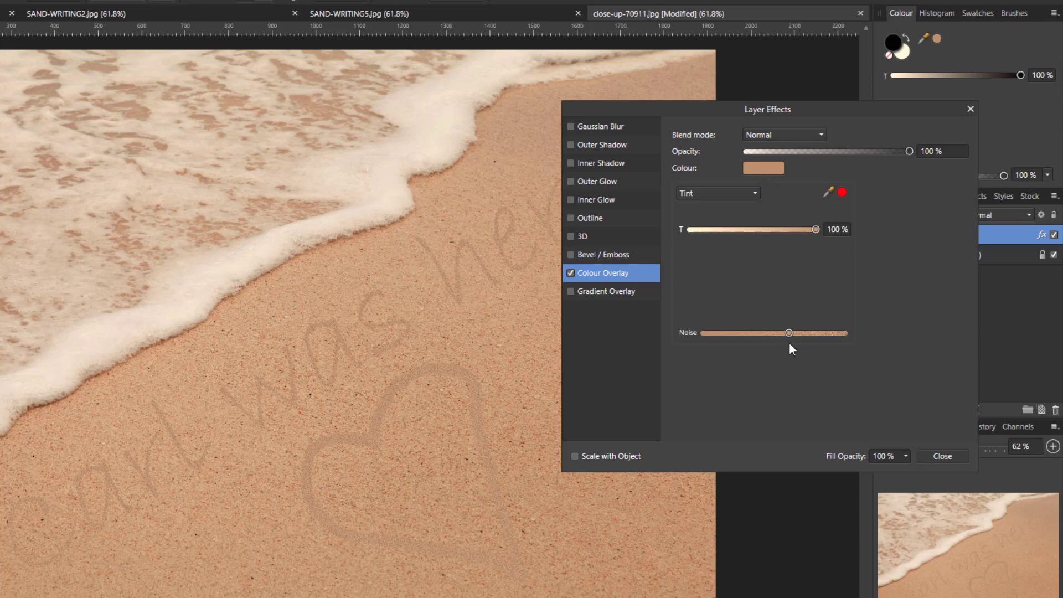
mouse_move(879, 313)
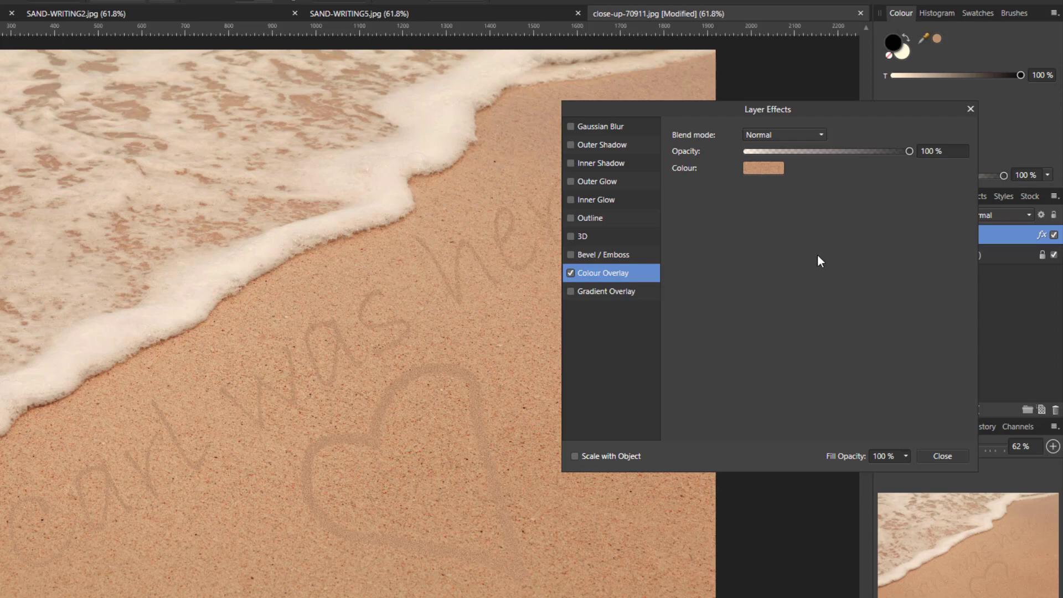
mouse_move(813, 255)
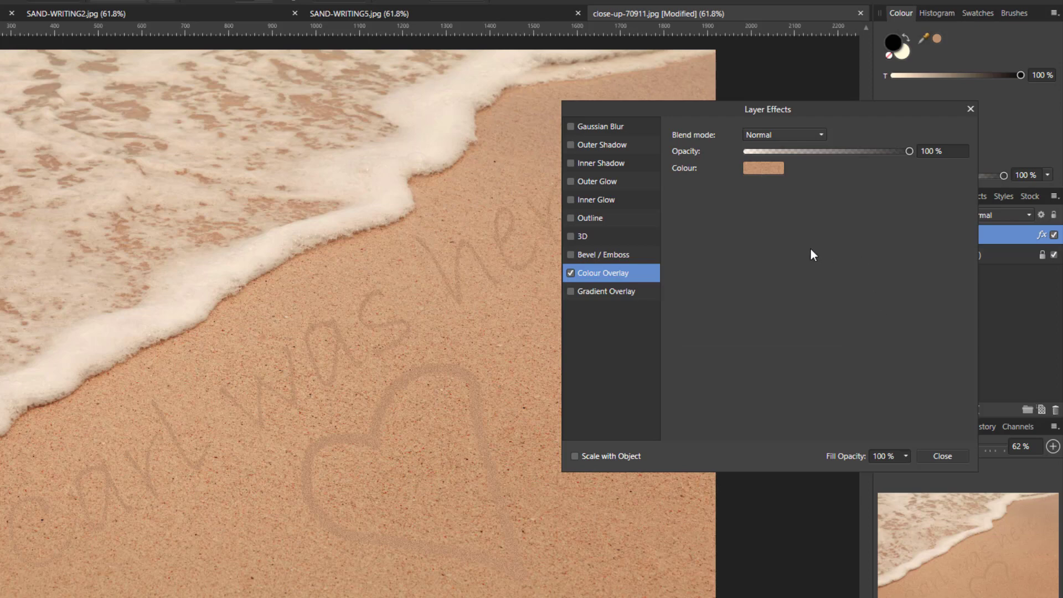
mouse_move(822, 141)
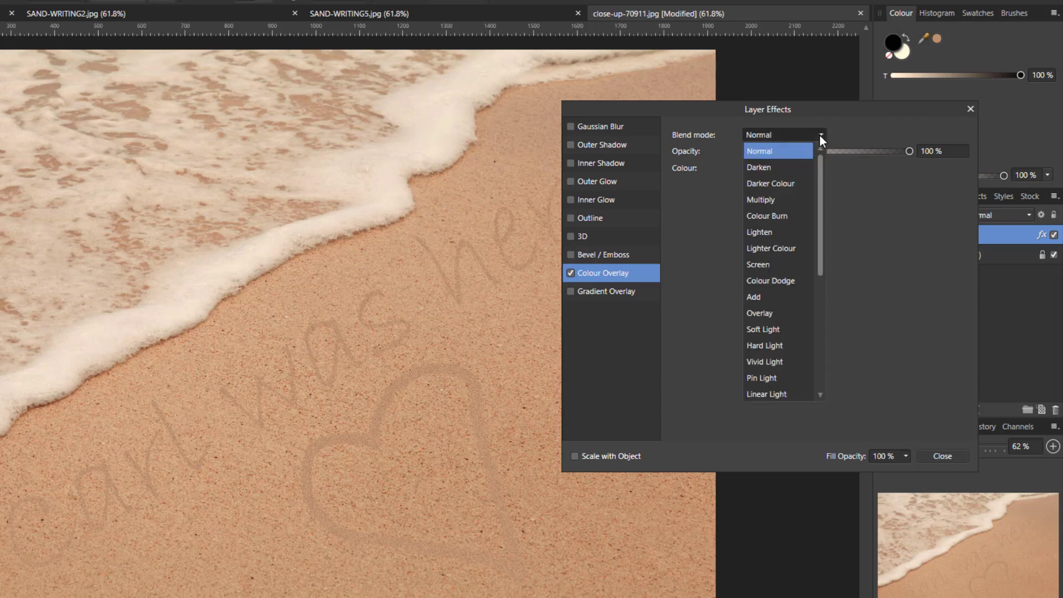
mouse_move(820, 147)
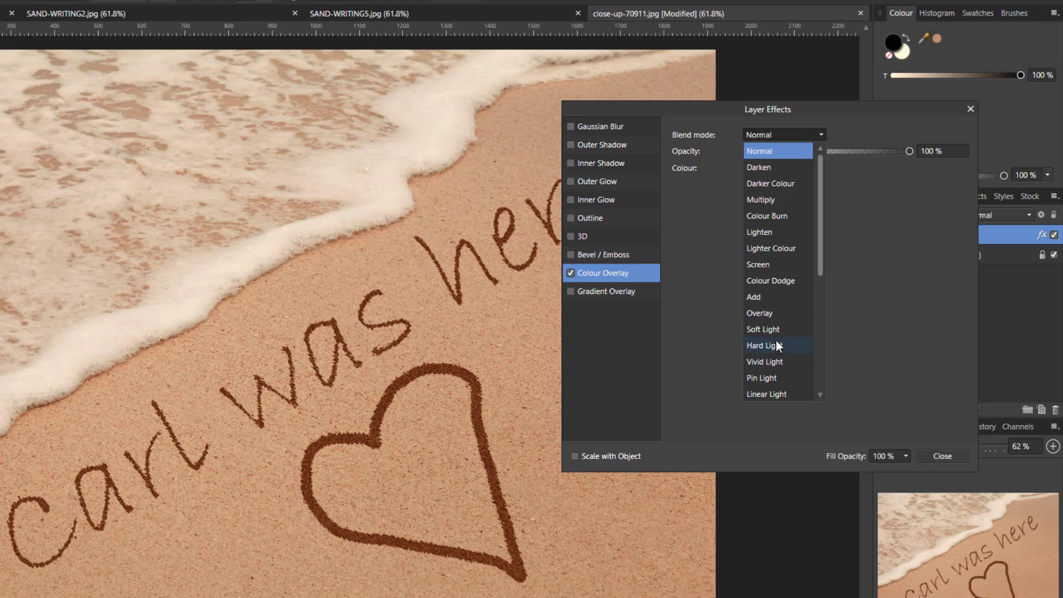
- Set the Colour Overlay blend mode to Glow from the scrolled dropdown
scroll("down", 3)
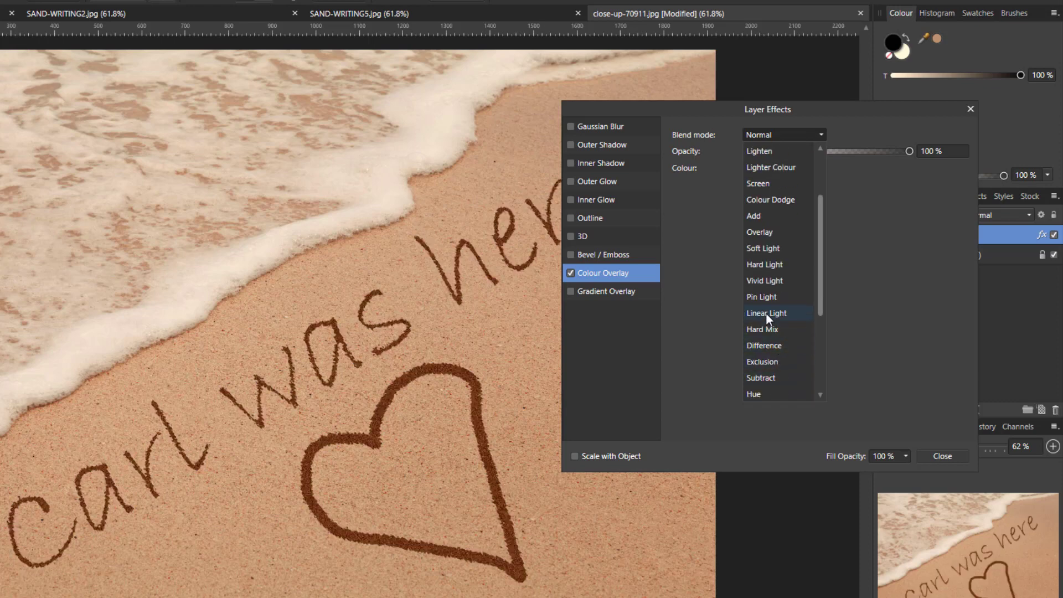
scroll("down", 3)
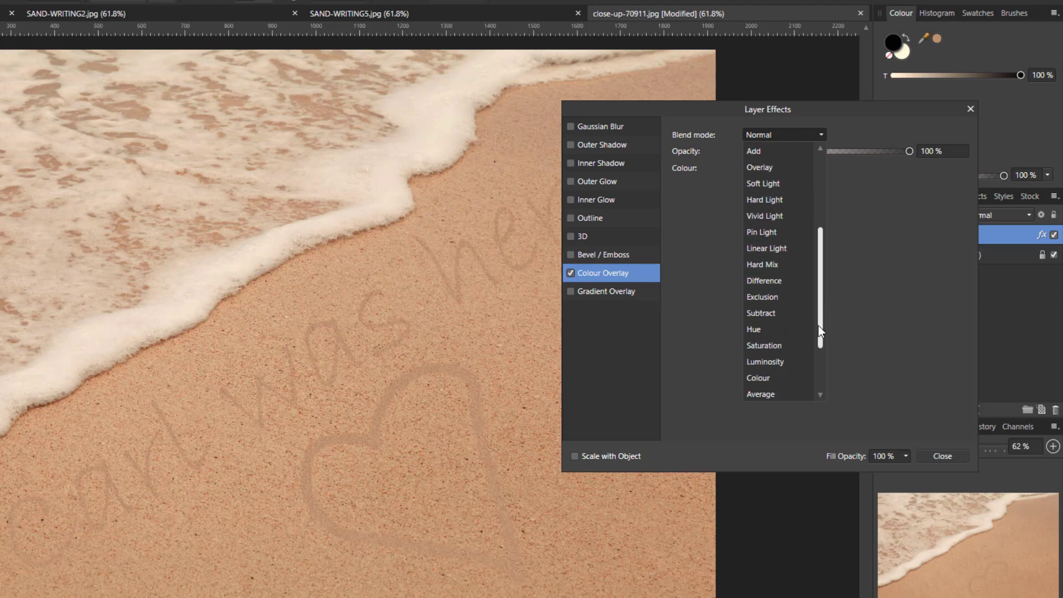
scroll("down", 3)
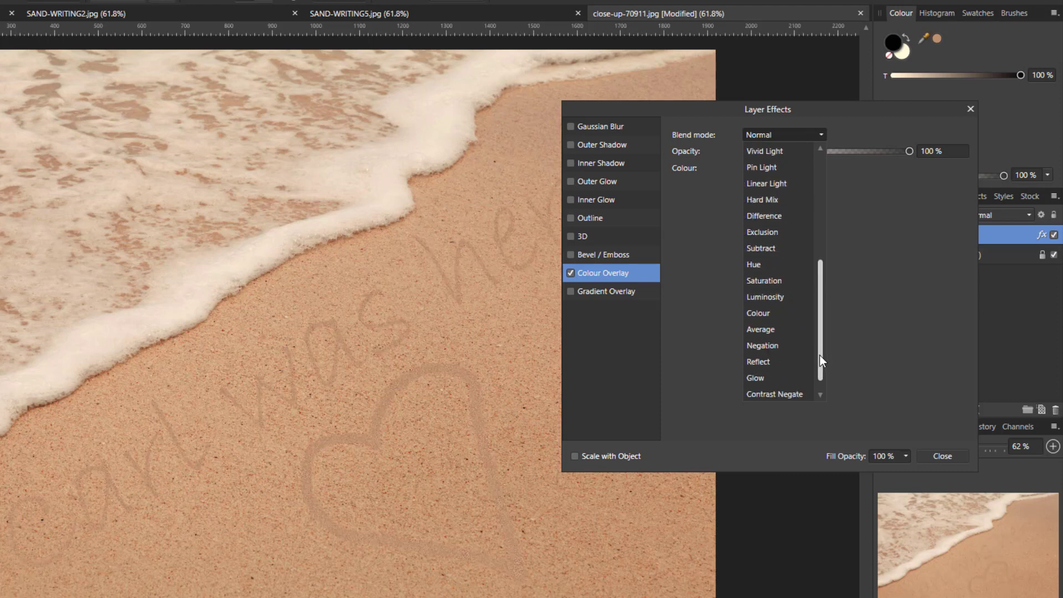
left_click(755, 377)
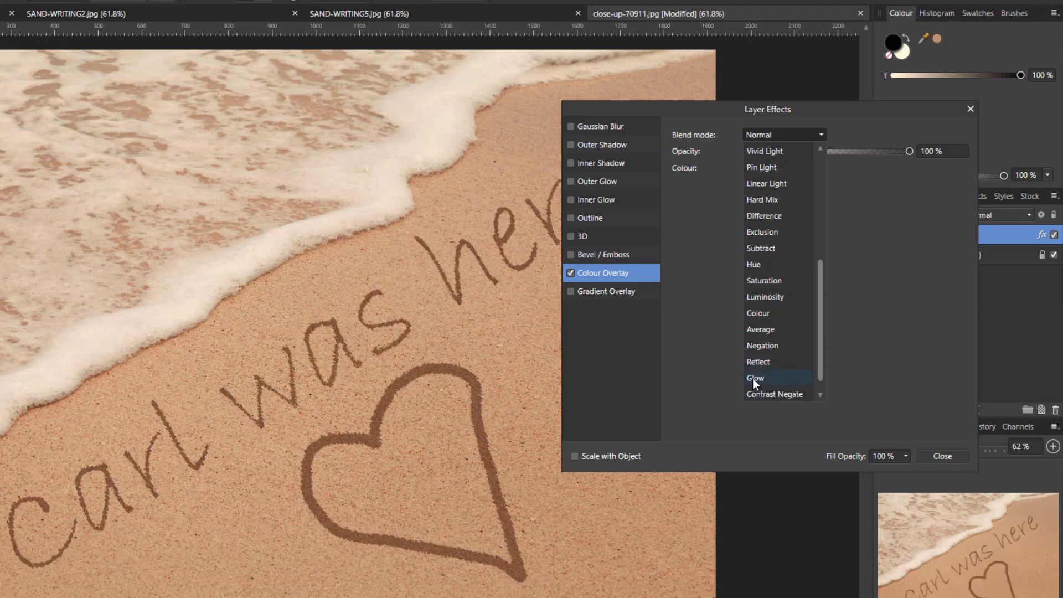
left_click(754, 377)
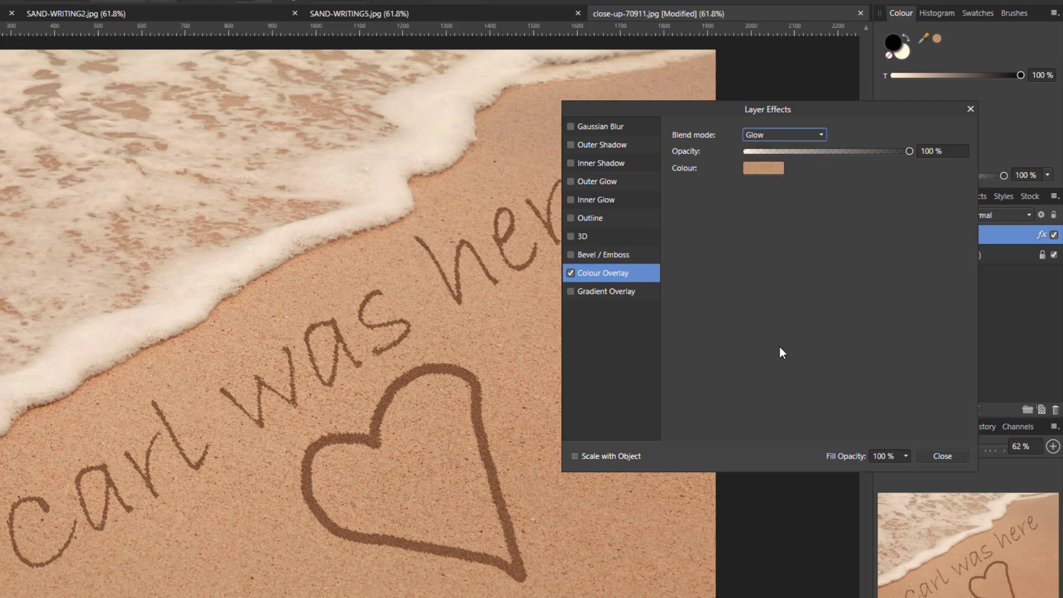
mouse_move(799, 321)
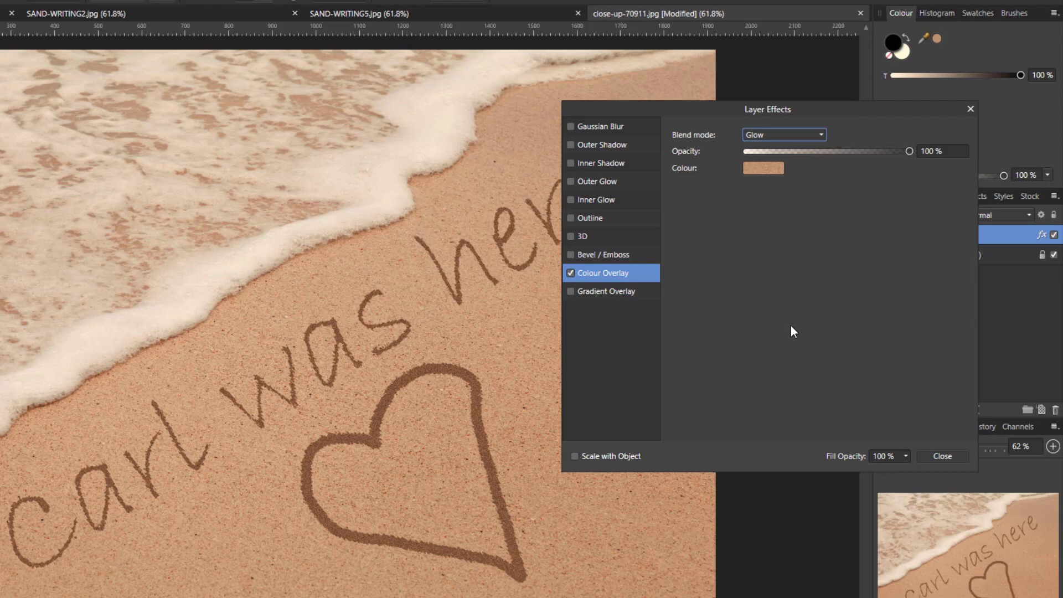
mouse_move(776, 306)
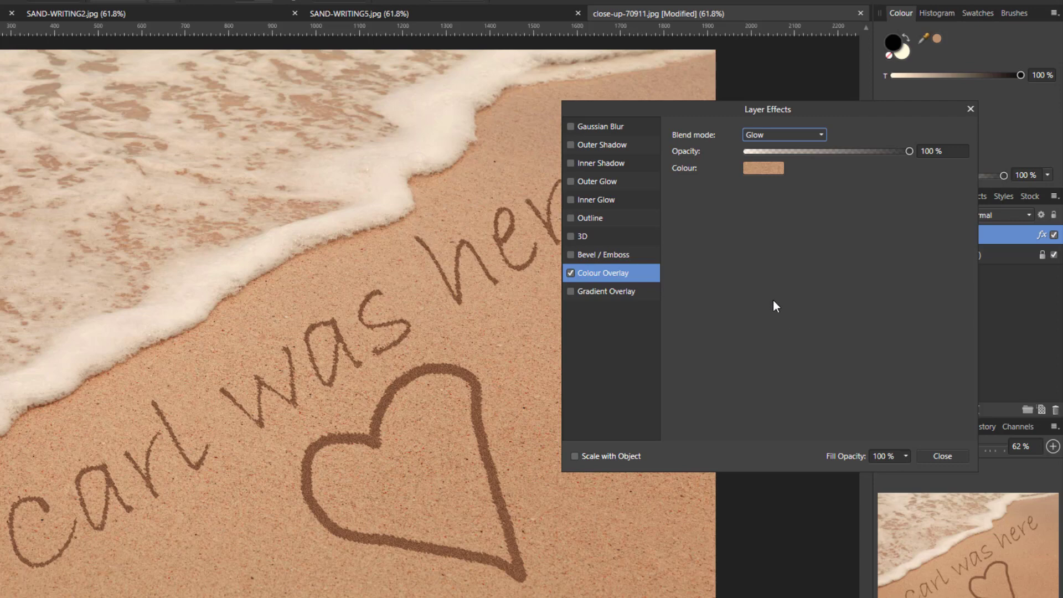
mouse_move(773, 306)
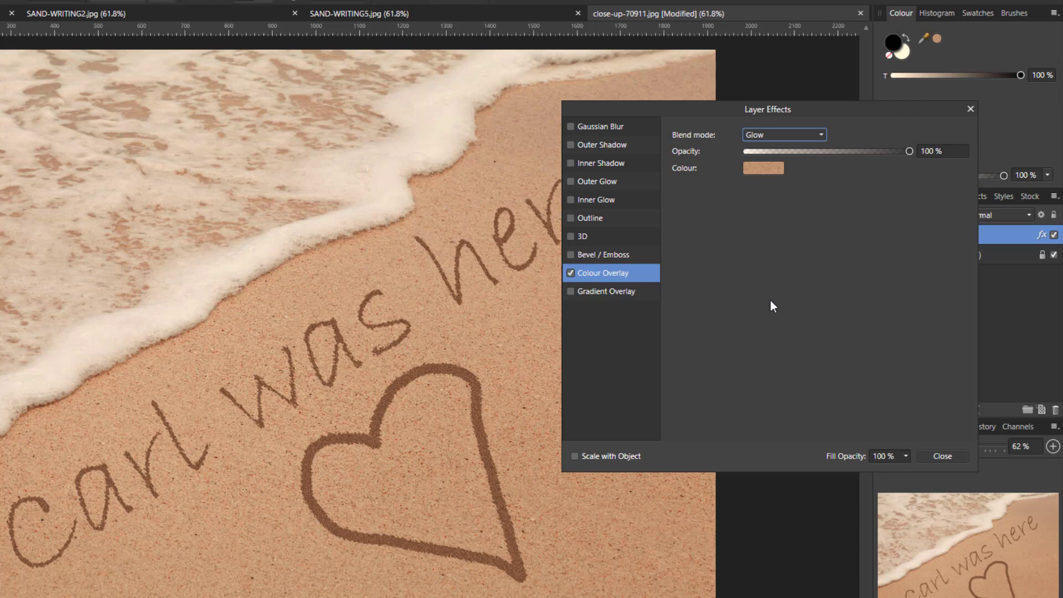
mouse_move(765, 309)
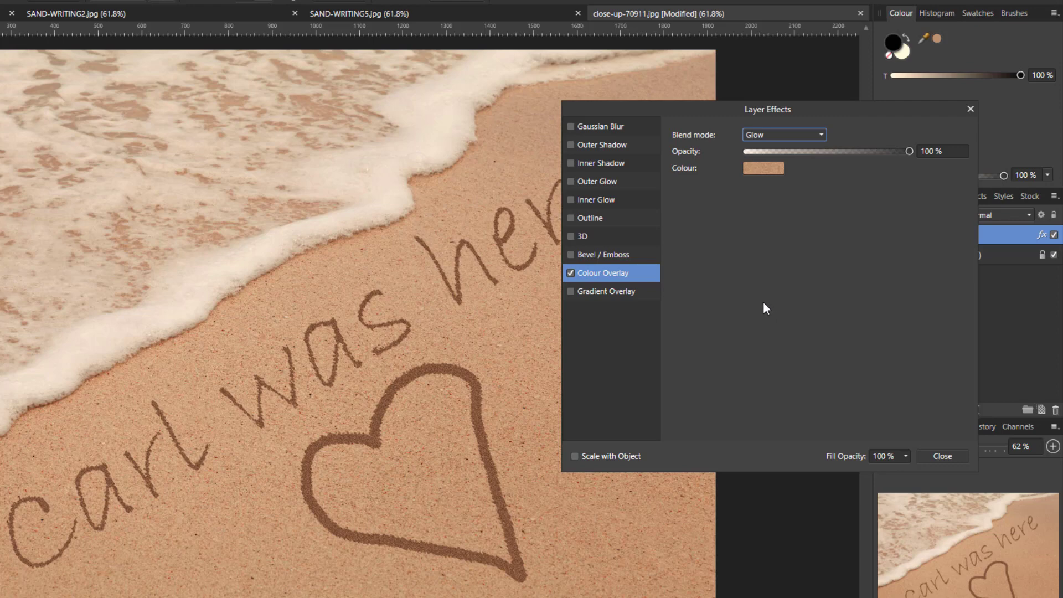
mouse_move(618, 185)
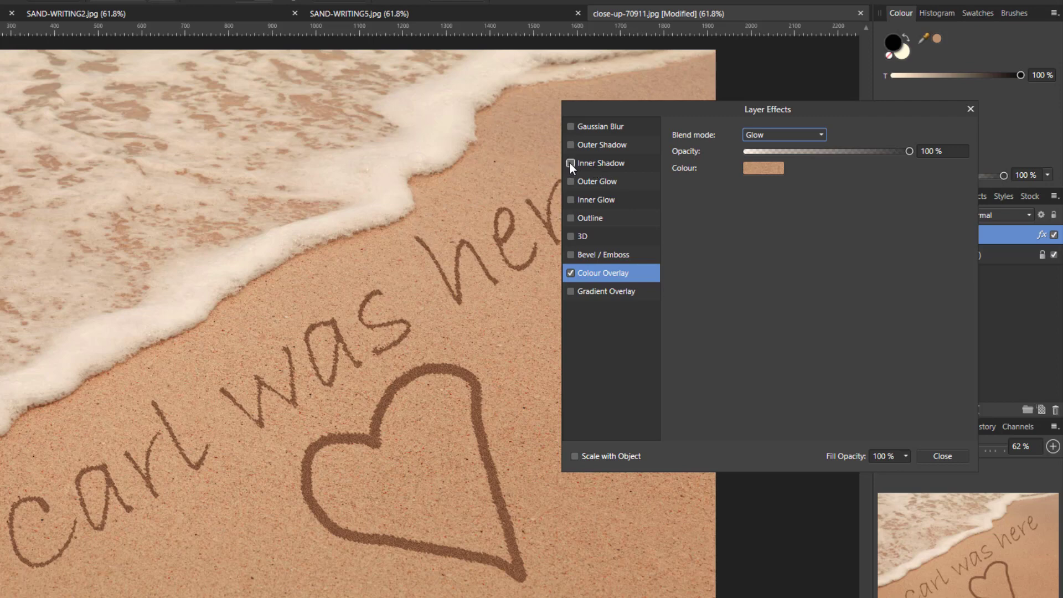
- Re-enable Inner Shadow and set its Radius to 0.1 px
left_click(570, 162)
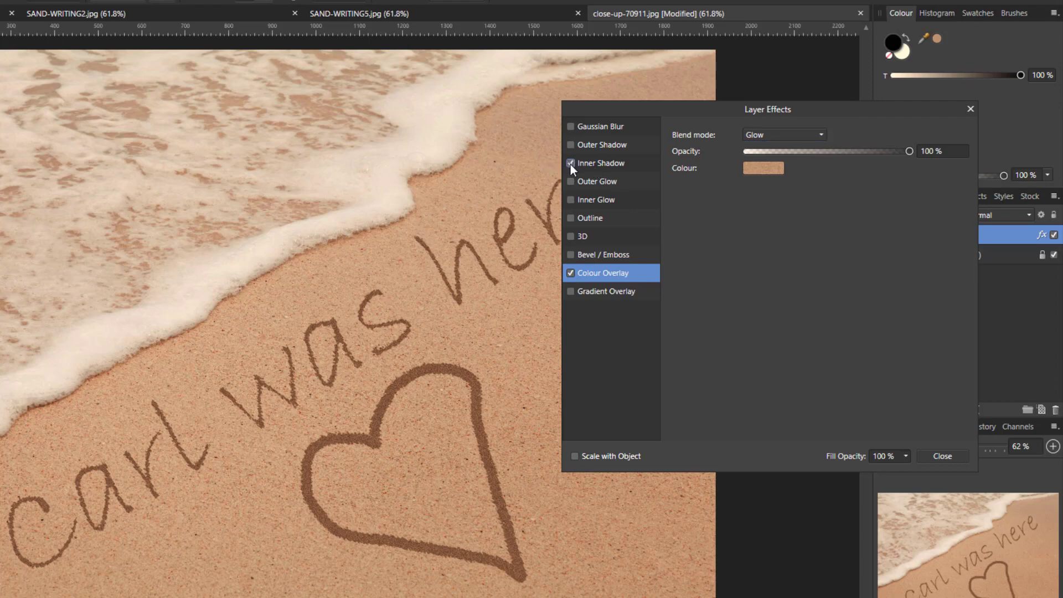
left_click(599, 163)
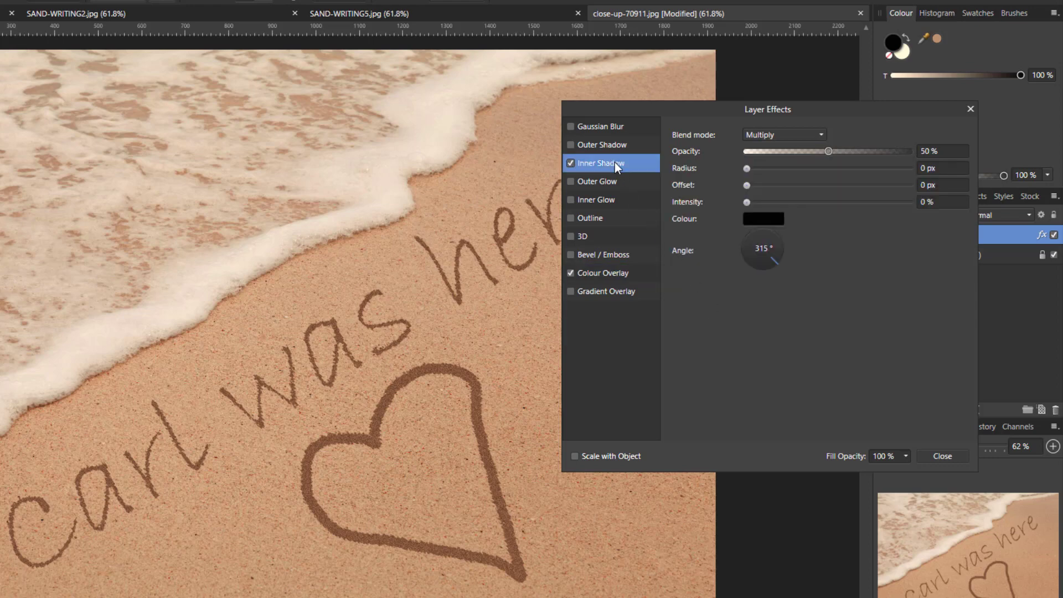
mouse_move(844, 297)
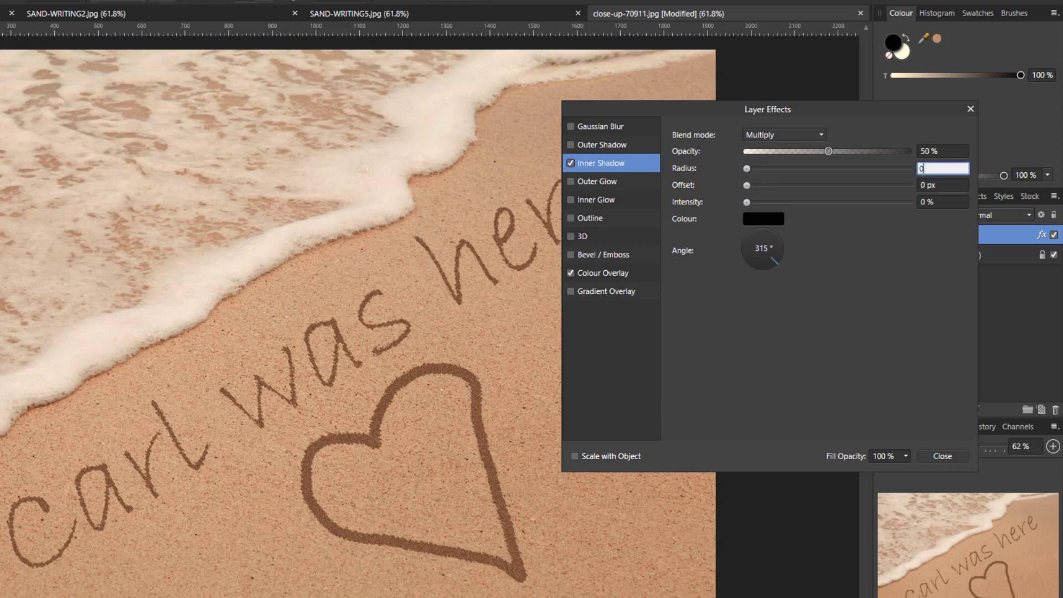
type("0.1 px")
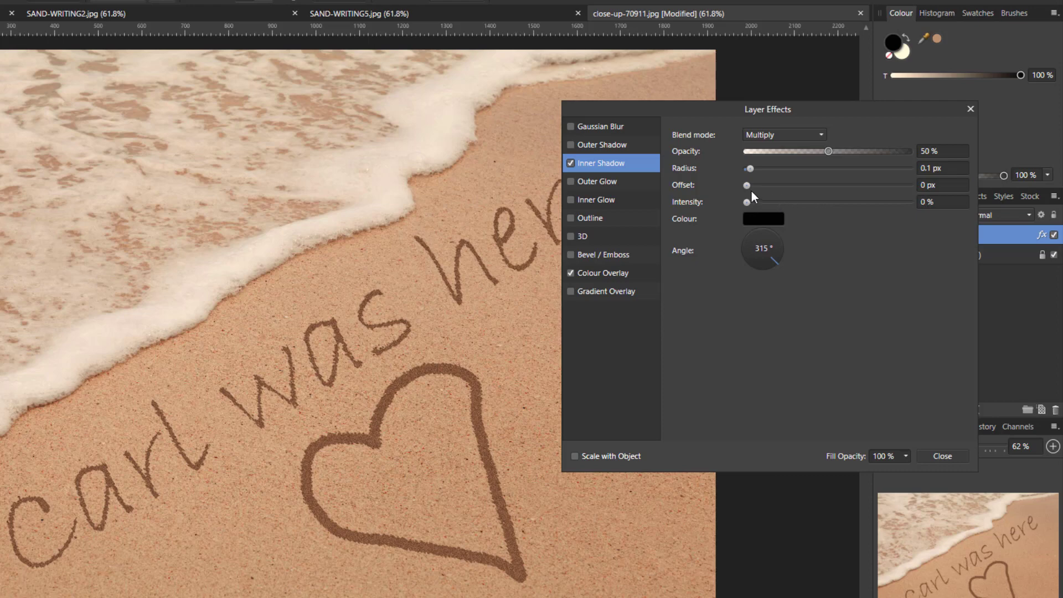
- Experiment with the Inner Shadow offset and settle it around 10.9 px
left_click_drag(746, 184, 778, 185)
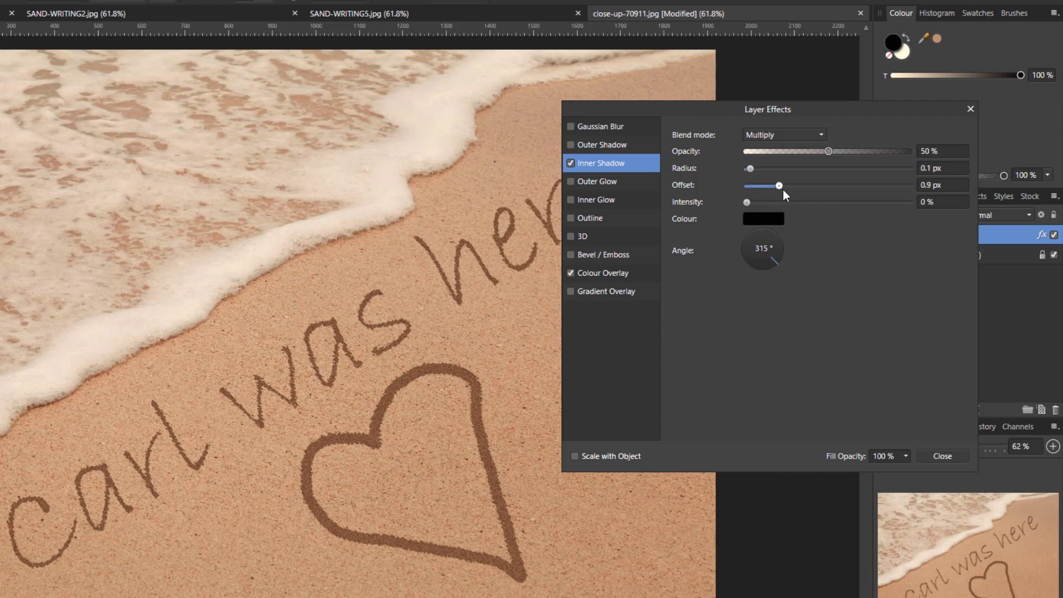
left_click_drag(778, 185, 862, 186)
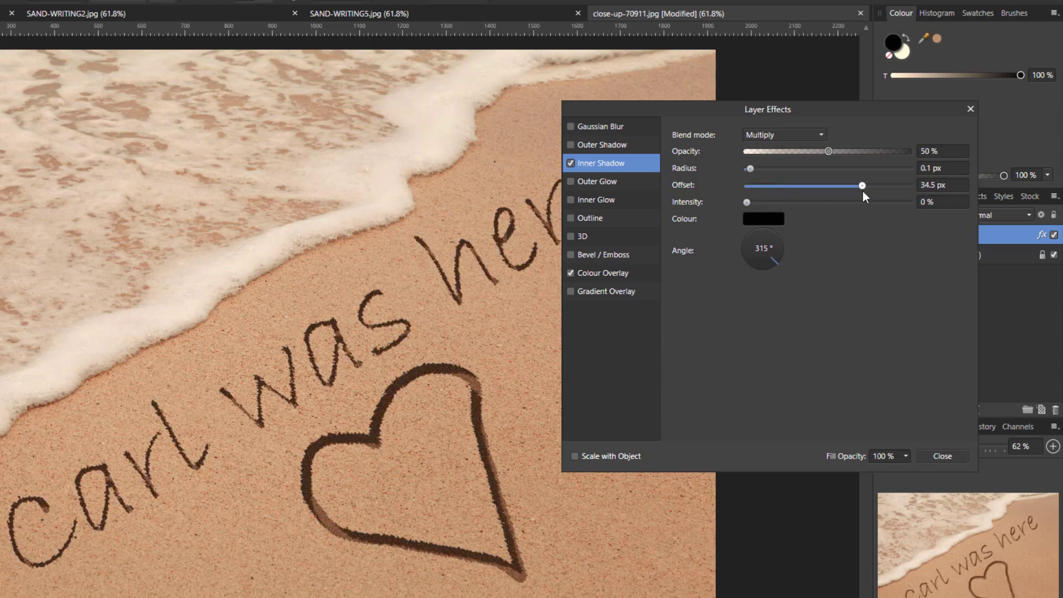
left_click_drag(862, 184, 880, 184)
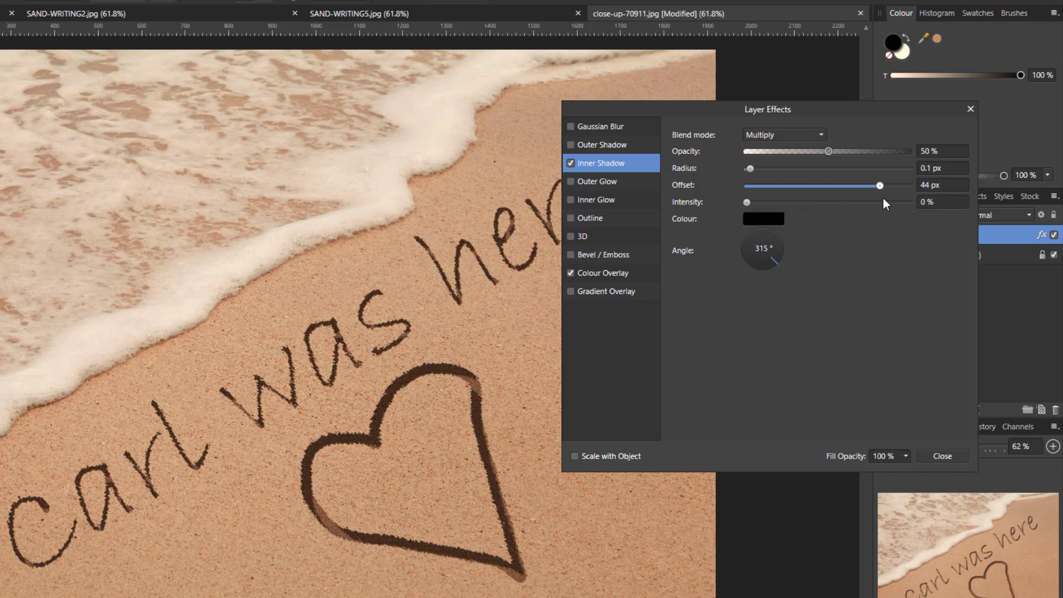
left_click_drag(879, 185, 798, 184)
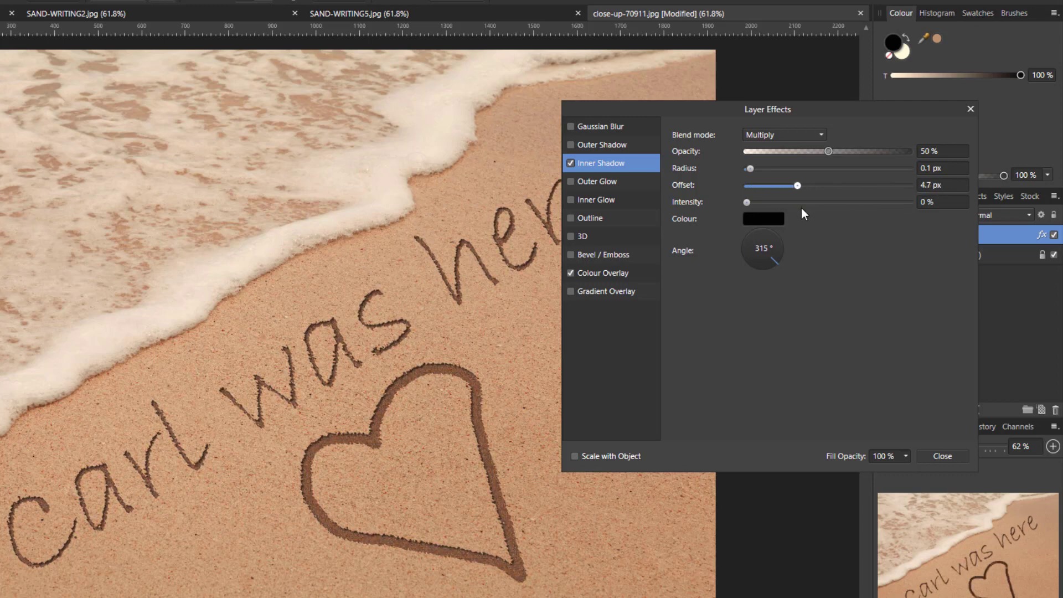
left_click_drag(781, 185, 808, 185)
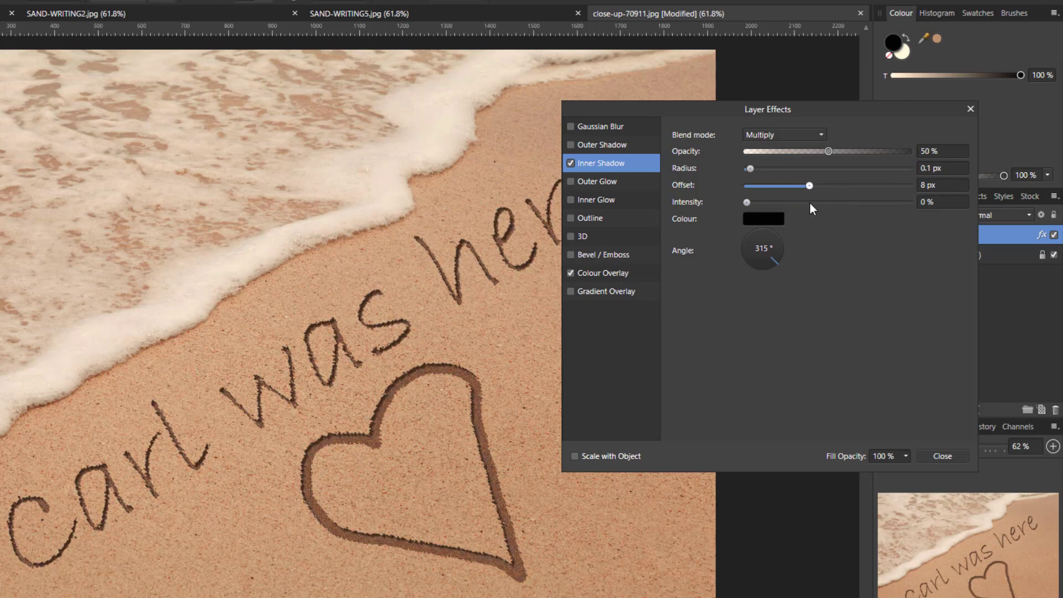
left_click_drag(808, 185, 859, 185)
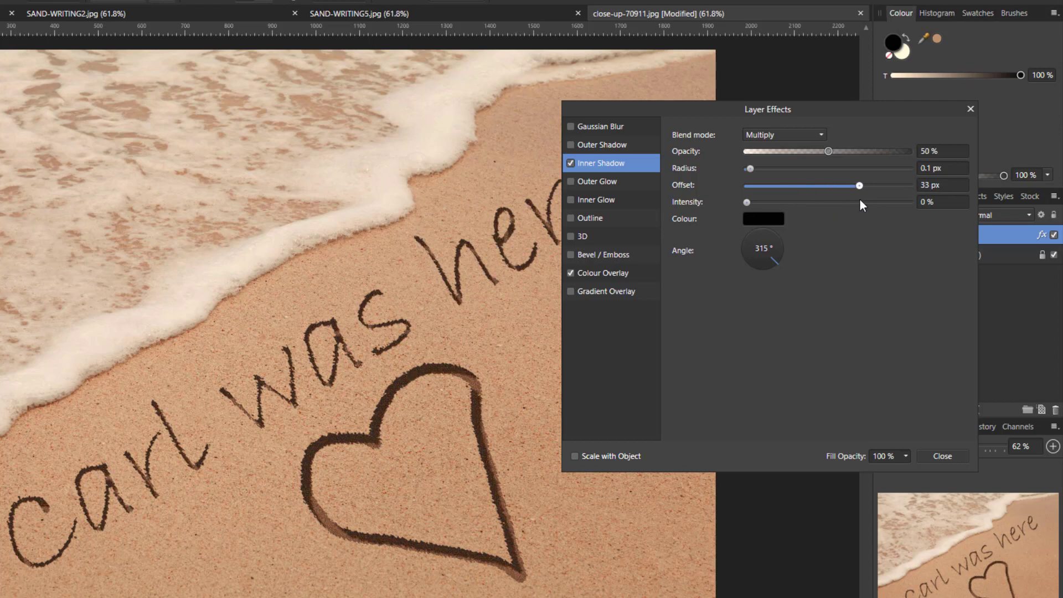
left_click_drag(859, 185, 826, 184)
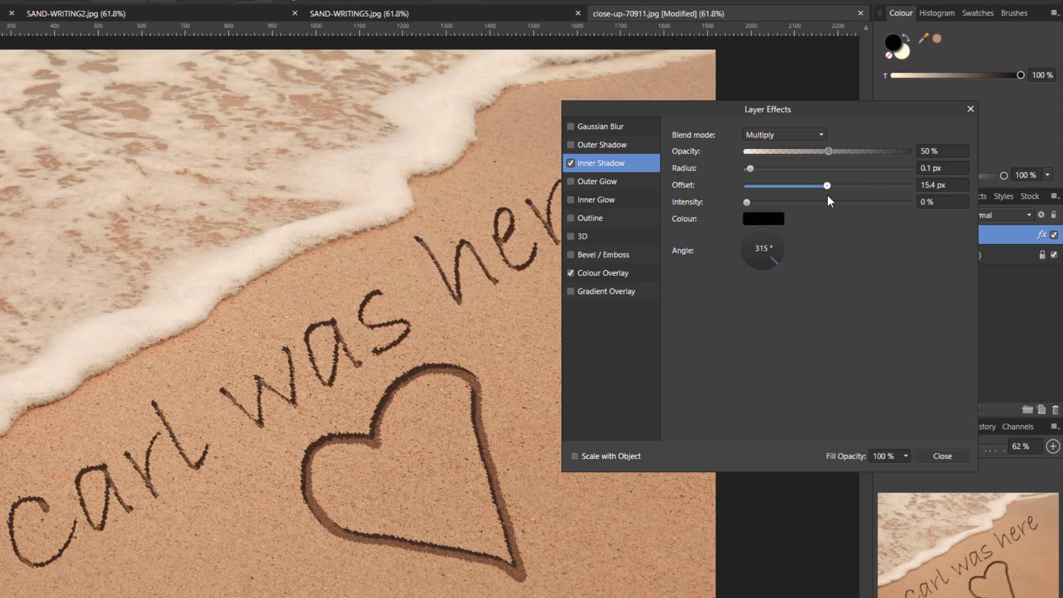
left_click_drag(828, 185, 826, 185)
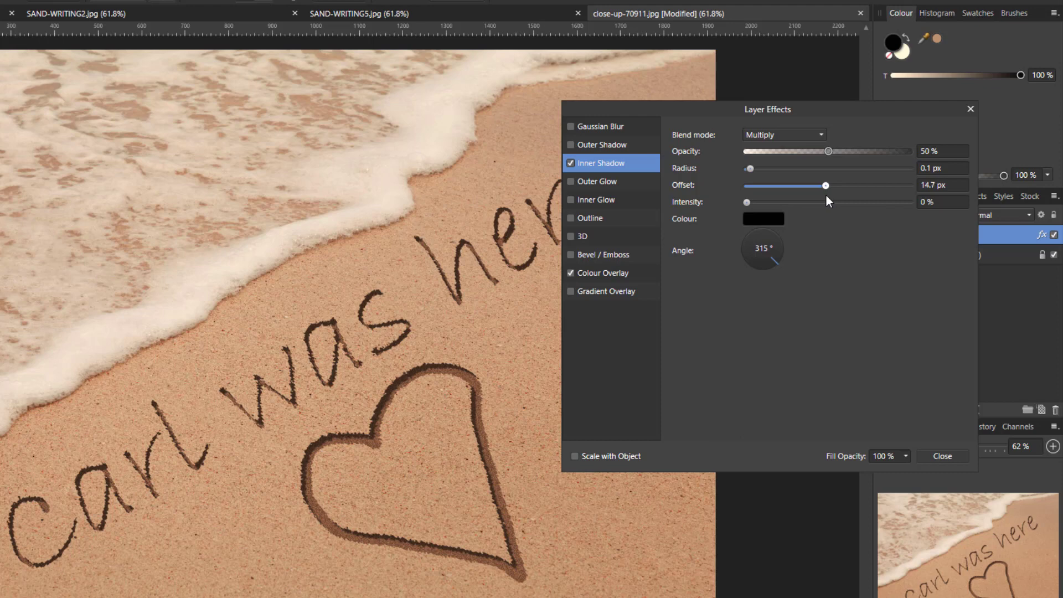
left_click_drag(826, 185, 818, 184)
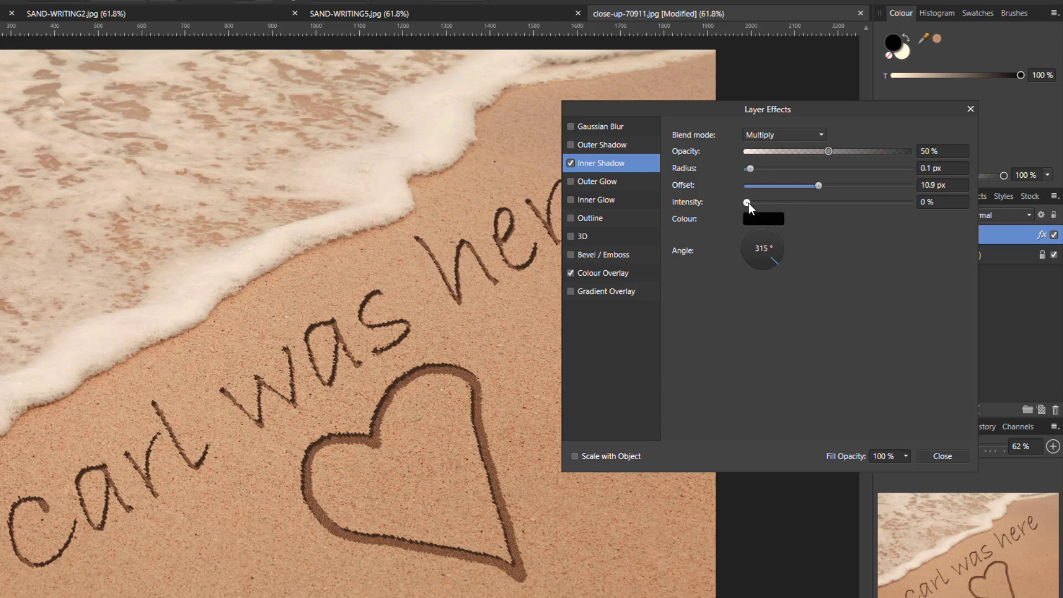
- Dial the Inner Shadow intensity down to a faint 16%
left_click_drag(748, 201, 891, 201)
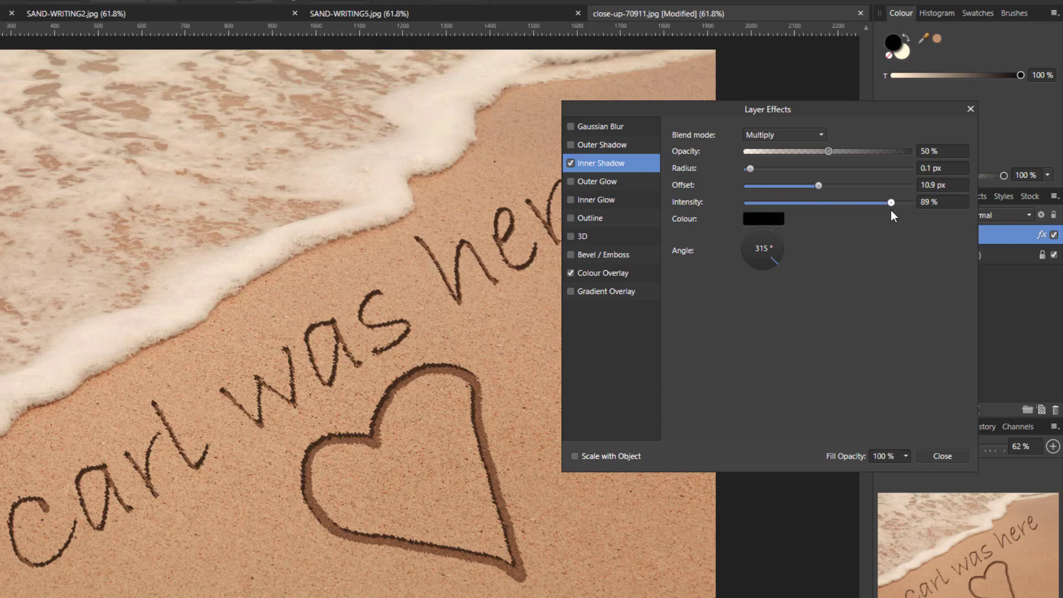
left_click_drag(891, 201, 864, 202)
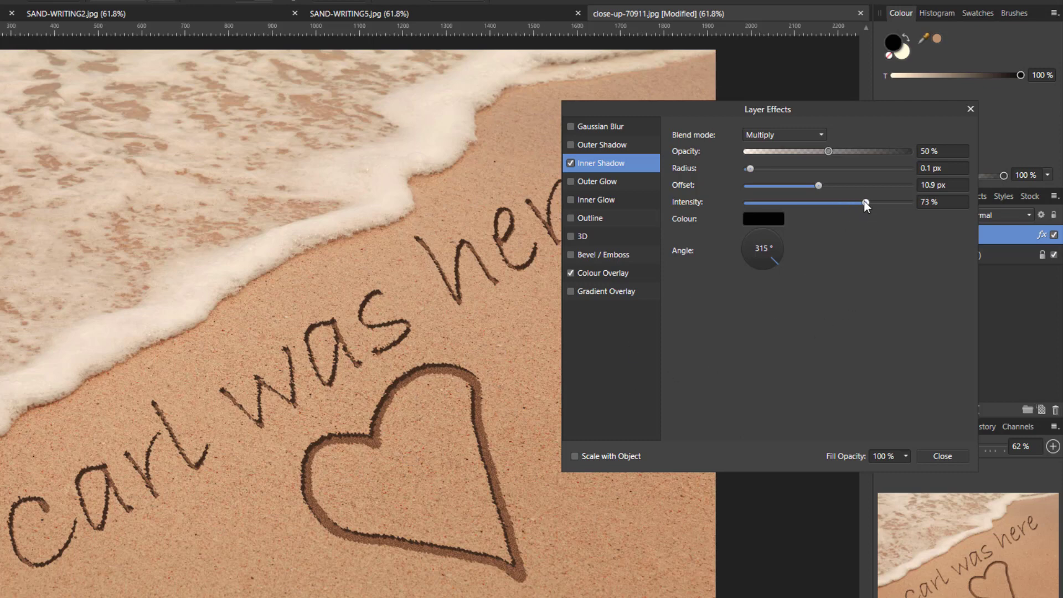
left_click_drag(865, 201, 818, 202)
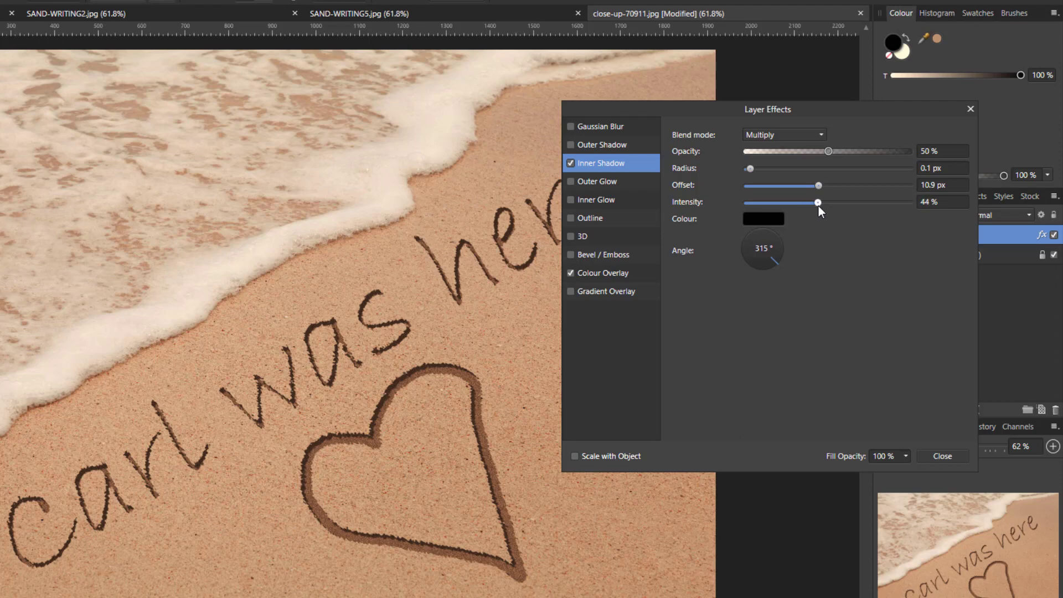
left_click_drag(817, 201, 786, 202)
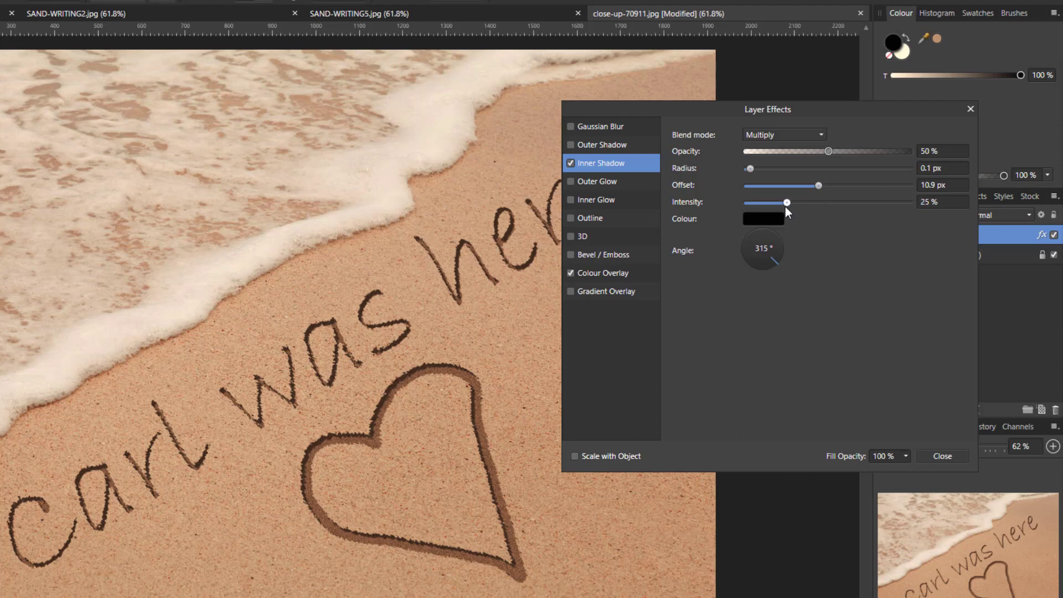
left_click_drag(785, 201, 777, 201)
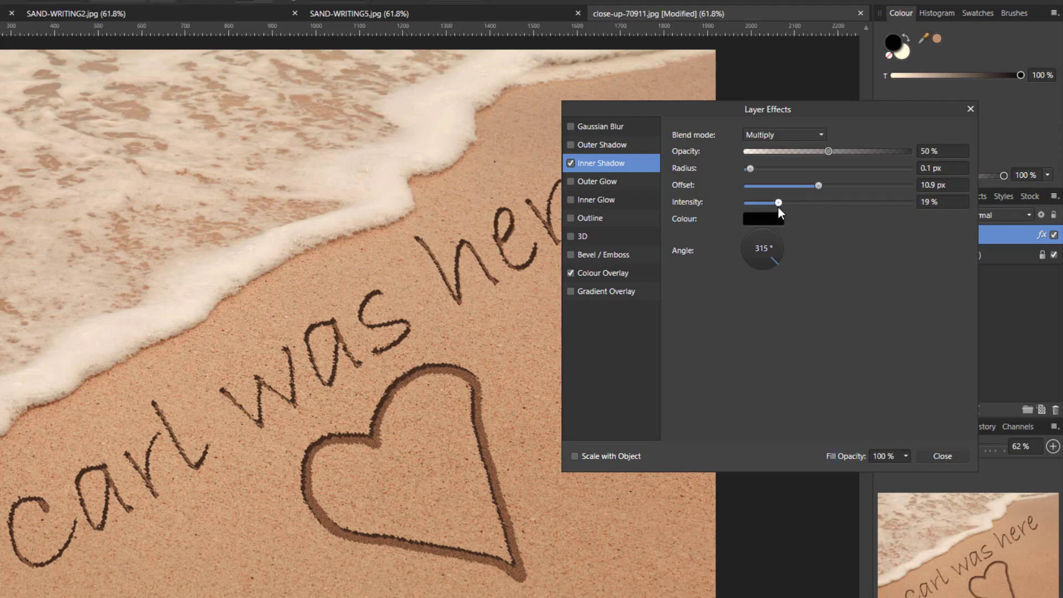
left_click_drag(778, 201, 771, 202)
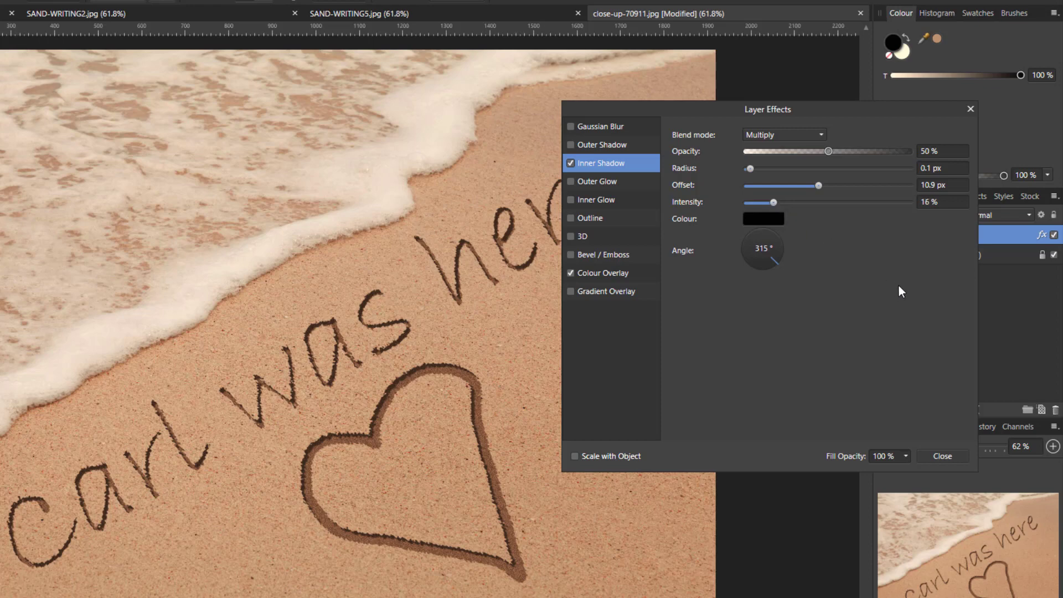
mouse_move(877, 313)
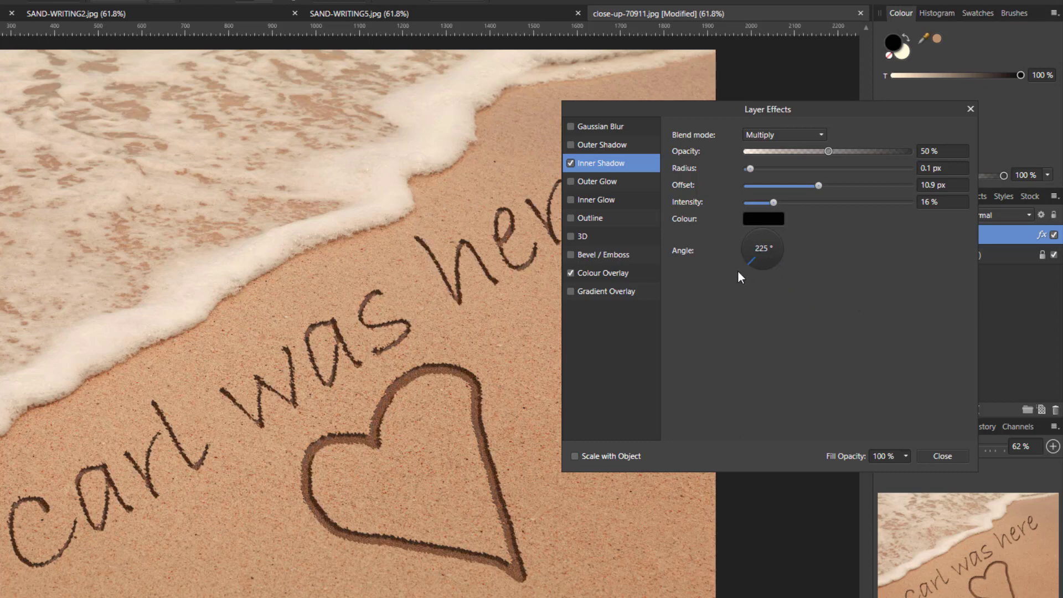
- Rotate the Inner Shadow angle round through 225°, 45° and 0° and settle it at 315°
left_click_drag(753, 261, 750, 243)
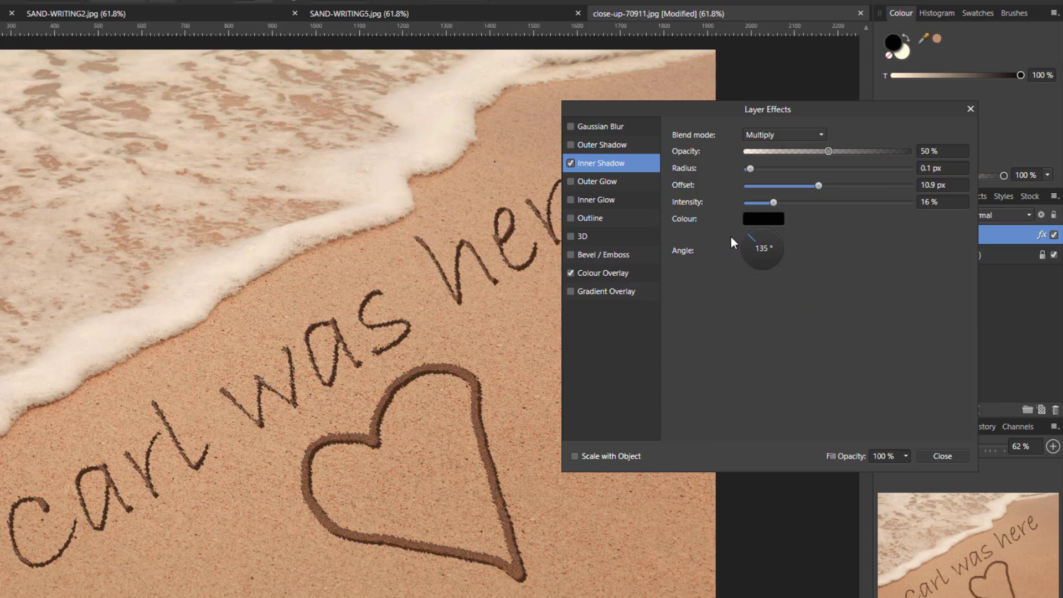
left_click_drag(772, 237, 777, 238)
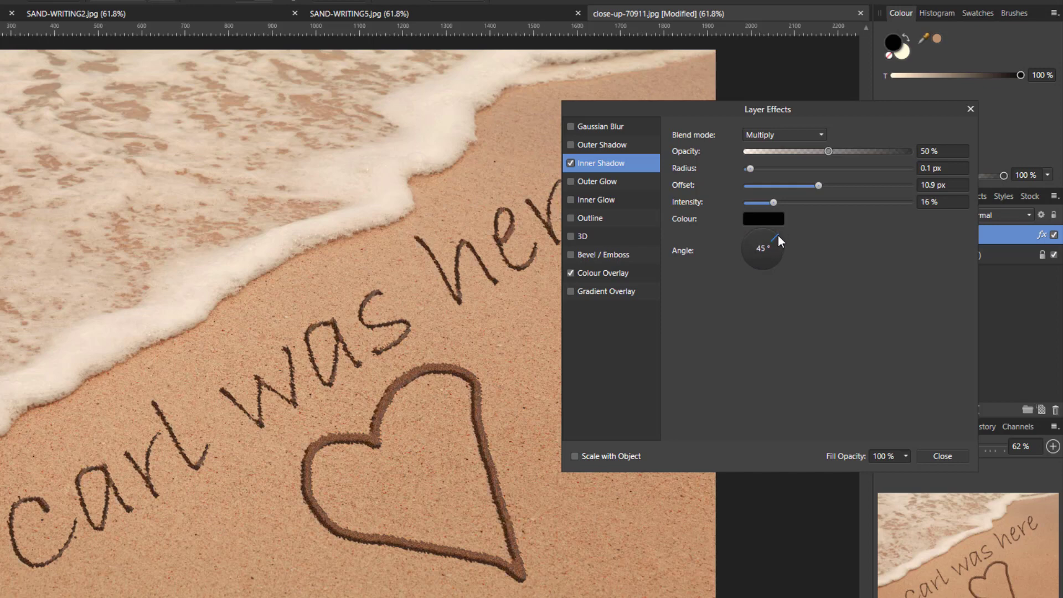
left_click_drag(780, 239, 785, 249)
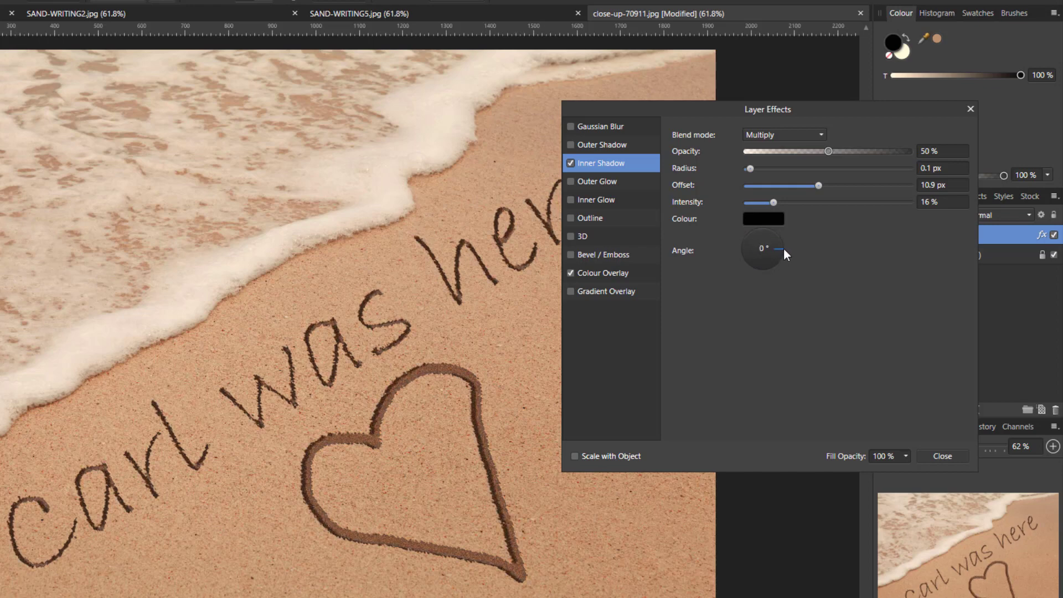
left_click_drag(783, 253, 757, 259)
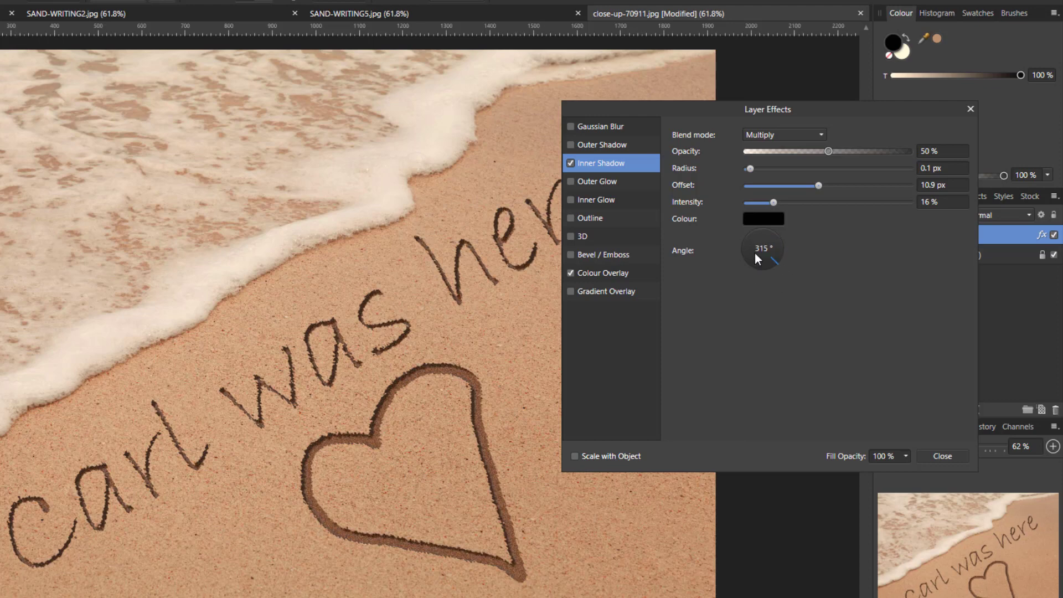
mouse_move(771, 281)
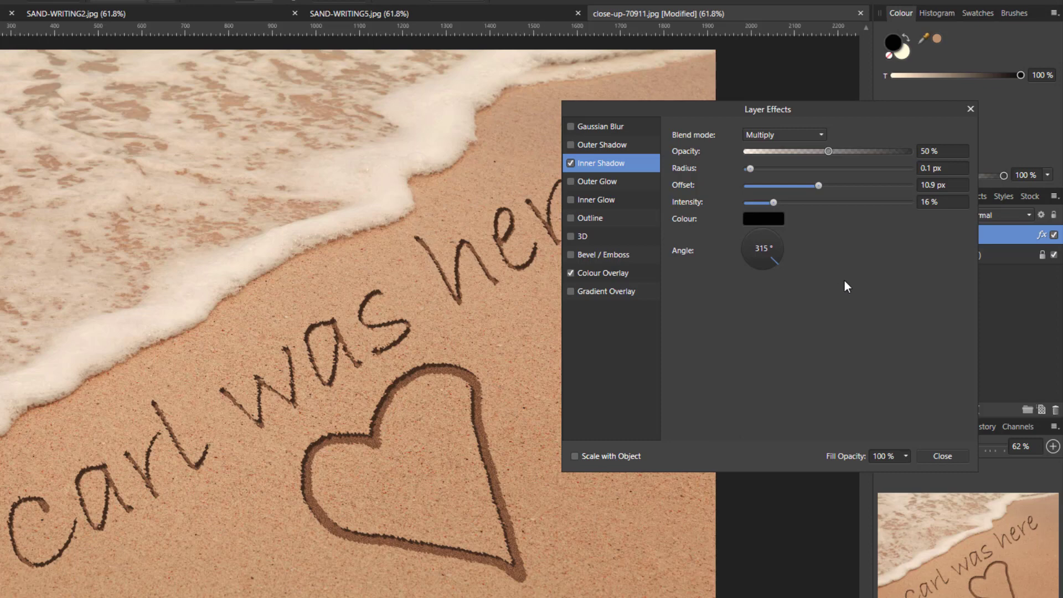
mouse_move(580, 135)
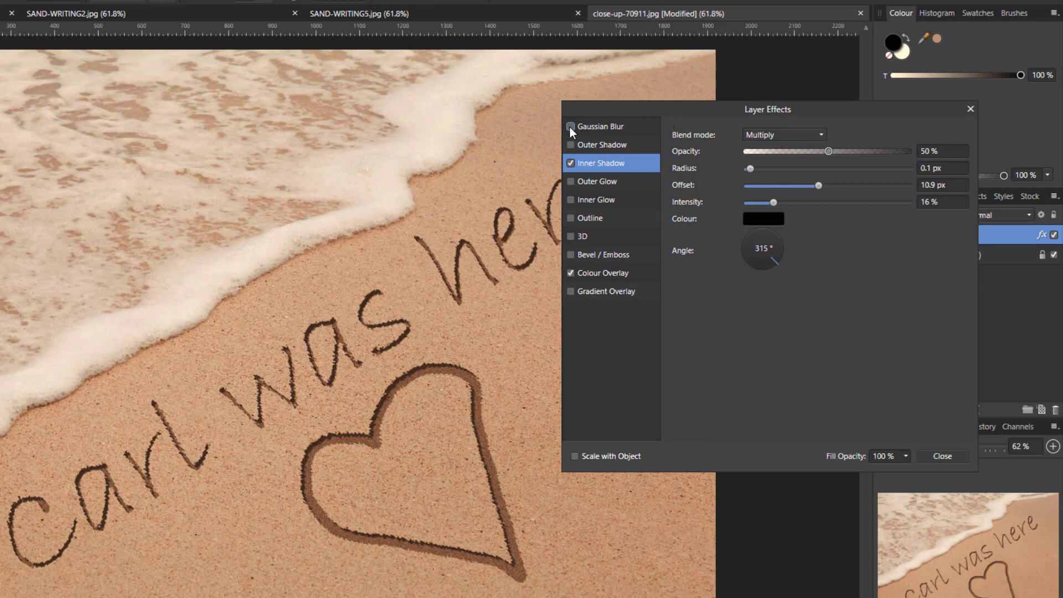
- Add a Gaussian Blur effect with 0.5 px radius and close the Layer Effects dialog
left_click(570, 126)
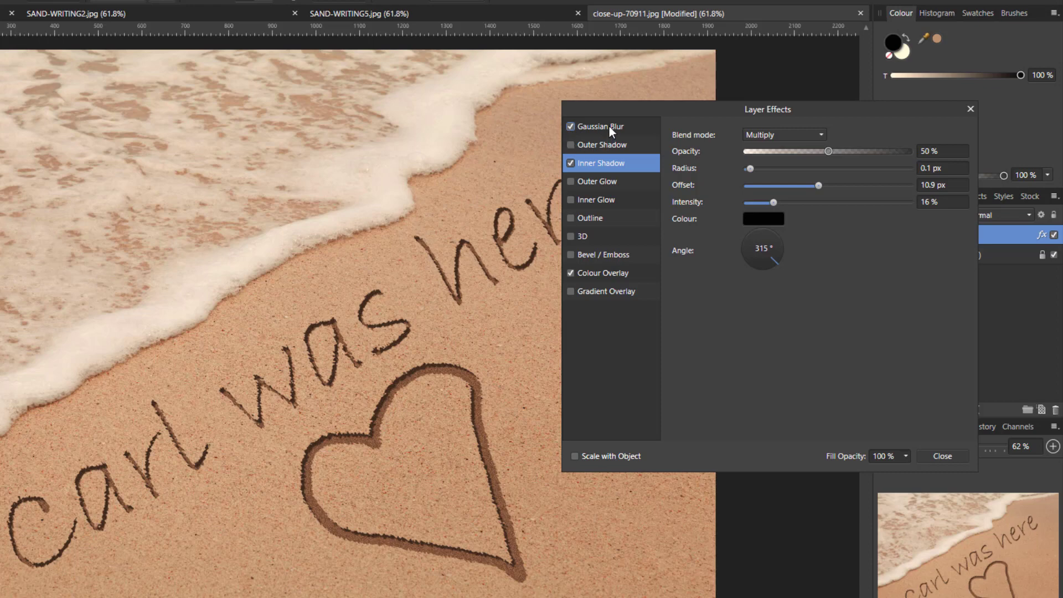
left_click(602, 127)
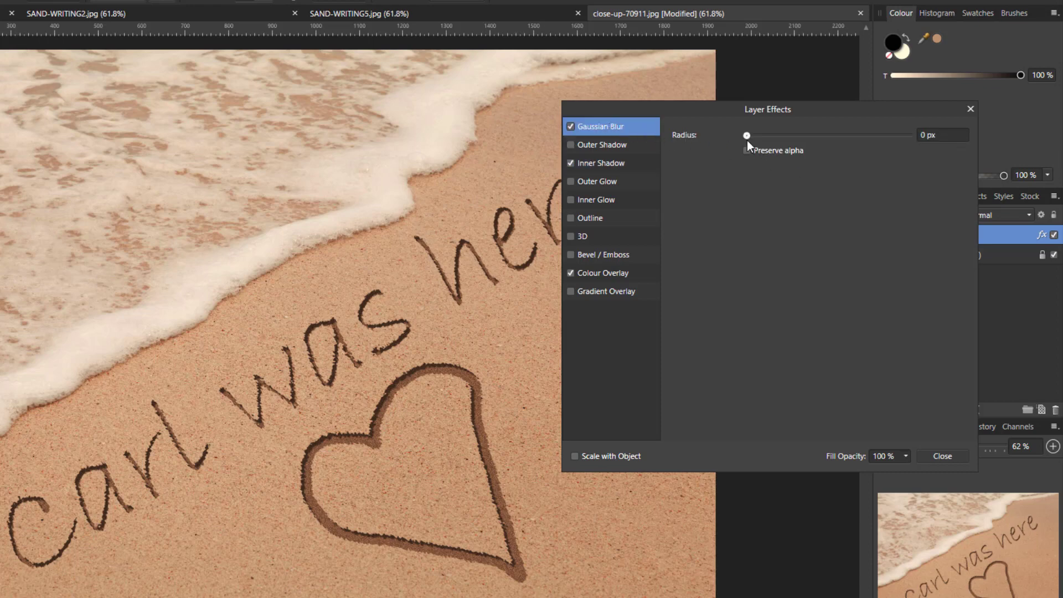
mouse_move(862, 144)
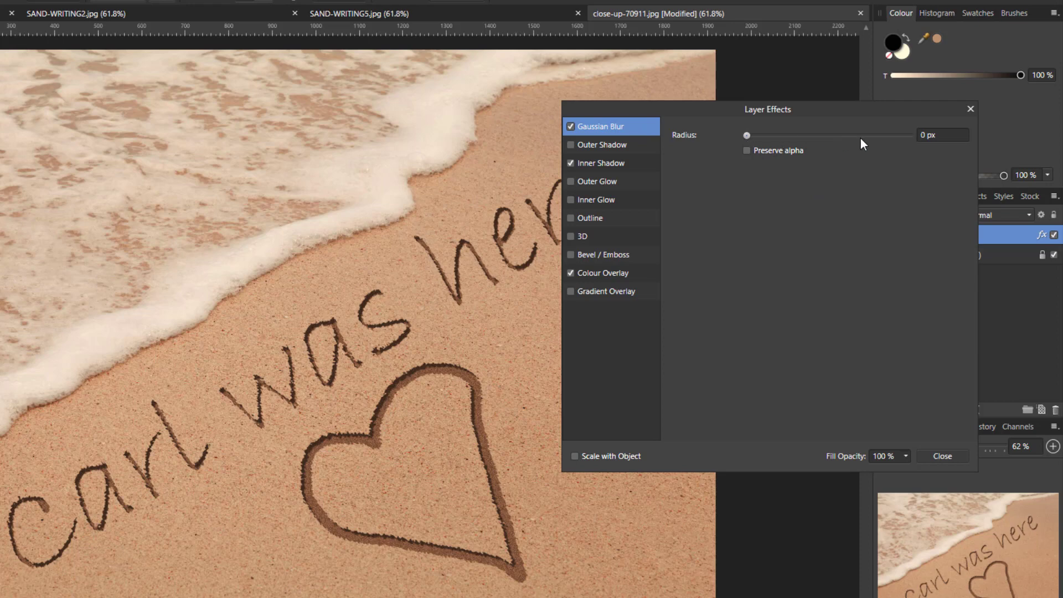
left_click(942, 135)
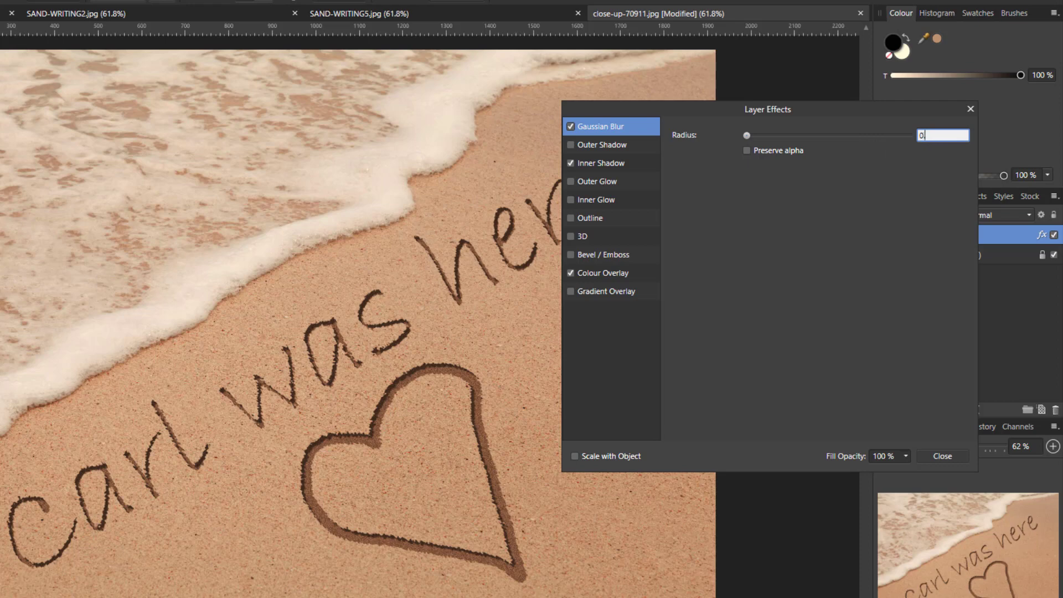
left_click_drag(746, 135, 764, 135)
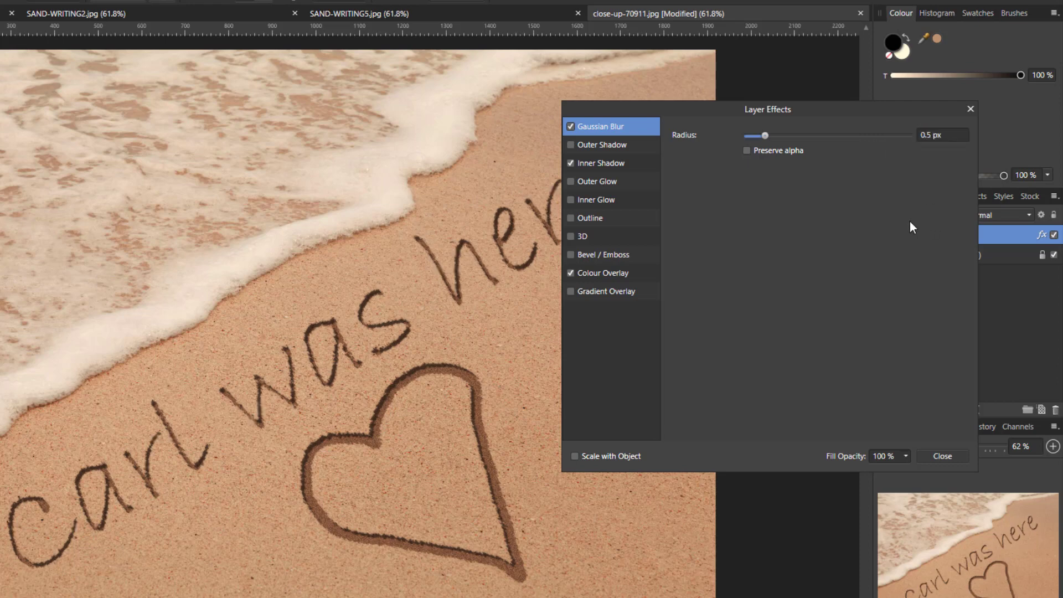
mouse_move(683, 479)
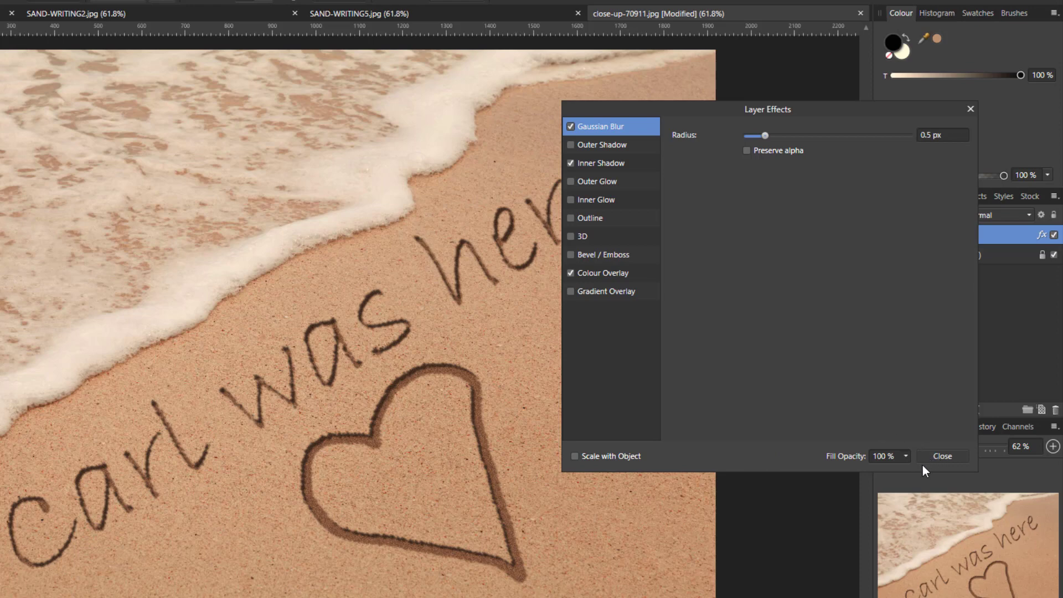
left_click(941, 455)
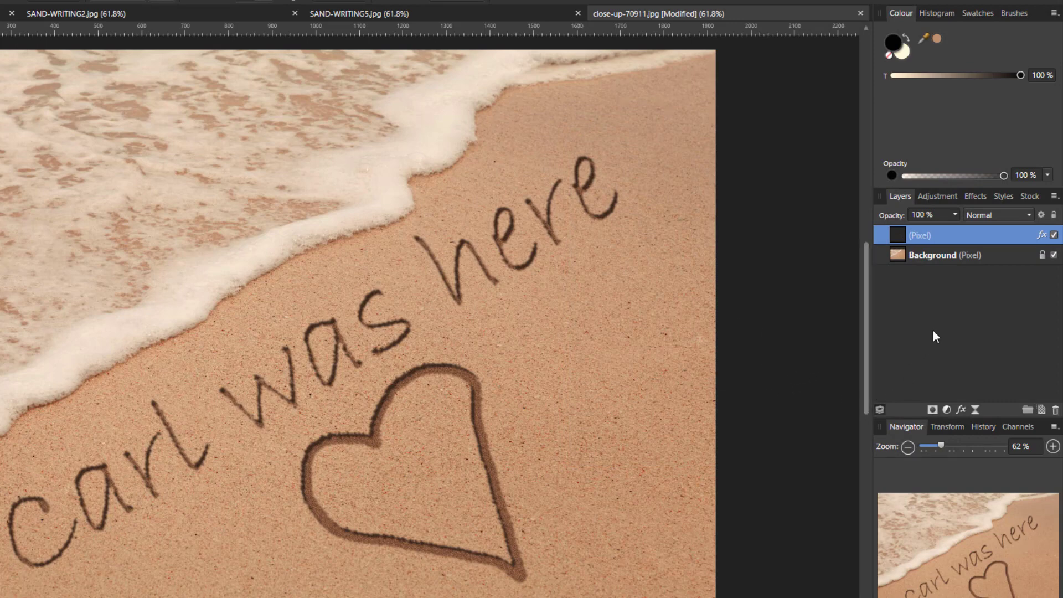
mouse_move(974, 441)
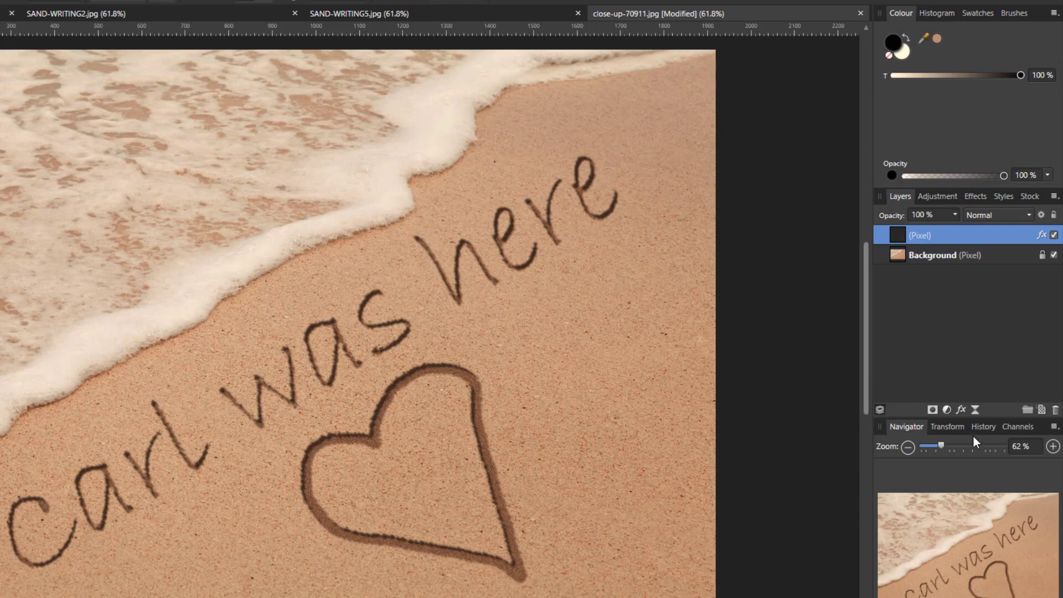
mouse_move(913, 303)
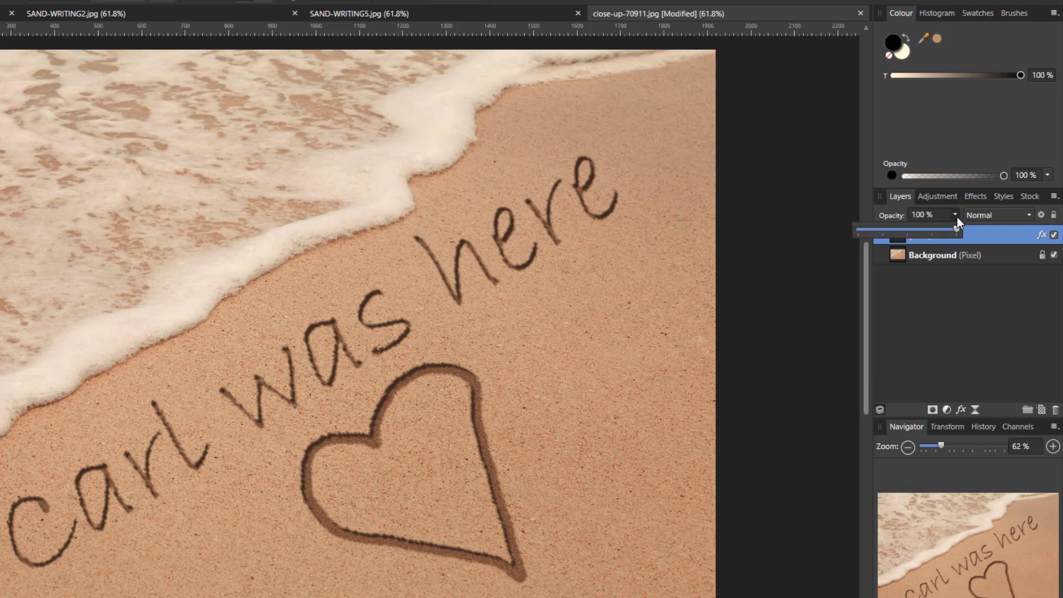
- Sweep the writing layer's opacity down to about 35% and back up, settling at 70%
left_click_drag(952, 225, 949, 230)
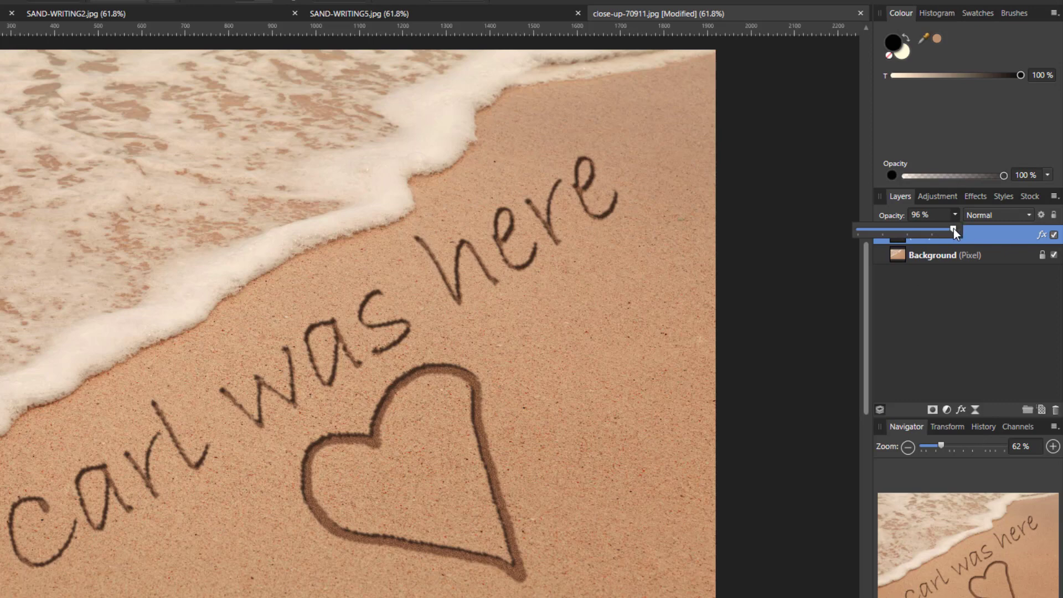
left_click_drag(953, 230, 949, 232)
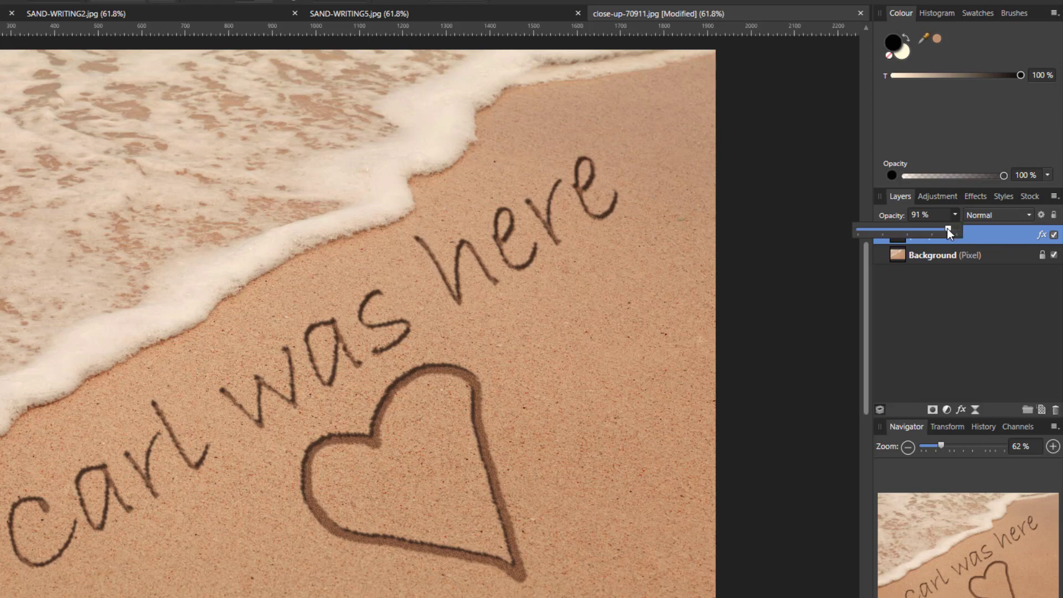
left_click_drag(938, 233, 932, 233)
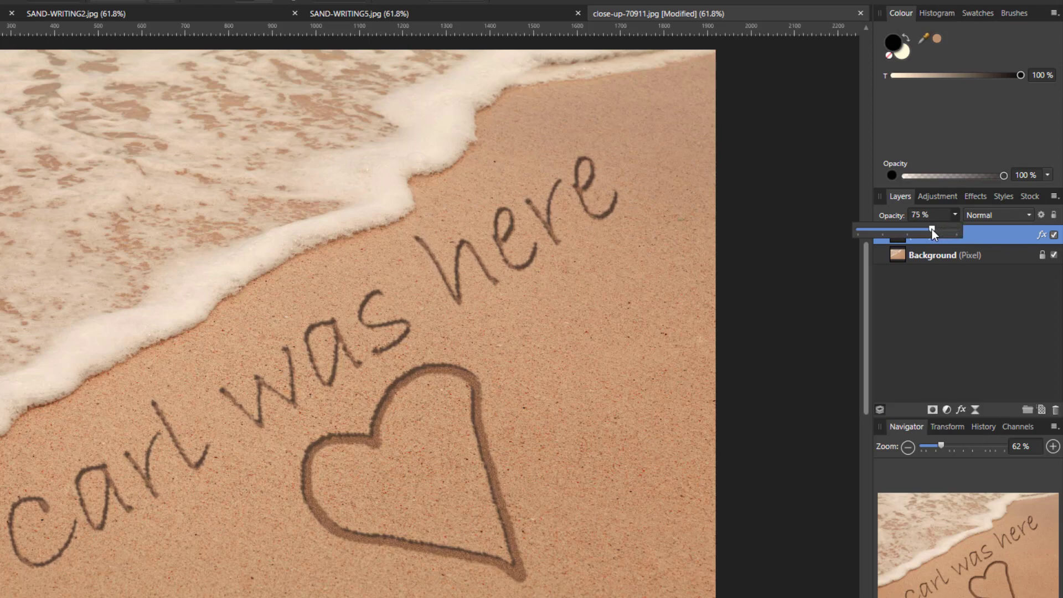
left_click_drag(932, 233, 901, 232)
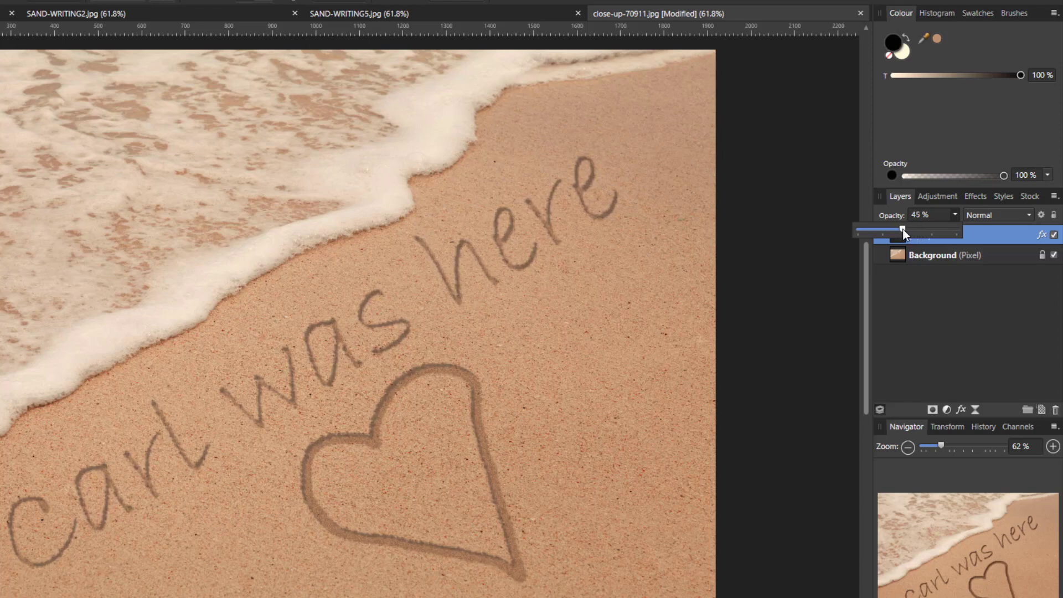
left_click_drag(904, 231, 893, 231)
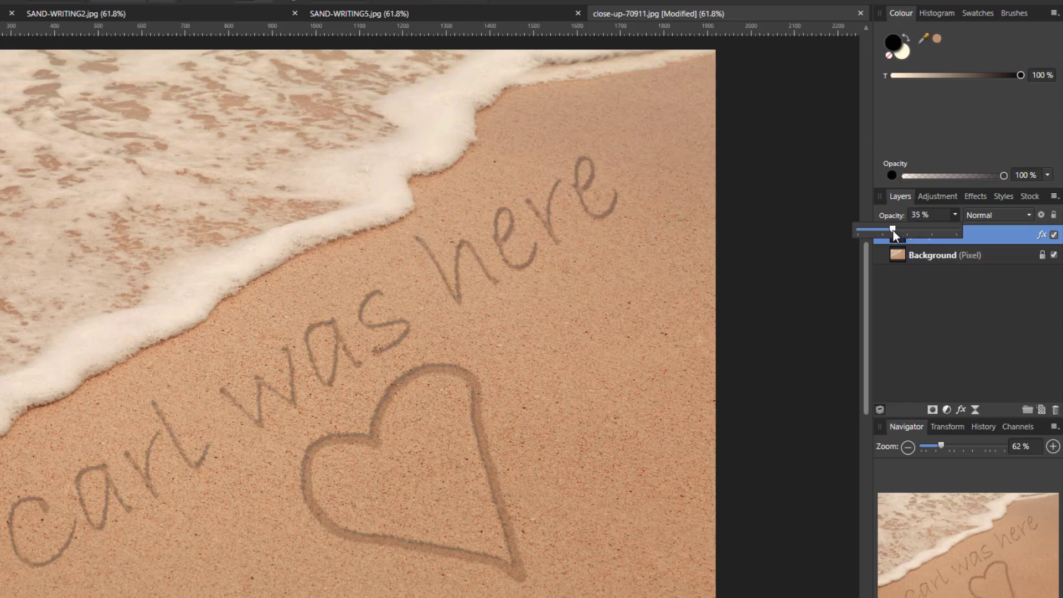
left_click_drag(895, 230, 891, 230)
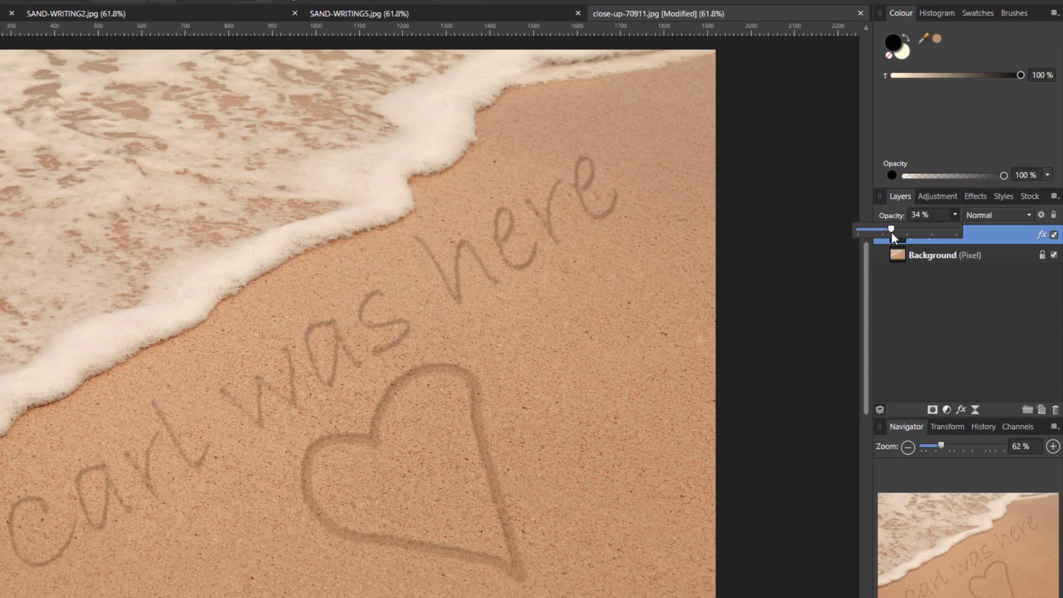
left_click_drag(891, 231, 903, 231)
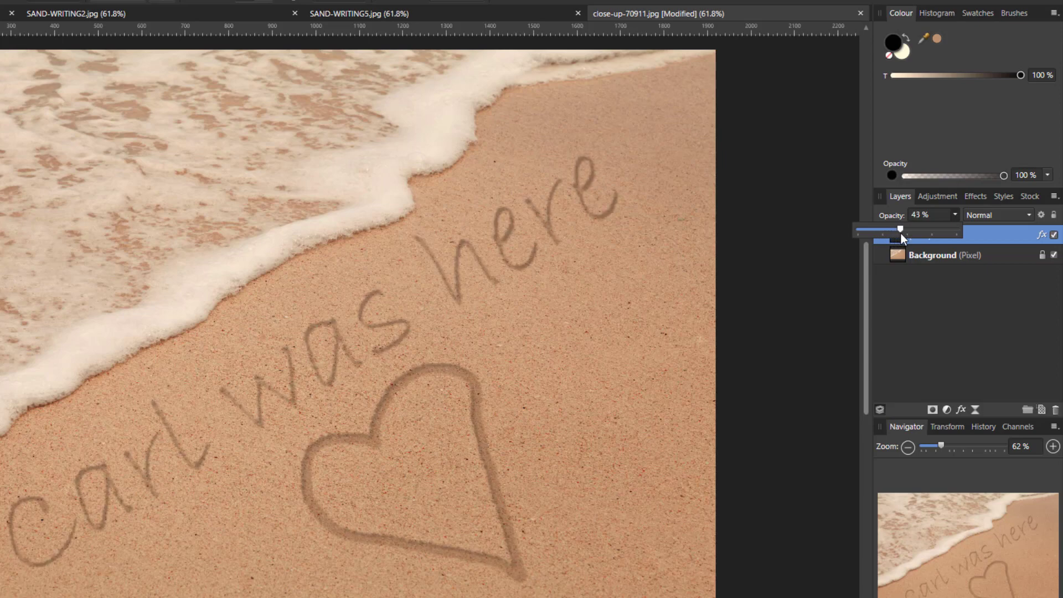
left_click_drag(899, 230, 916, 230)
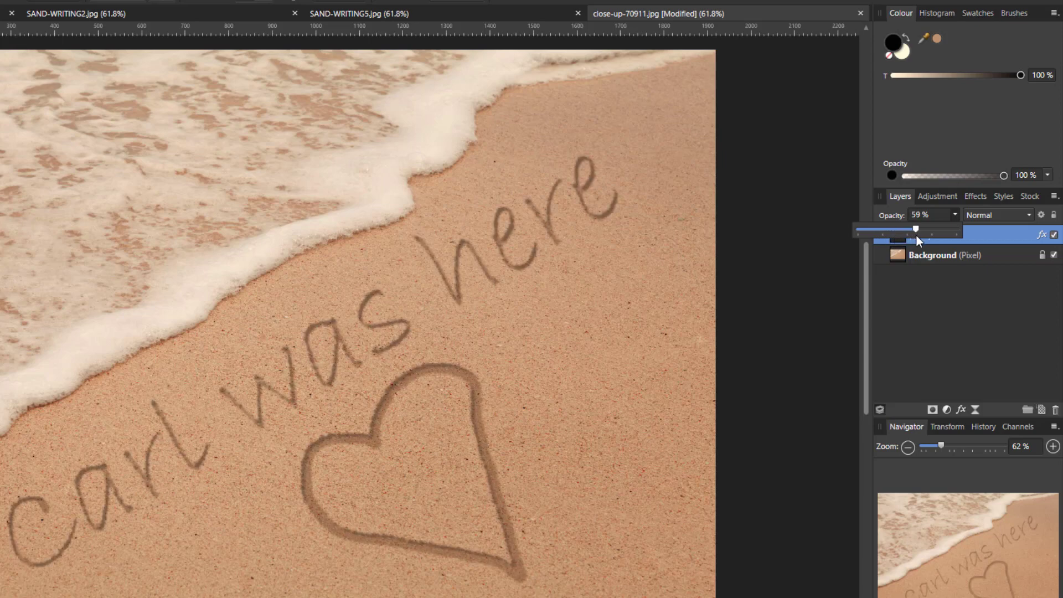
left_click_drag(916, 229, 919, 229)
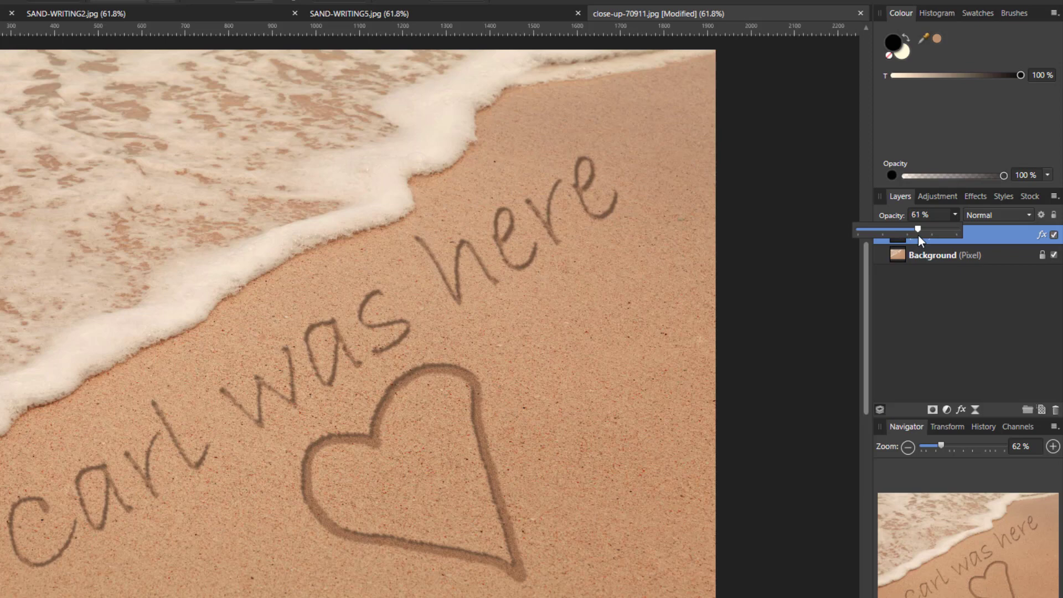
left_click_drag(918, 230, 923, 229)
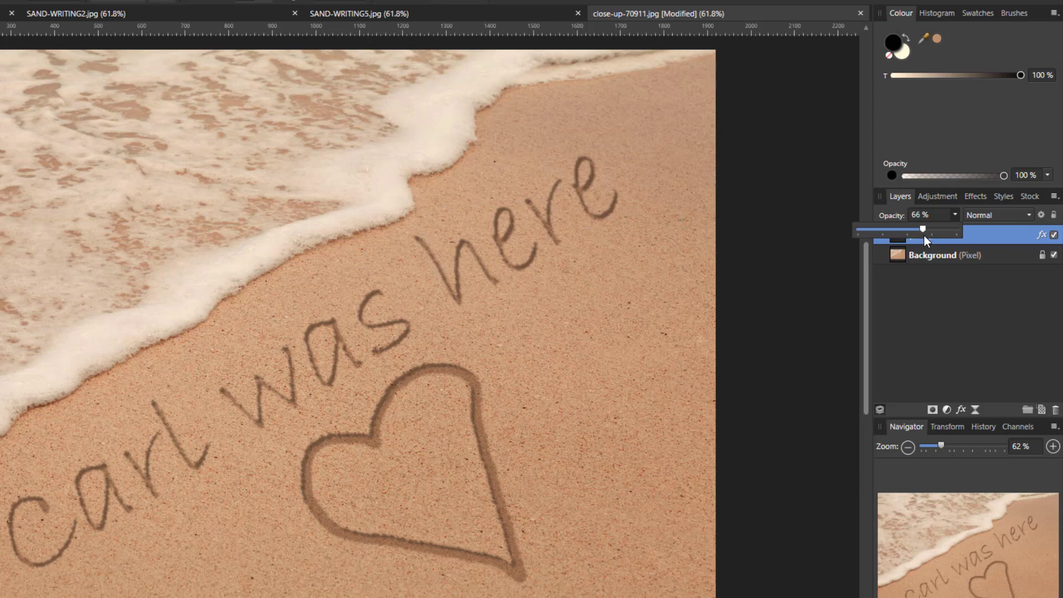
left_click_drag(922, 229, 929, 229)
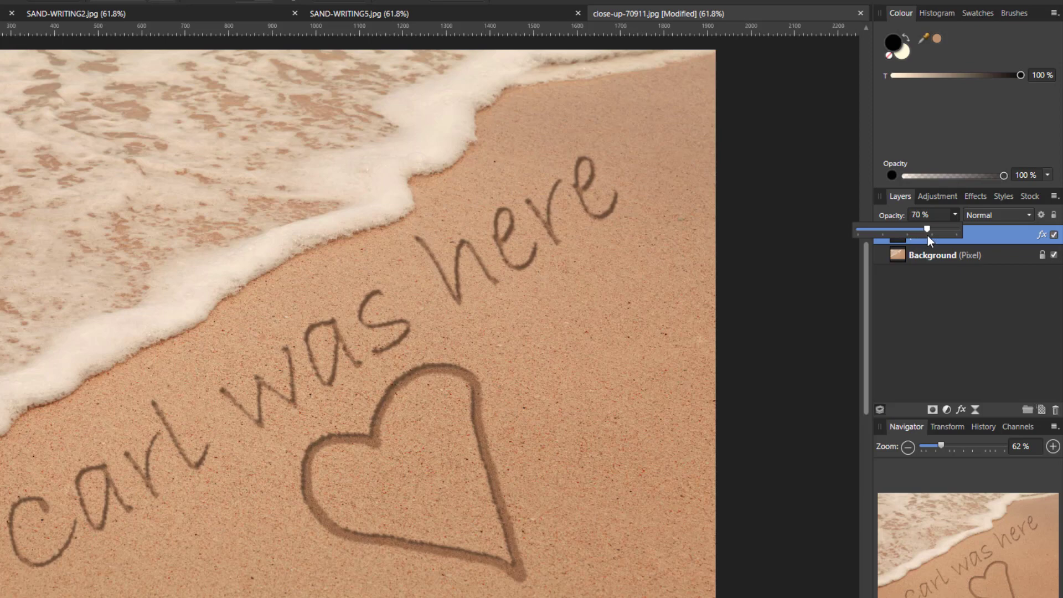